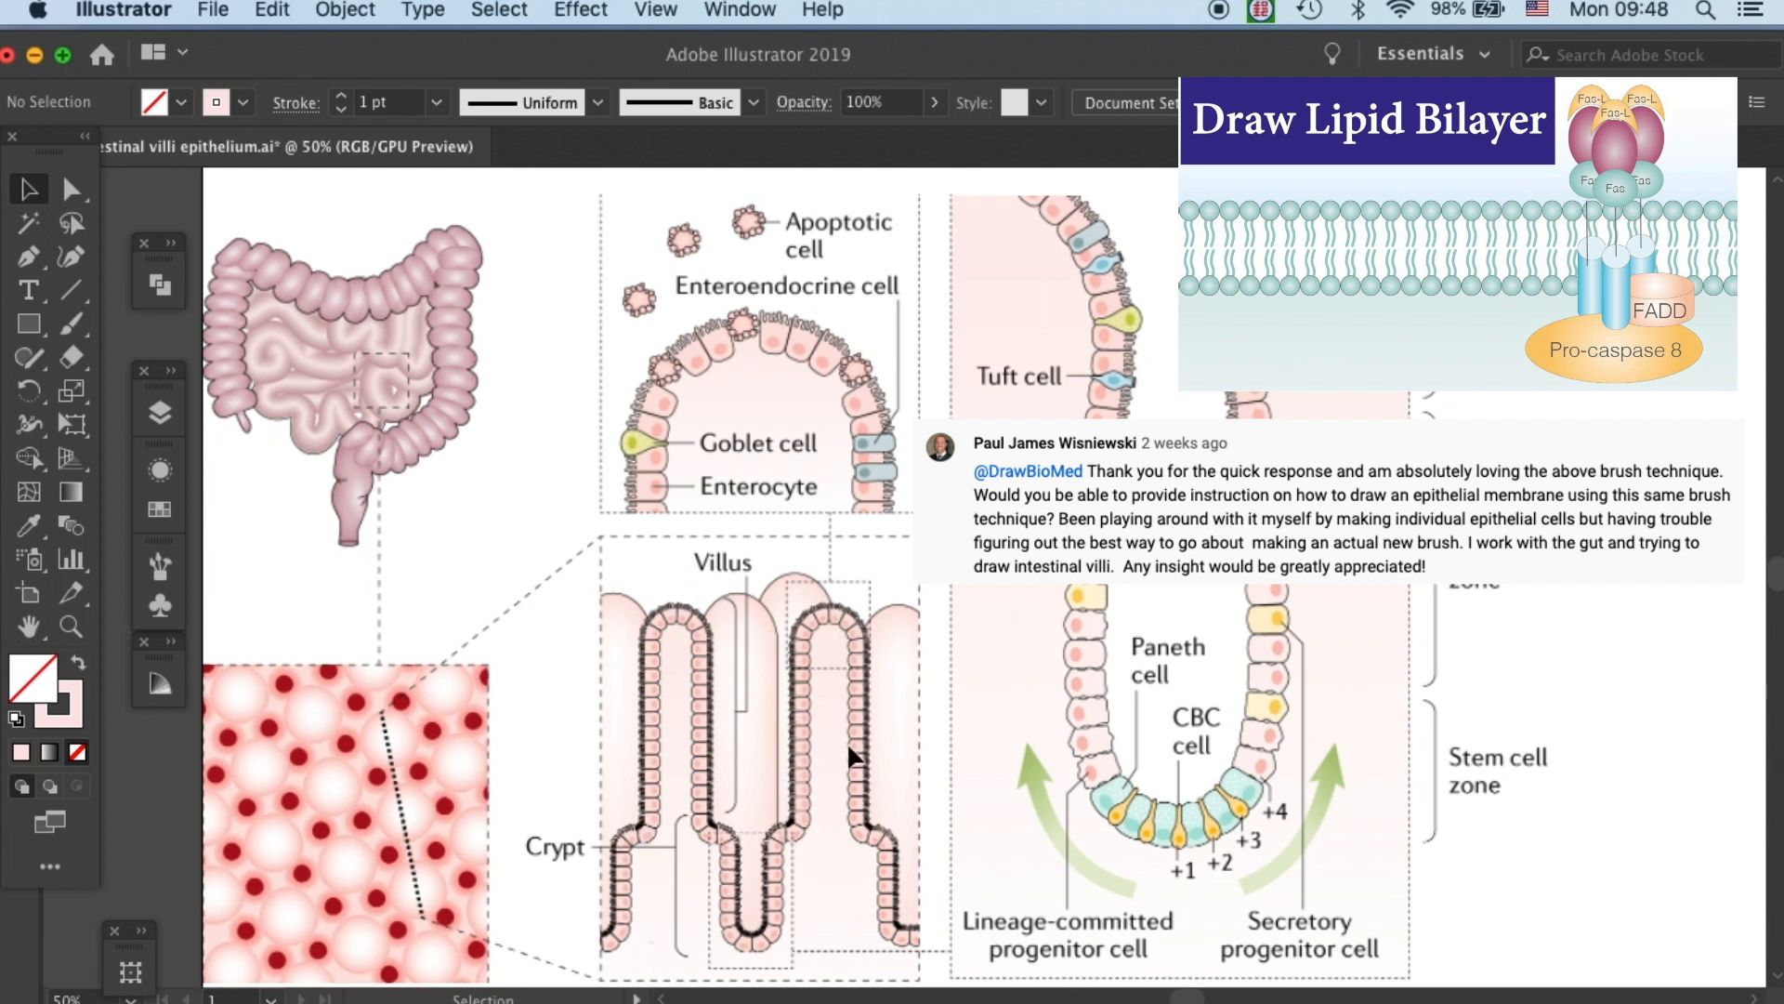
pyautogui.moveTo(941, 958)
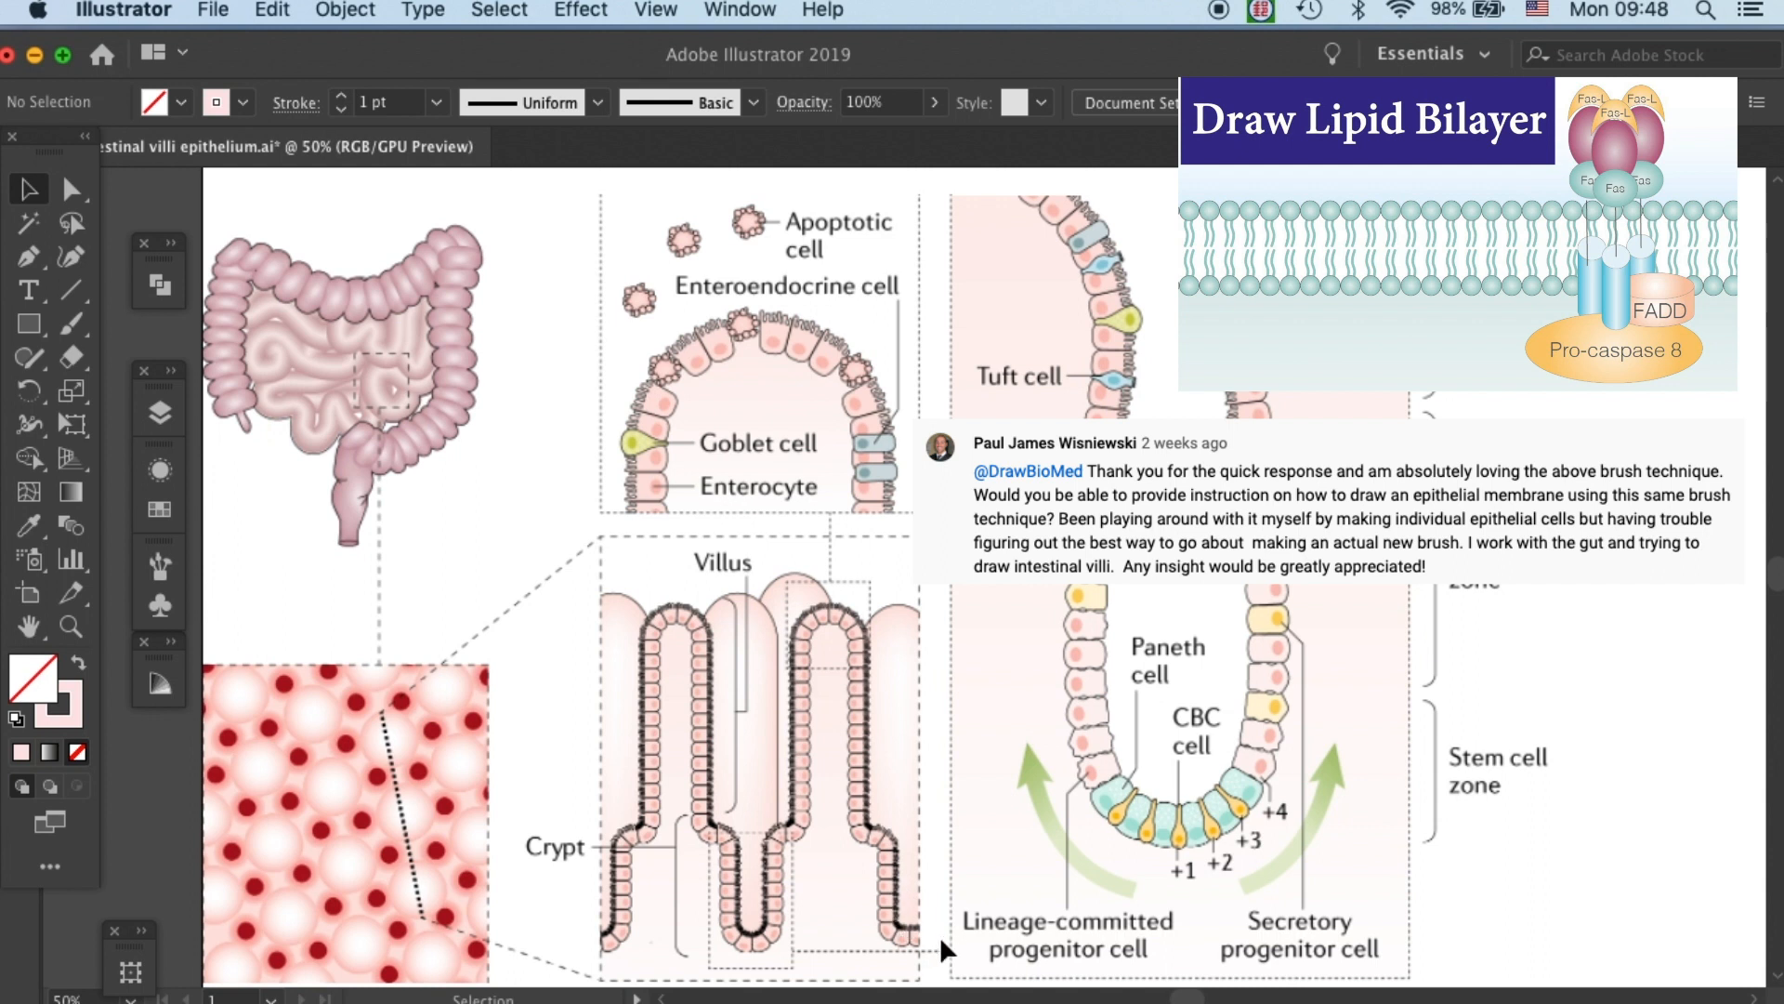
pyautogui.moveTo(945, 948)
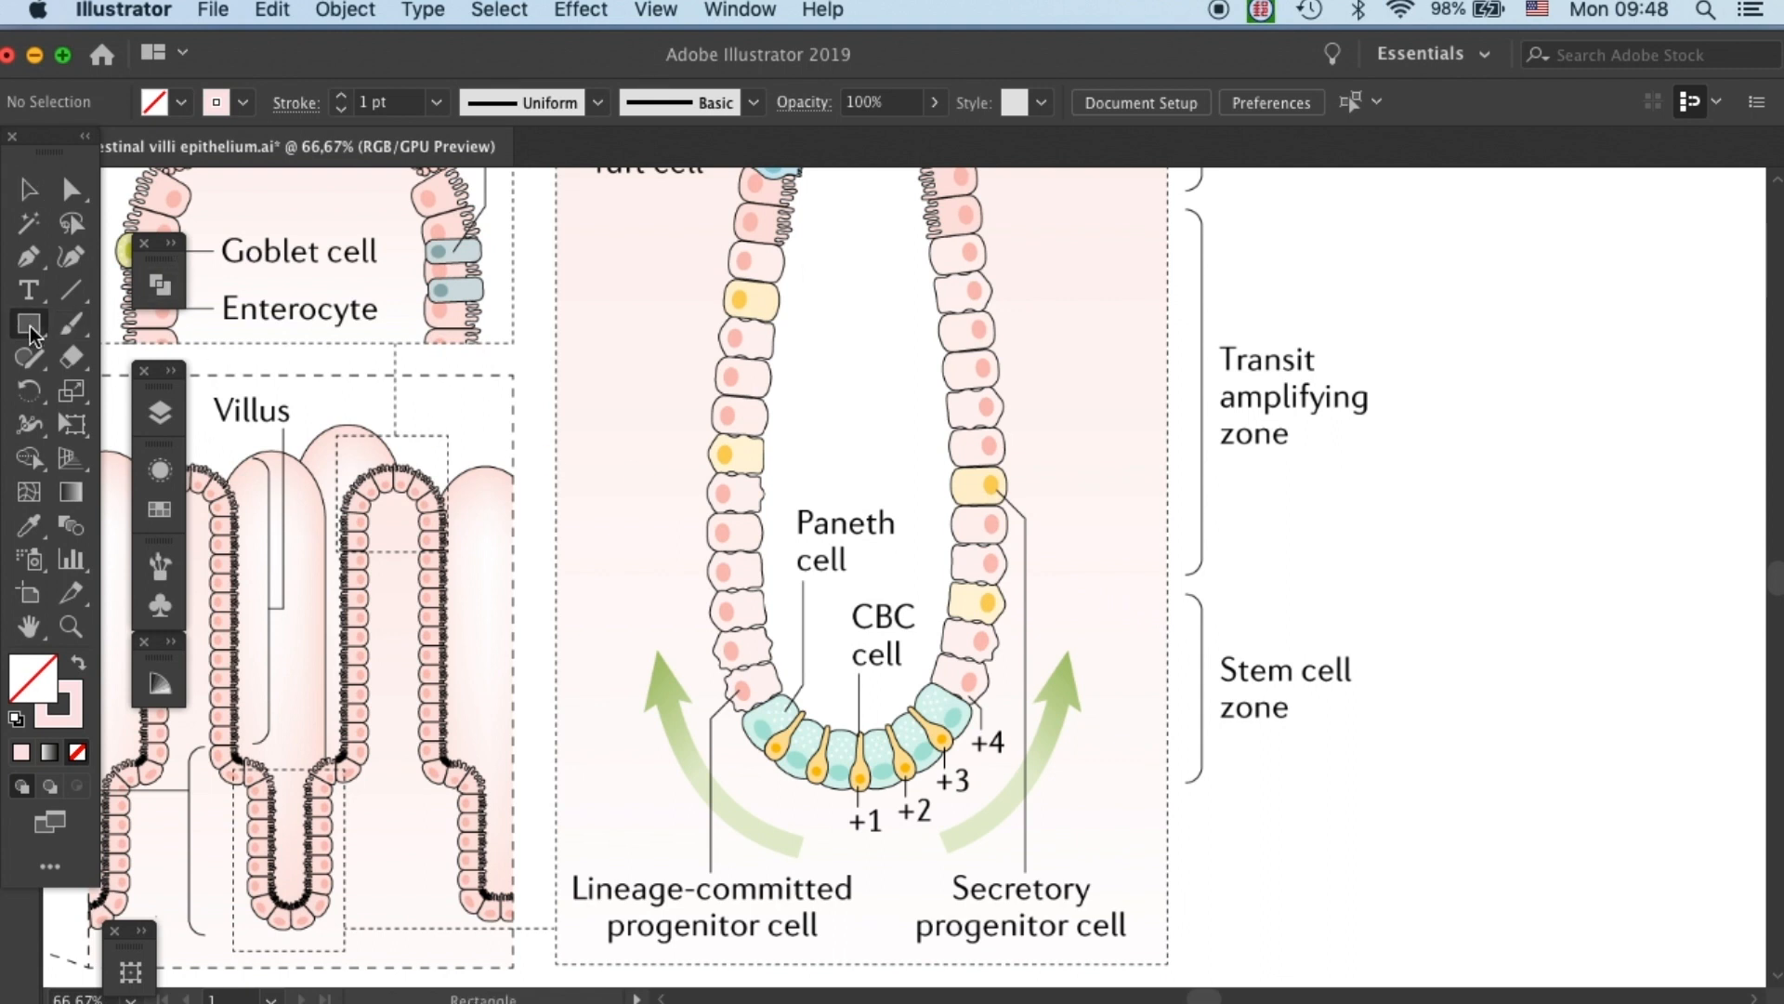
# Draw a small rectangle to the right of the Mature cells label.
pyautogui.click(30, 323)
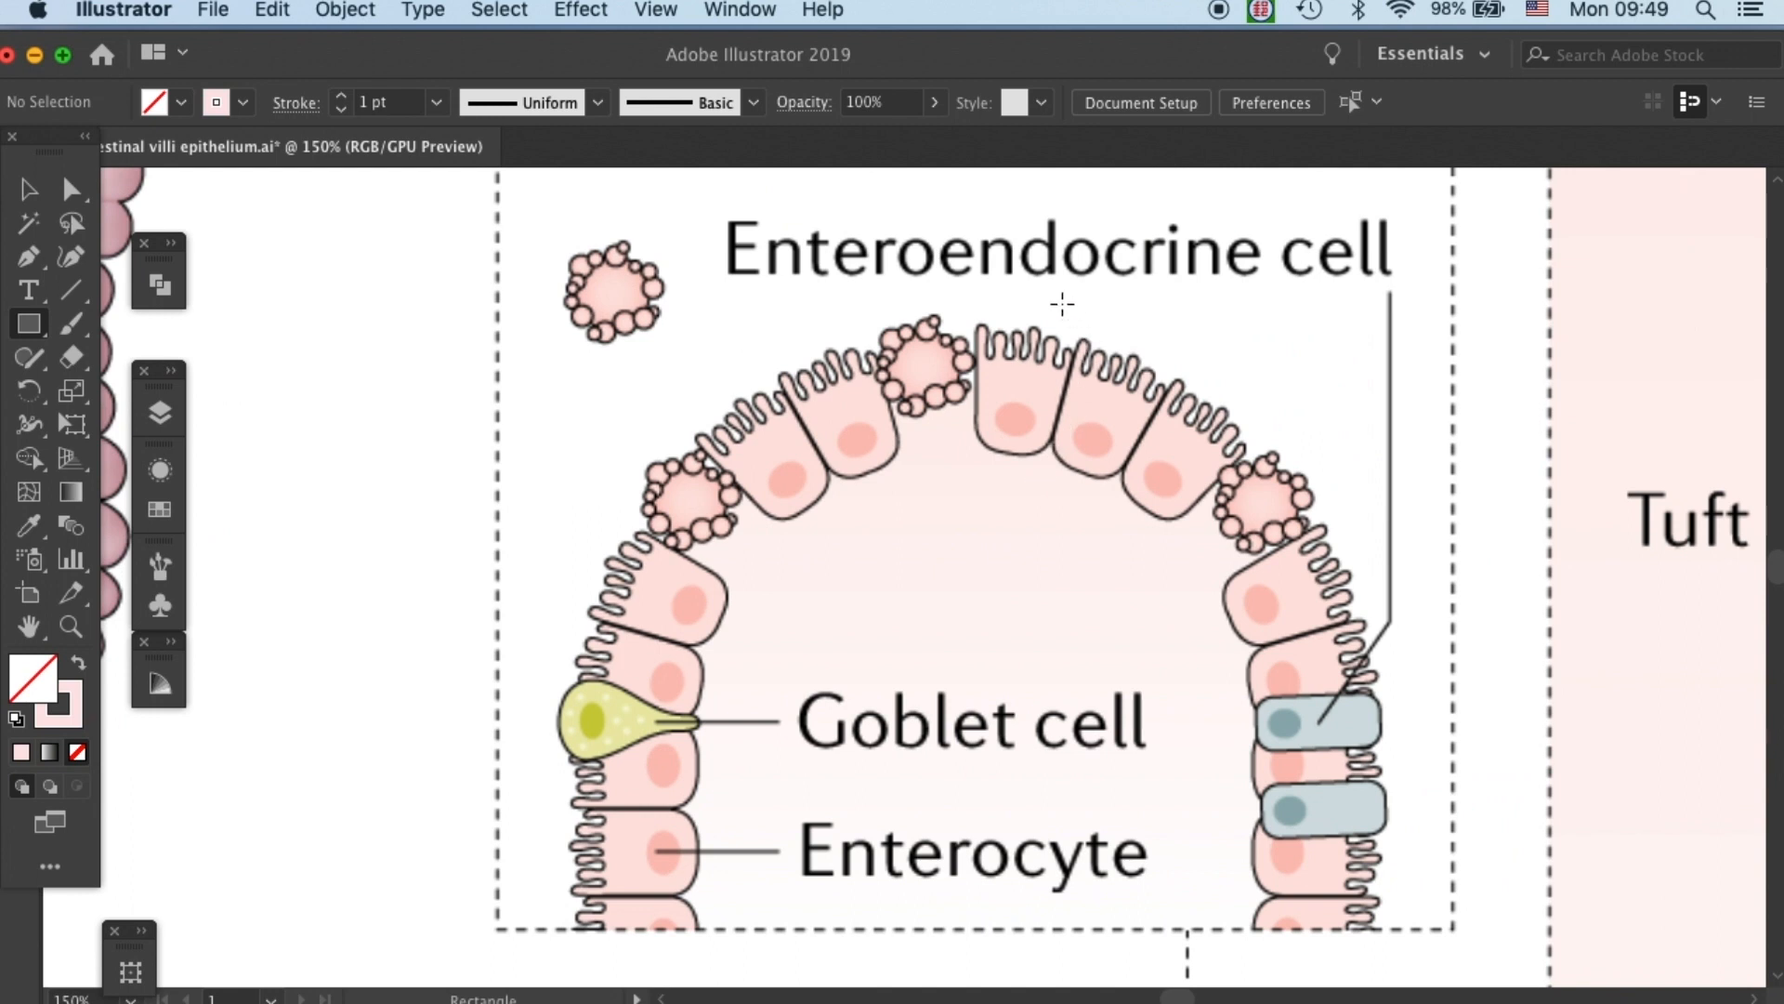
pyautogui.moveTo(978, 359)
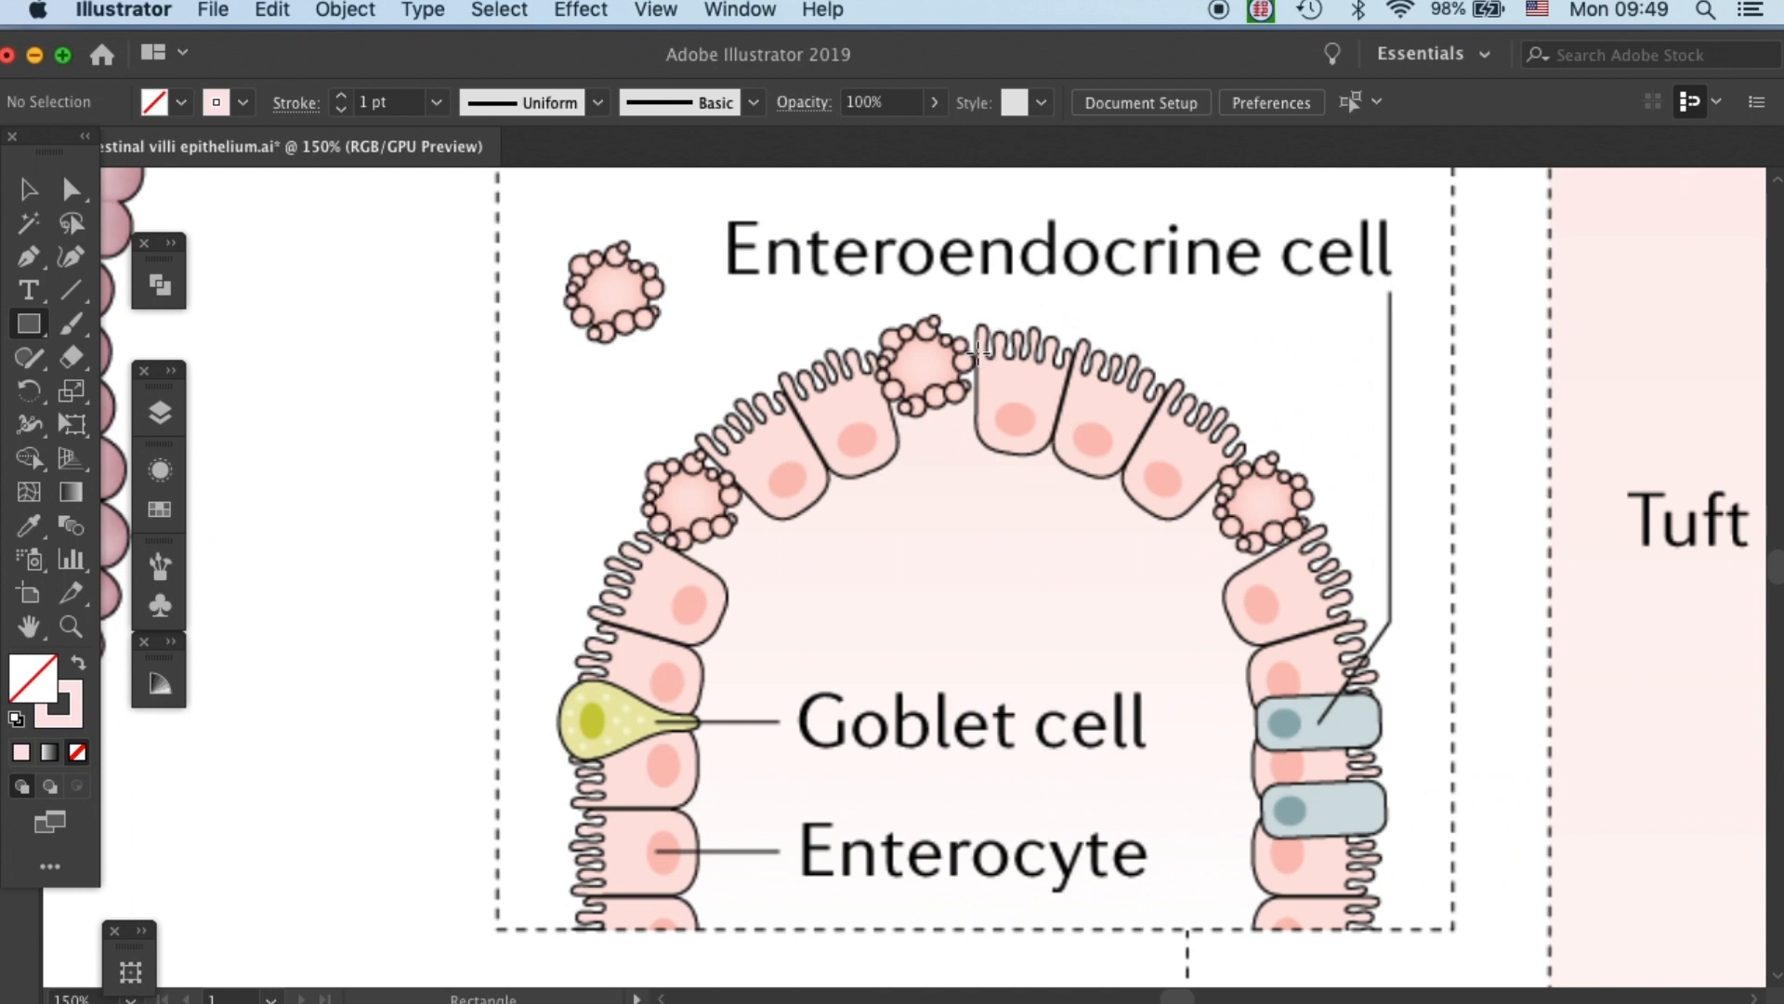
pyautogui.moveTo(989, 361)
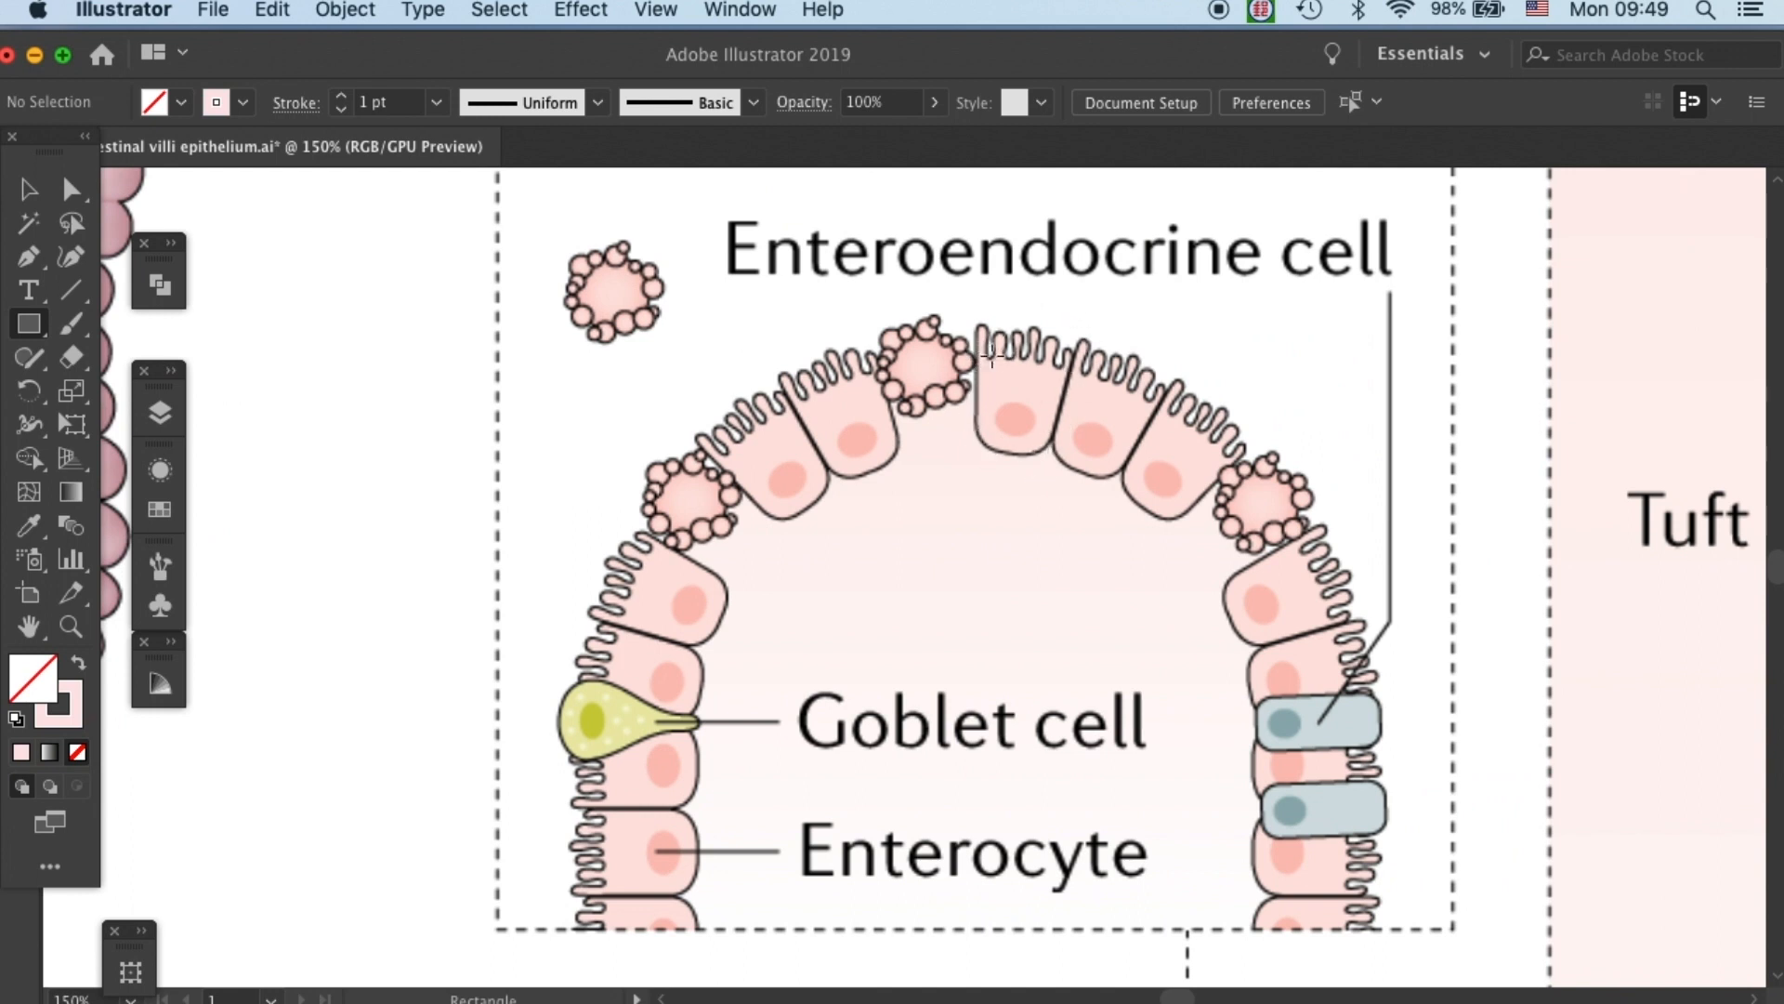
pyautogui.moveTo(1043, 350)
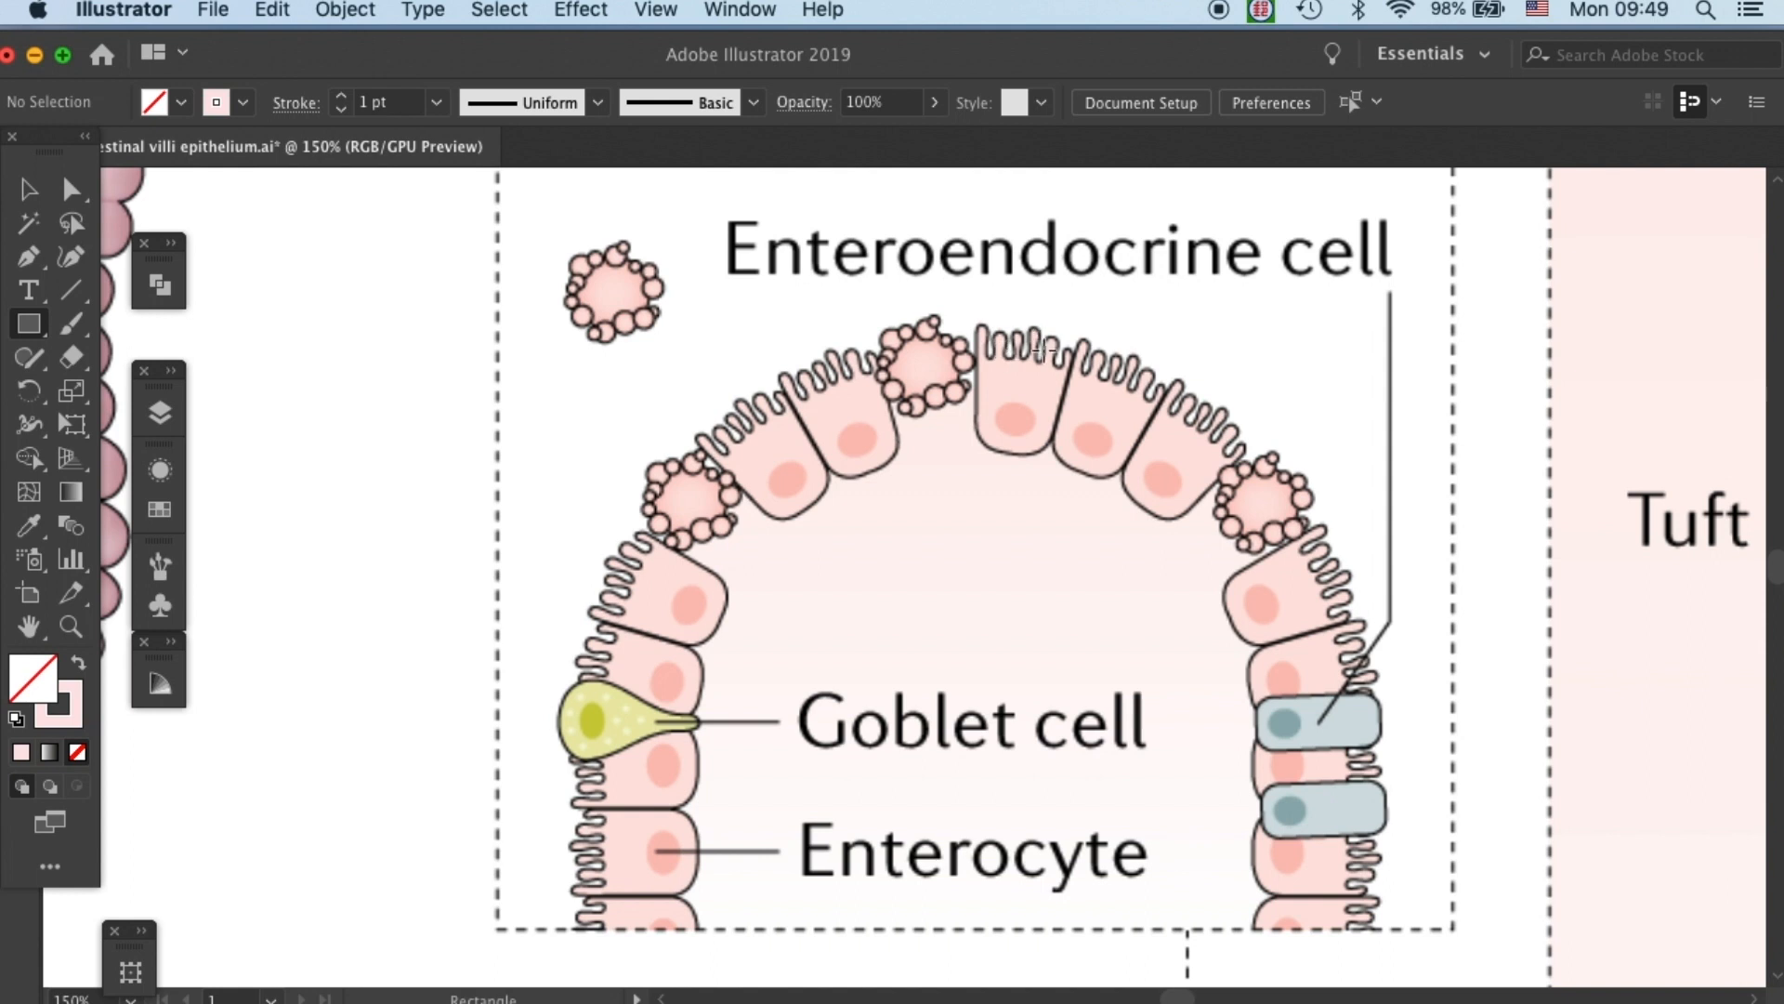
pyautogui.moveTo(1074, 340)
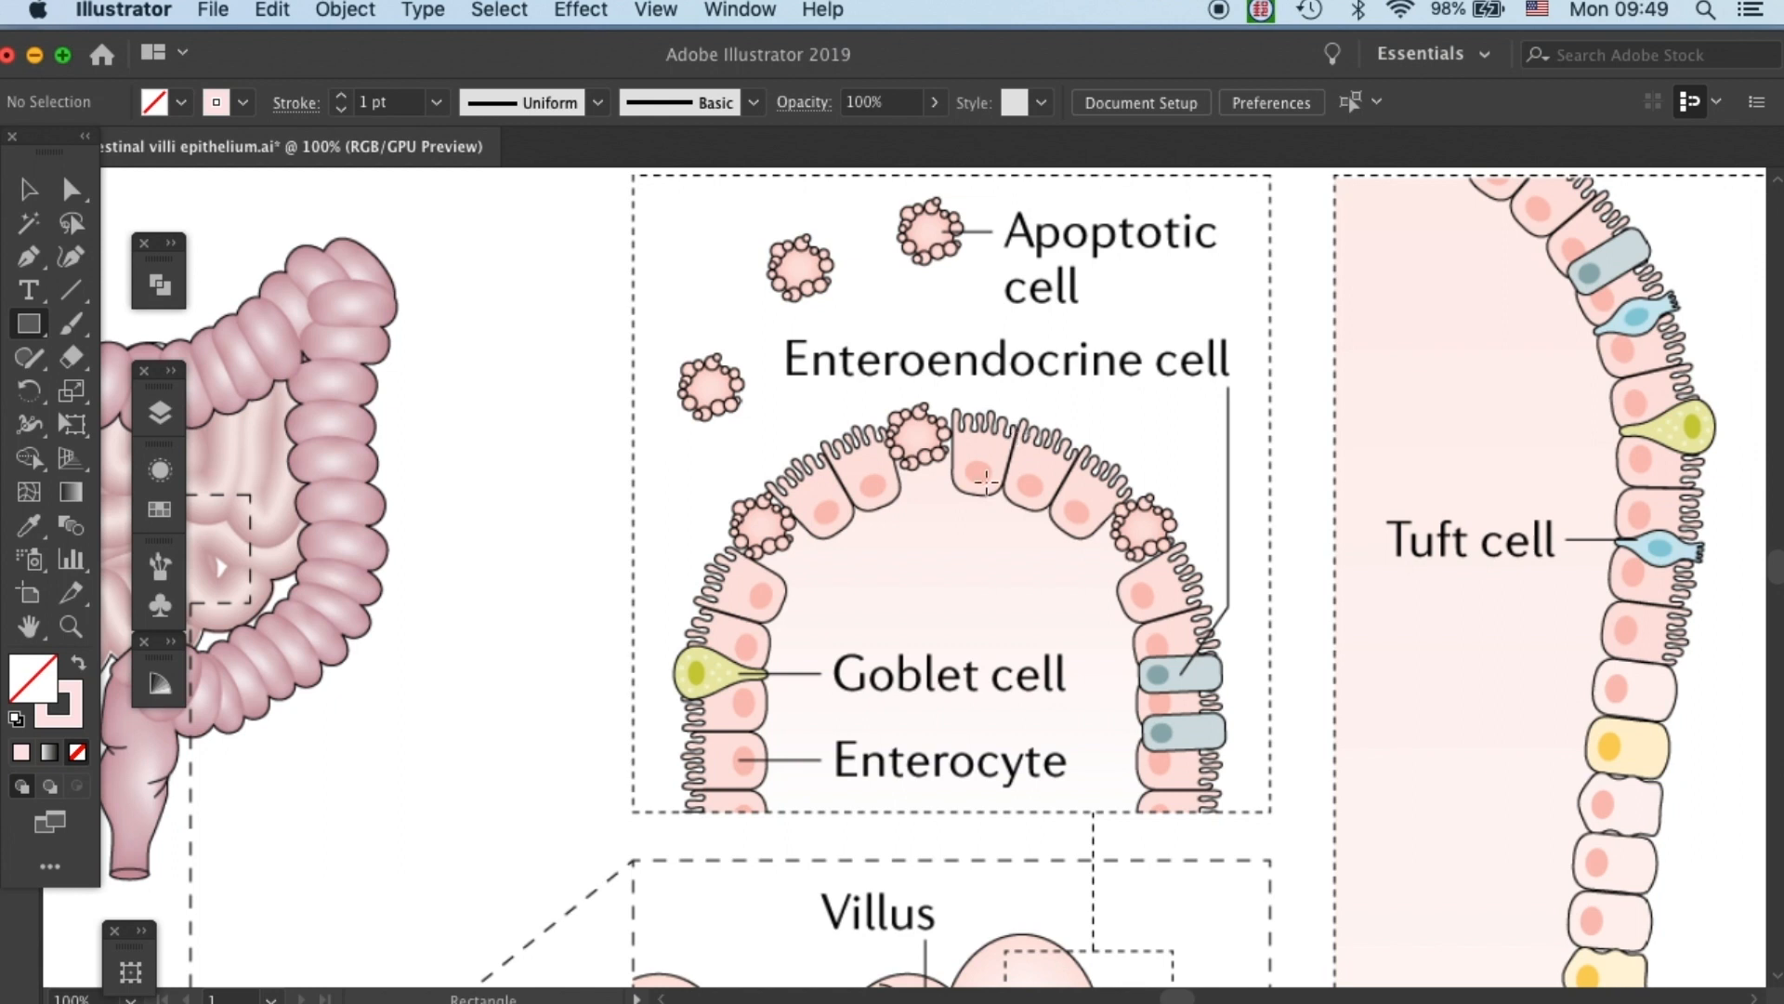
pyautogui.moveTo(1208, 459)
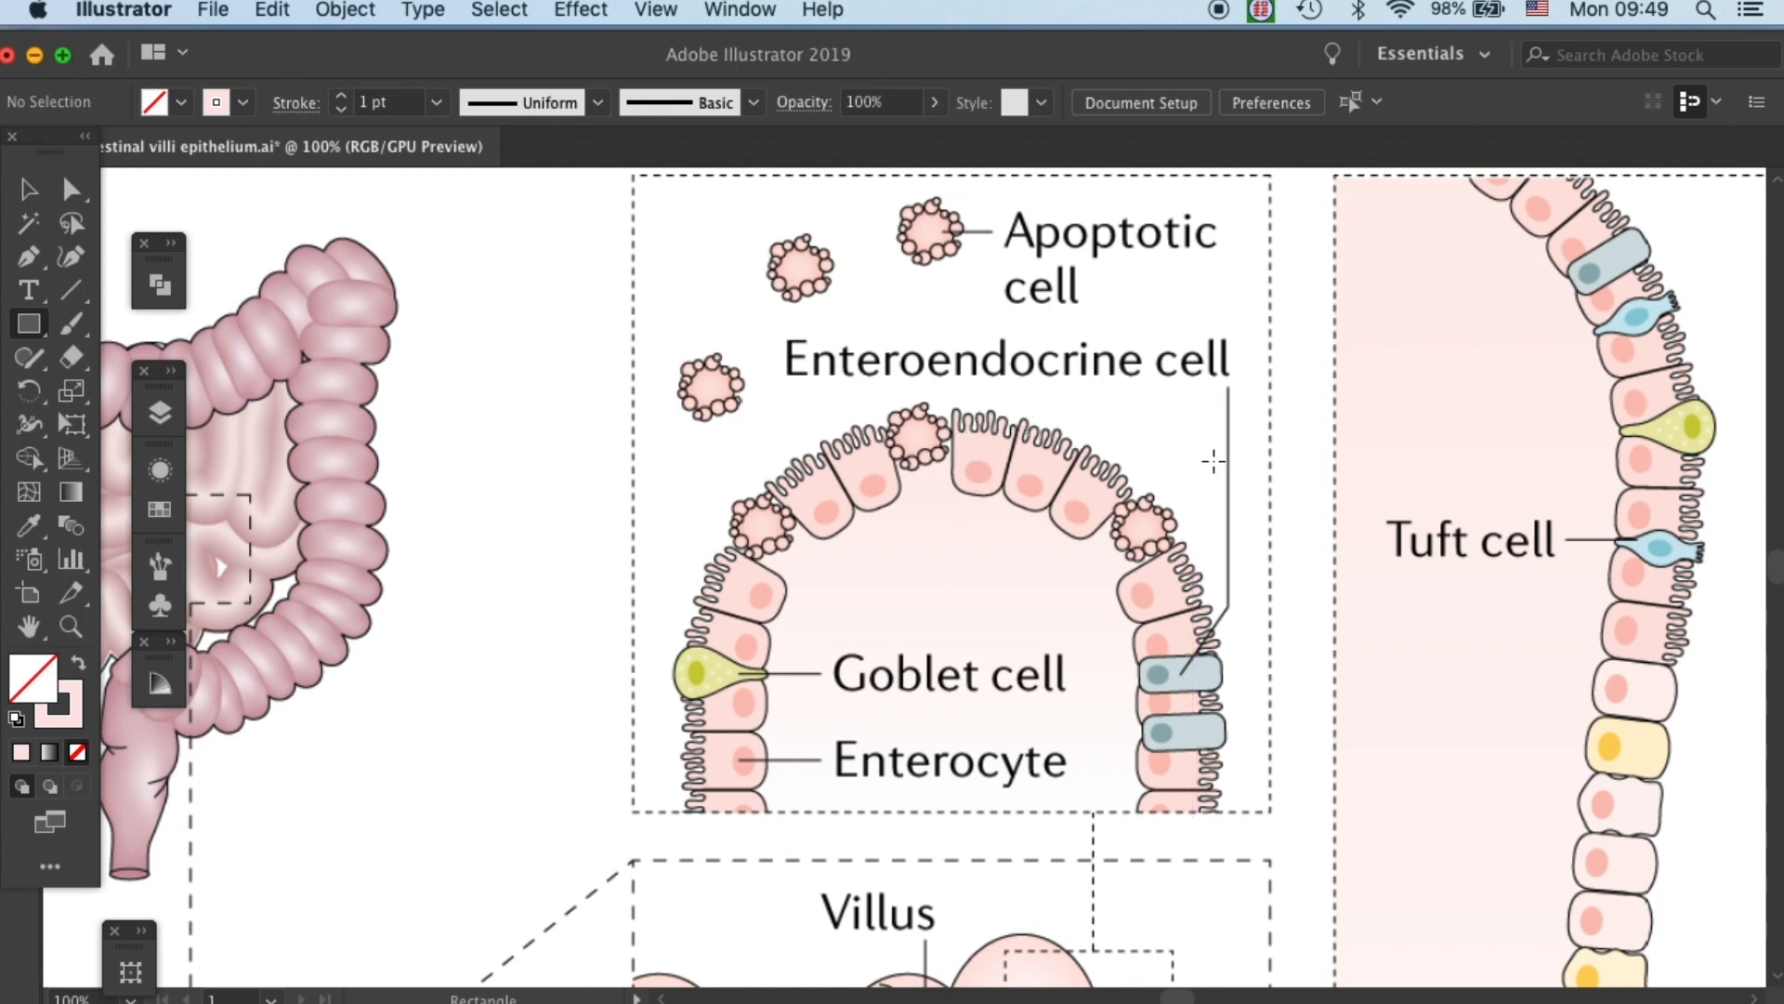
pyautogui.moveTo(1229, 427)
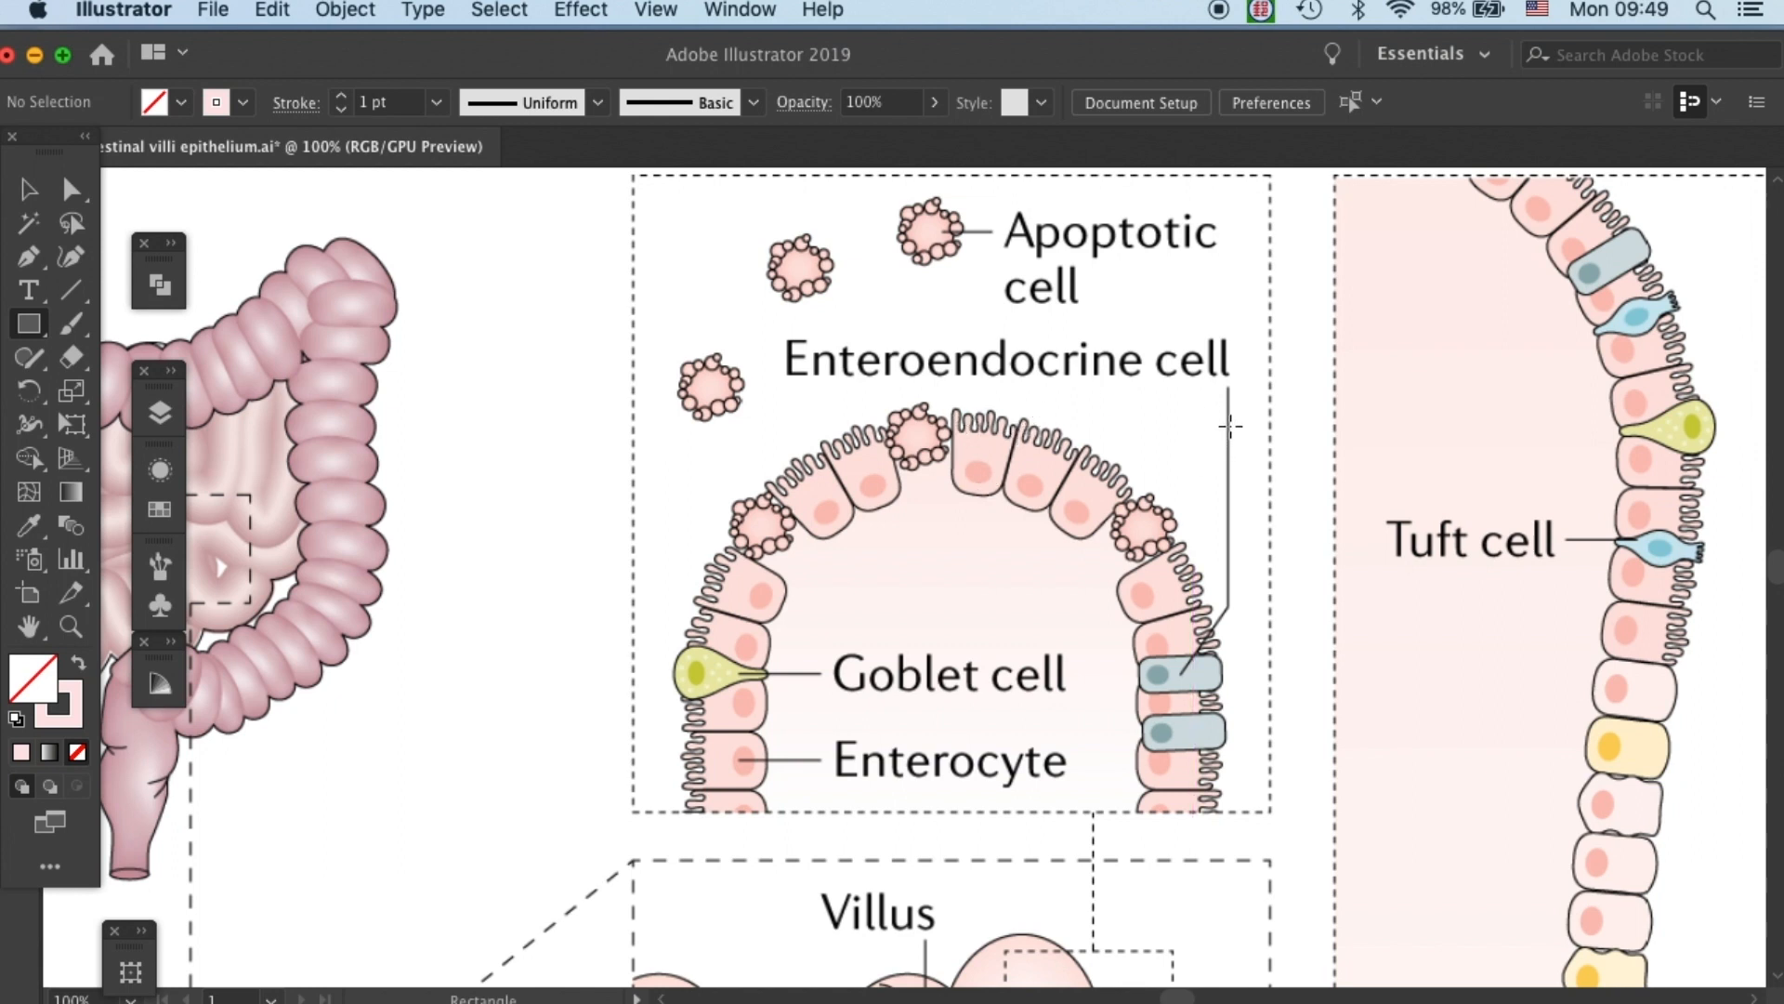
pyautogui.moveTo(1252, 446)
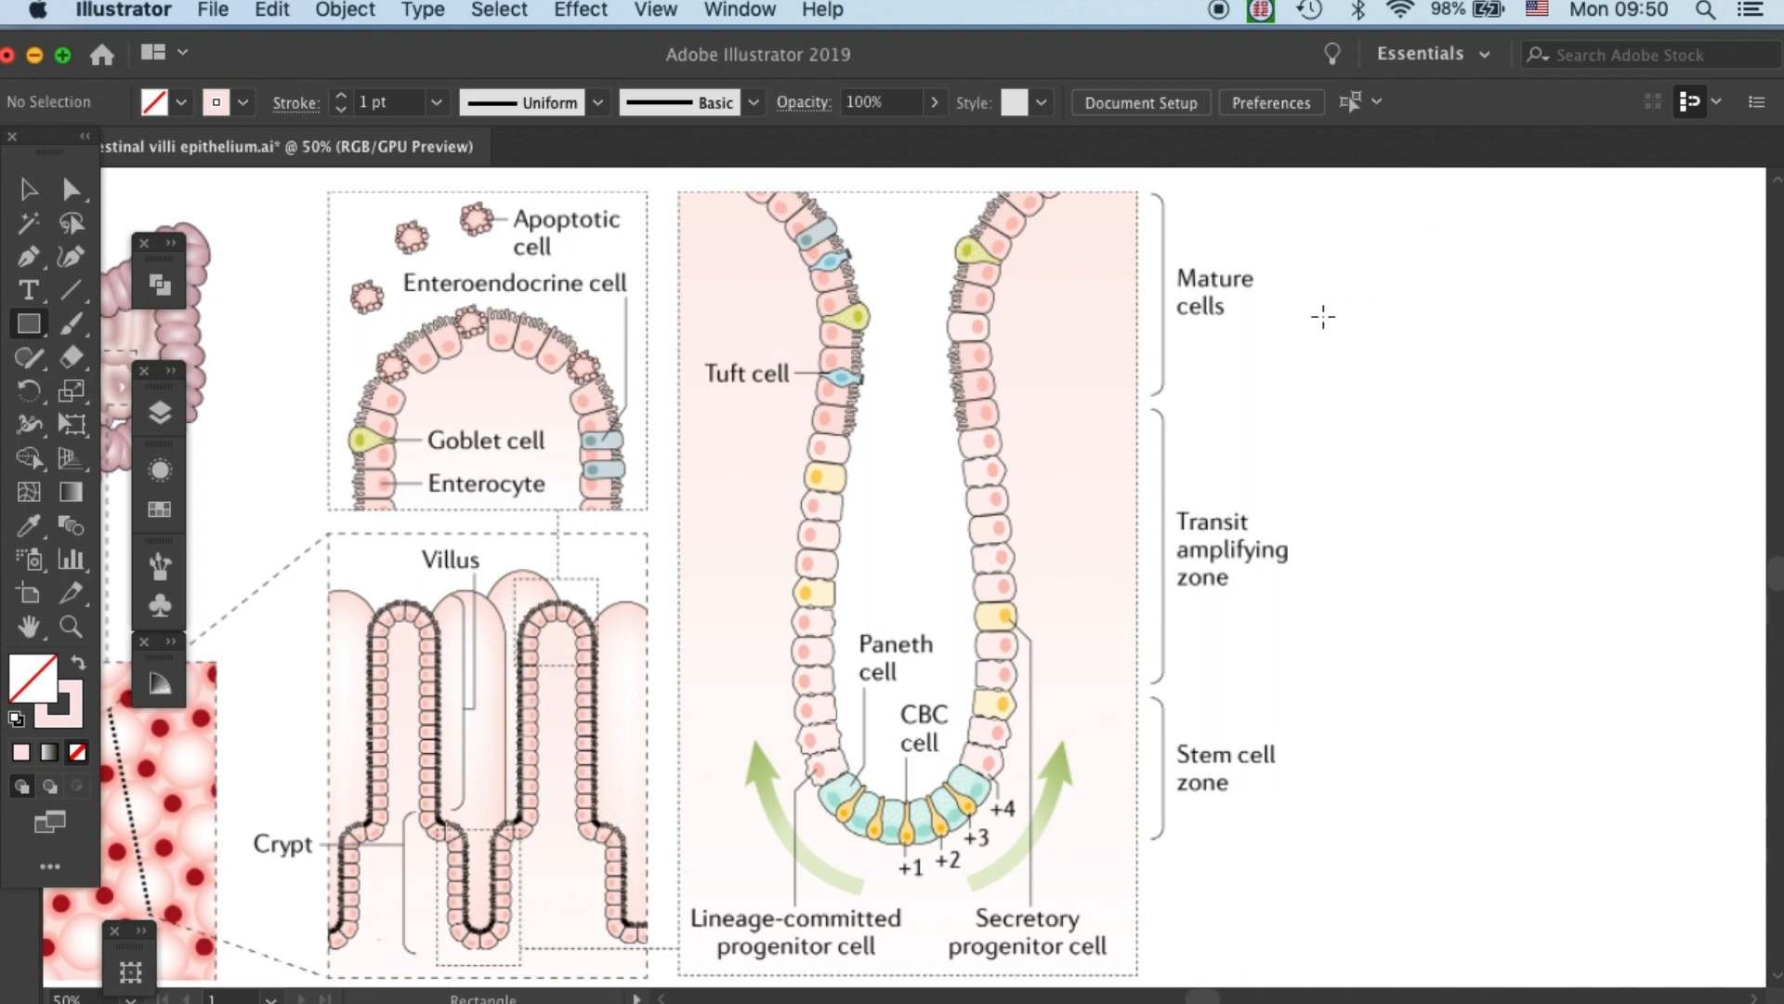
pyautogui.moveTo(1314, 316); pyautogui.dragTo(1357, 372)
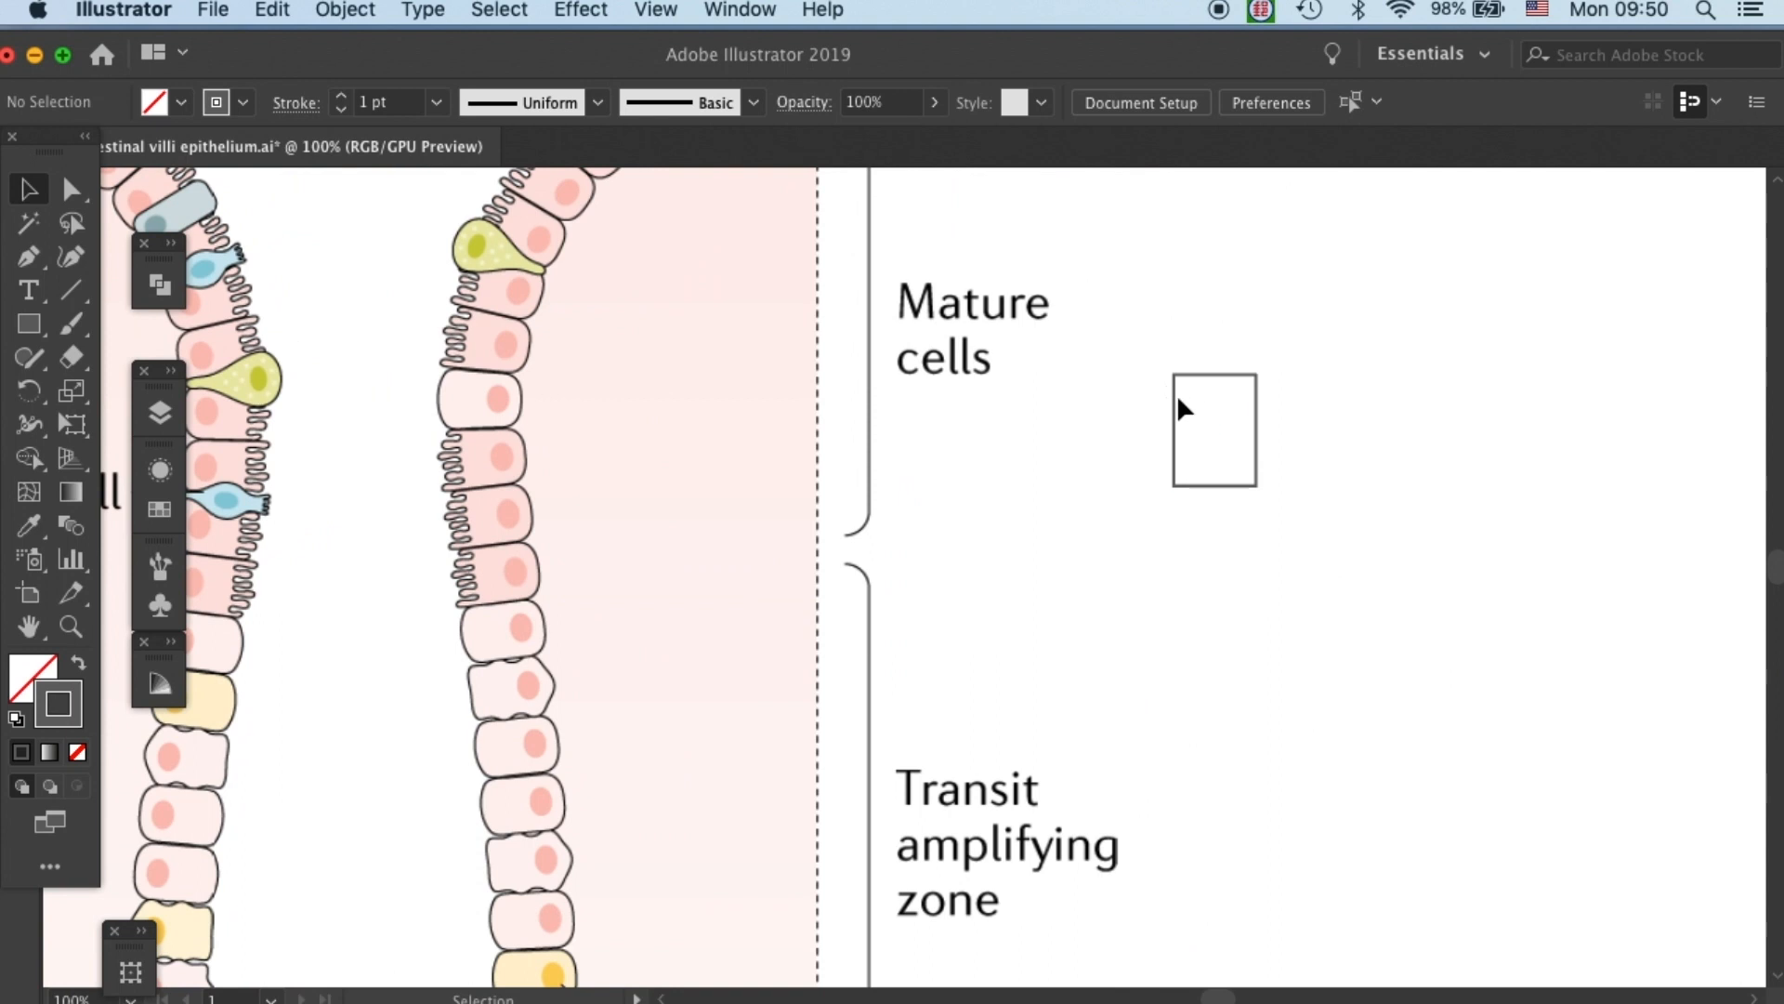
pyautogui.moveTo(74, 190)
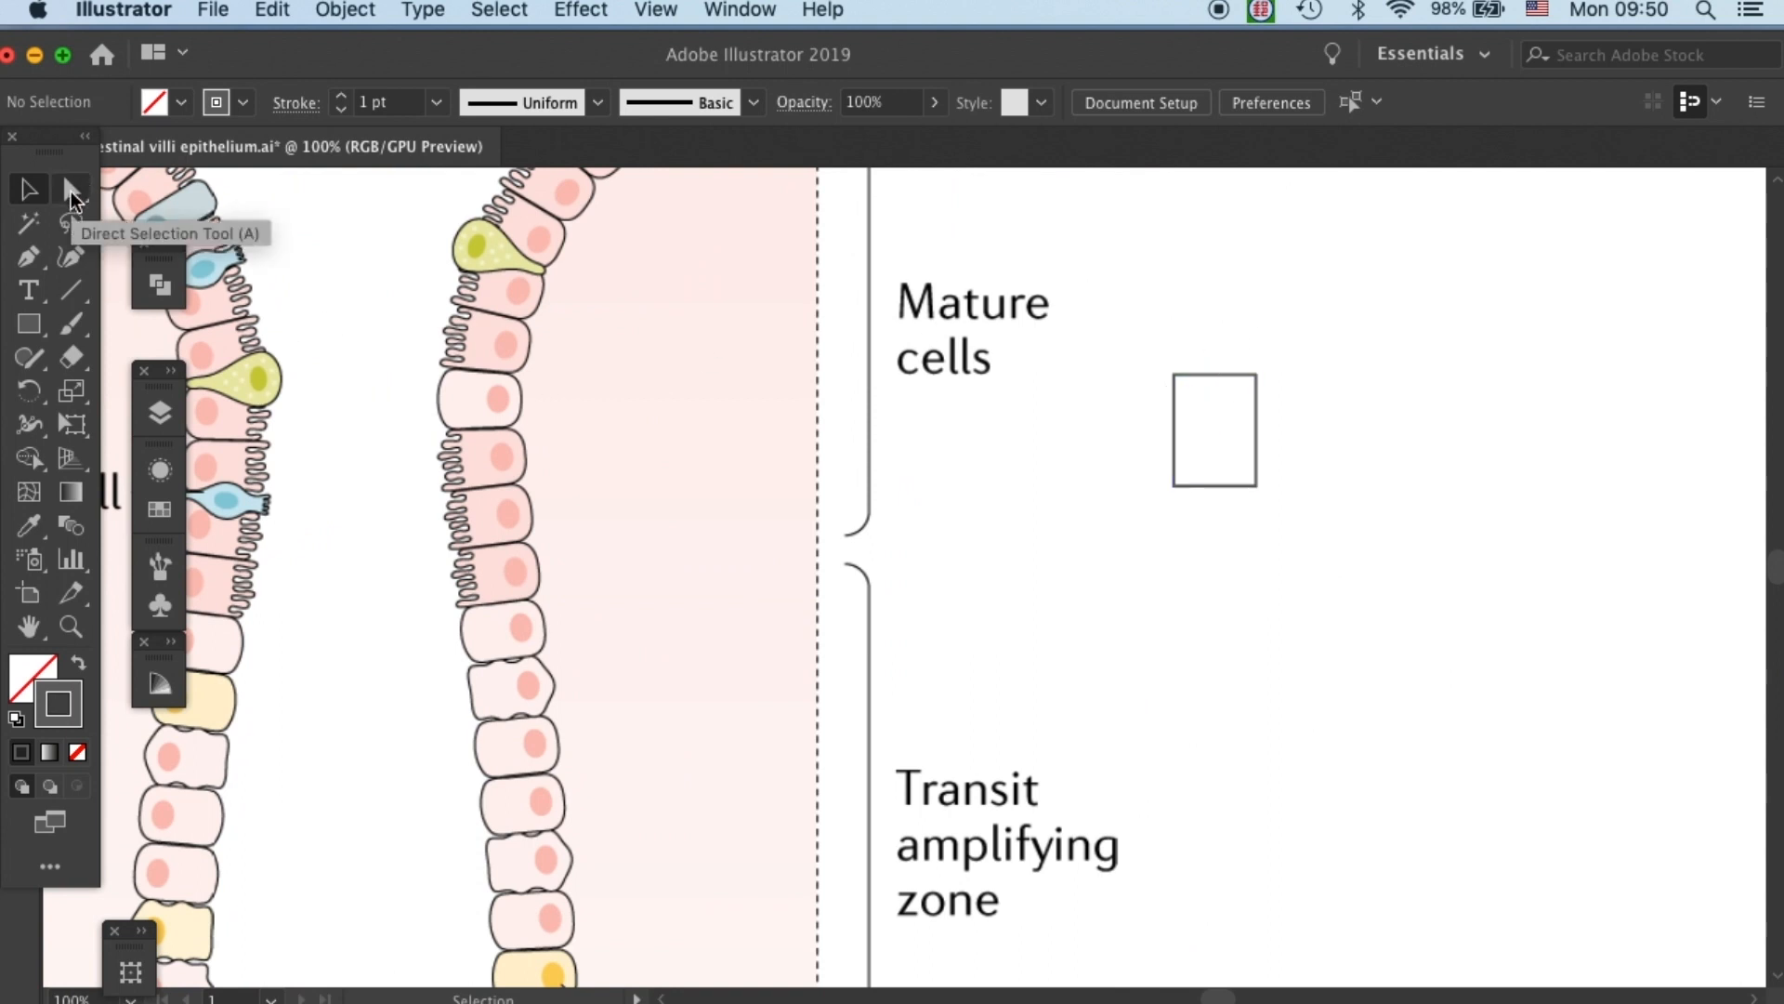
# Round the rectangle's live corners to about 9.96 px with the Direct Selection tool.
pyautogui.click(72, 189)
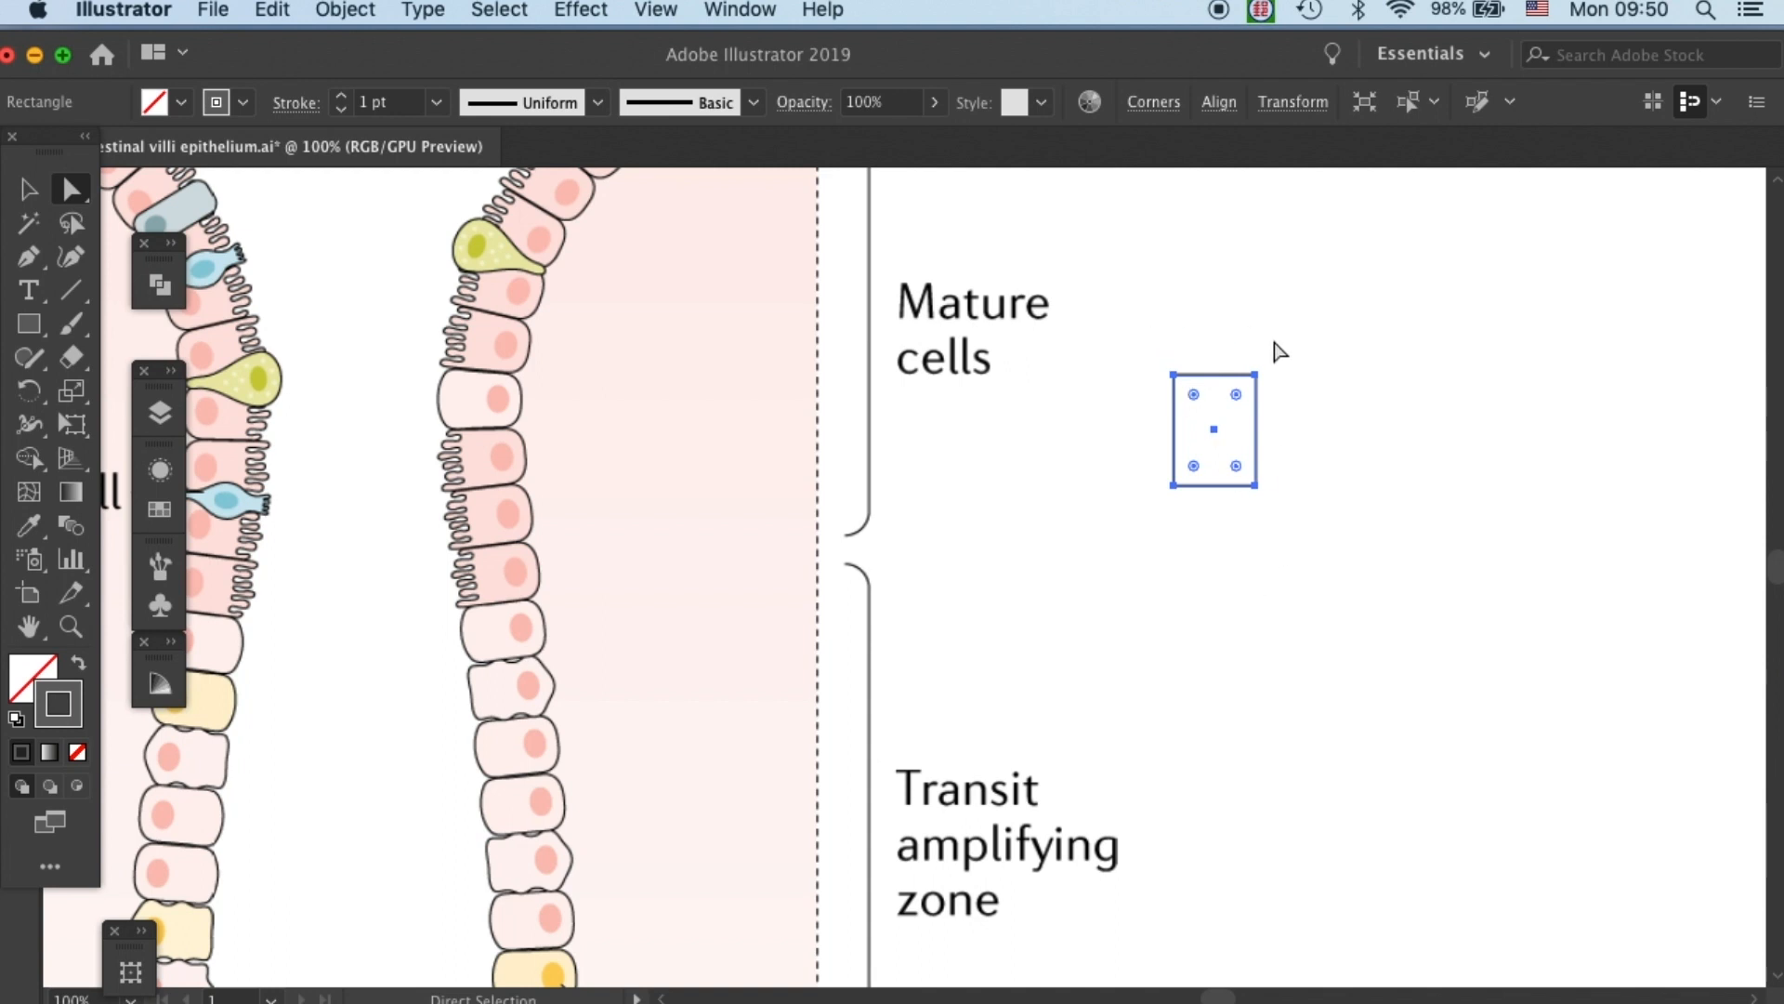
pyautogui.moveTo(1193, 394); pyautogui.dragTo(1197, 405)
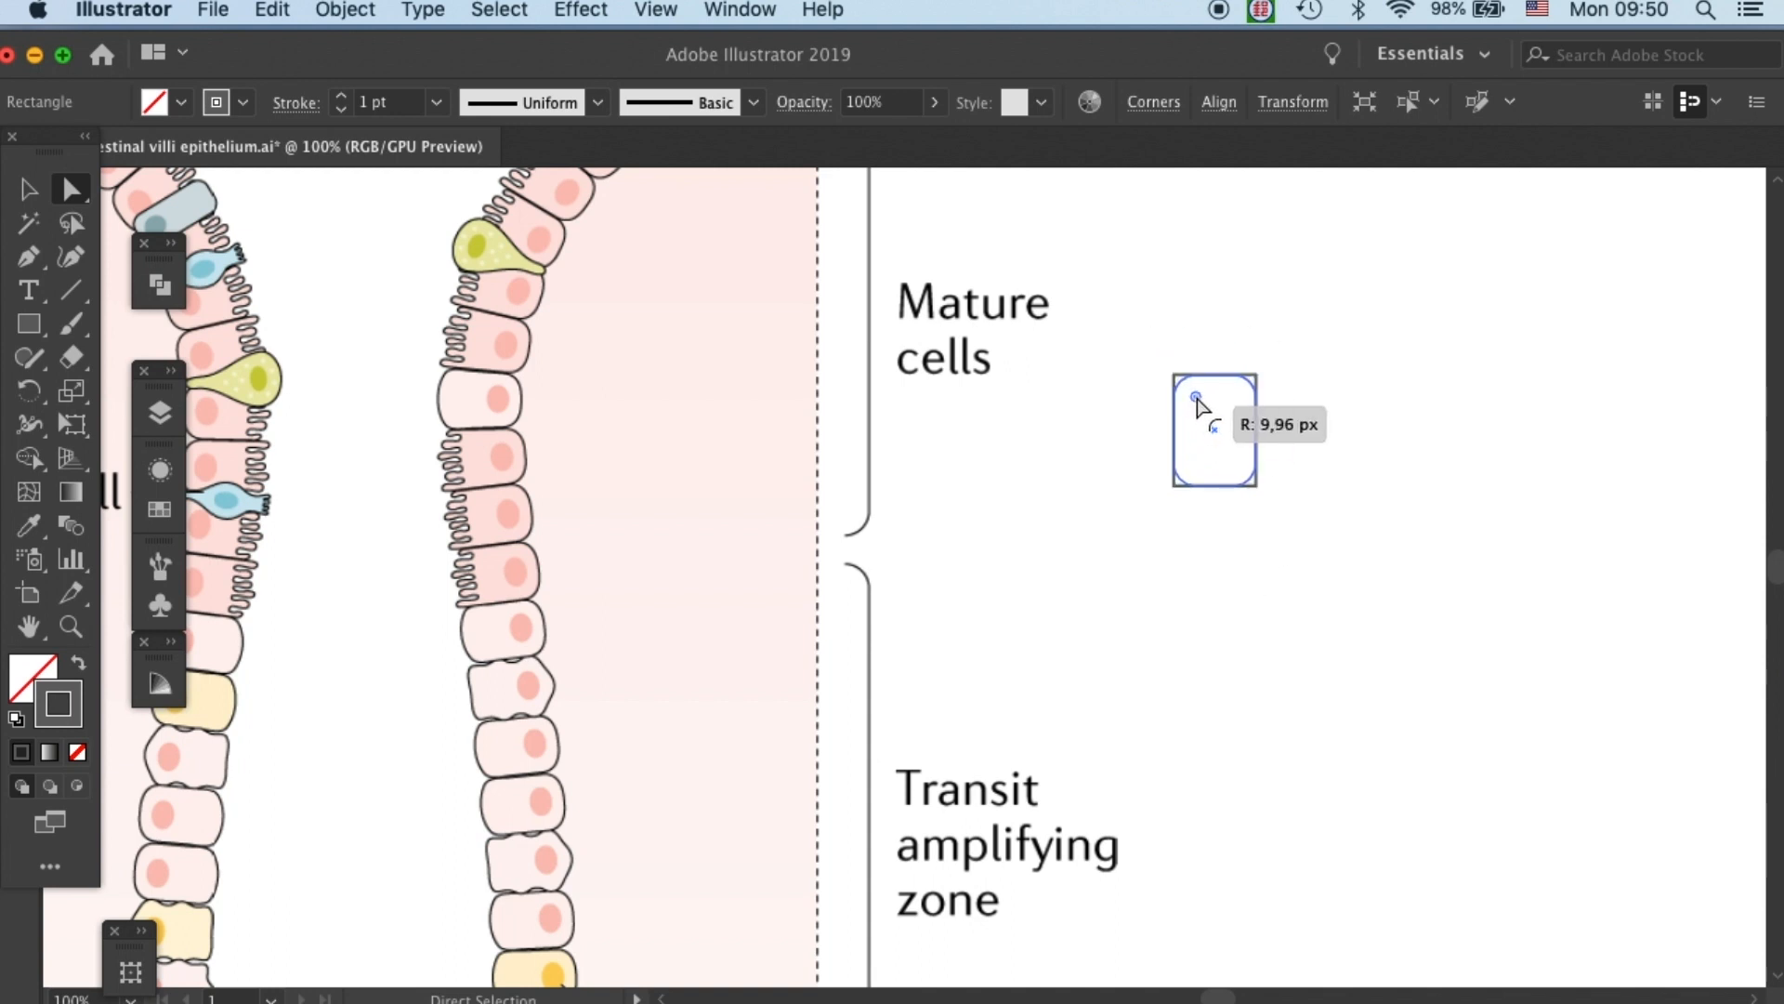
# Fill the selected rounded rectangle with red from the Swatches panel.
pyautogui.click(28, 190)
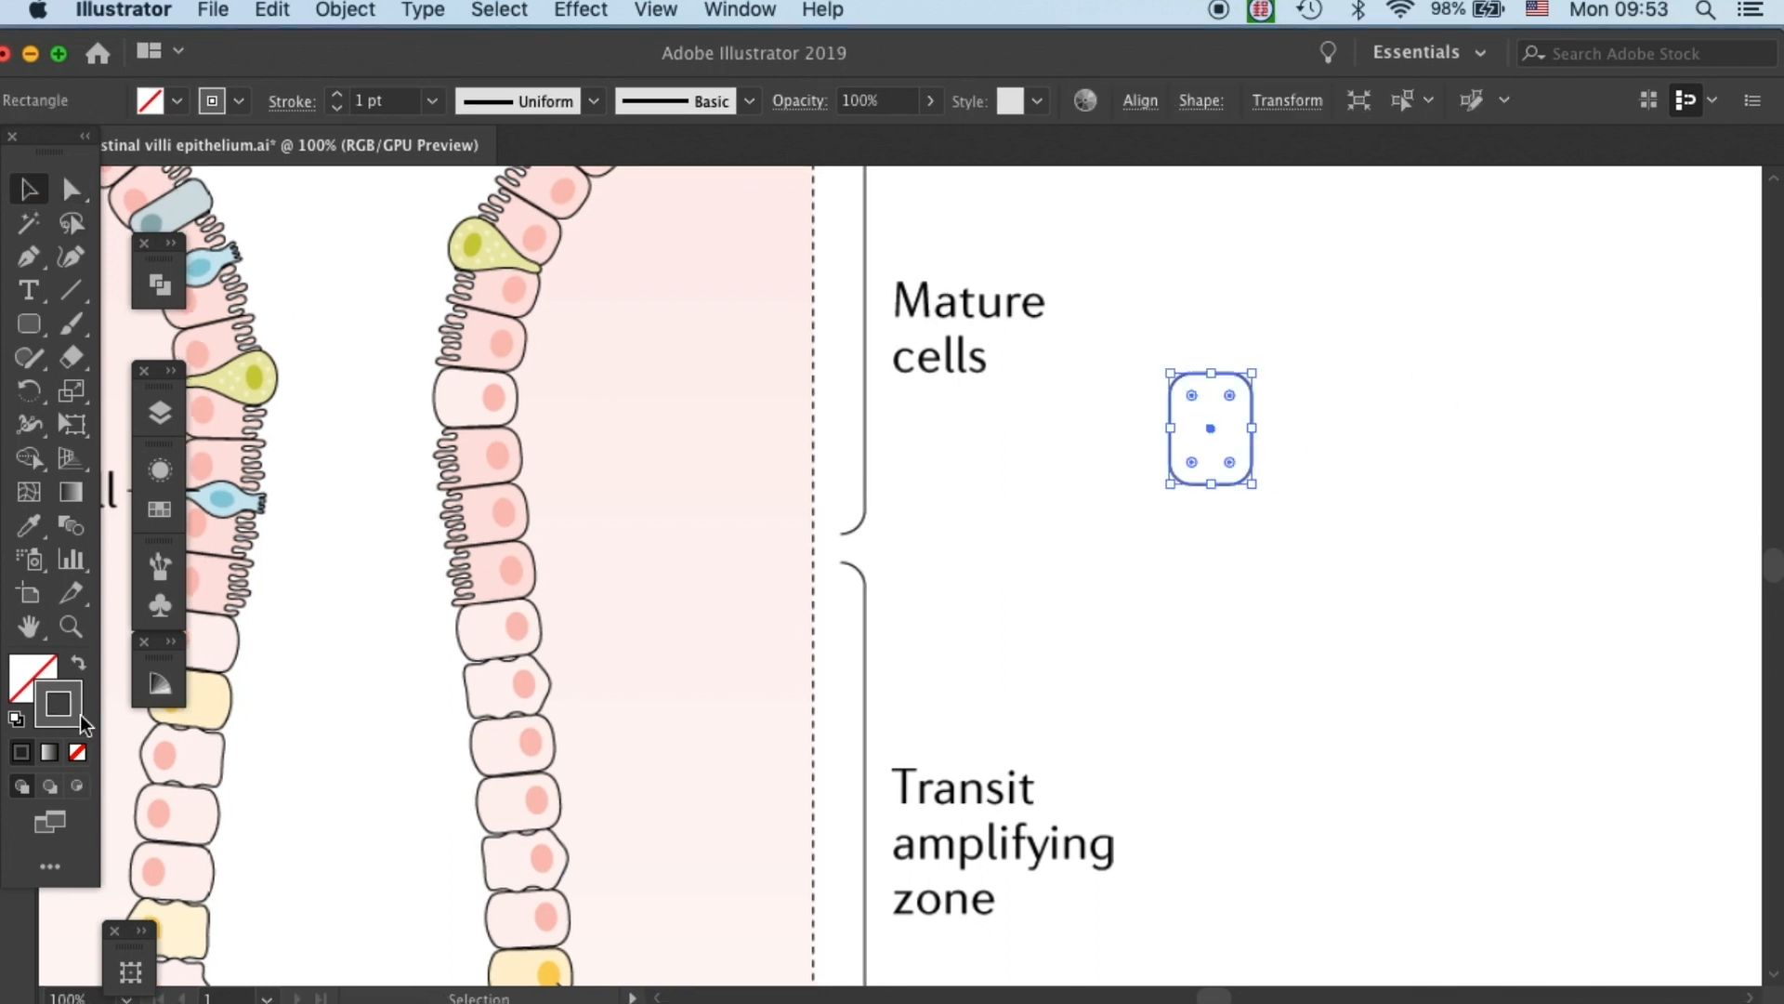
pyautogui.click(158, 507)
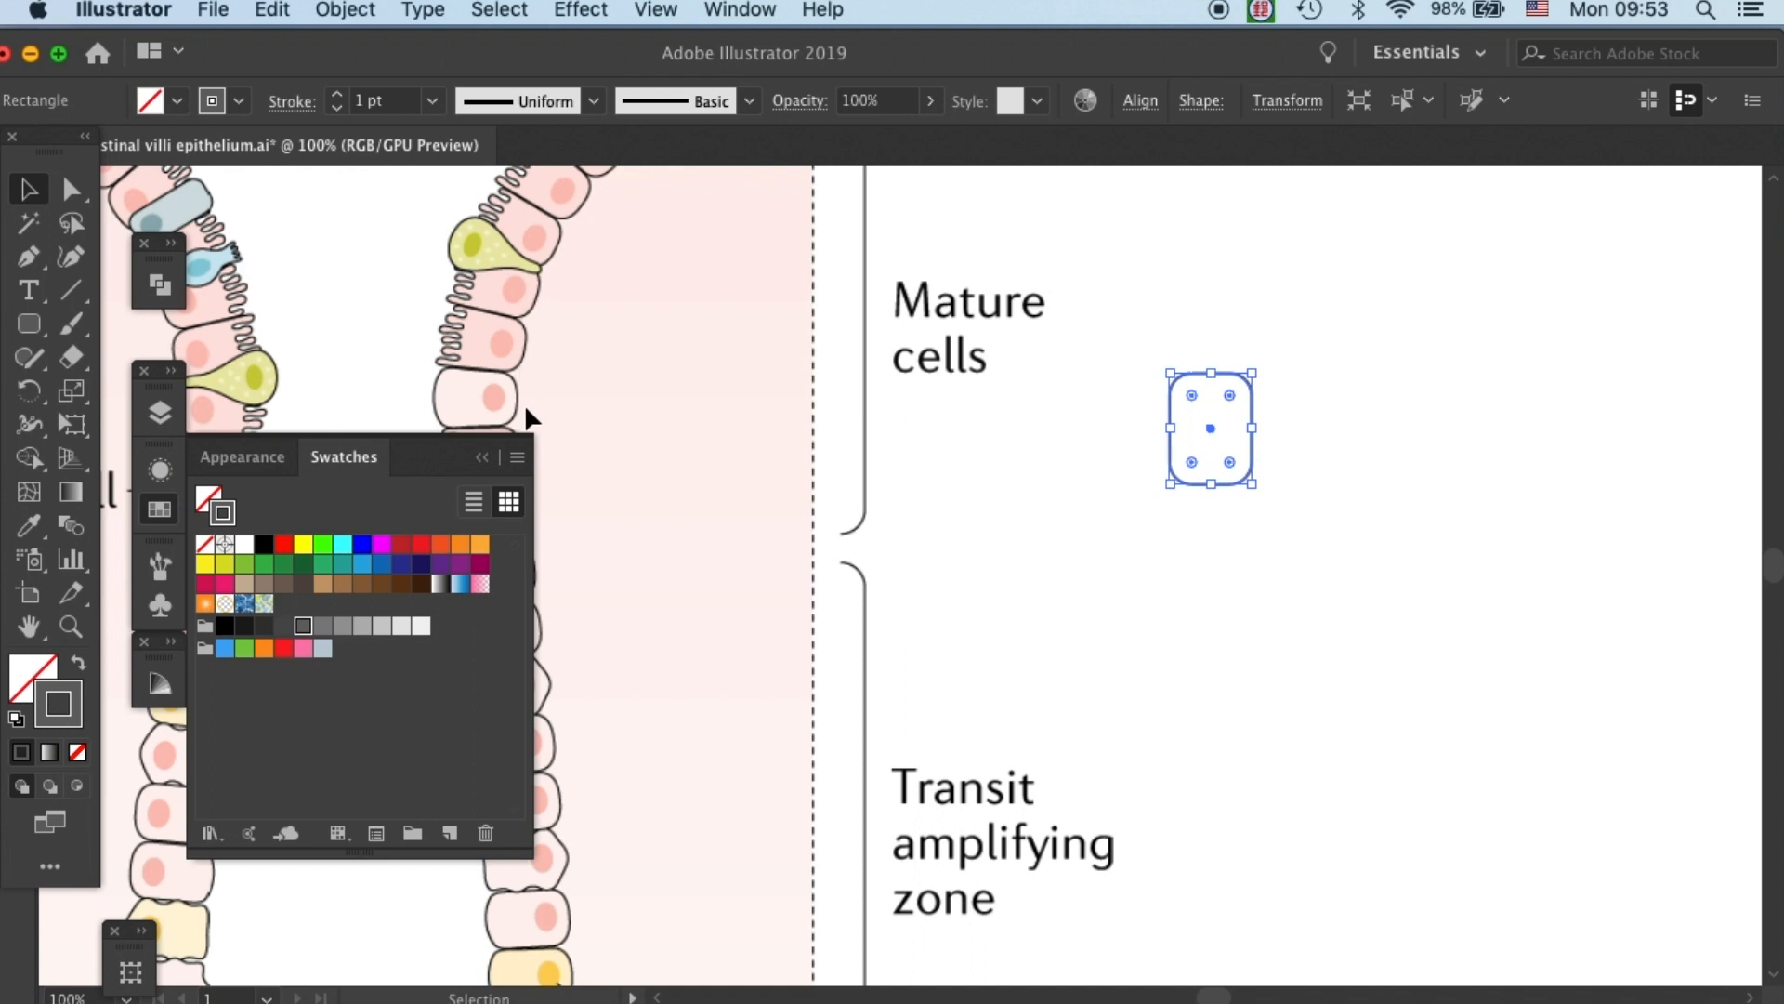
pyautogui.moveTo(356, 554)
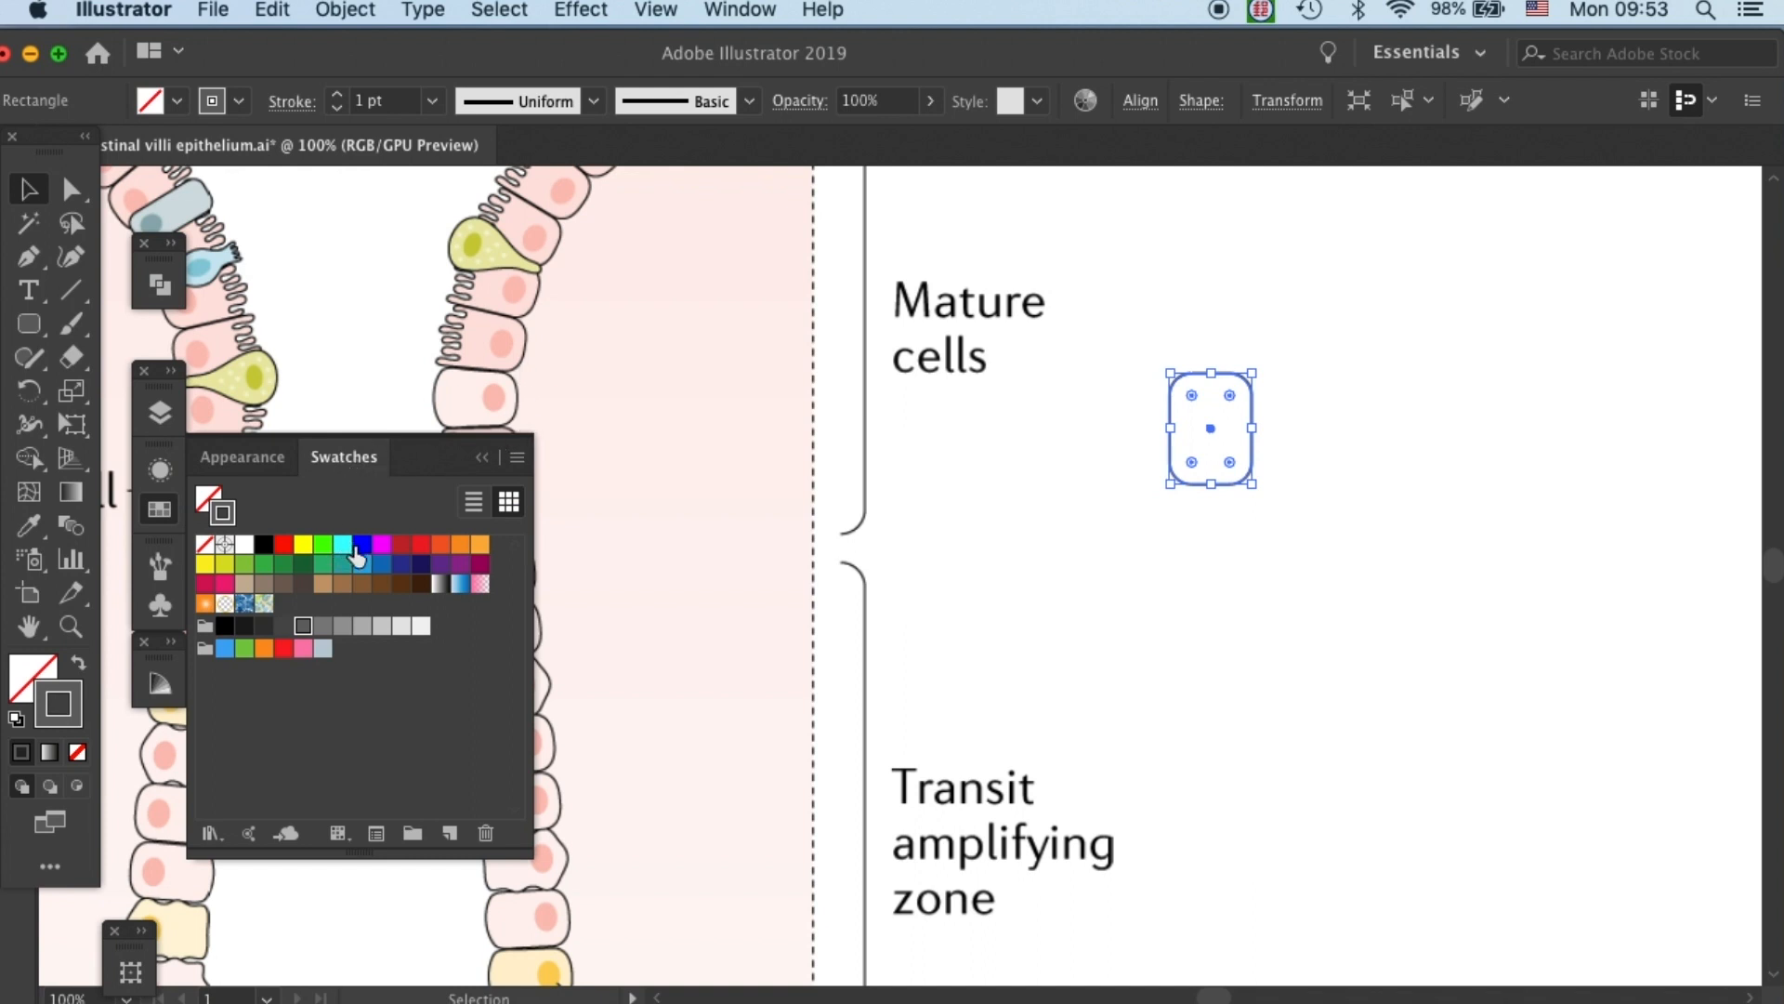
pyautogui.moveTo(465, 446)
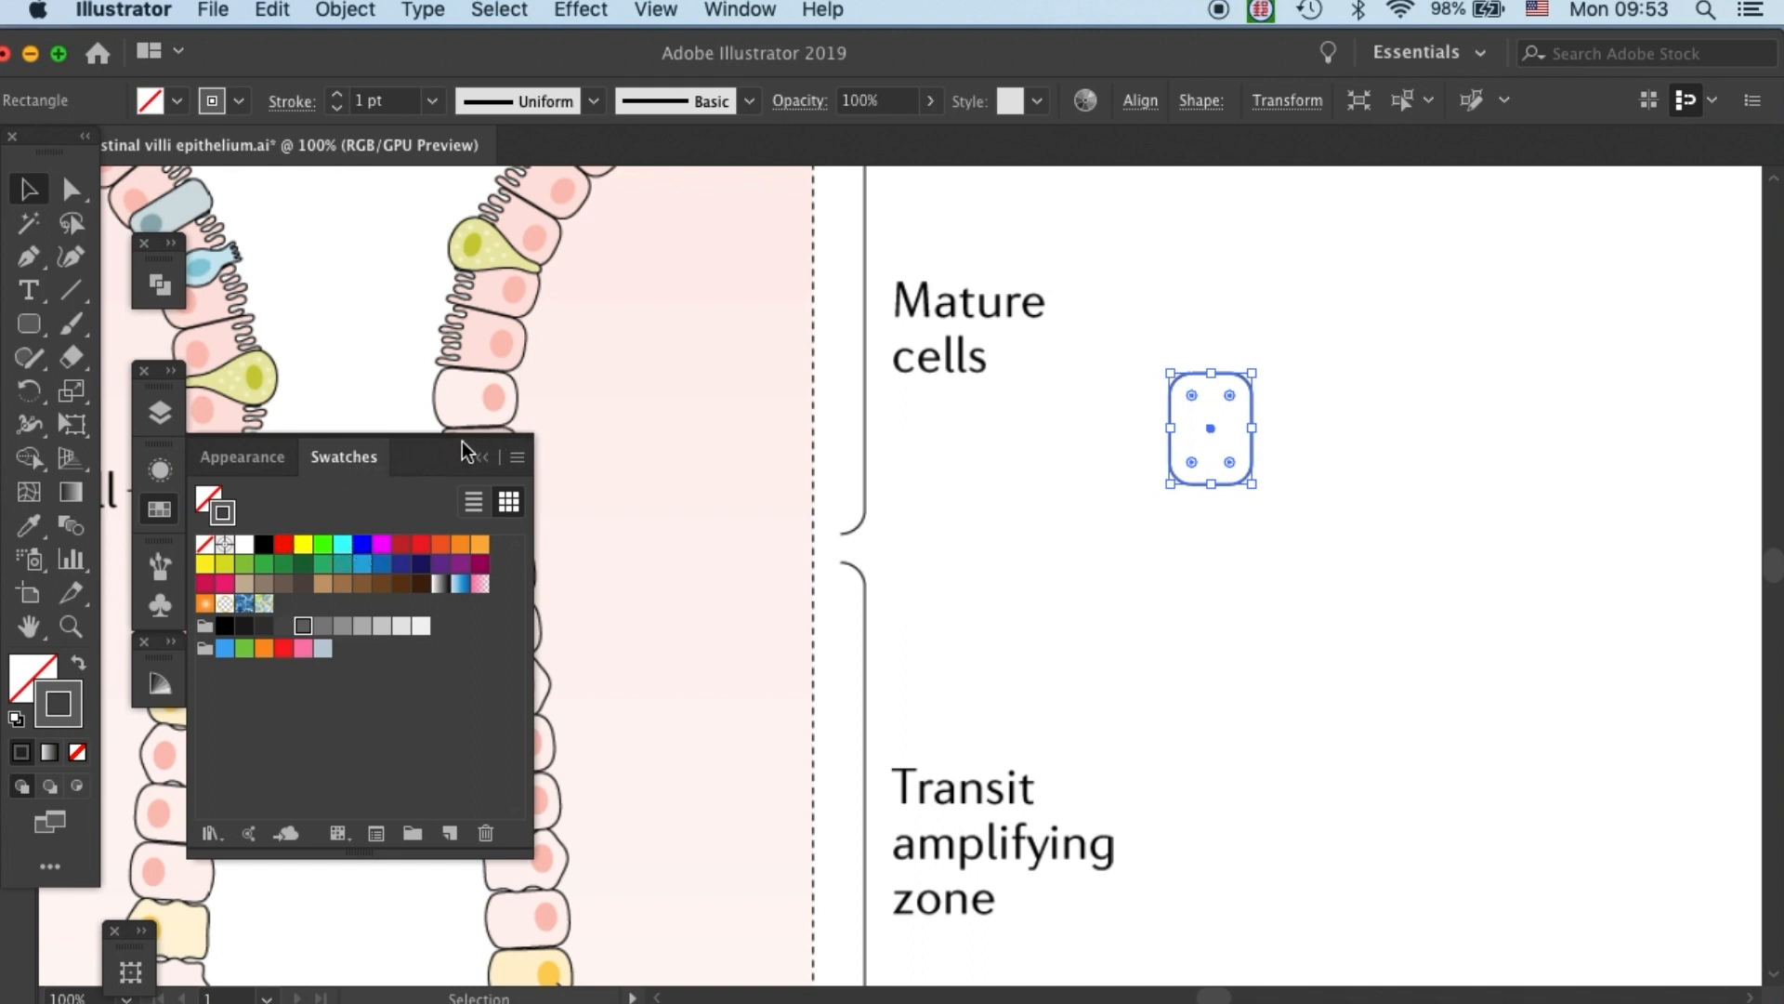
pyautogui.moveTo(779, 383)
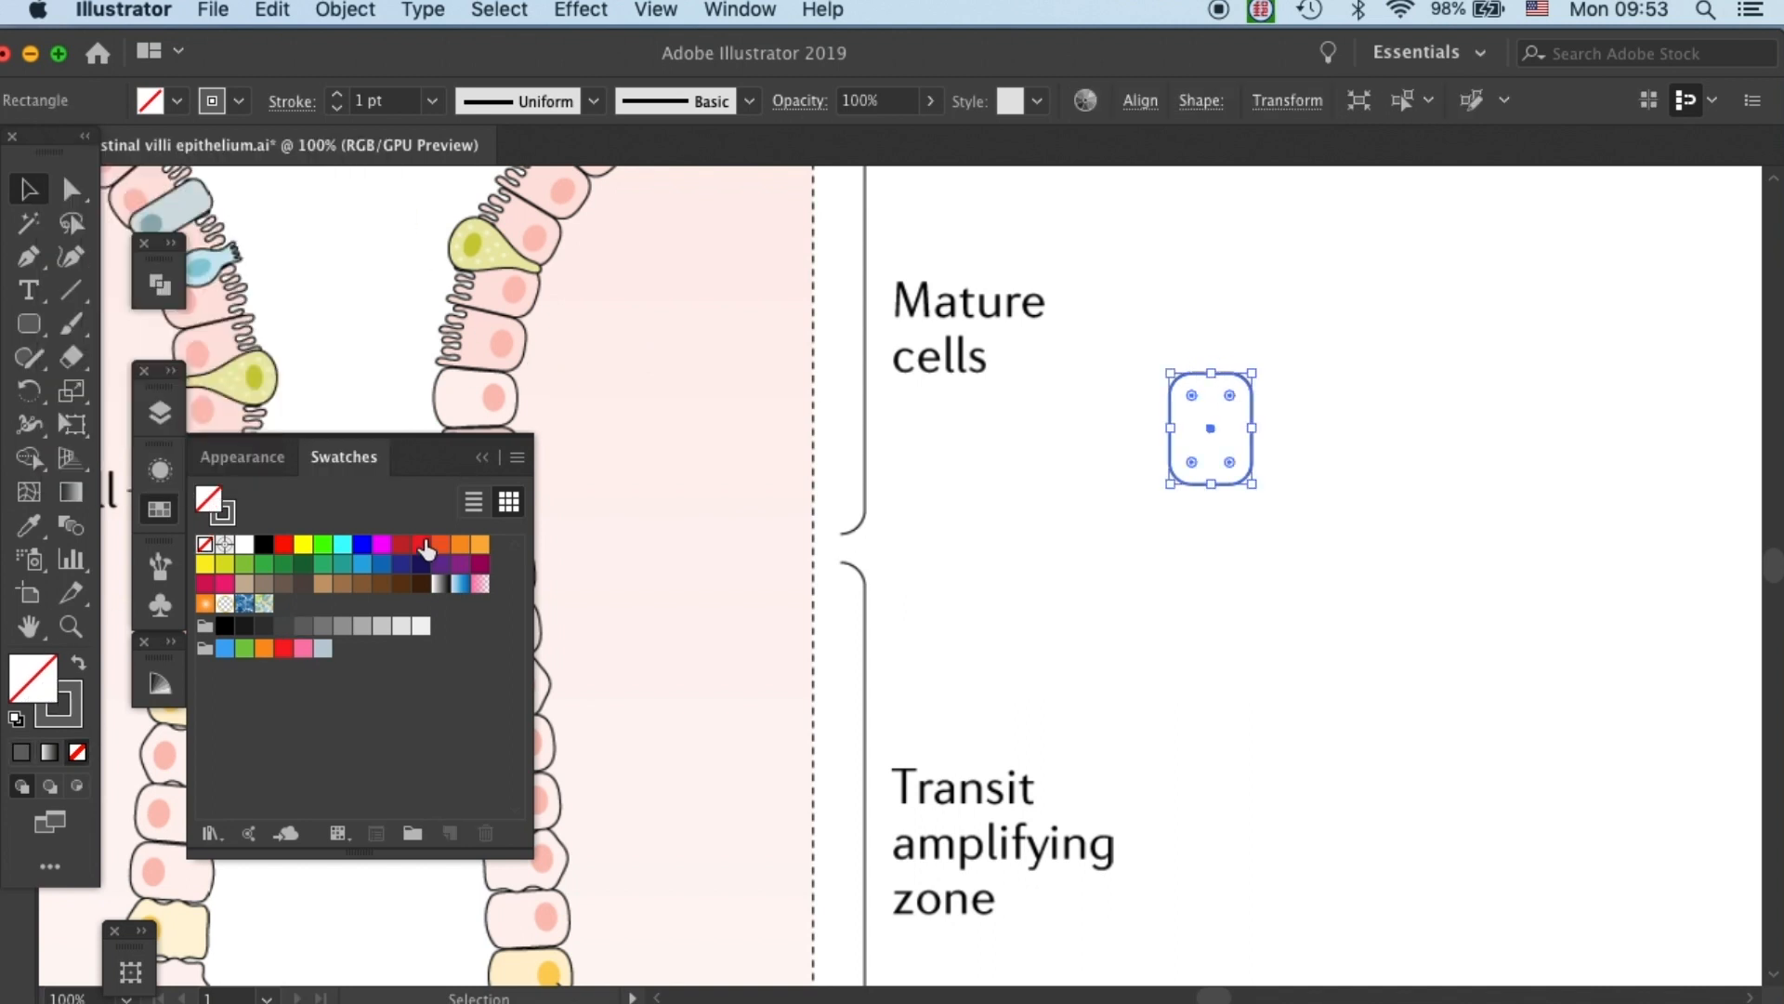
pyautogui.click(420, 545)
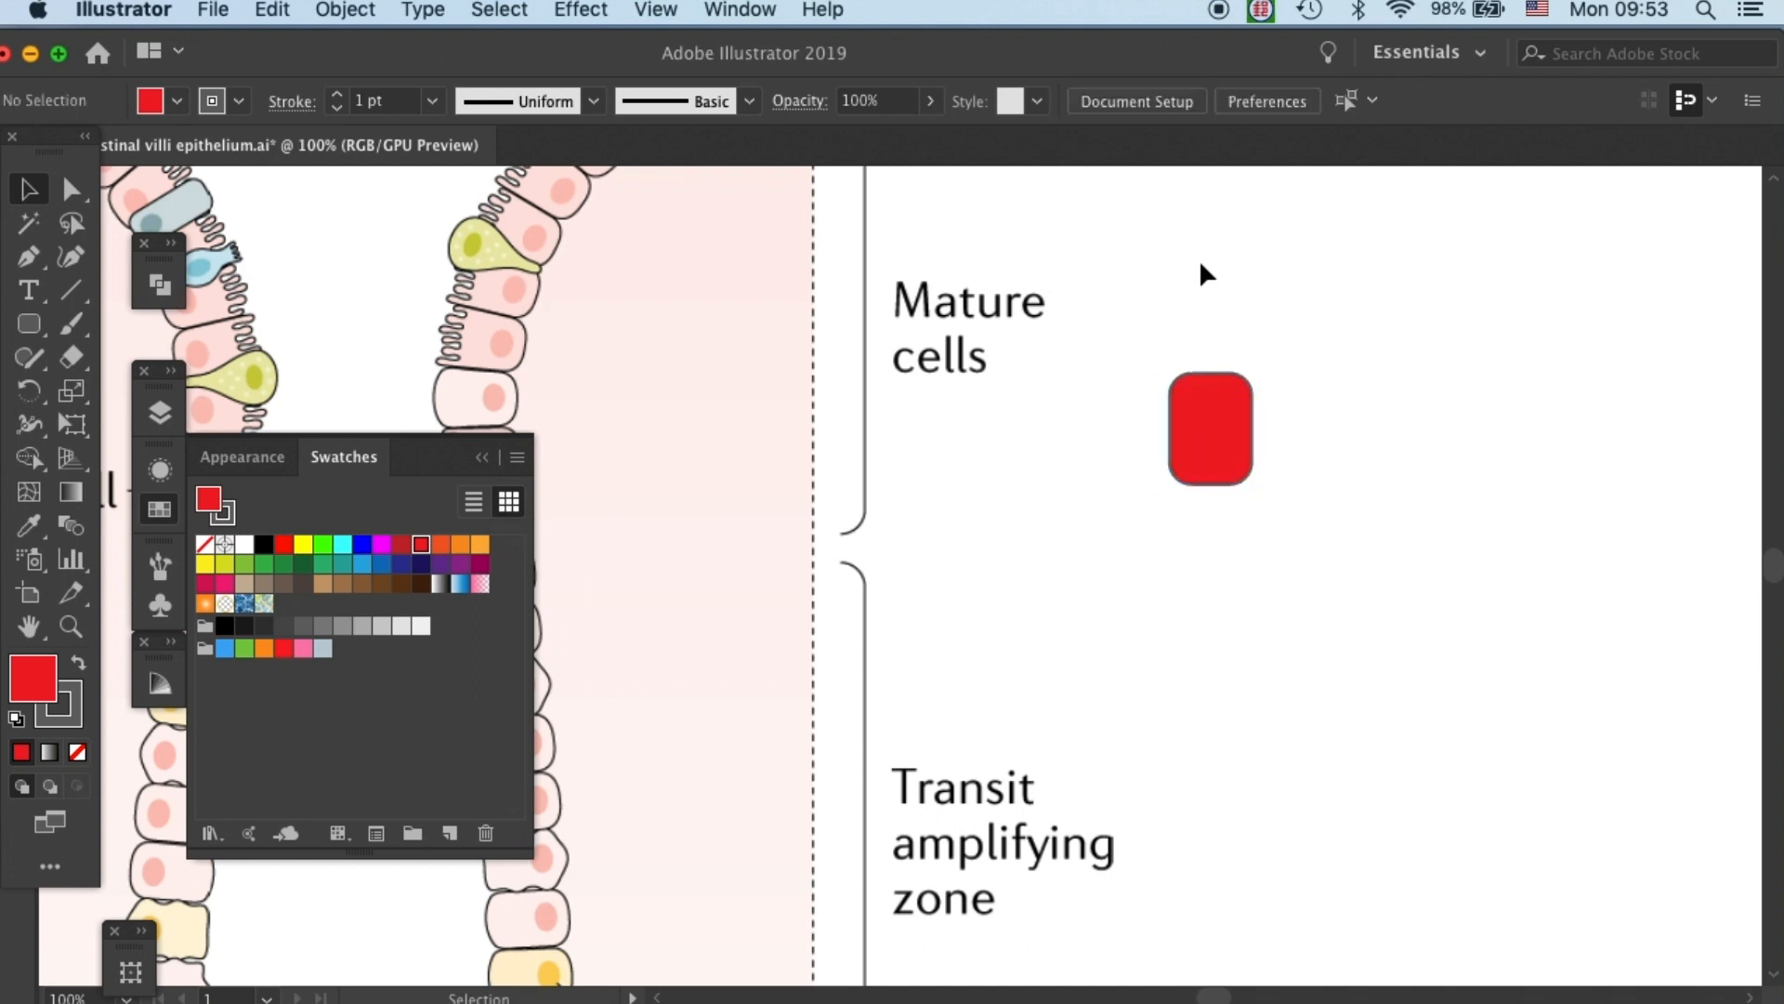
pyautogui.click(1208, 429)
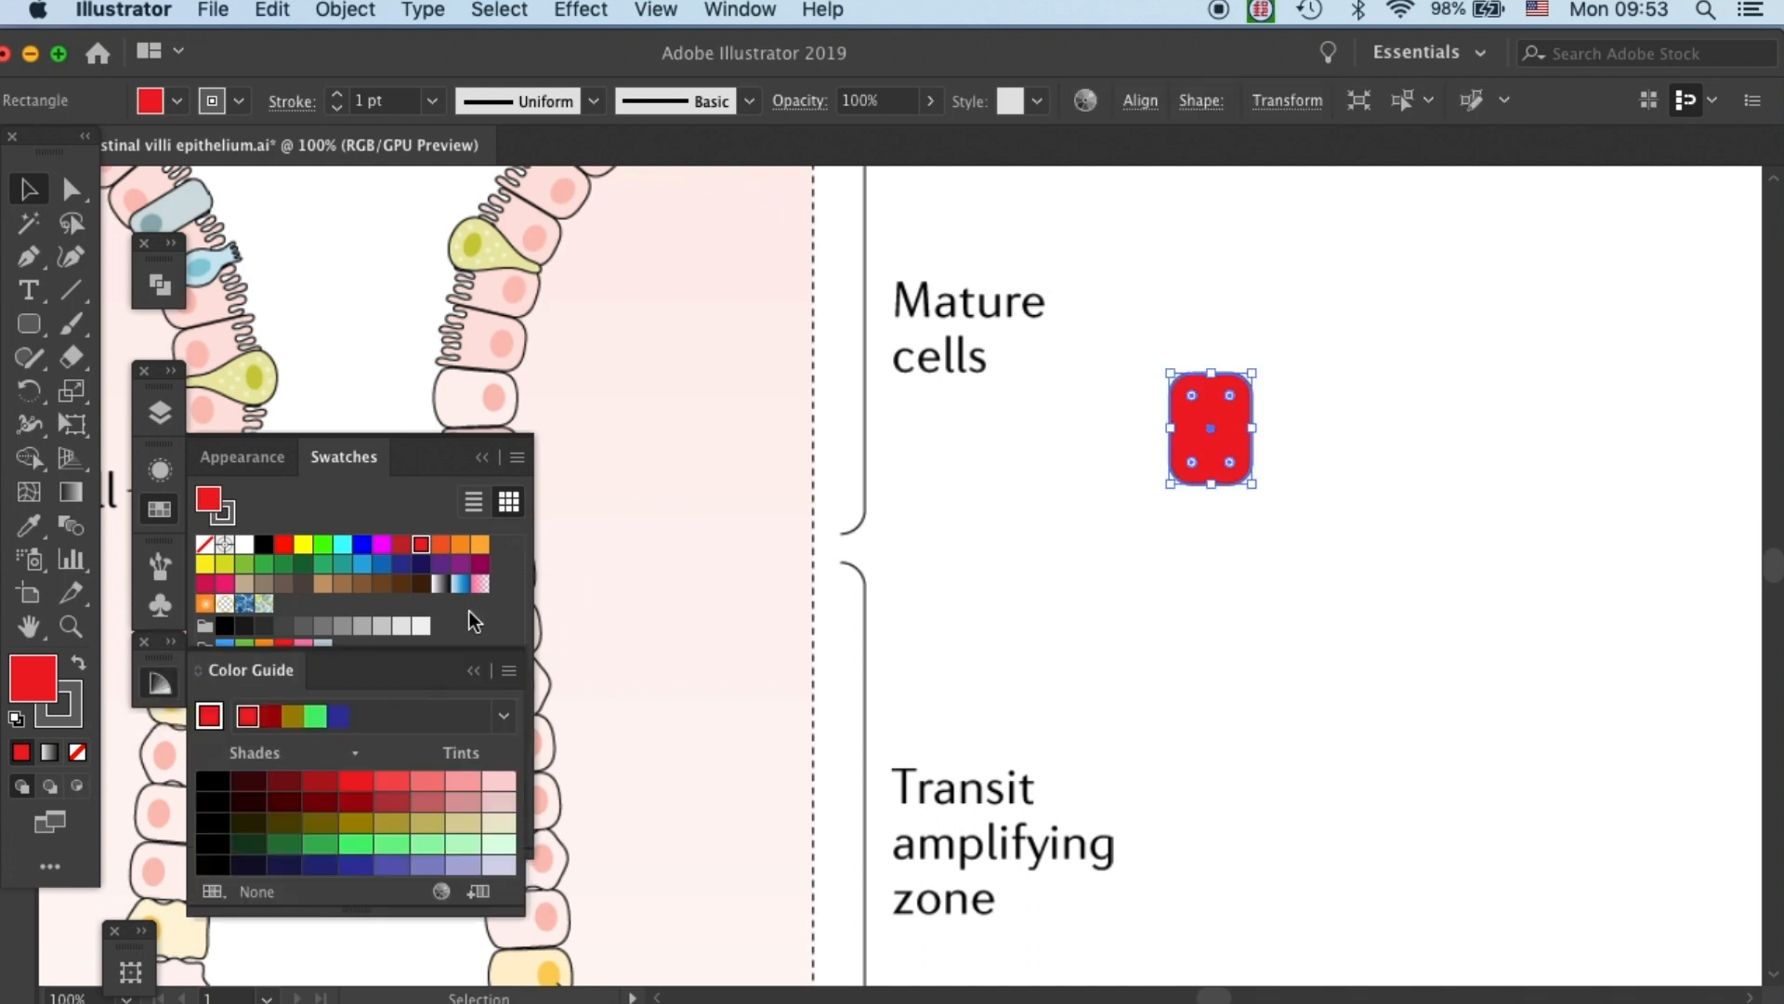
pyautogui.moveTo(507, 794)
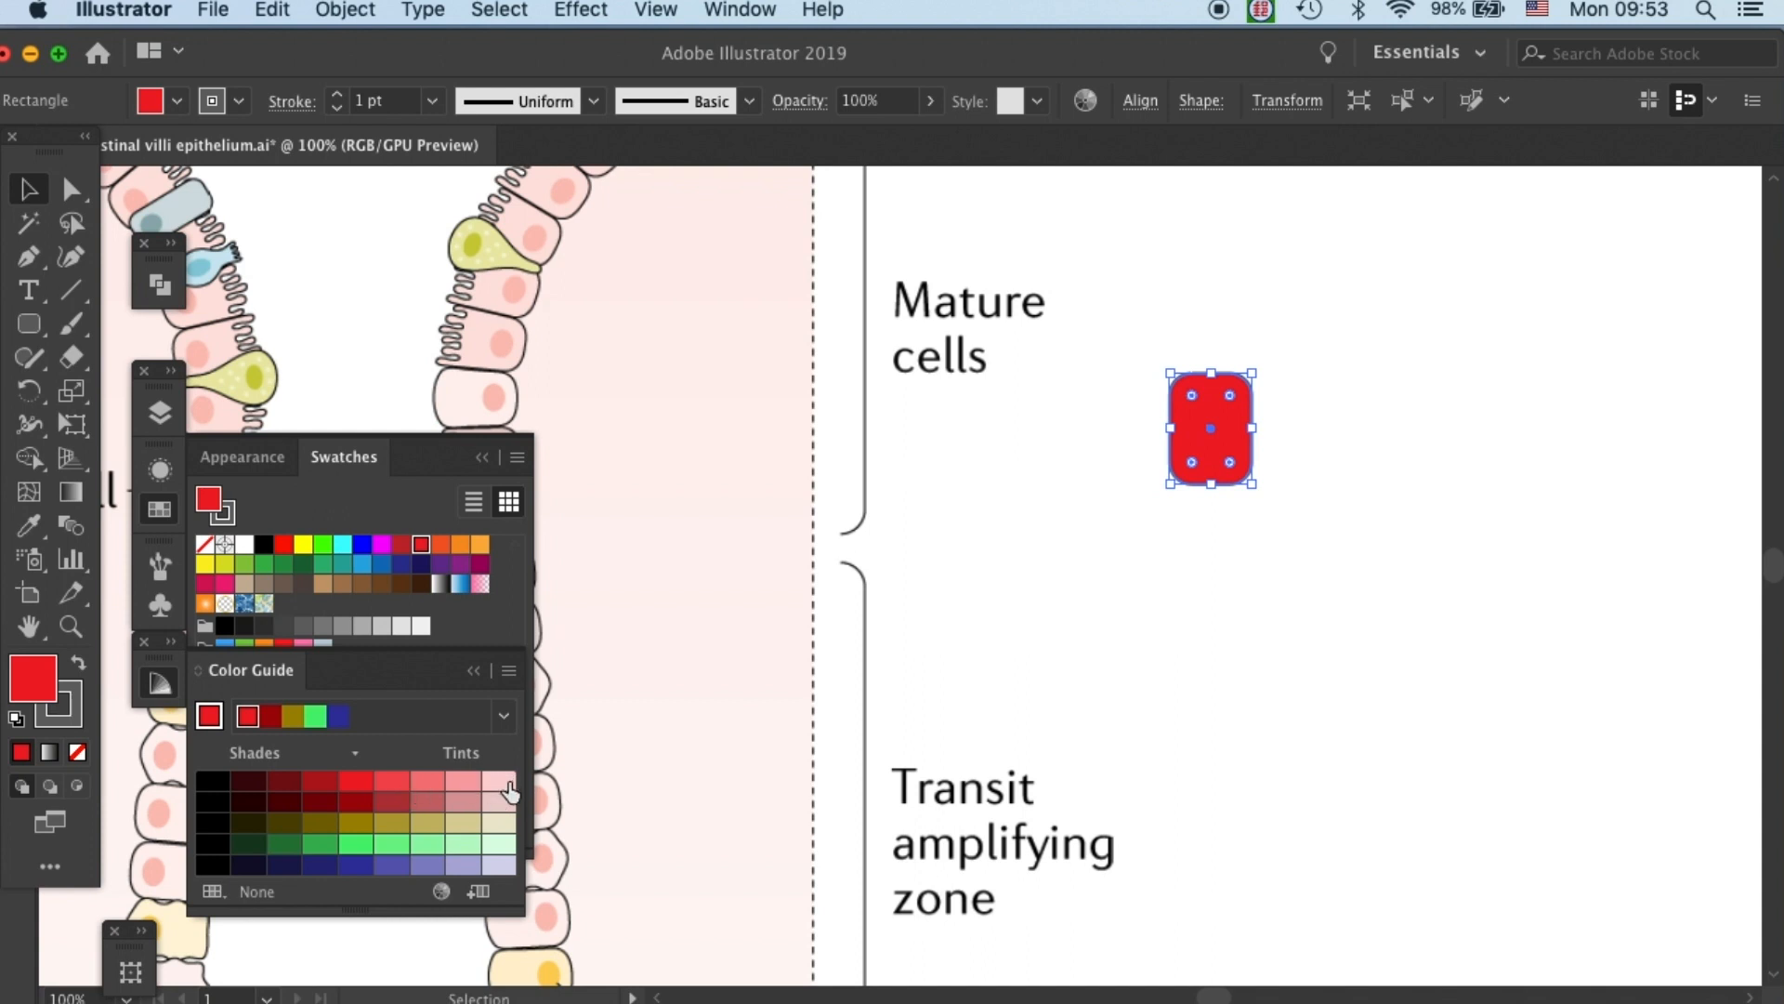
# Change the fill to a pale pink tint from the Color Guide, keeping the dark outline.
pyautogui.click(500, 780)
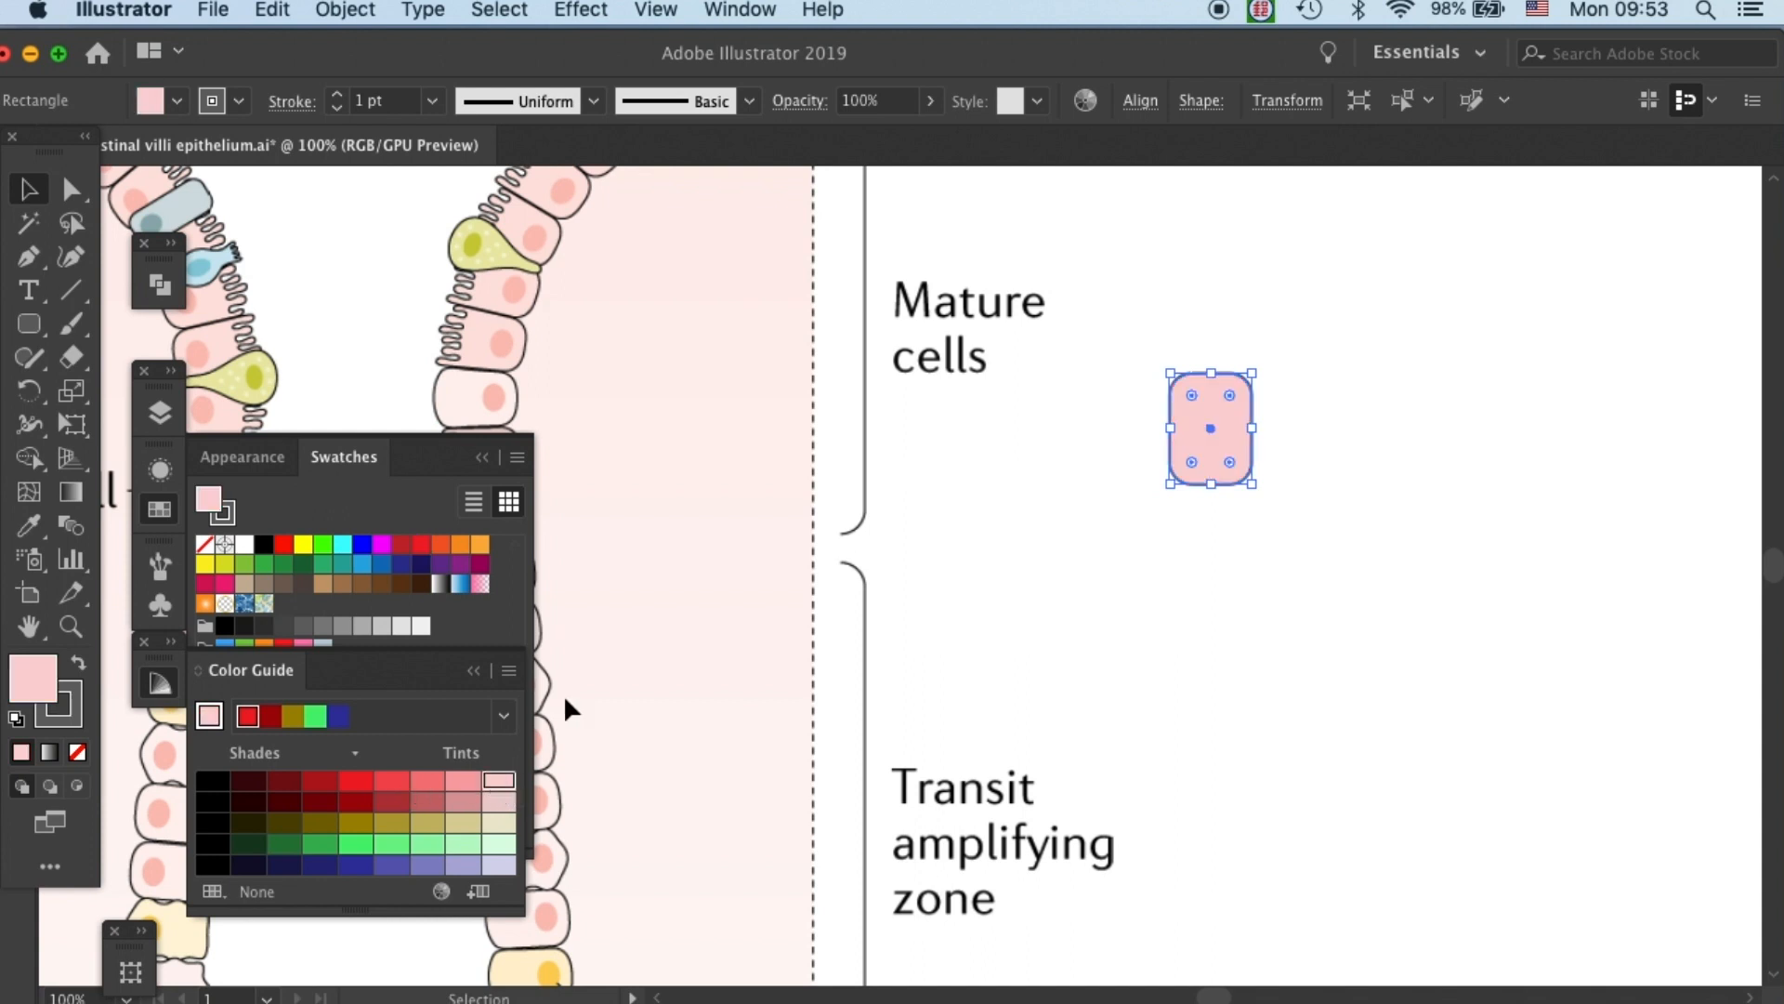
pyautogui.click(1299, 617)
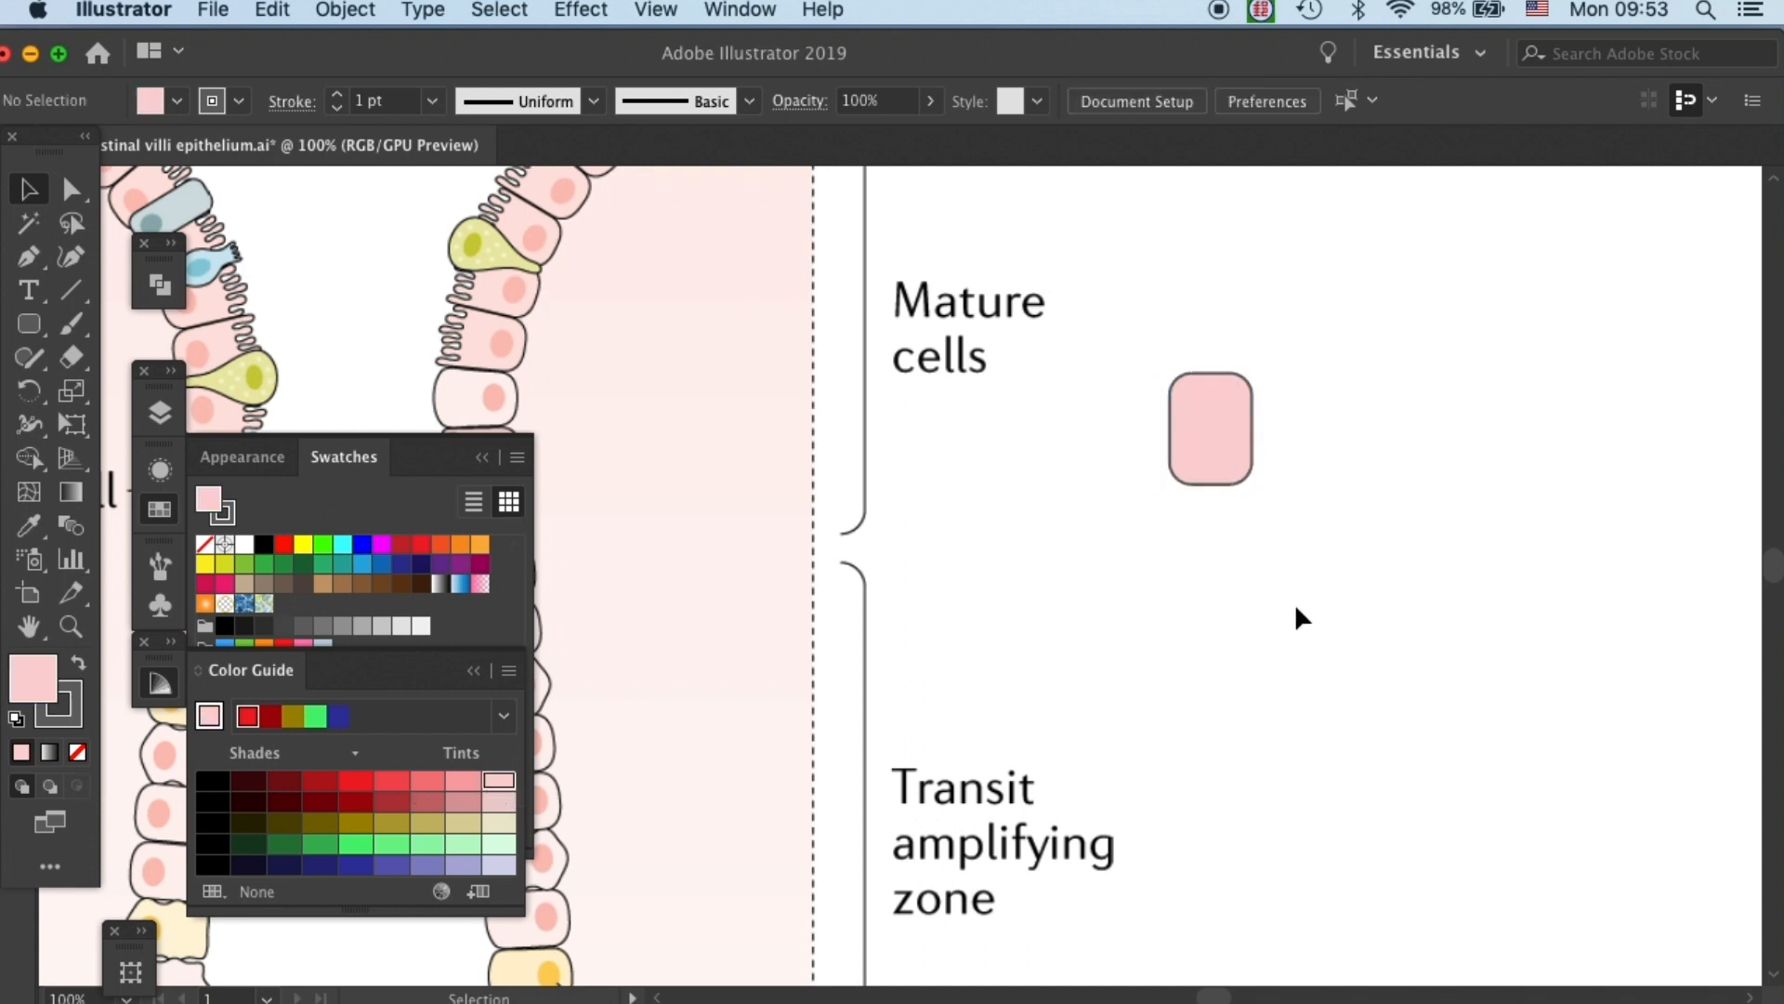
pyautogui.moveTo(474, 484)
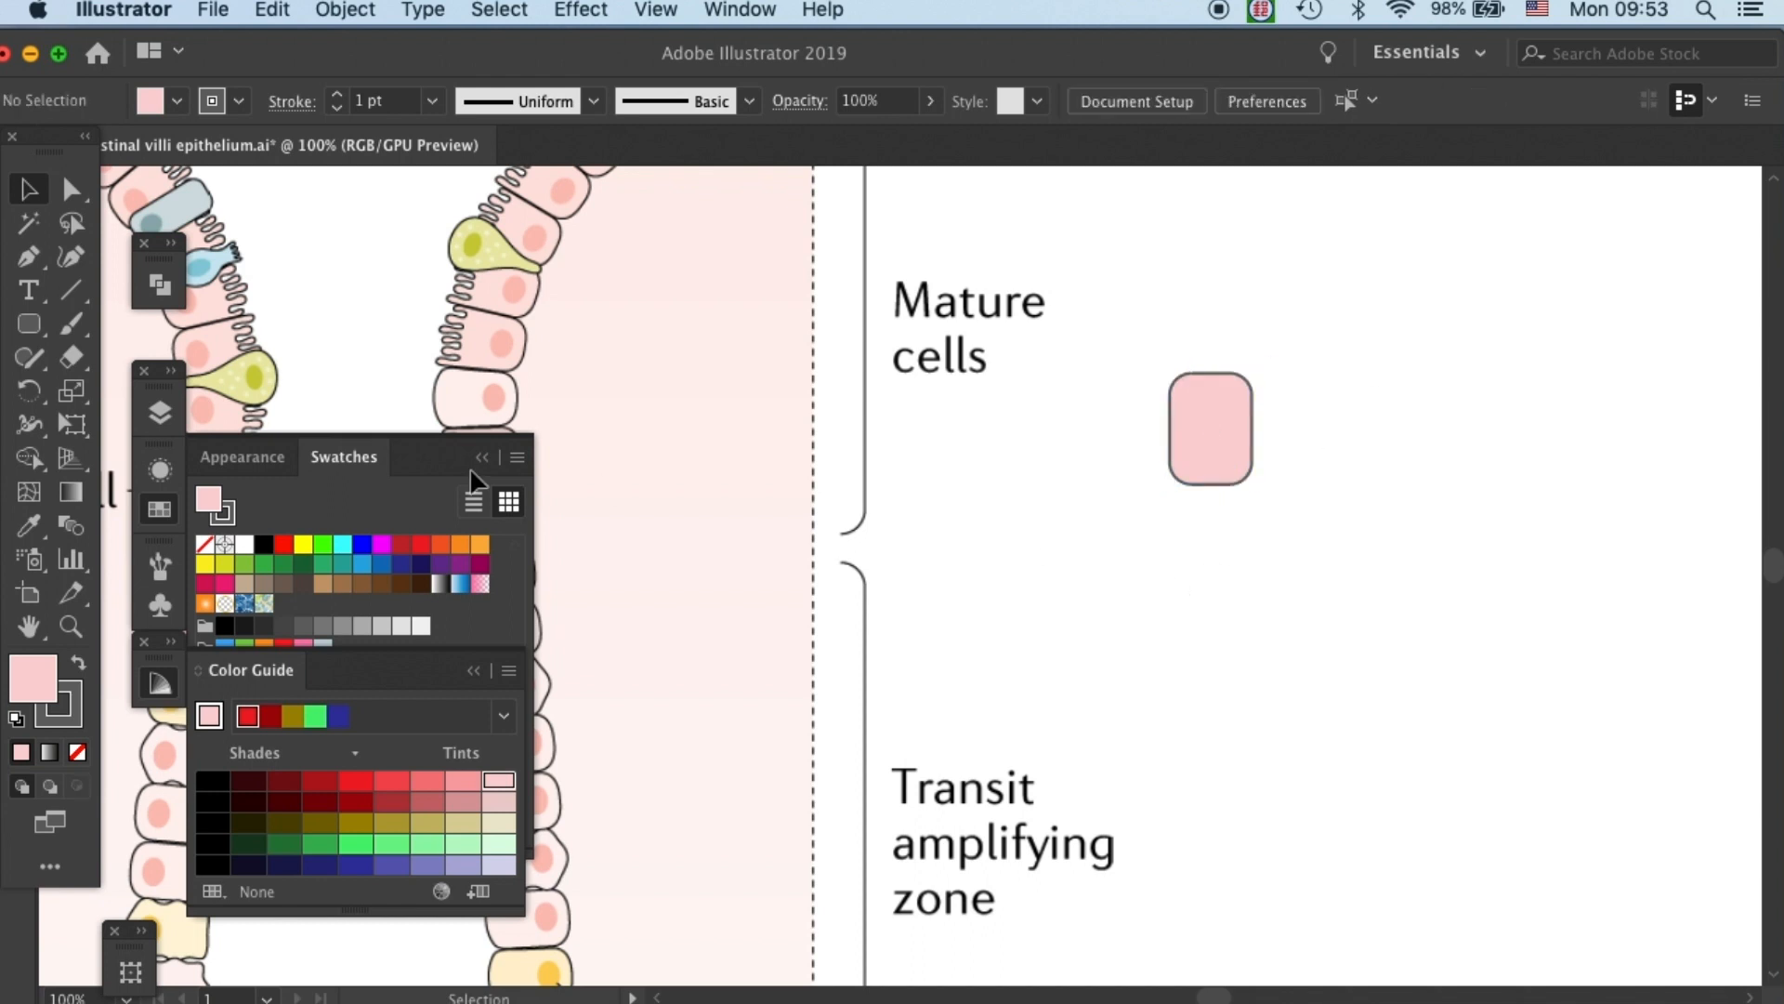
pyautogui.click(1210, 429)
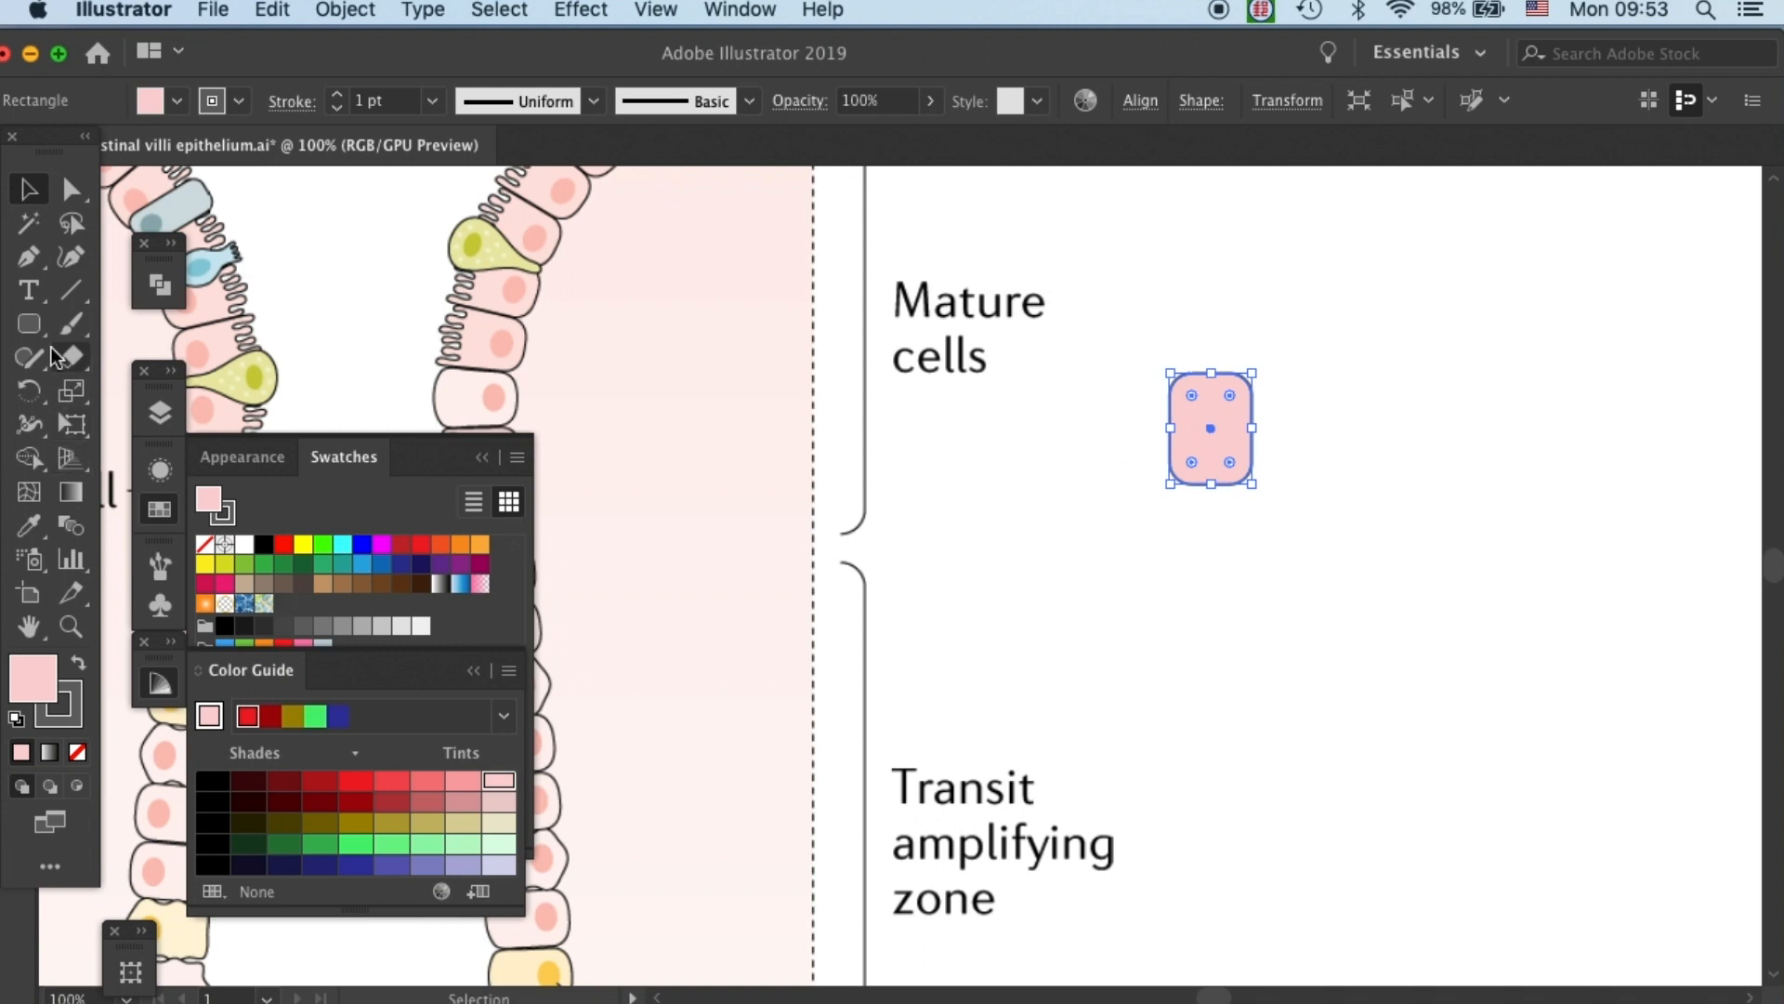
pyautogui.click(1091, 452)
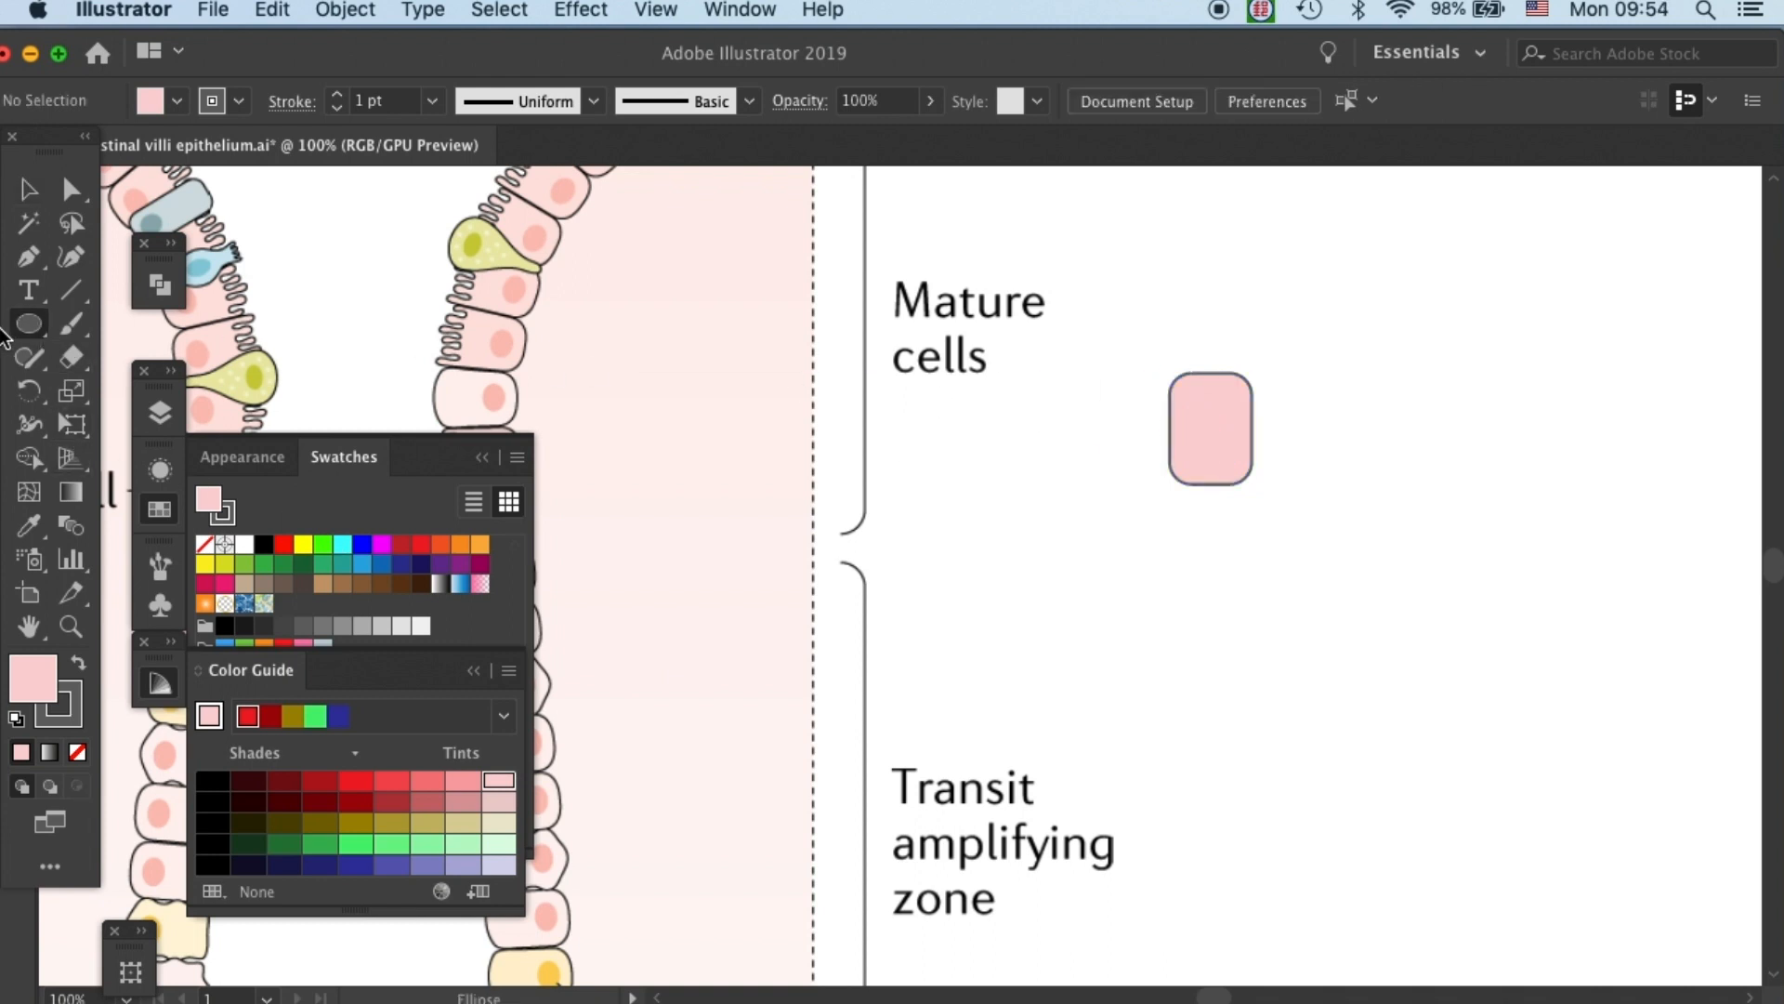
pyautogui.moveTo(1200, 444)
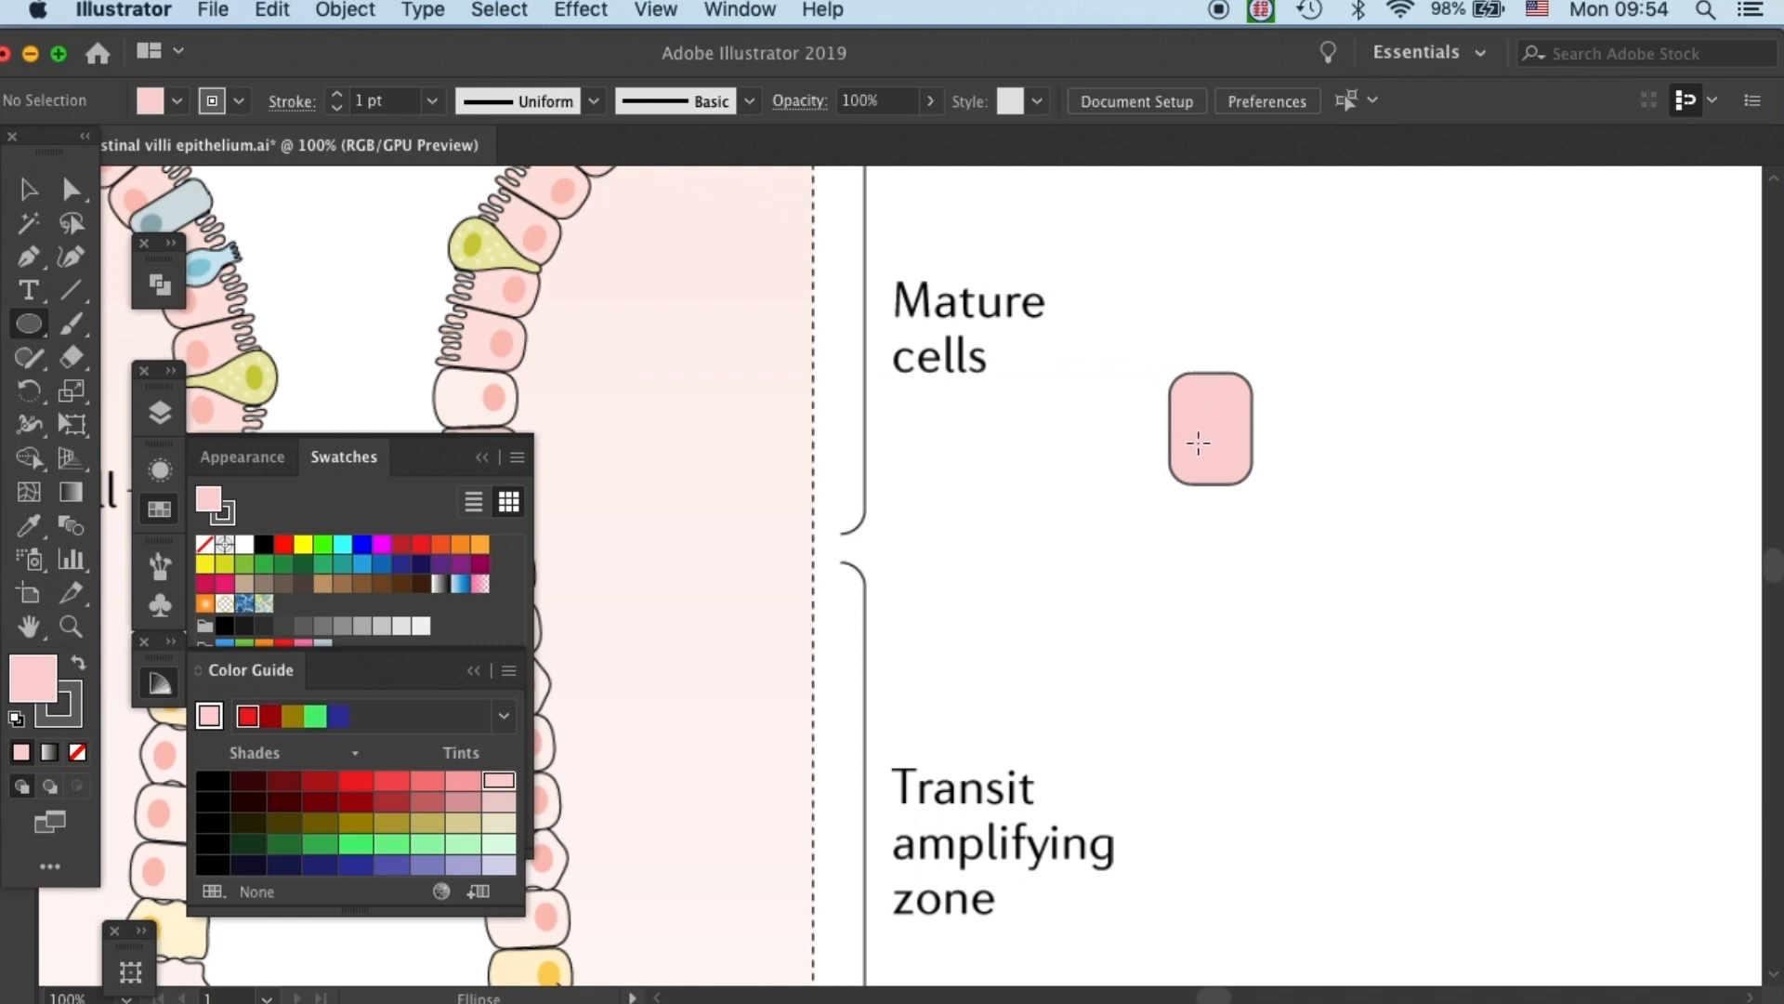
# Draw an oval nucleus and place it in the lower part of the pink cell.
pyautogui.moveTo(1197, 445); pyautogui.dragTo(1239, 472)
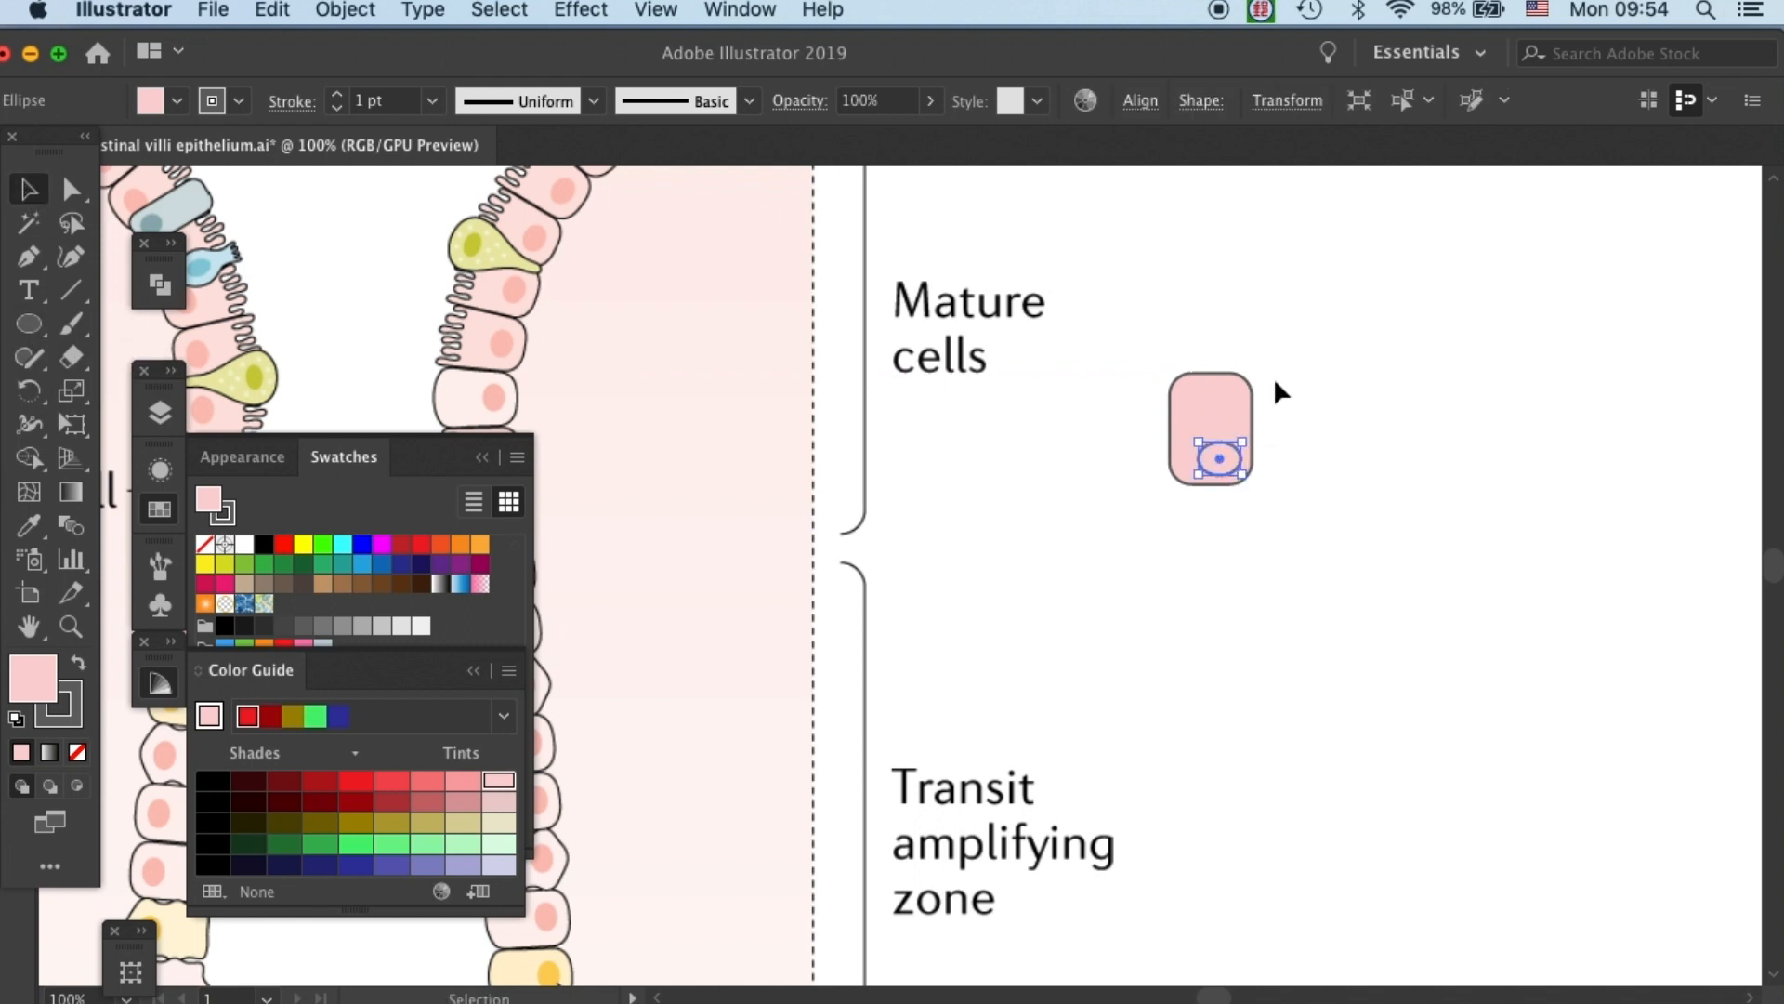
pyautogui.moveTo(1216, 455); pyautogui.dragTo(1210, 456)
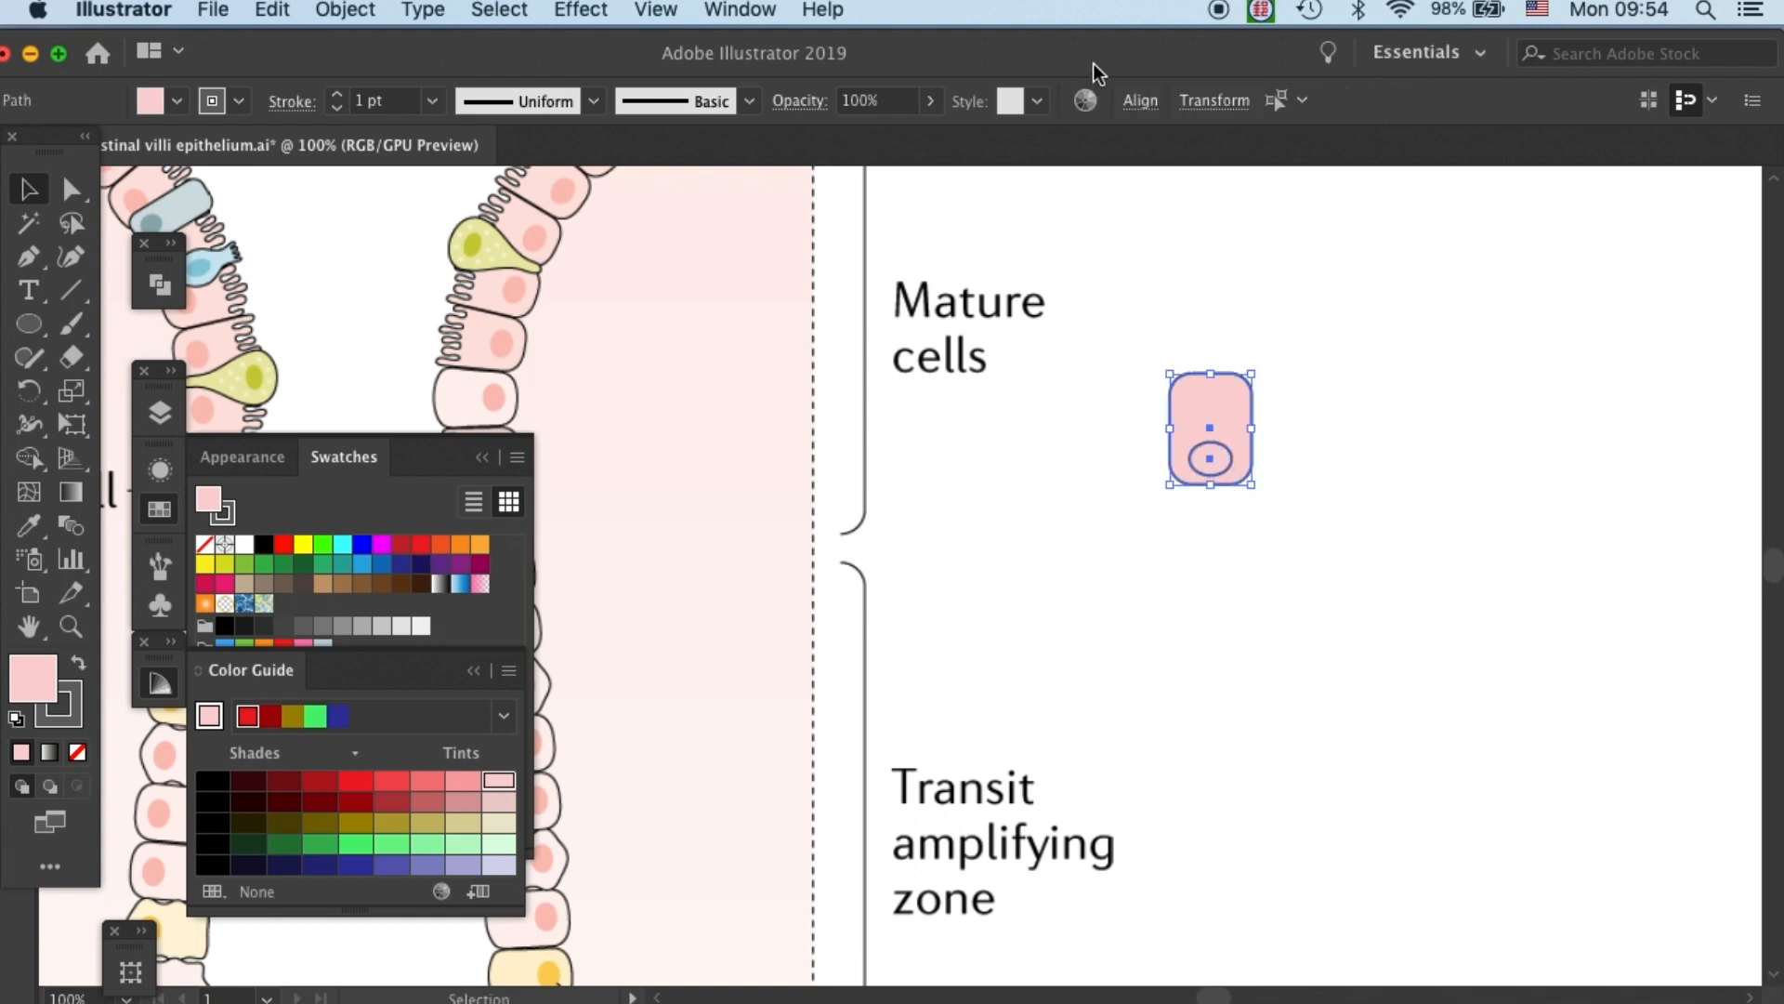
pyautogui.click(1141, 101)
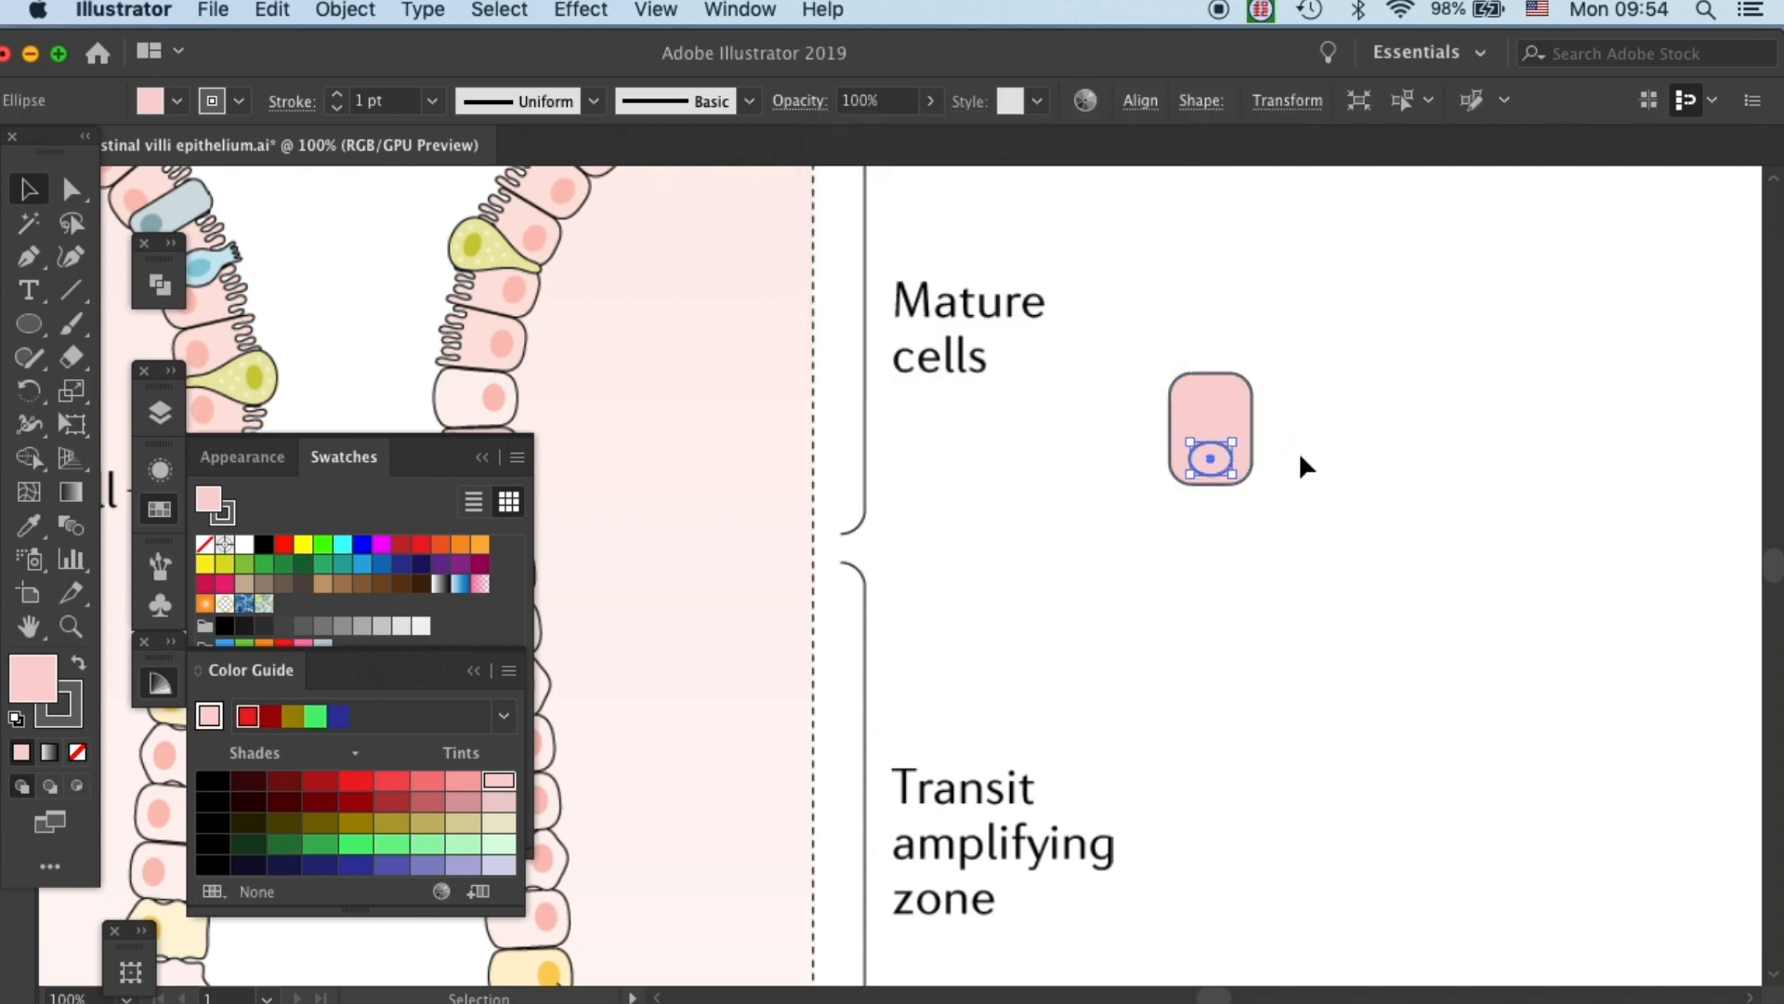
pyautogui.click(1357, 225)
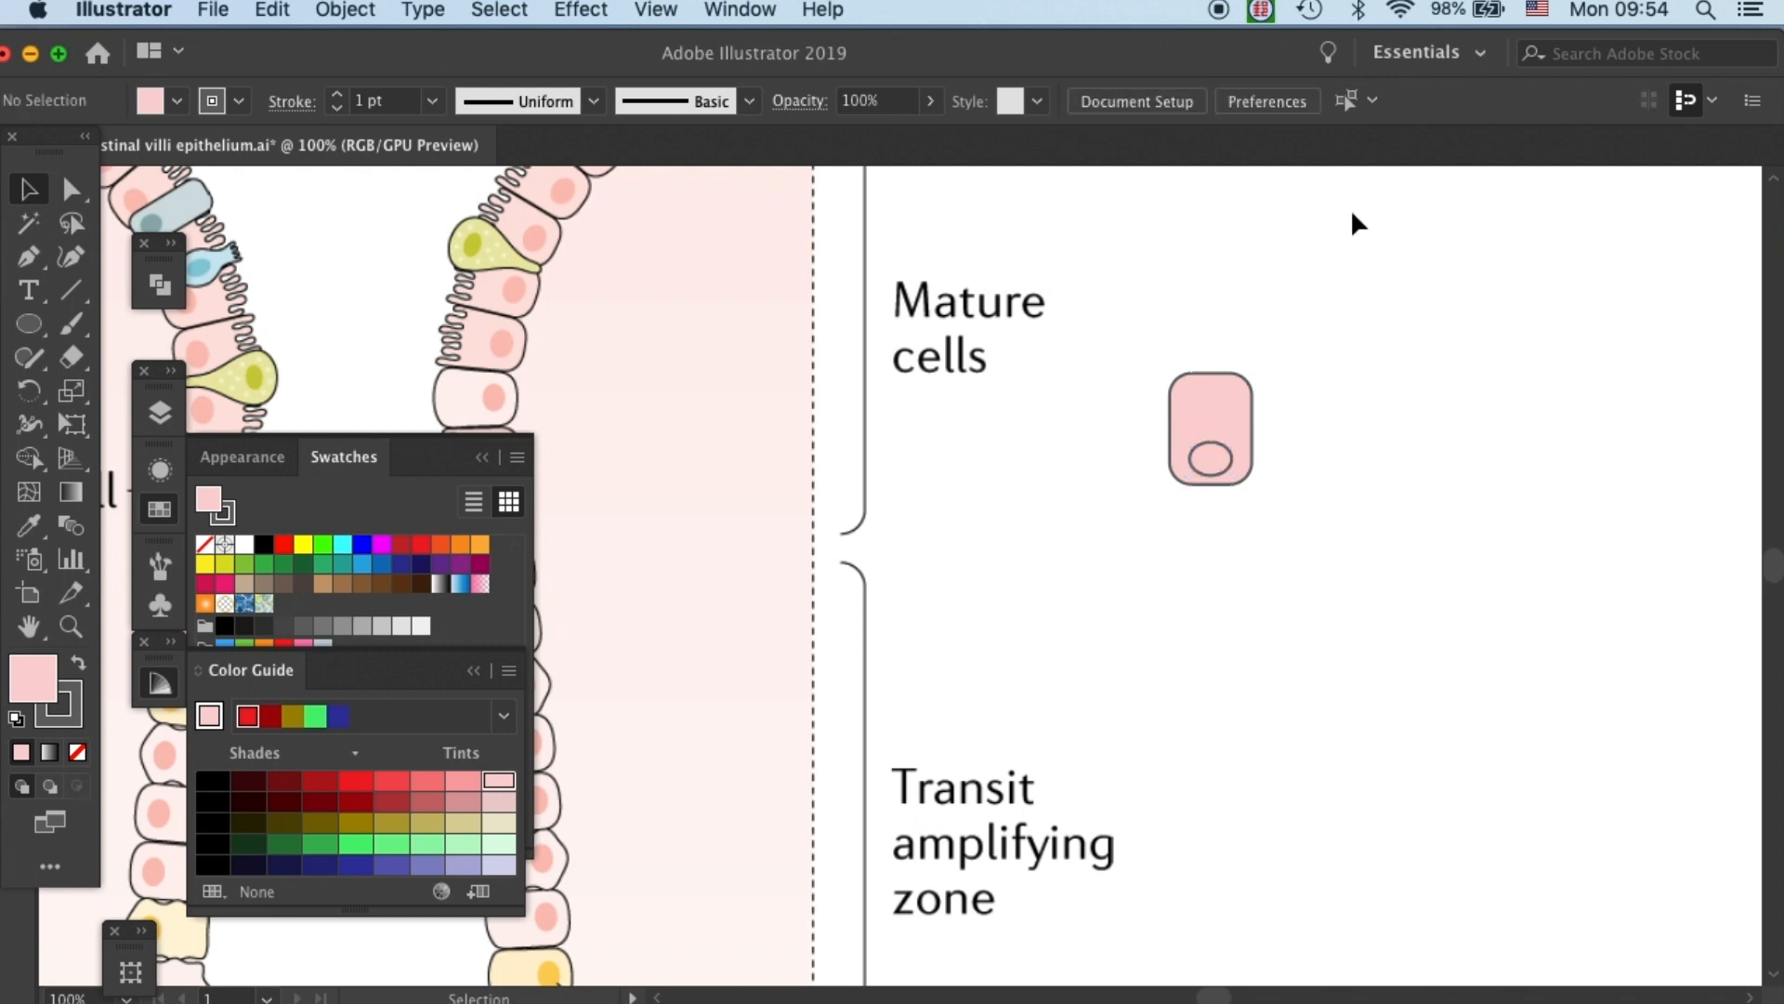
# Base the Color Guide on the cell's pink and fill the body with a paler tint.
pyautogui.click(1212, 430)
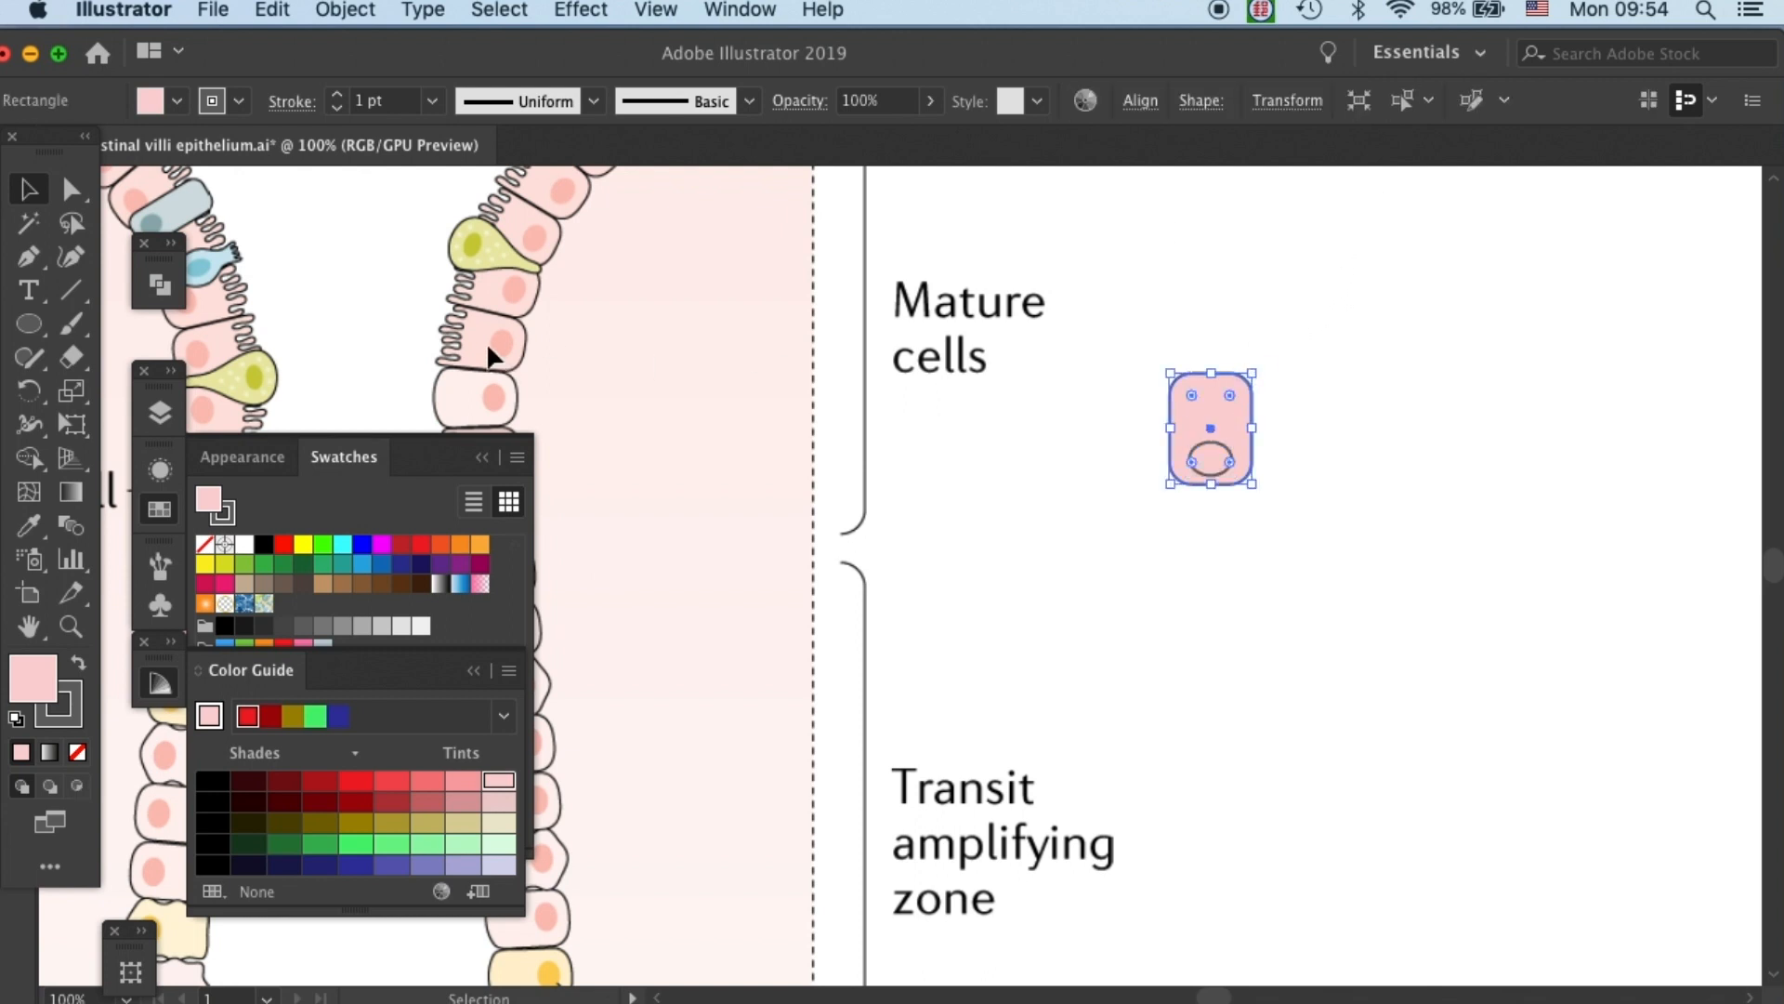
pyautogui.moveTo(465, 697)
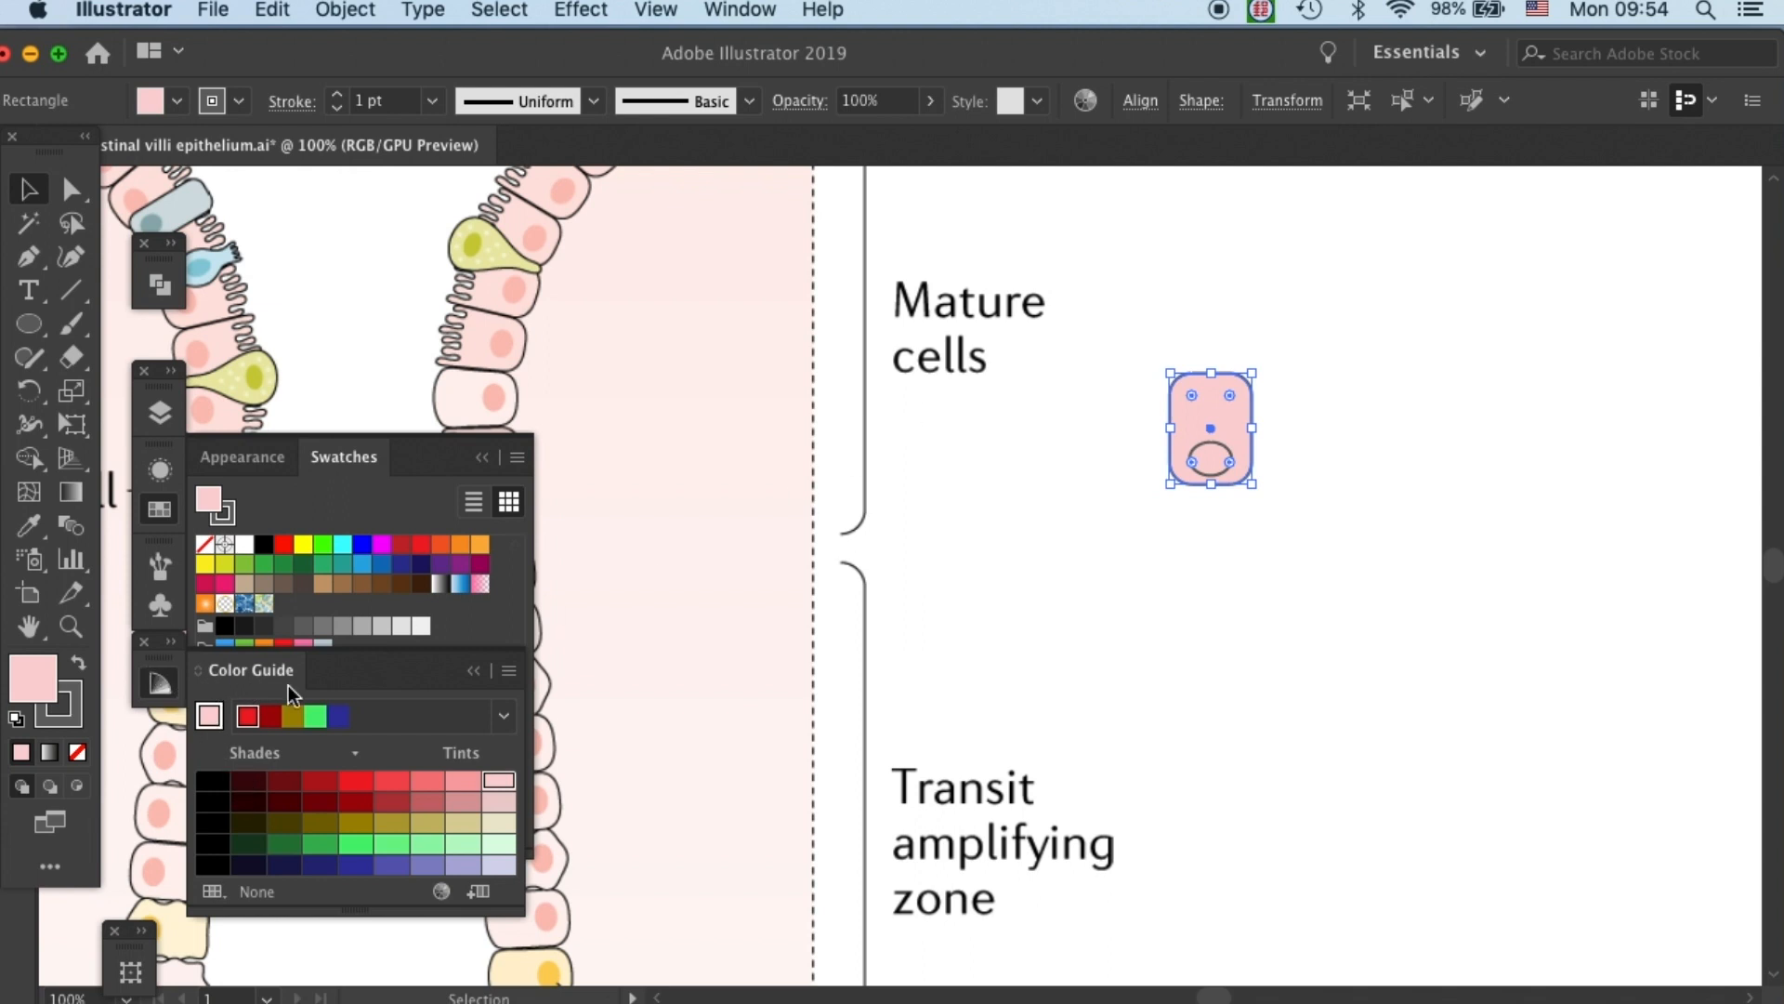
pyautogui.moveTo(208, 721)
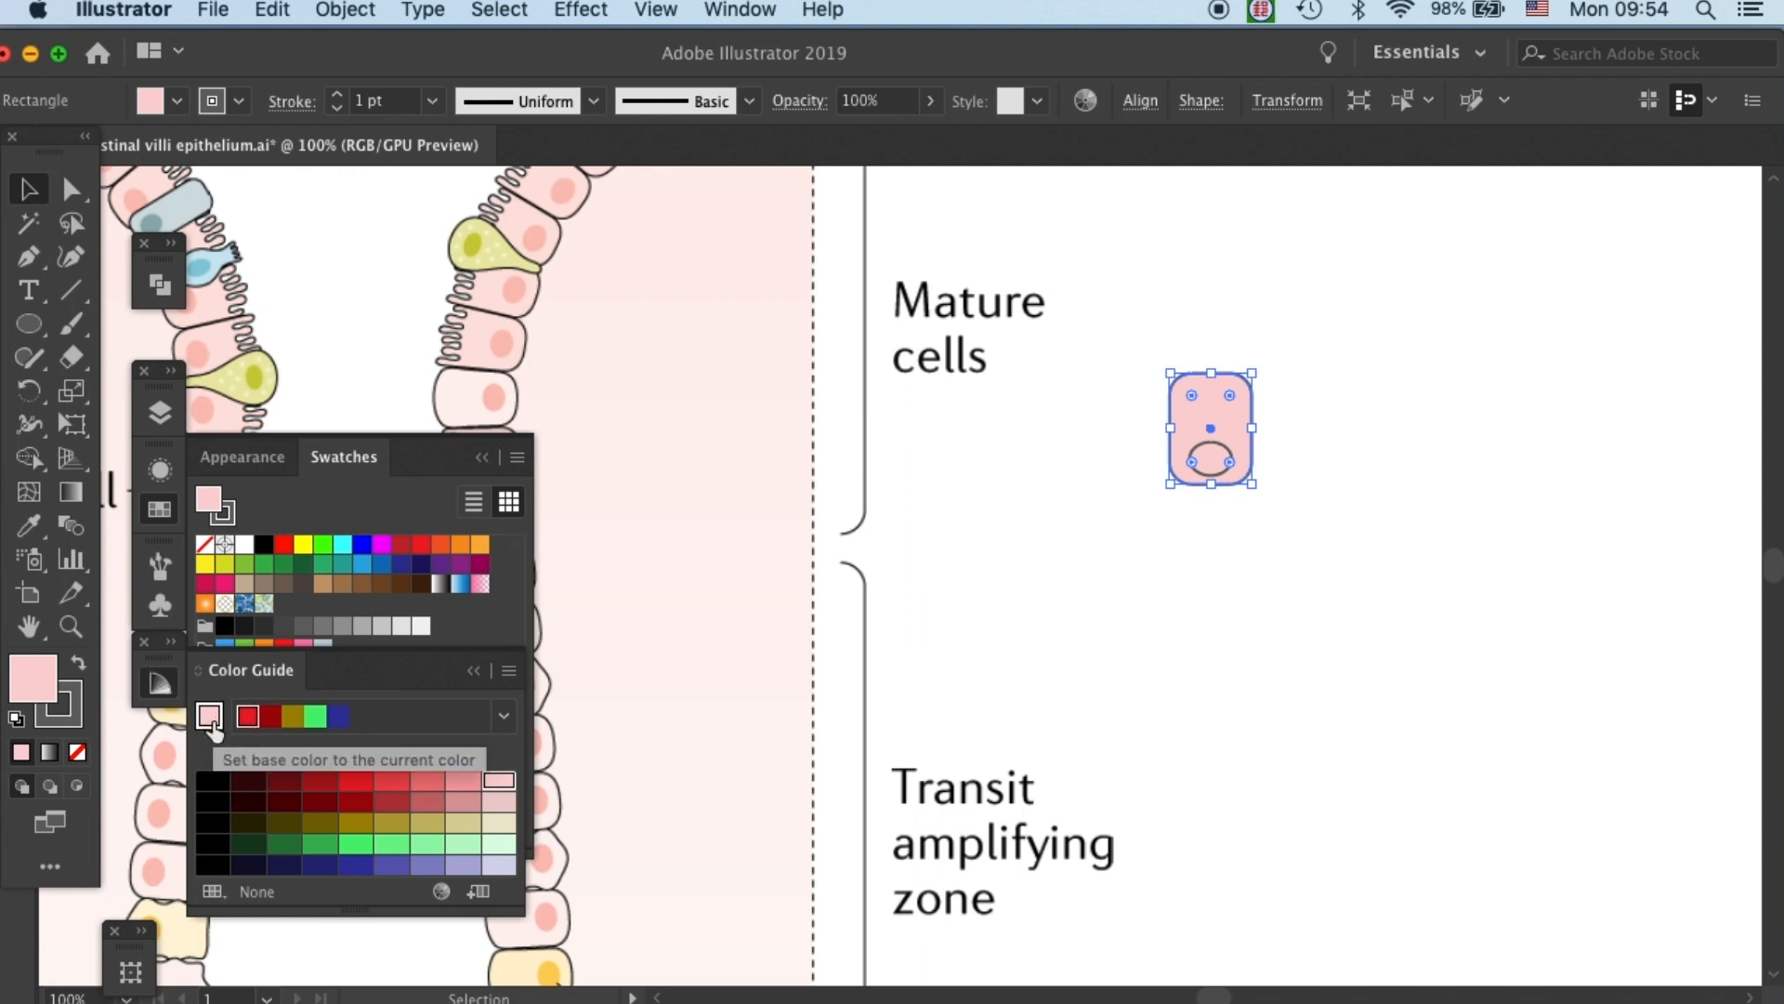
pyautogui.click(212, 715)
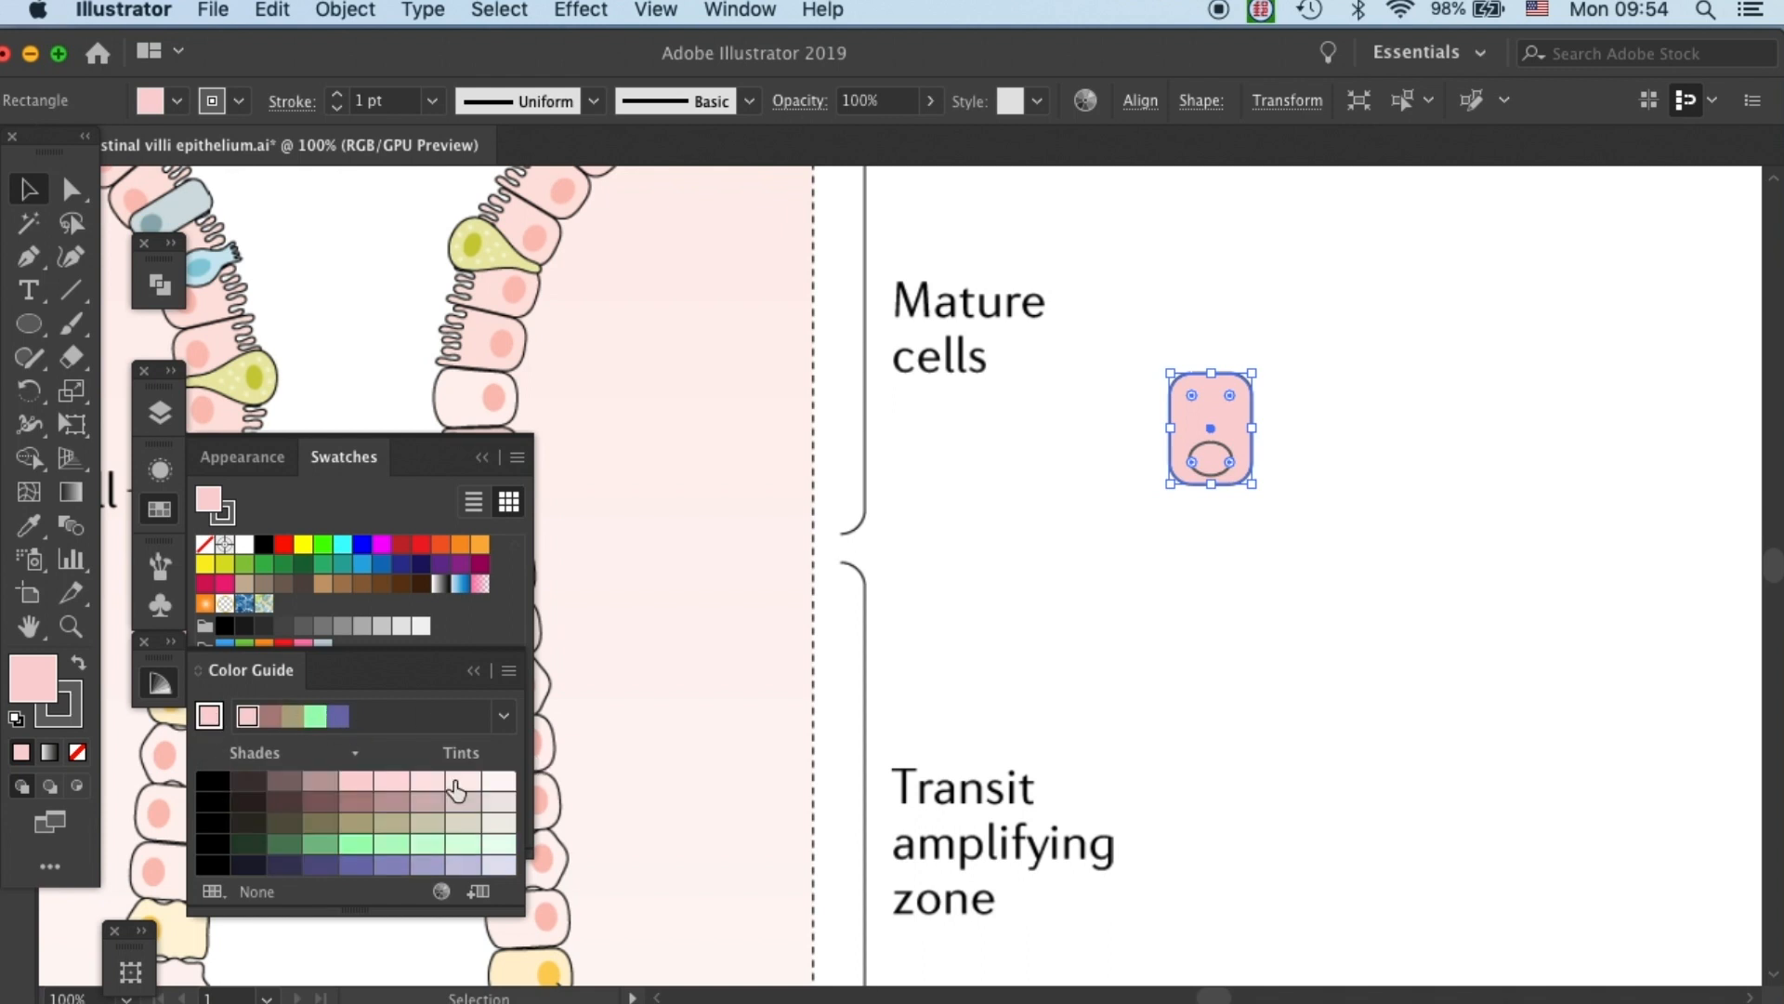
pyautogui.moveTo(474, 792)
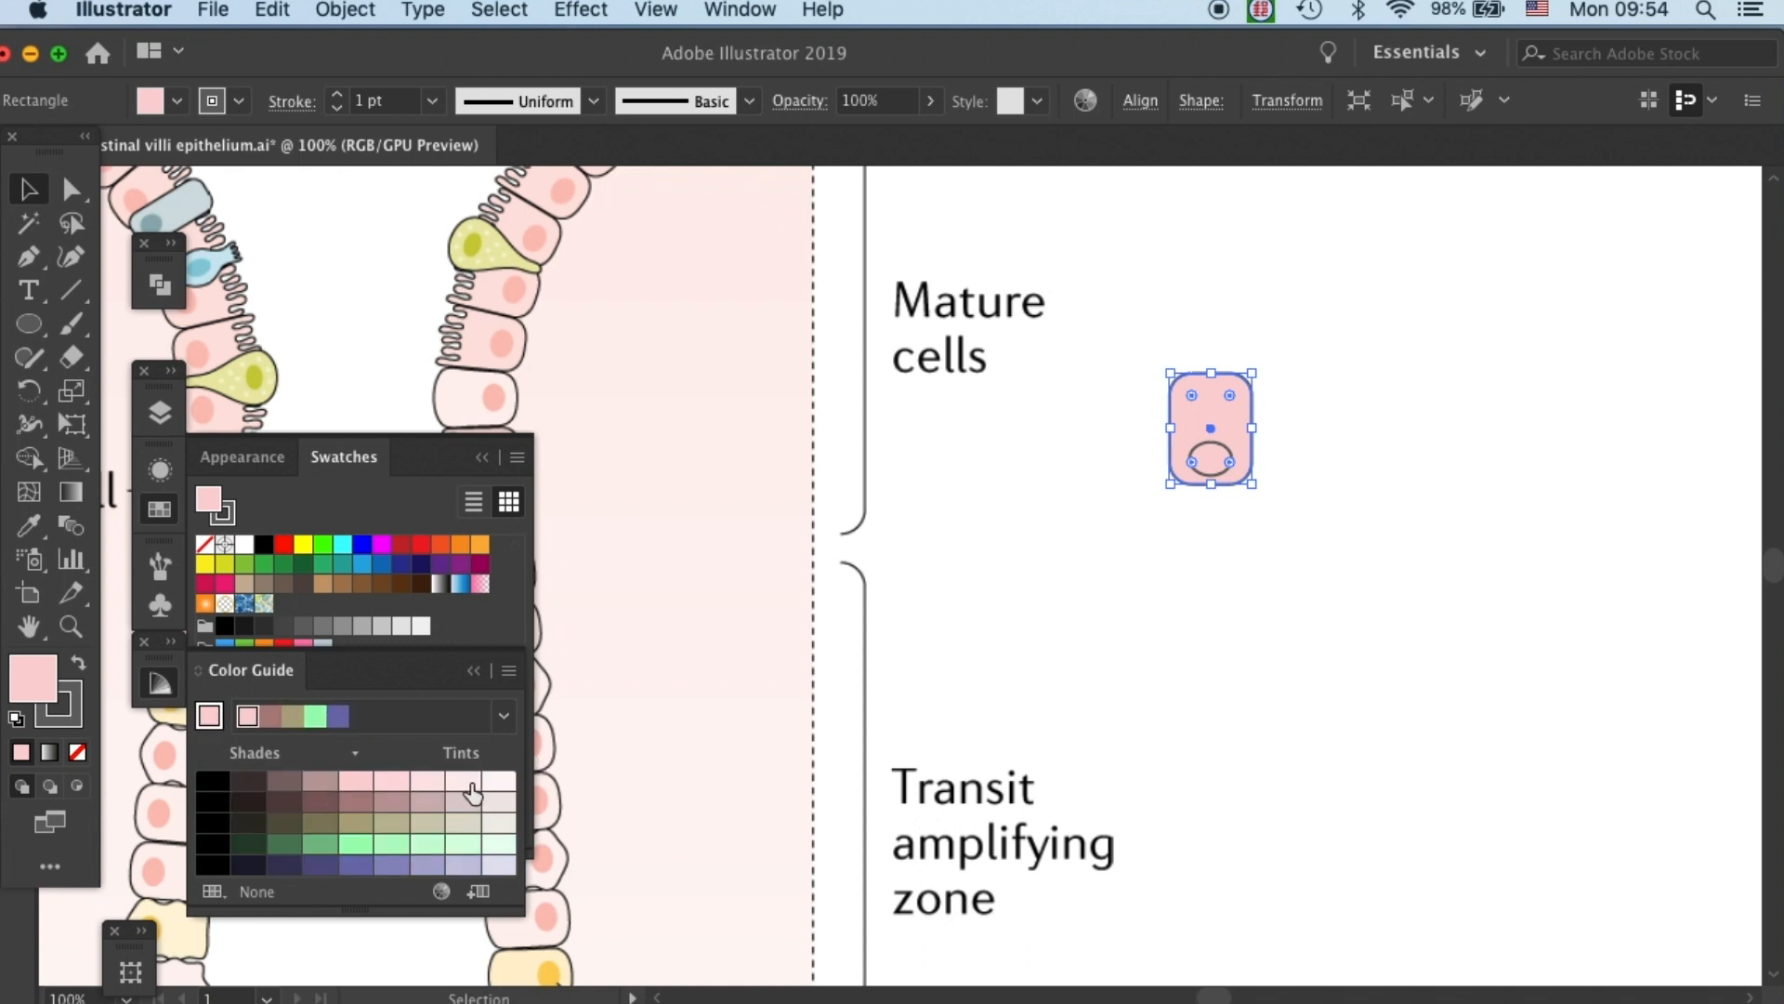
pyautogui.moveTo(464, 814)
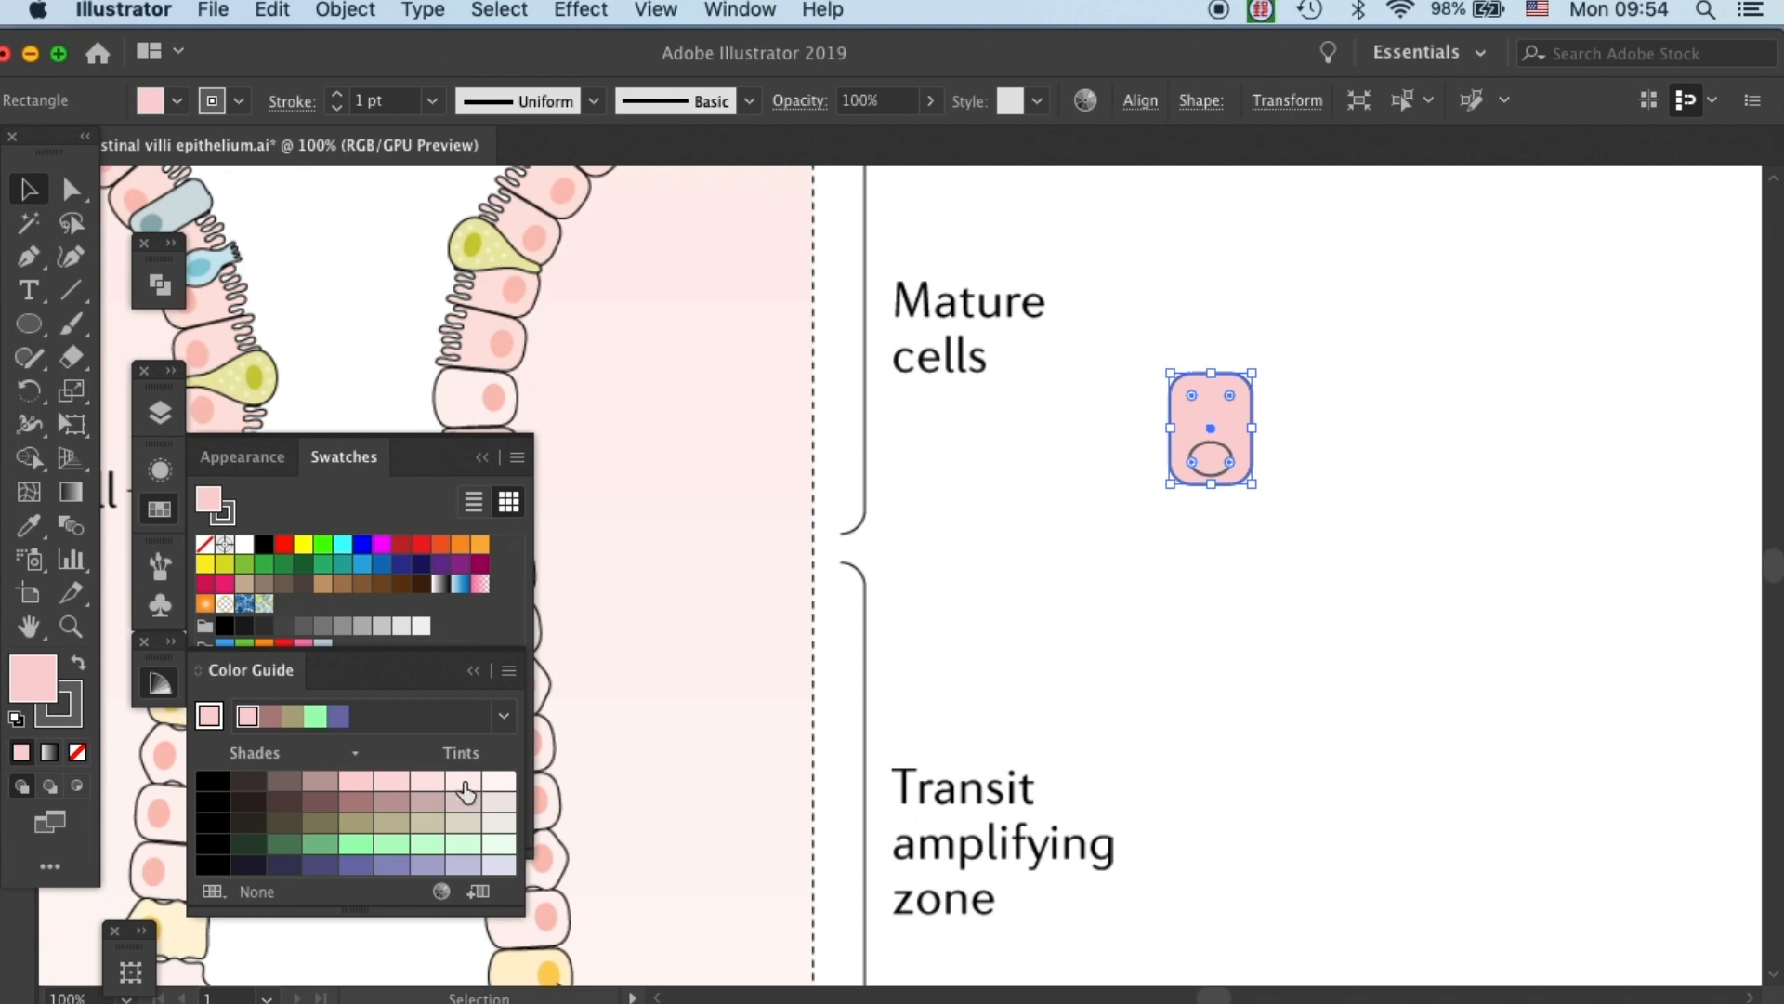
pyautogui.click(461, 784)
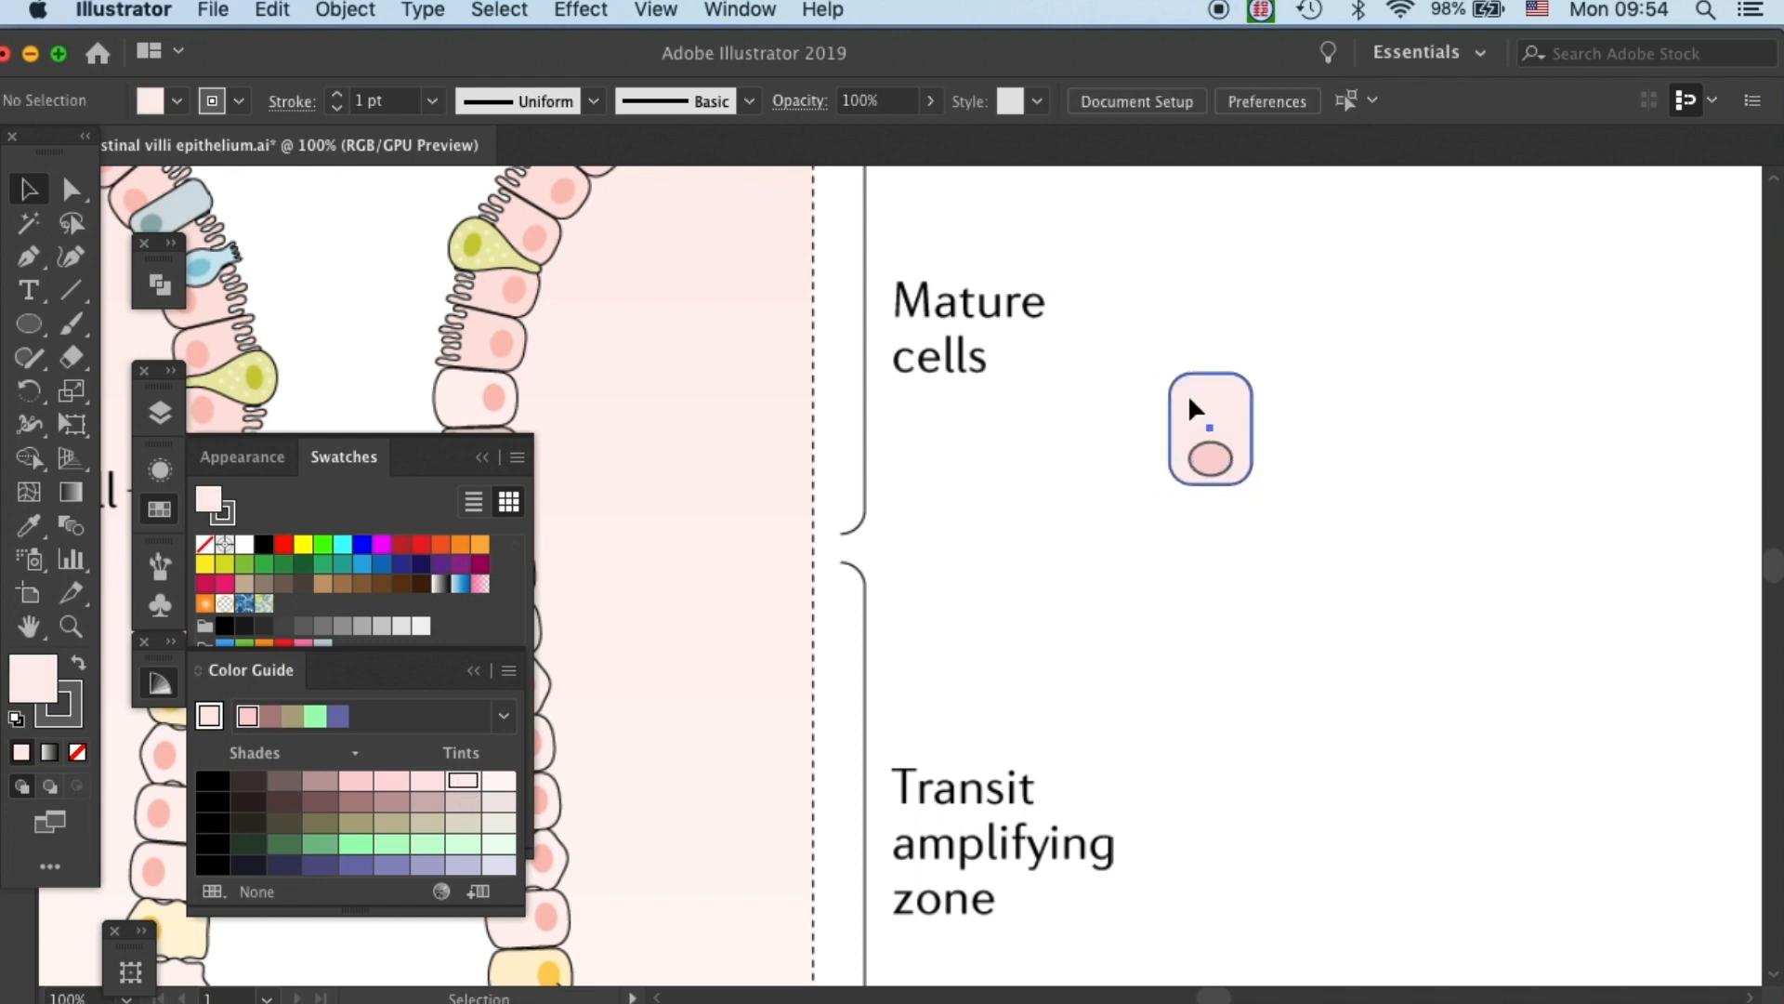
pyautogui.click(1208, 428)
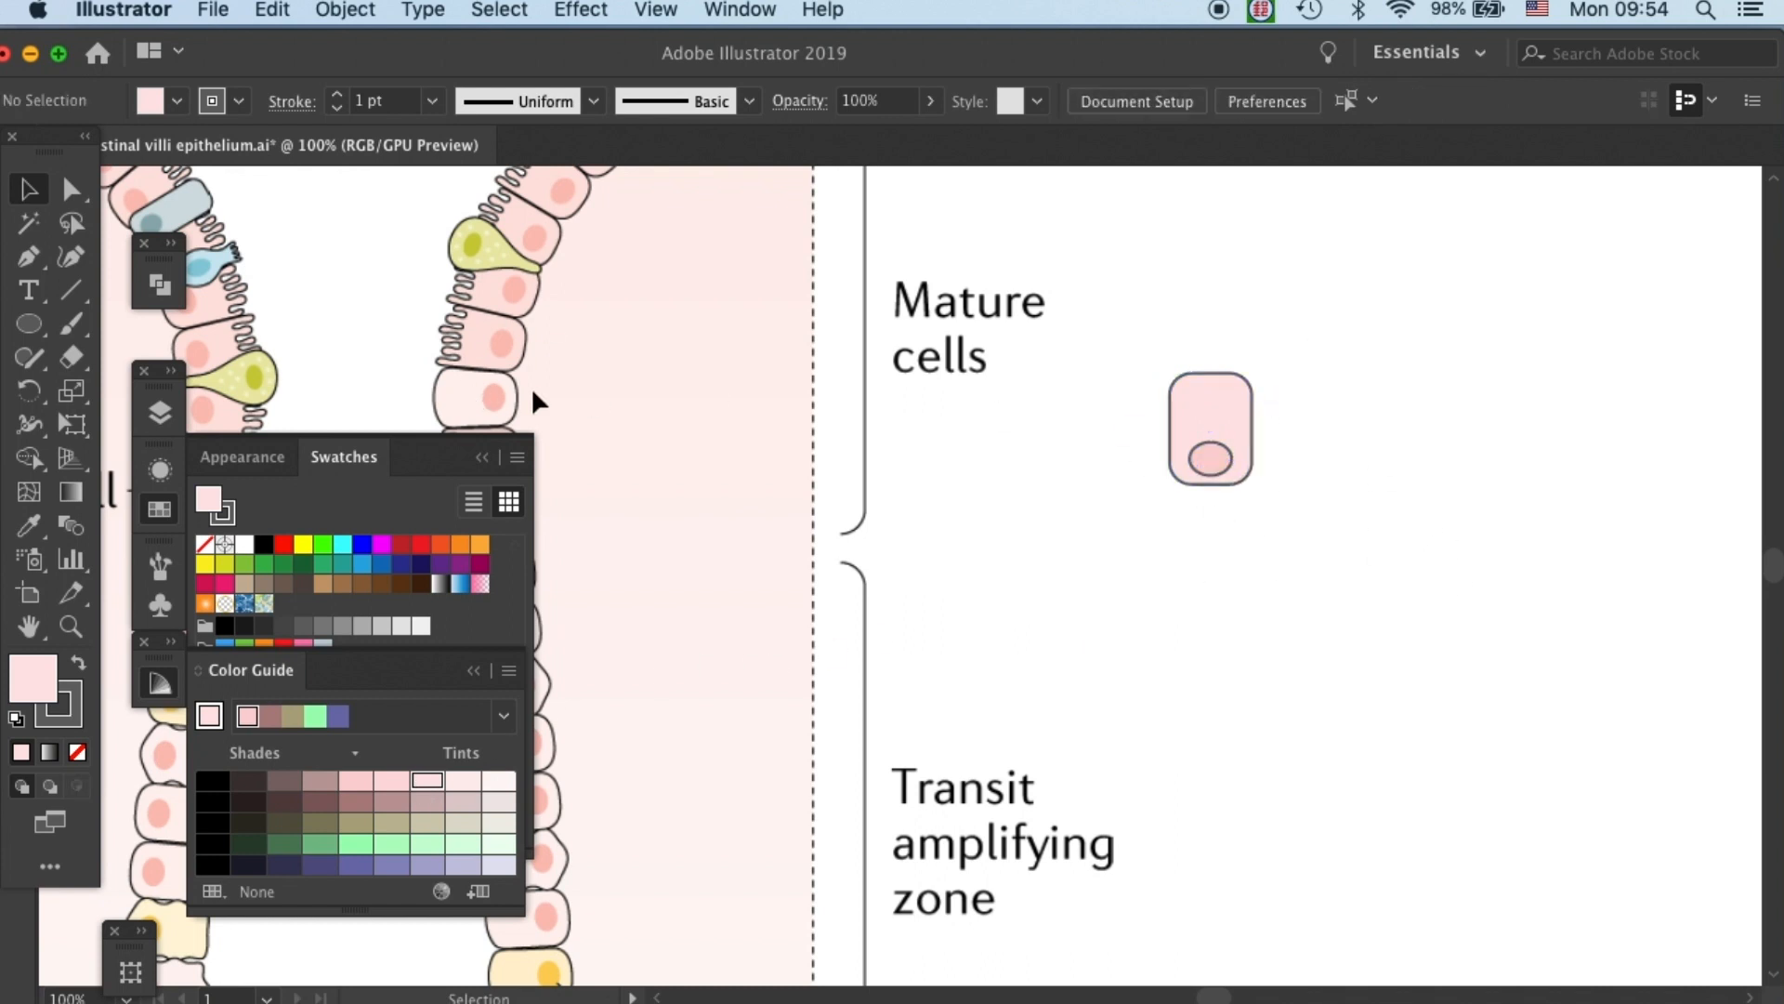
# Make the nucleus a solid medium pink with no stroke.
pyautogui.click(1212, 459)
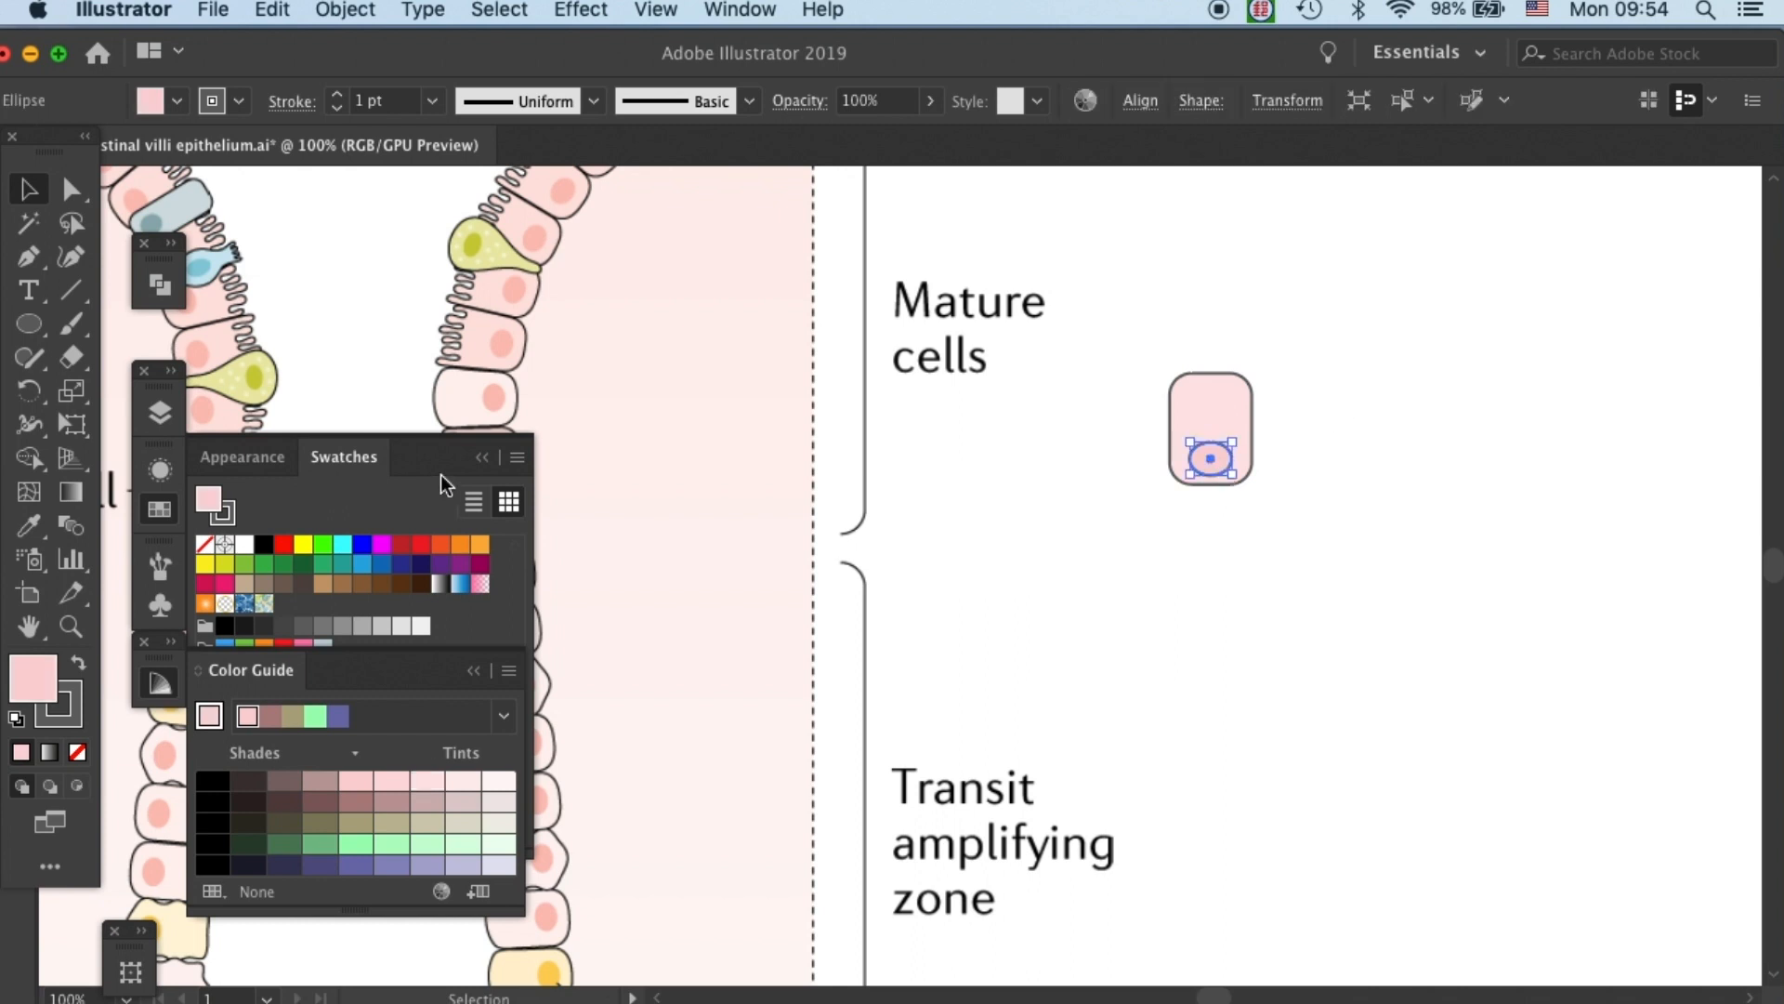
pyautogui.moveTo(70, 703)
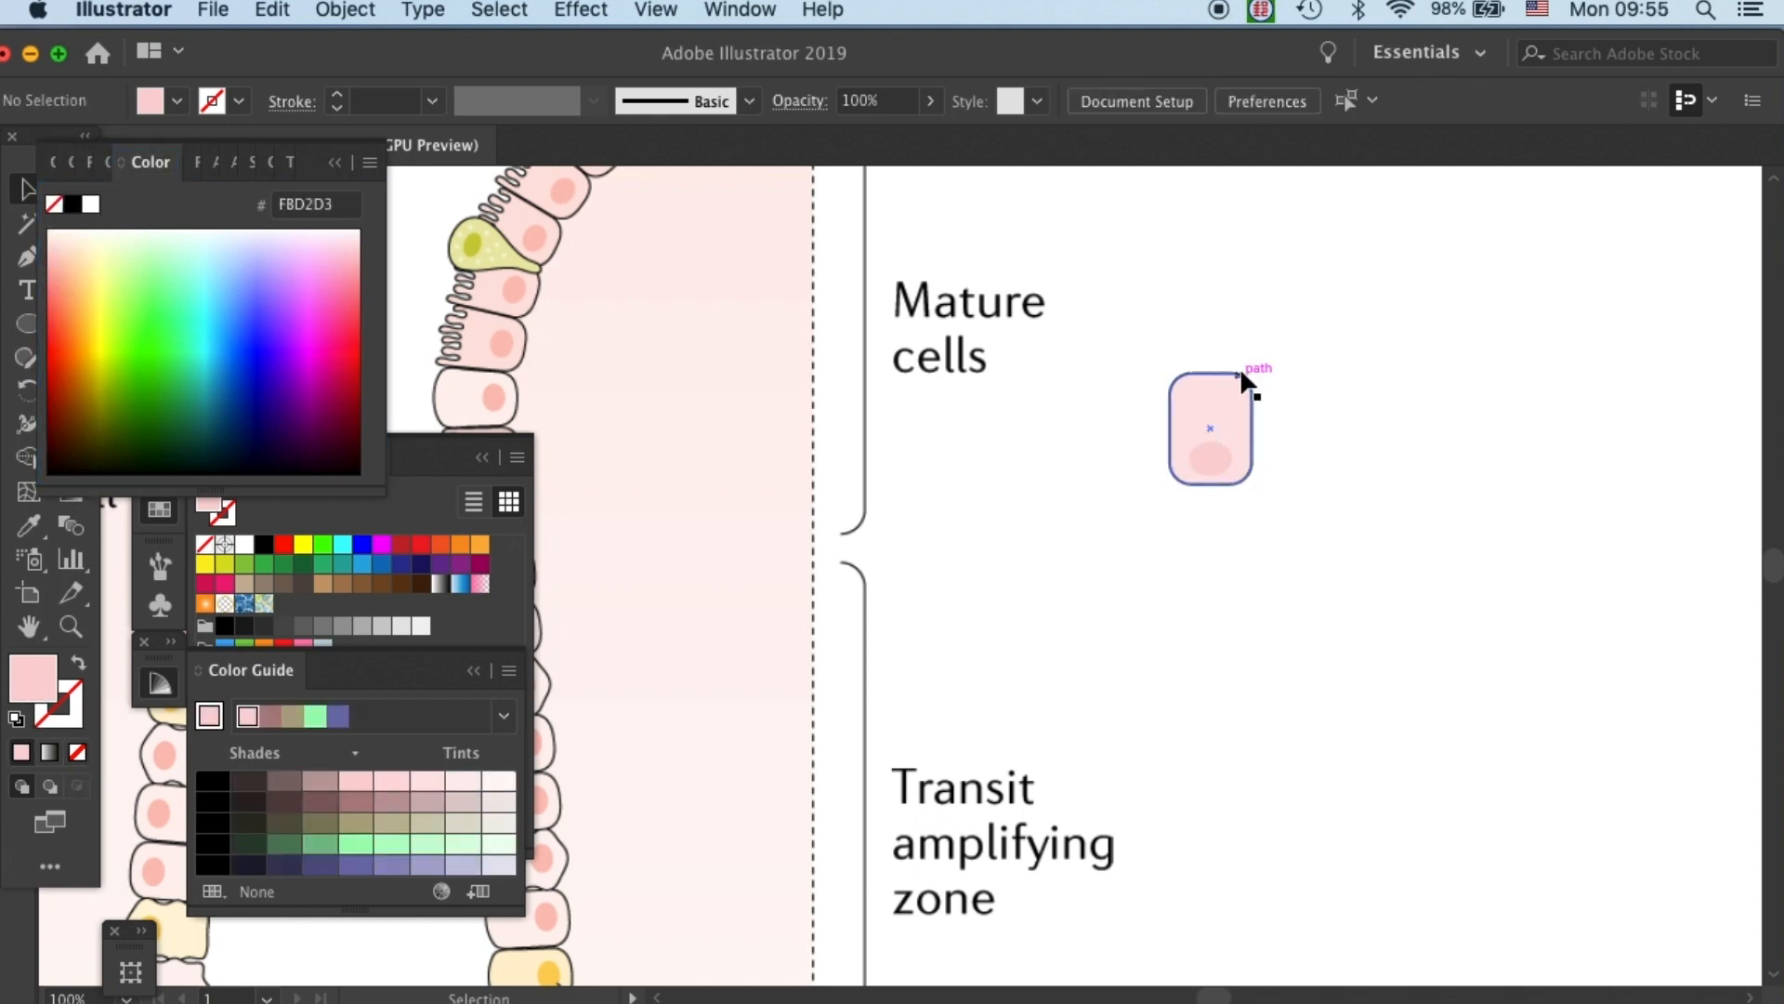
pyautogui.click(1210, 457)
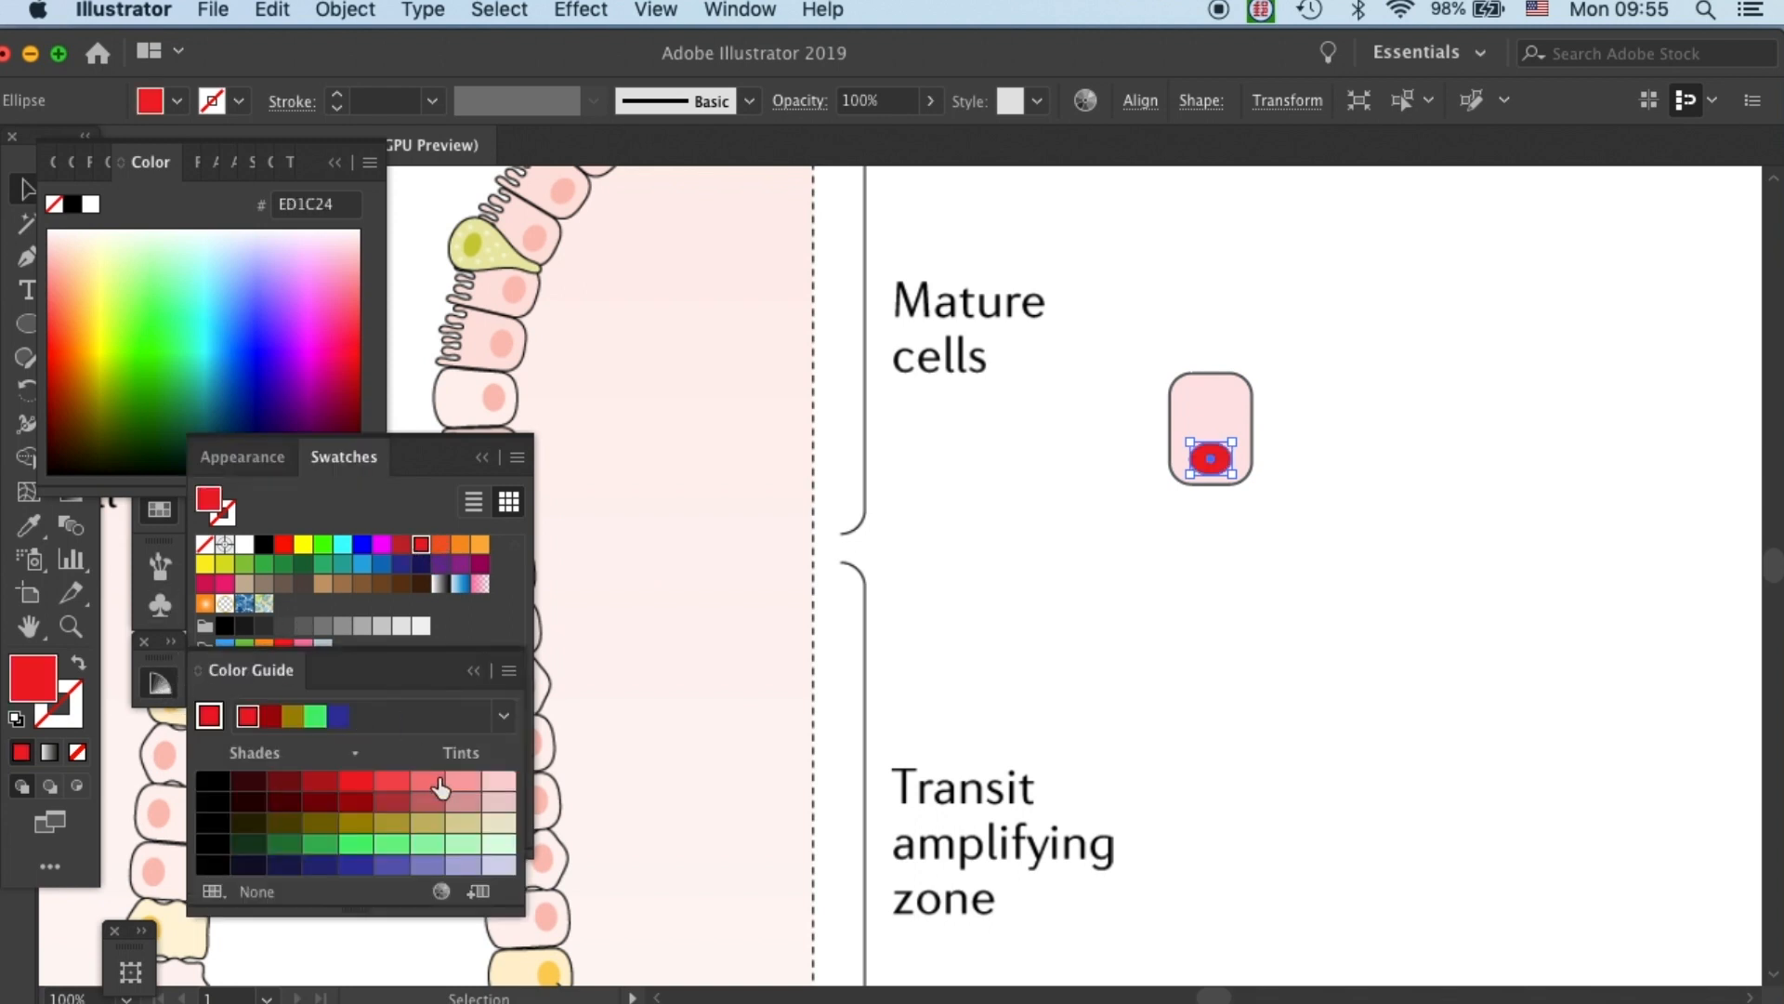
pyautogui.click(461, 781)
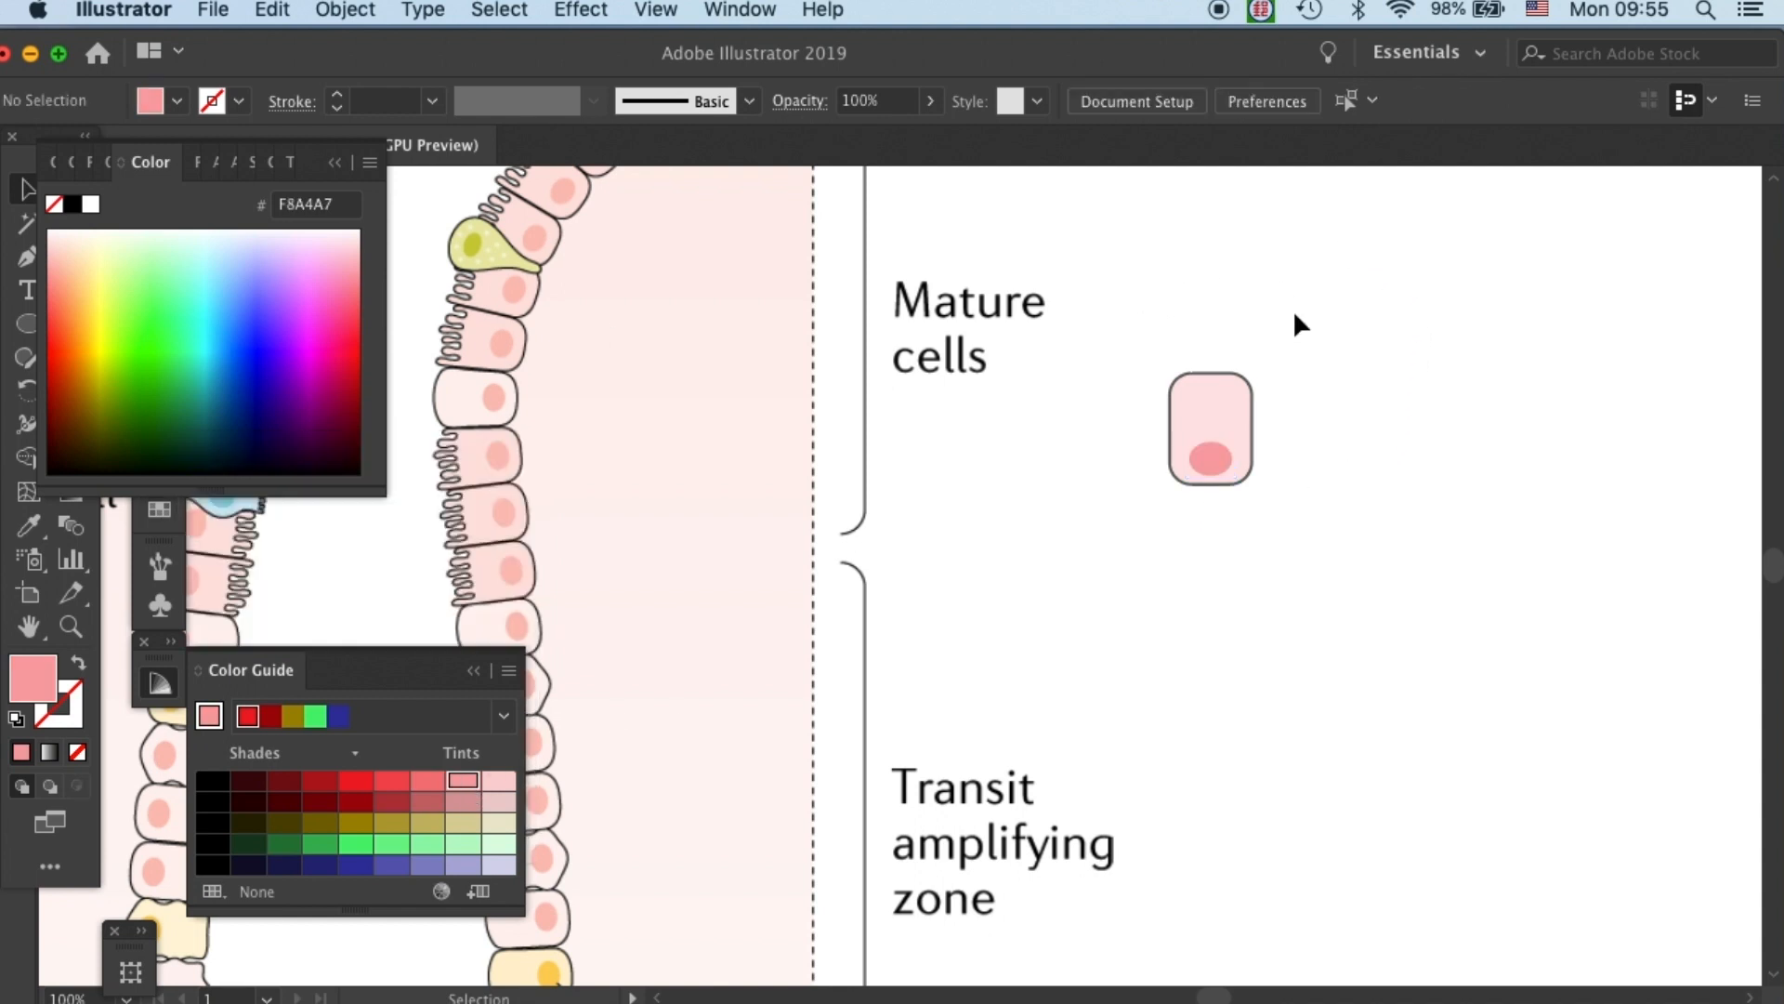
pyautogui.moveTo(438, 571)
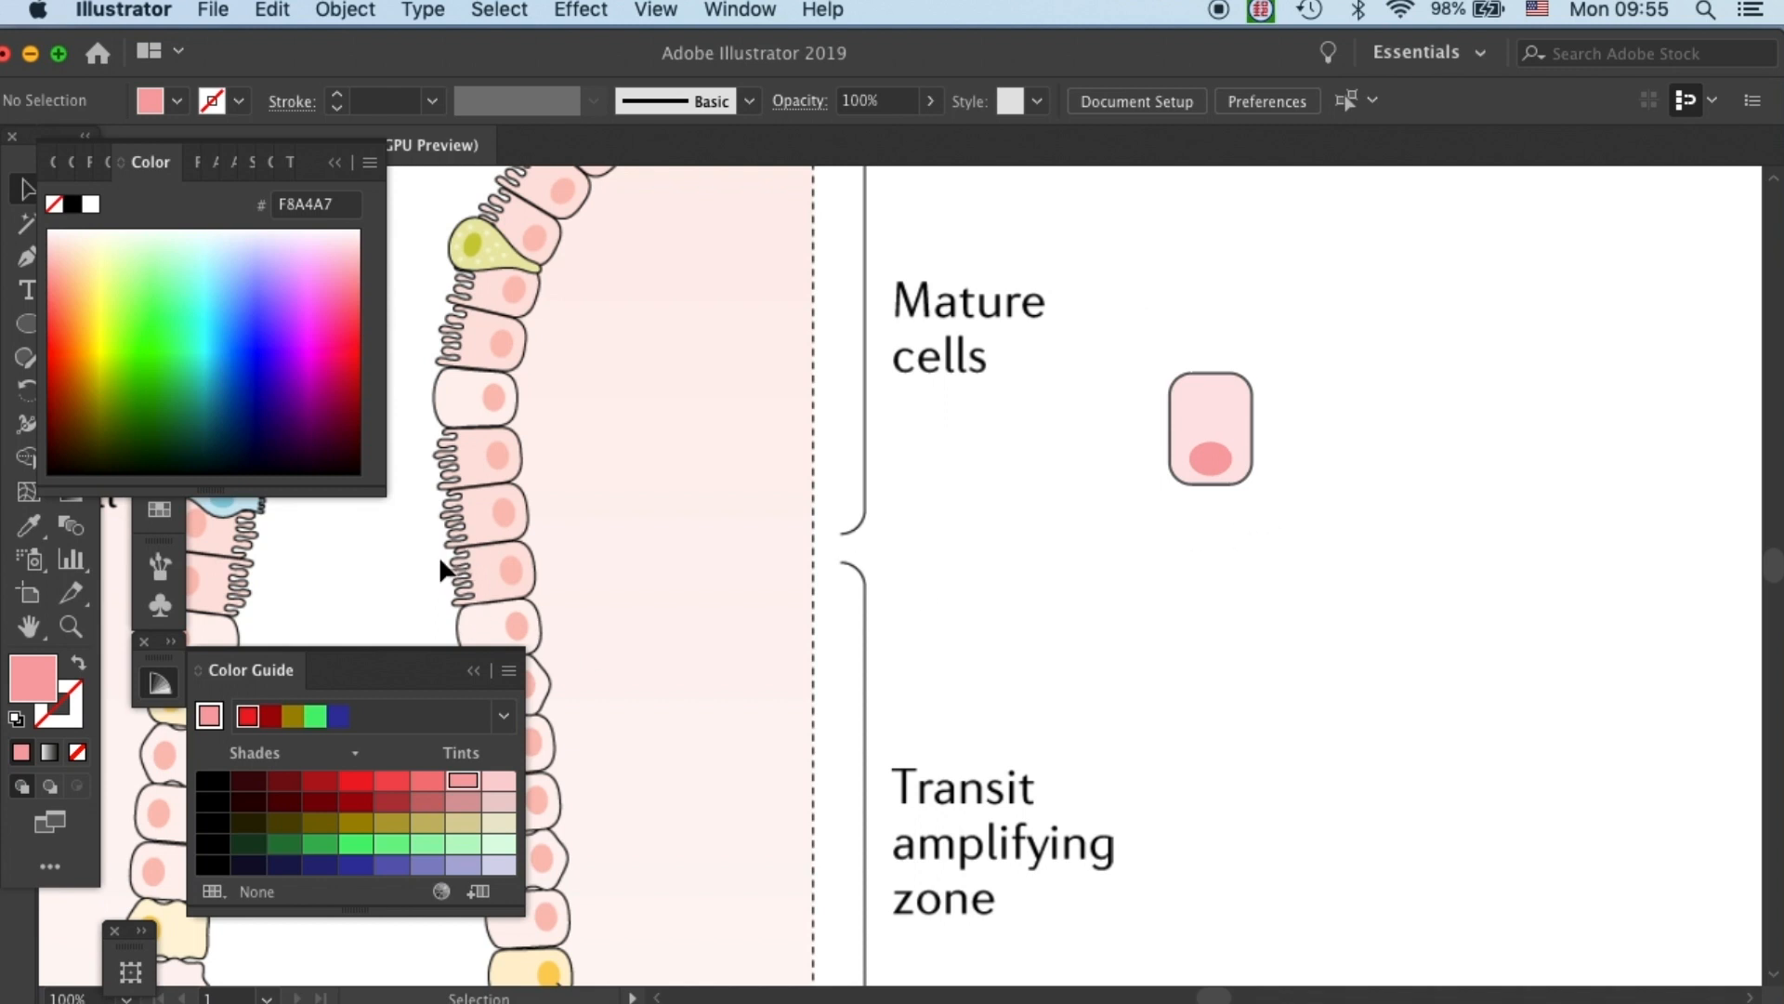
pyautogui.moveTo(458, 565)
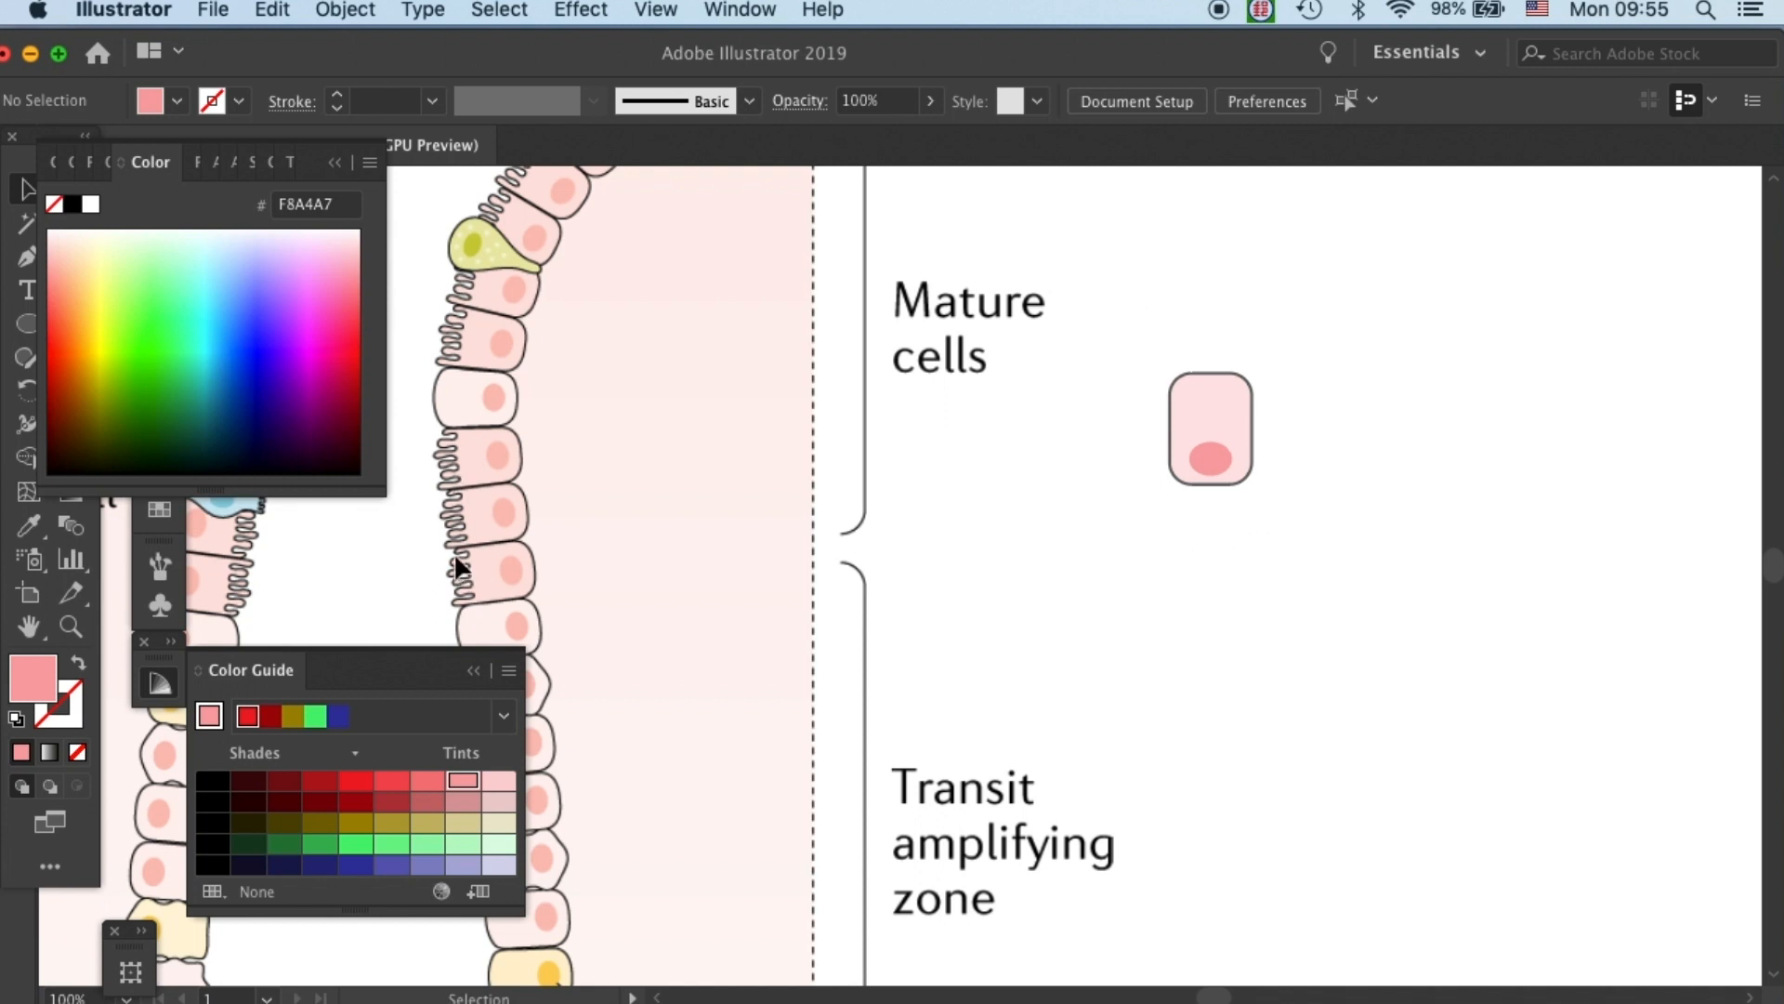
pyautogui.moveTo(1177, 528)
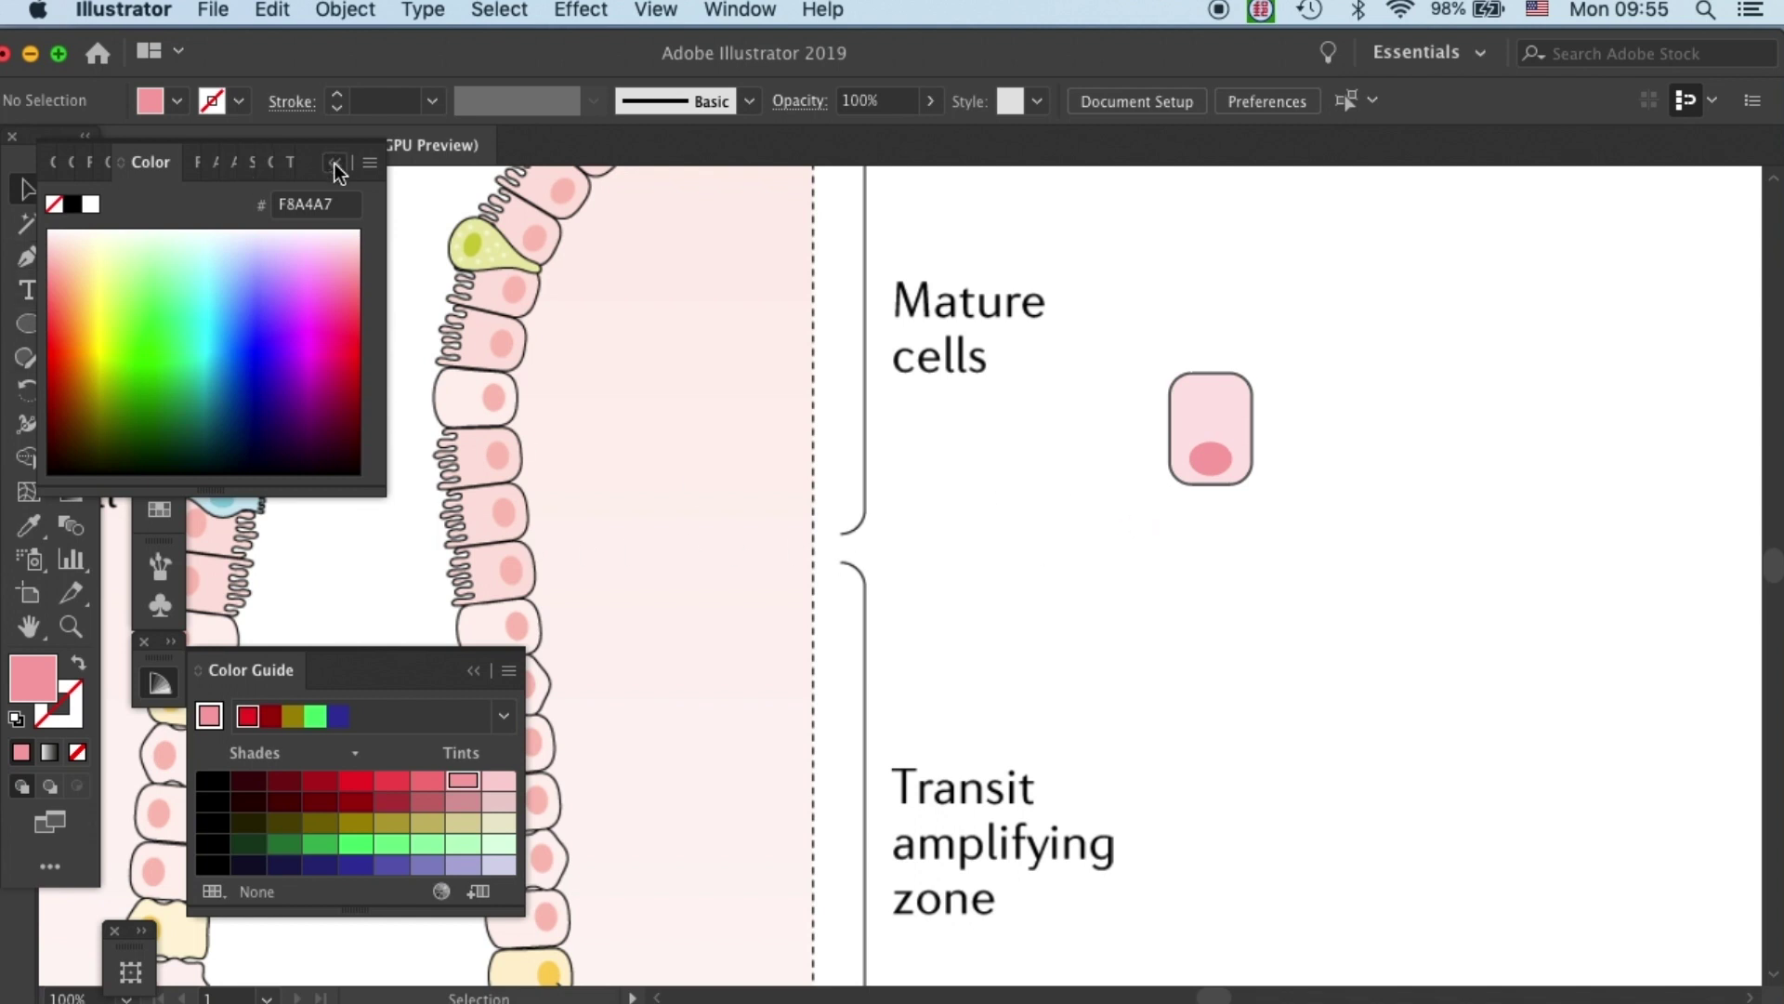
# Draw narrow pink microvilli bars along the top edge of the cell.
pyautogui.click(334, 163)
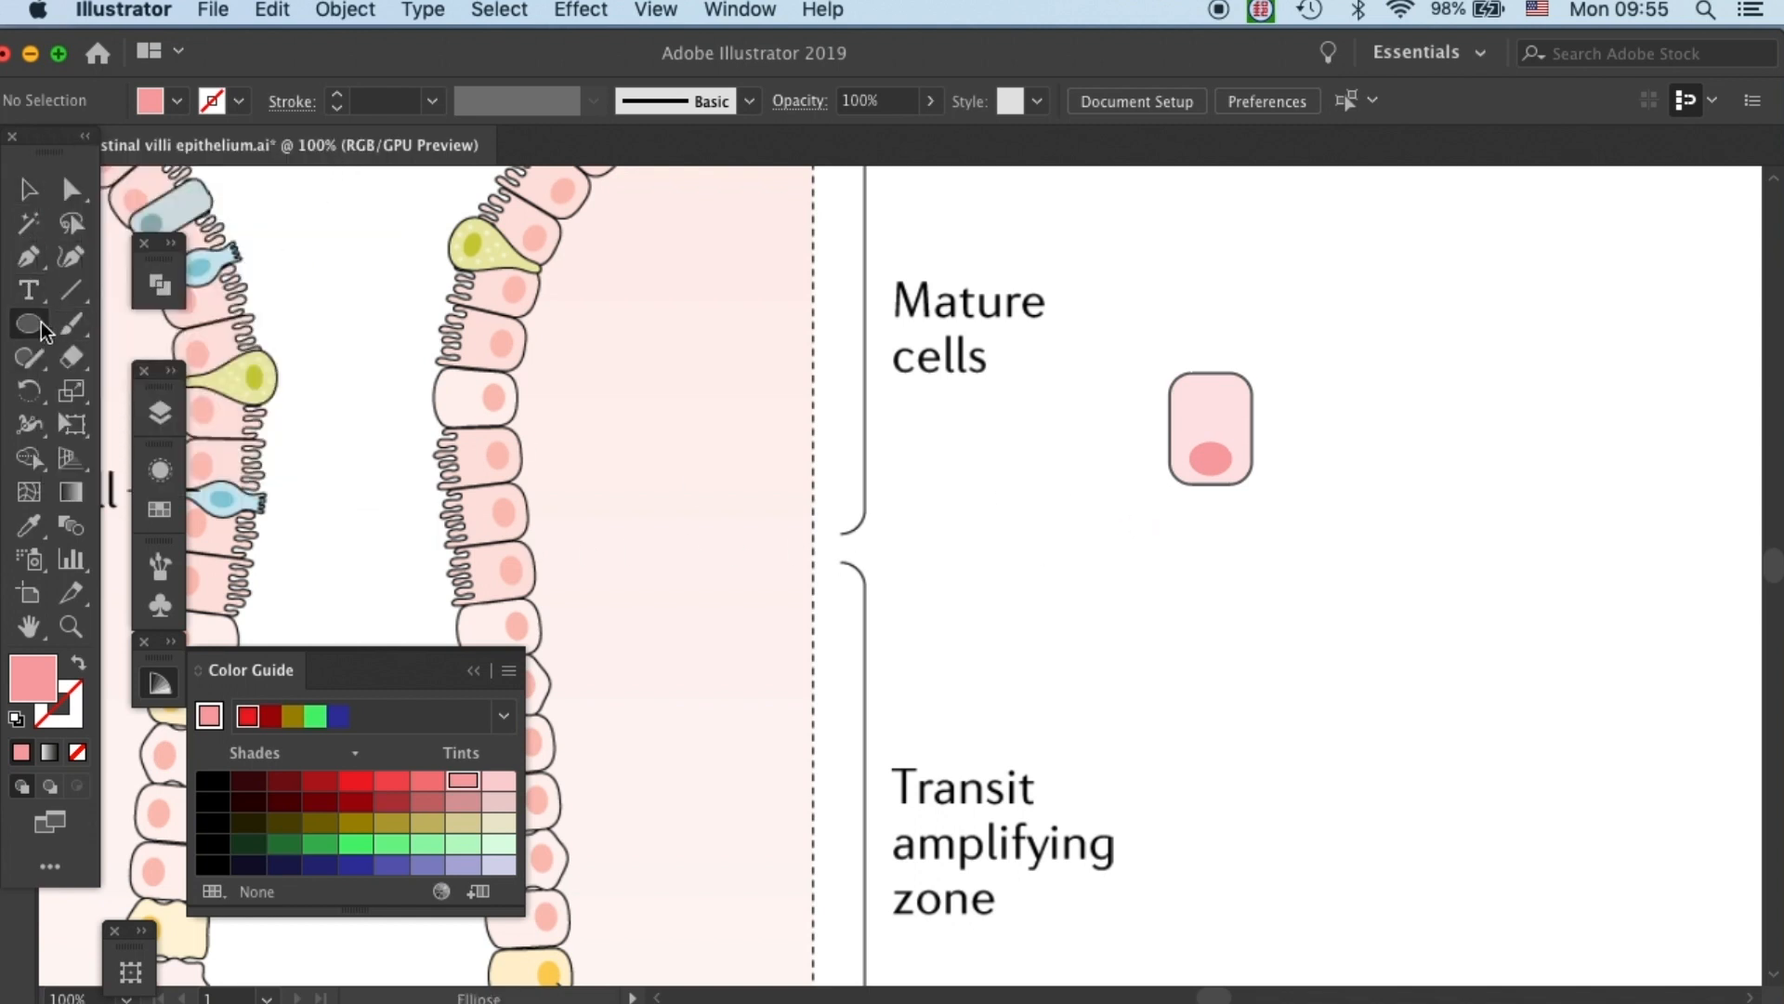
pyautogui.click(28, 324)
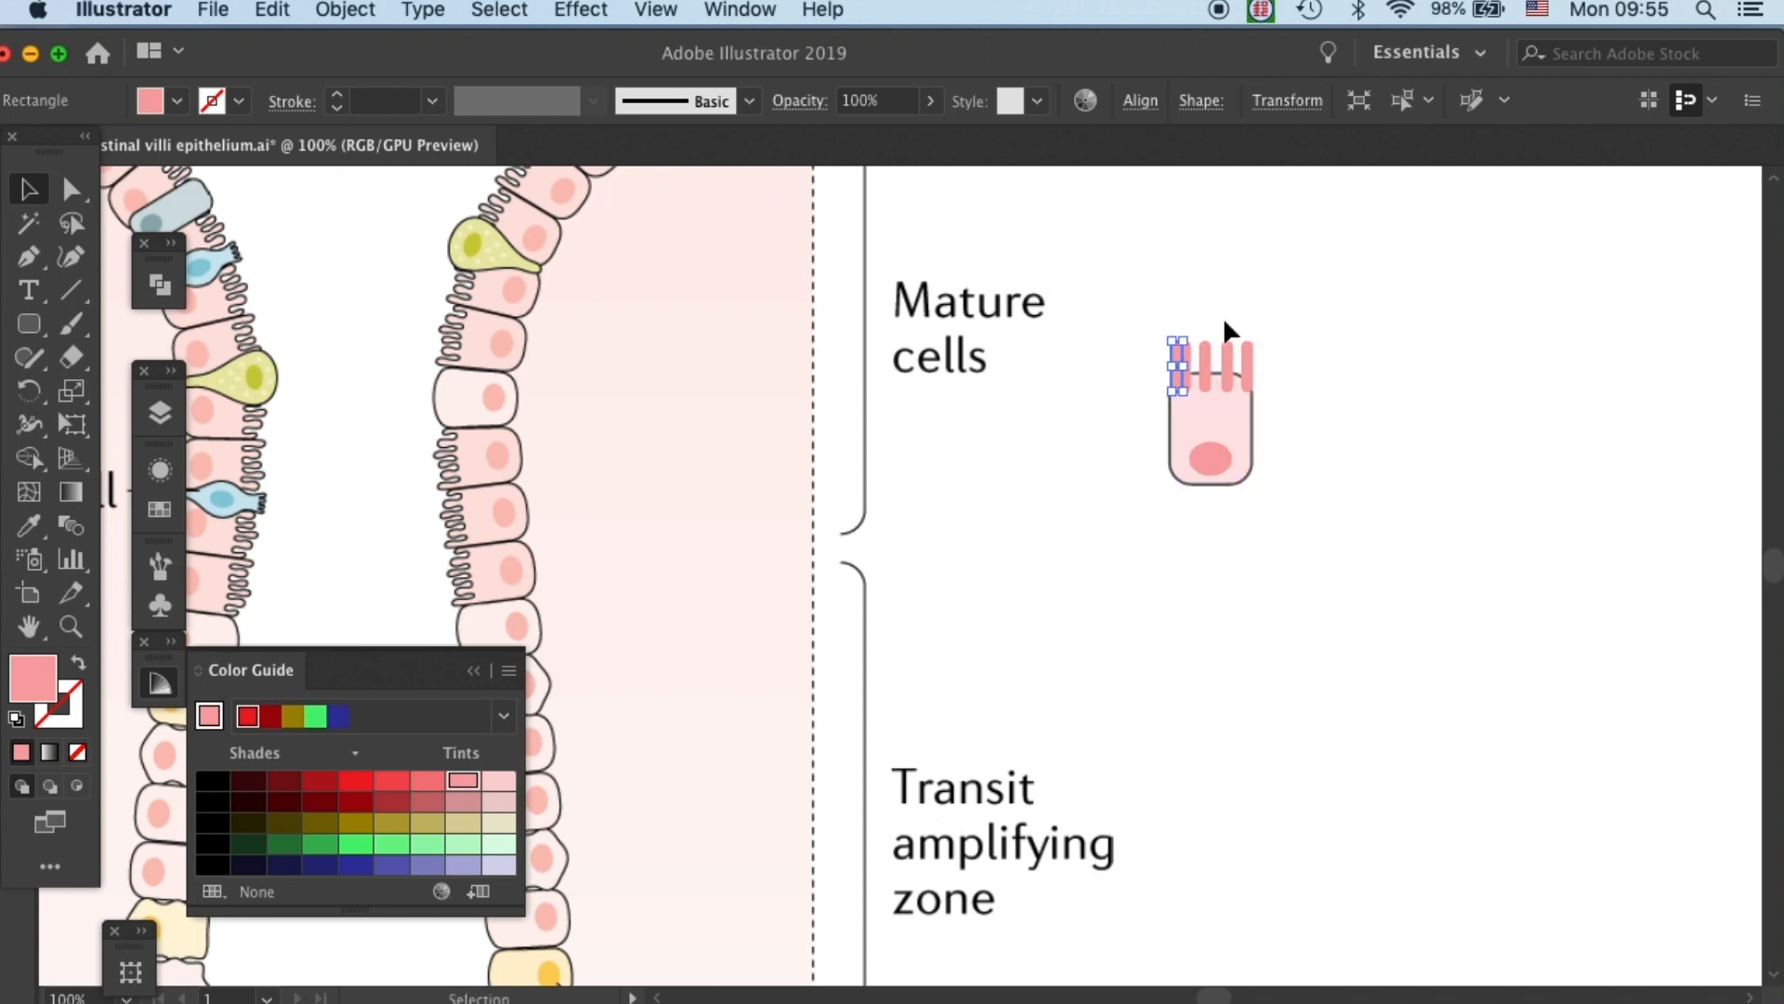
pyautogui.moveTo(1179, 370); pyautogui.dragTo(1201, 368)
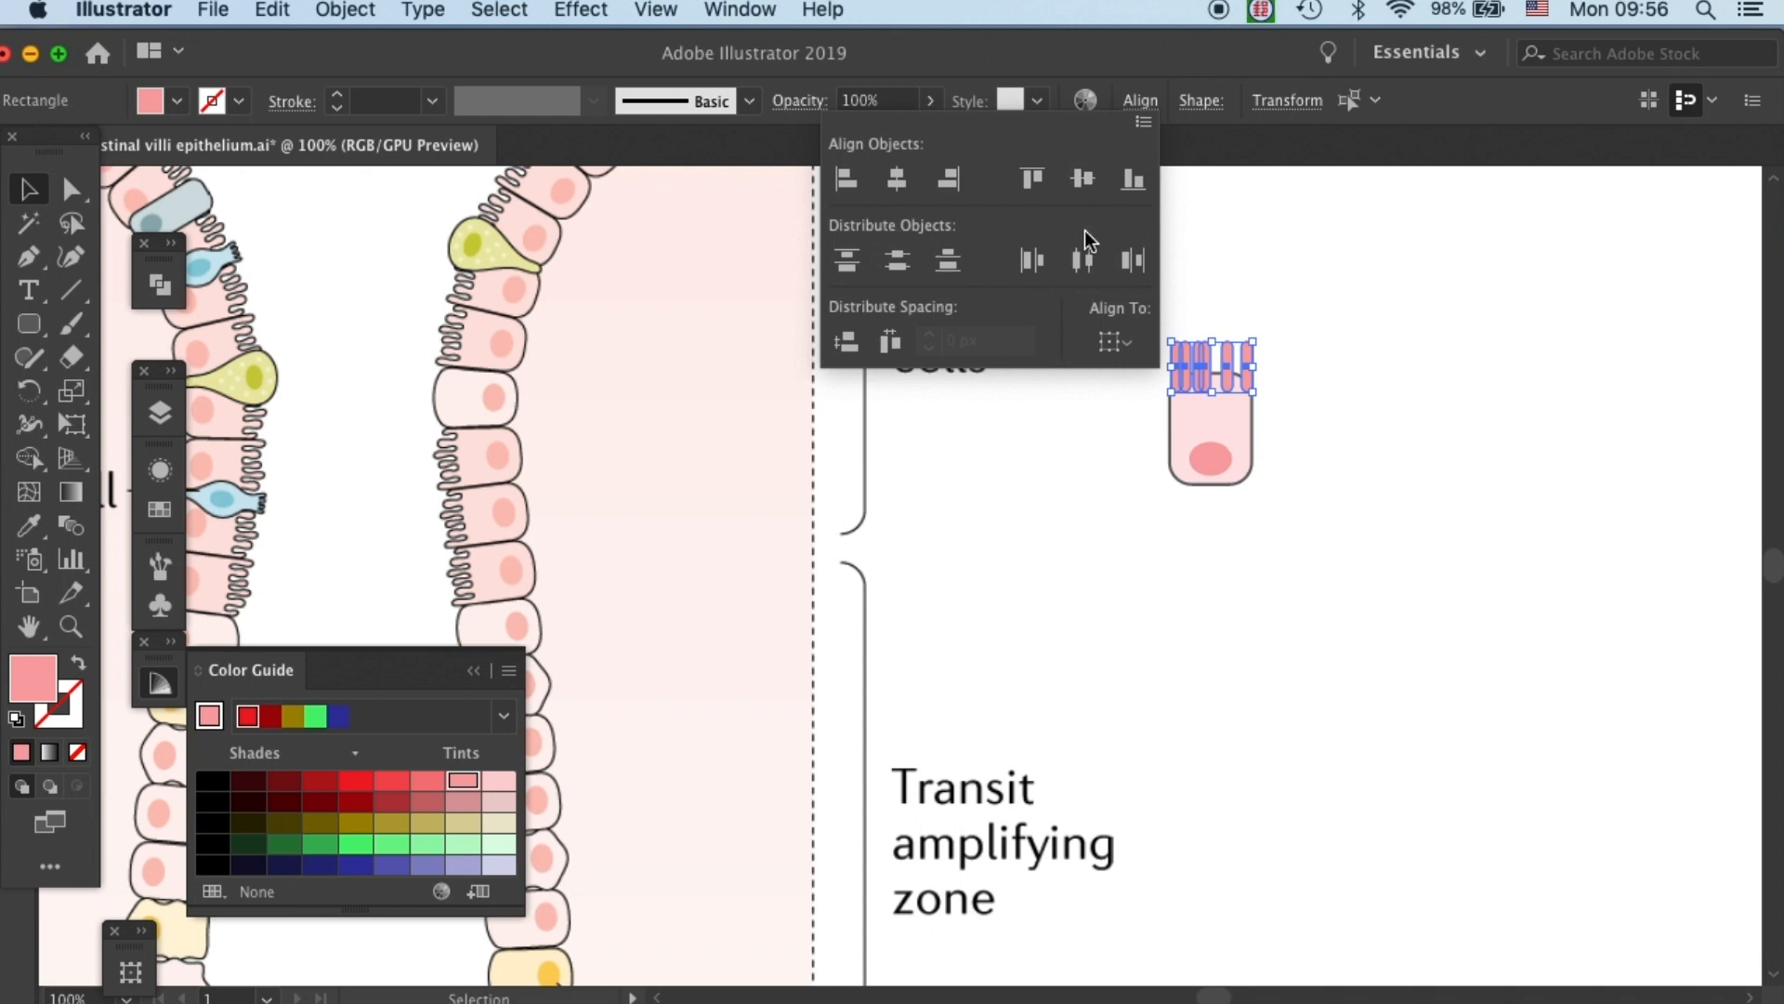
# Distribute the six microvilli bars evenly across the cell top with Horizontal Distribute Center.
pyautogui.click(1142, 99)
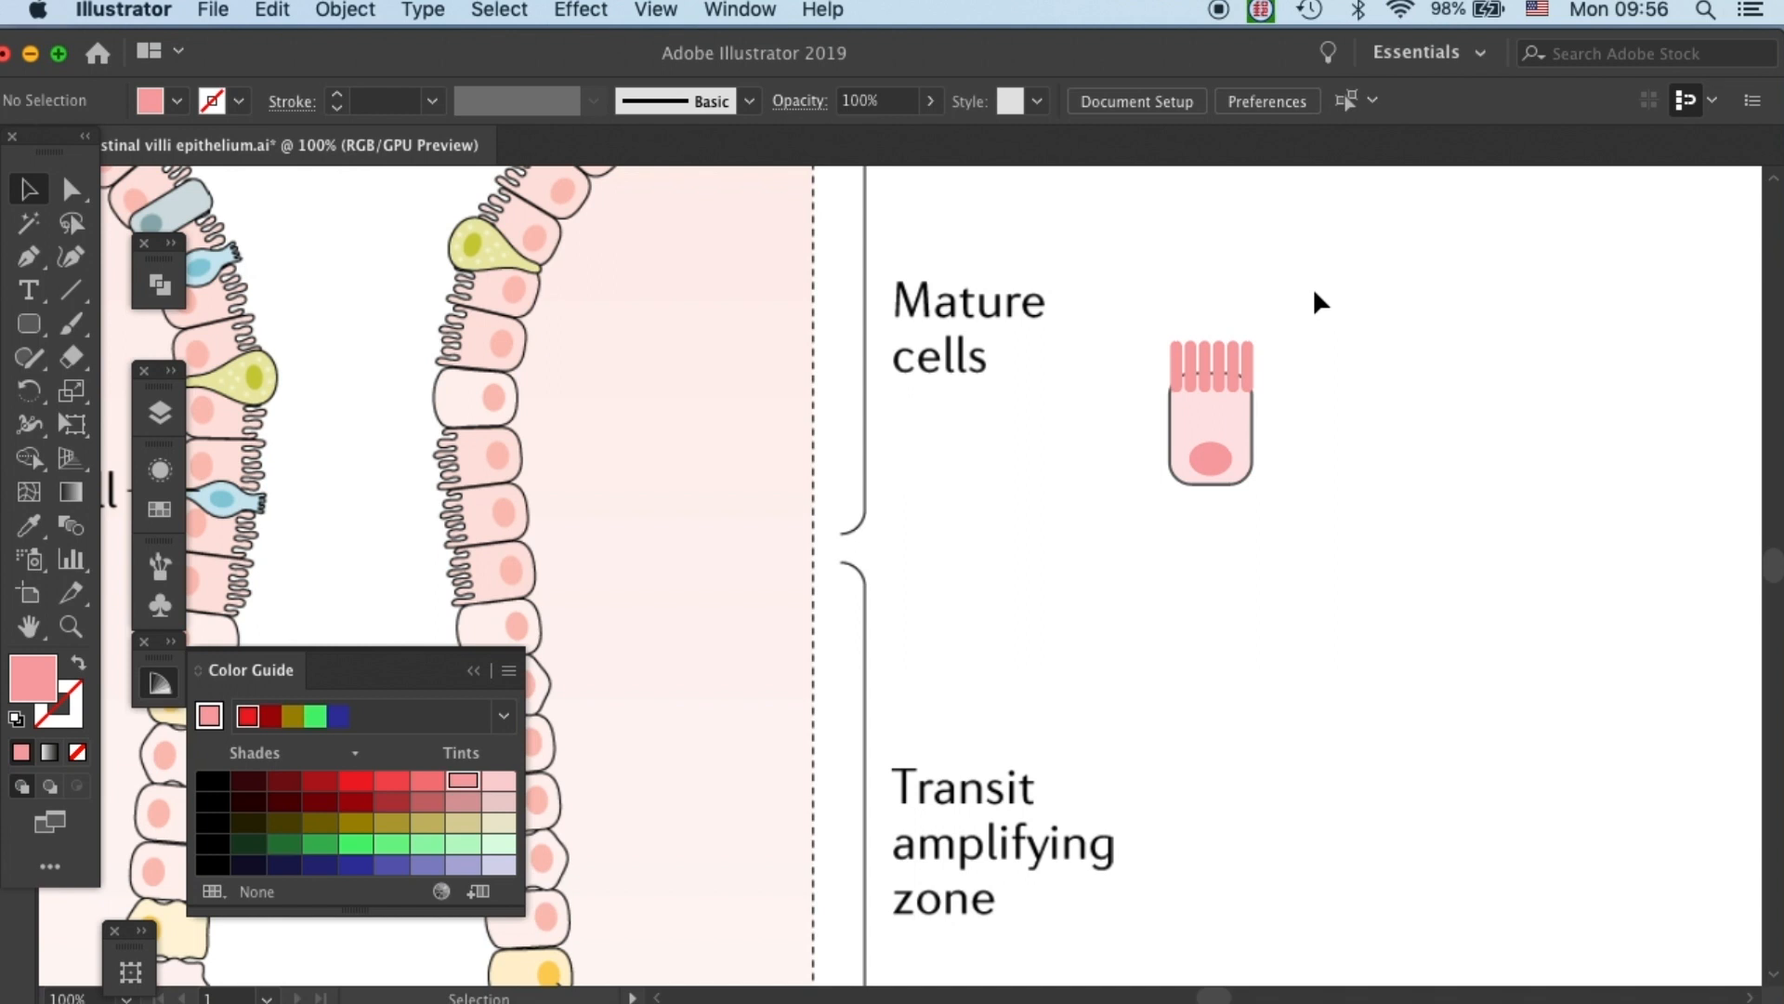
pyautogui.moveTo(1160, 320)
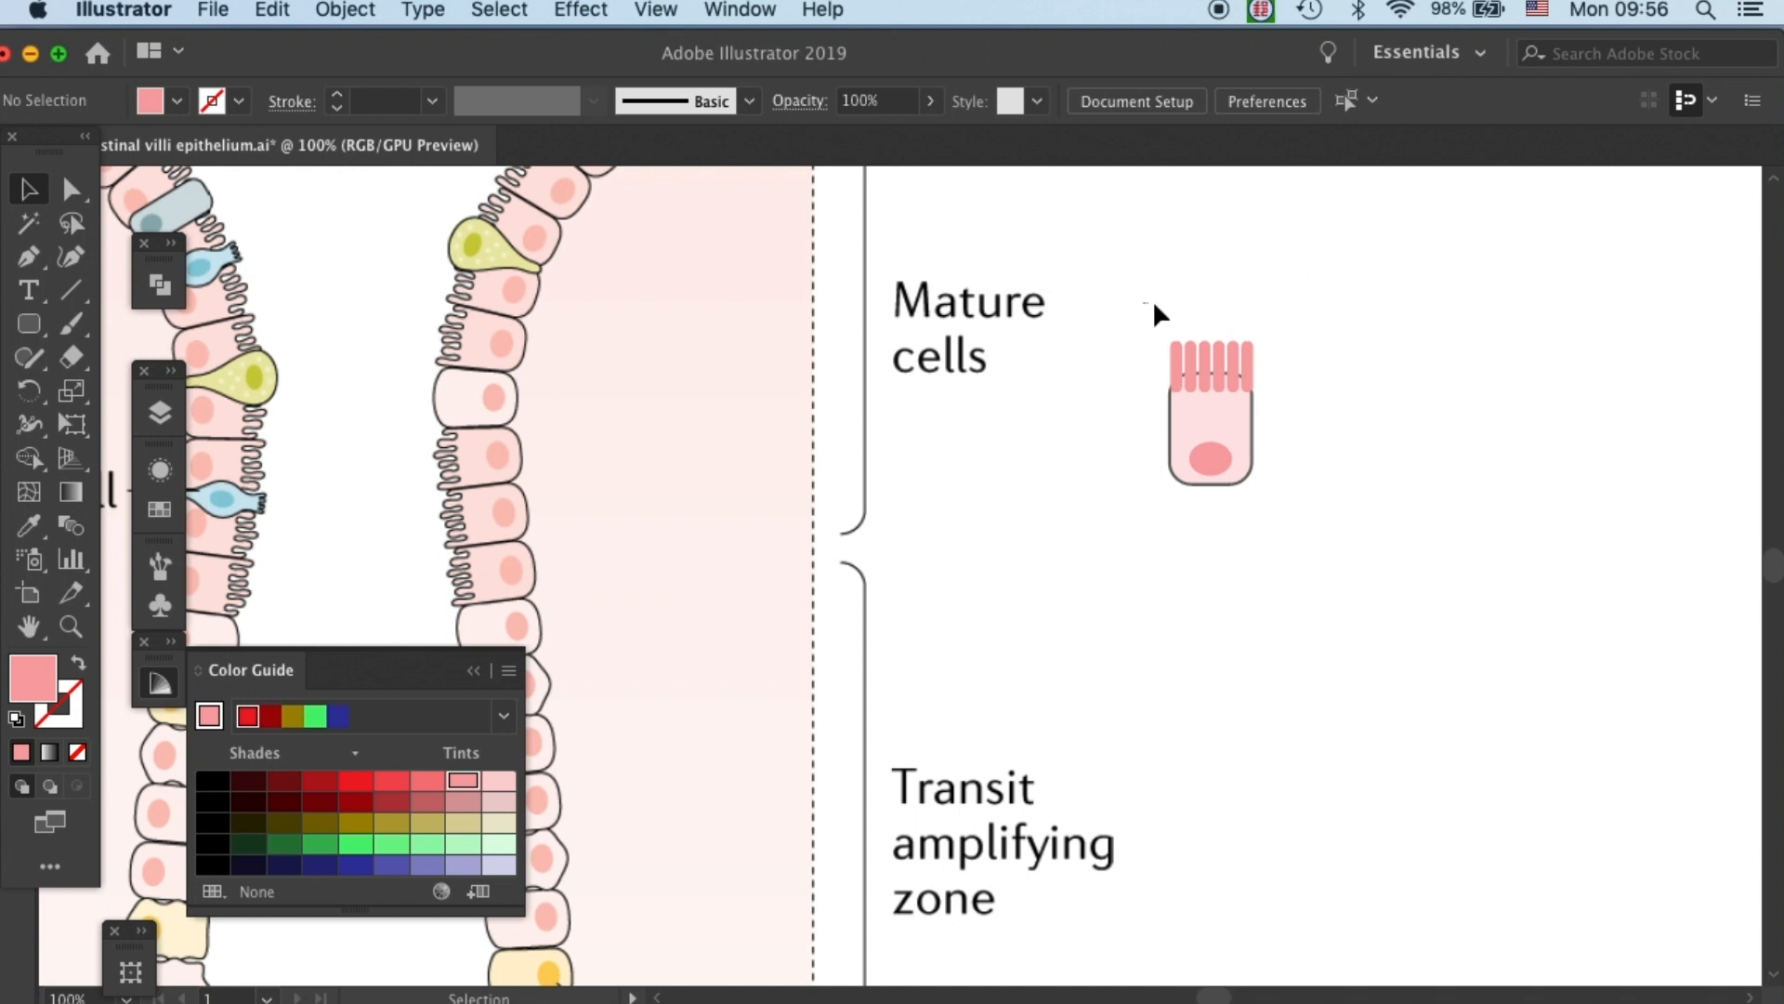
pyautogui.click(1212, 372)
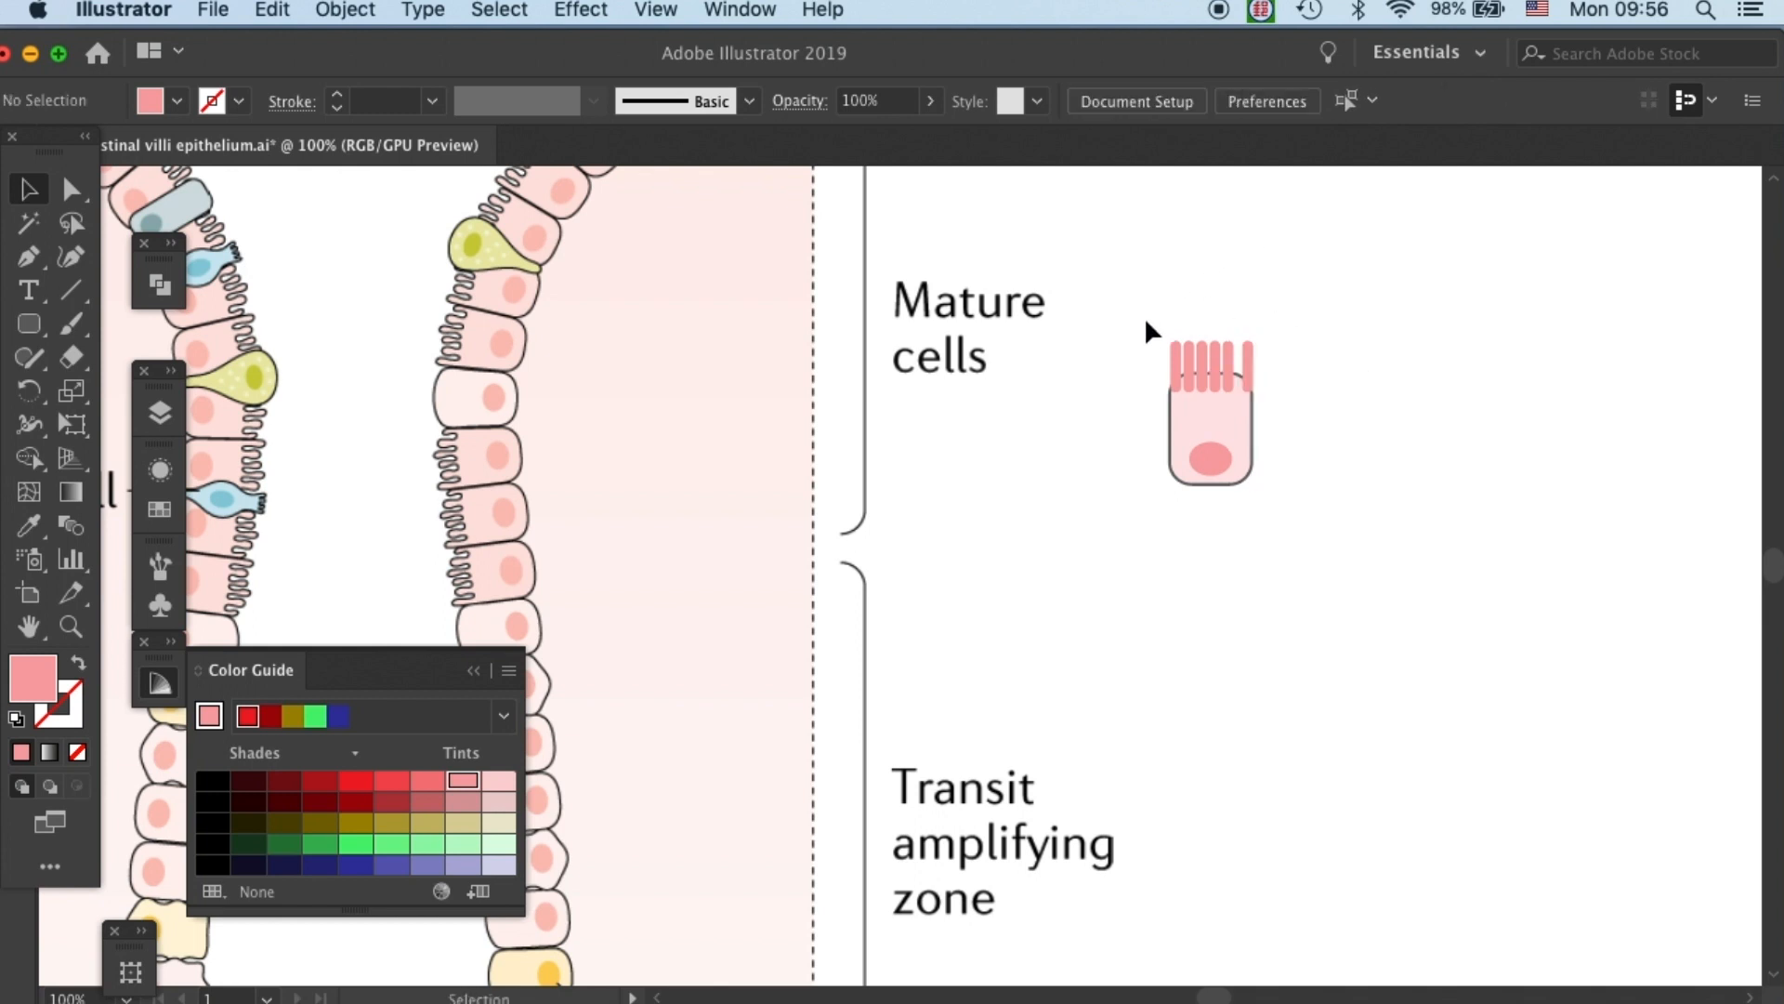
pyautogui.click(1140, 98)
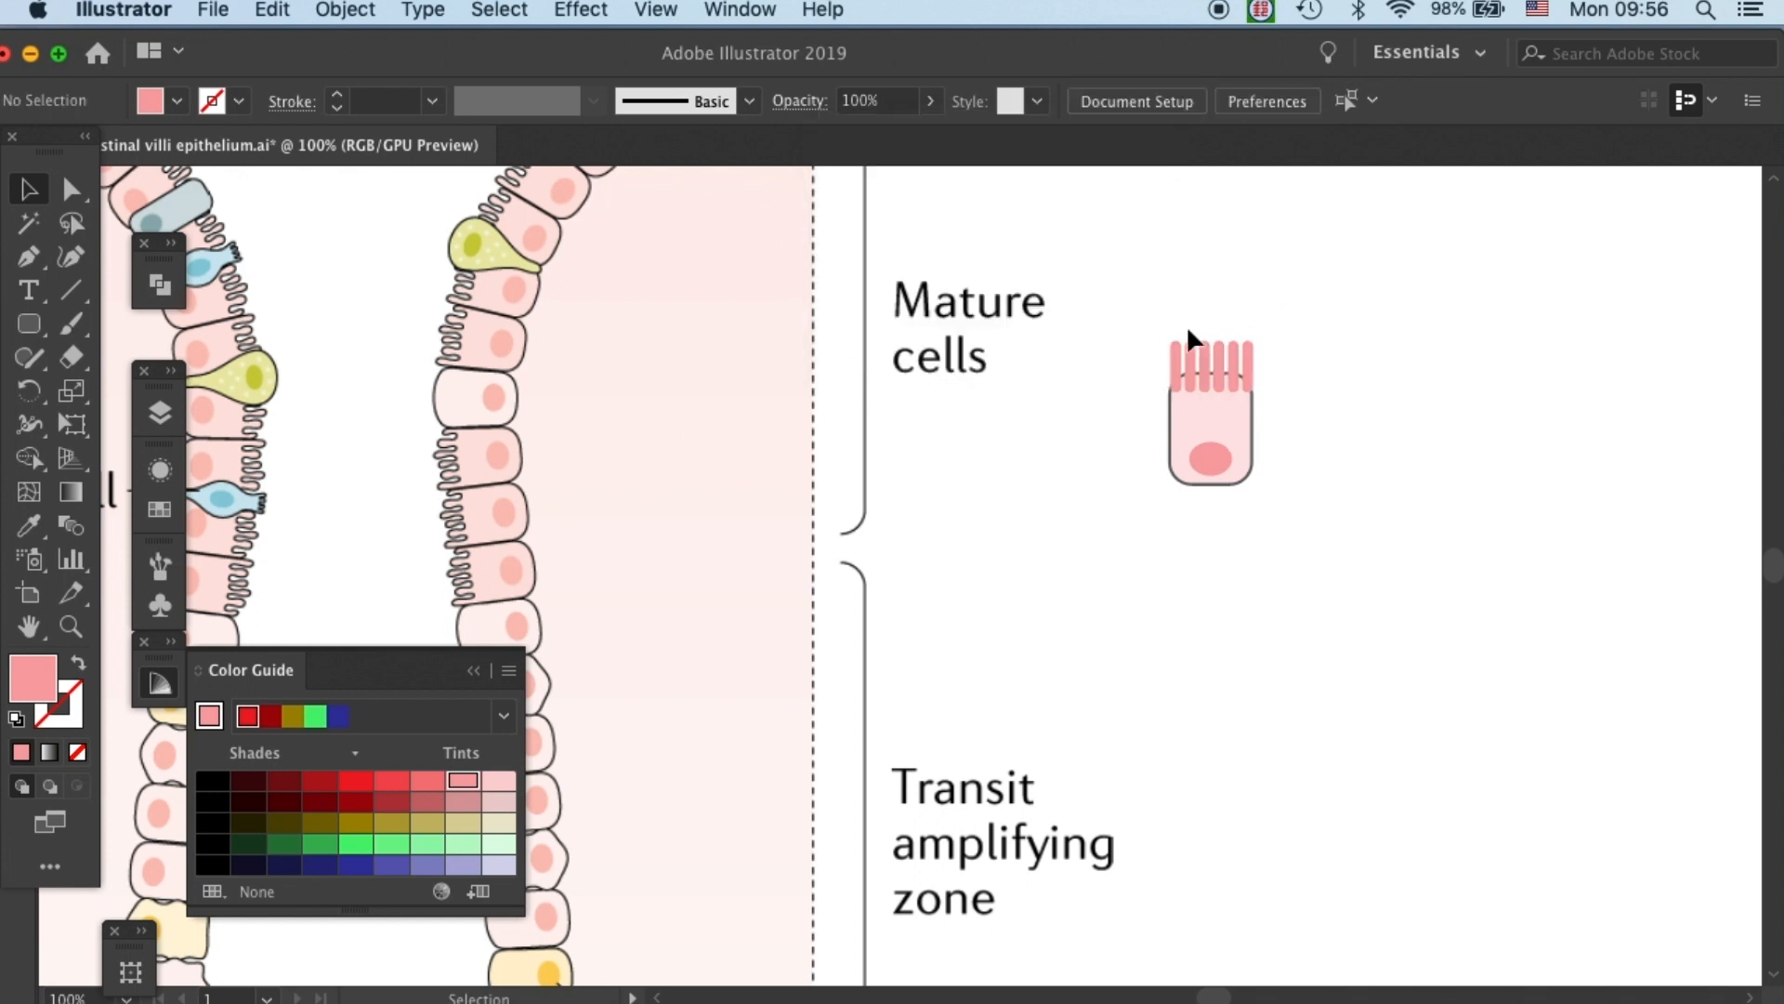
pyautogui.moveTo(1268, 353)
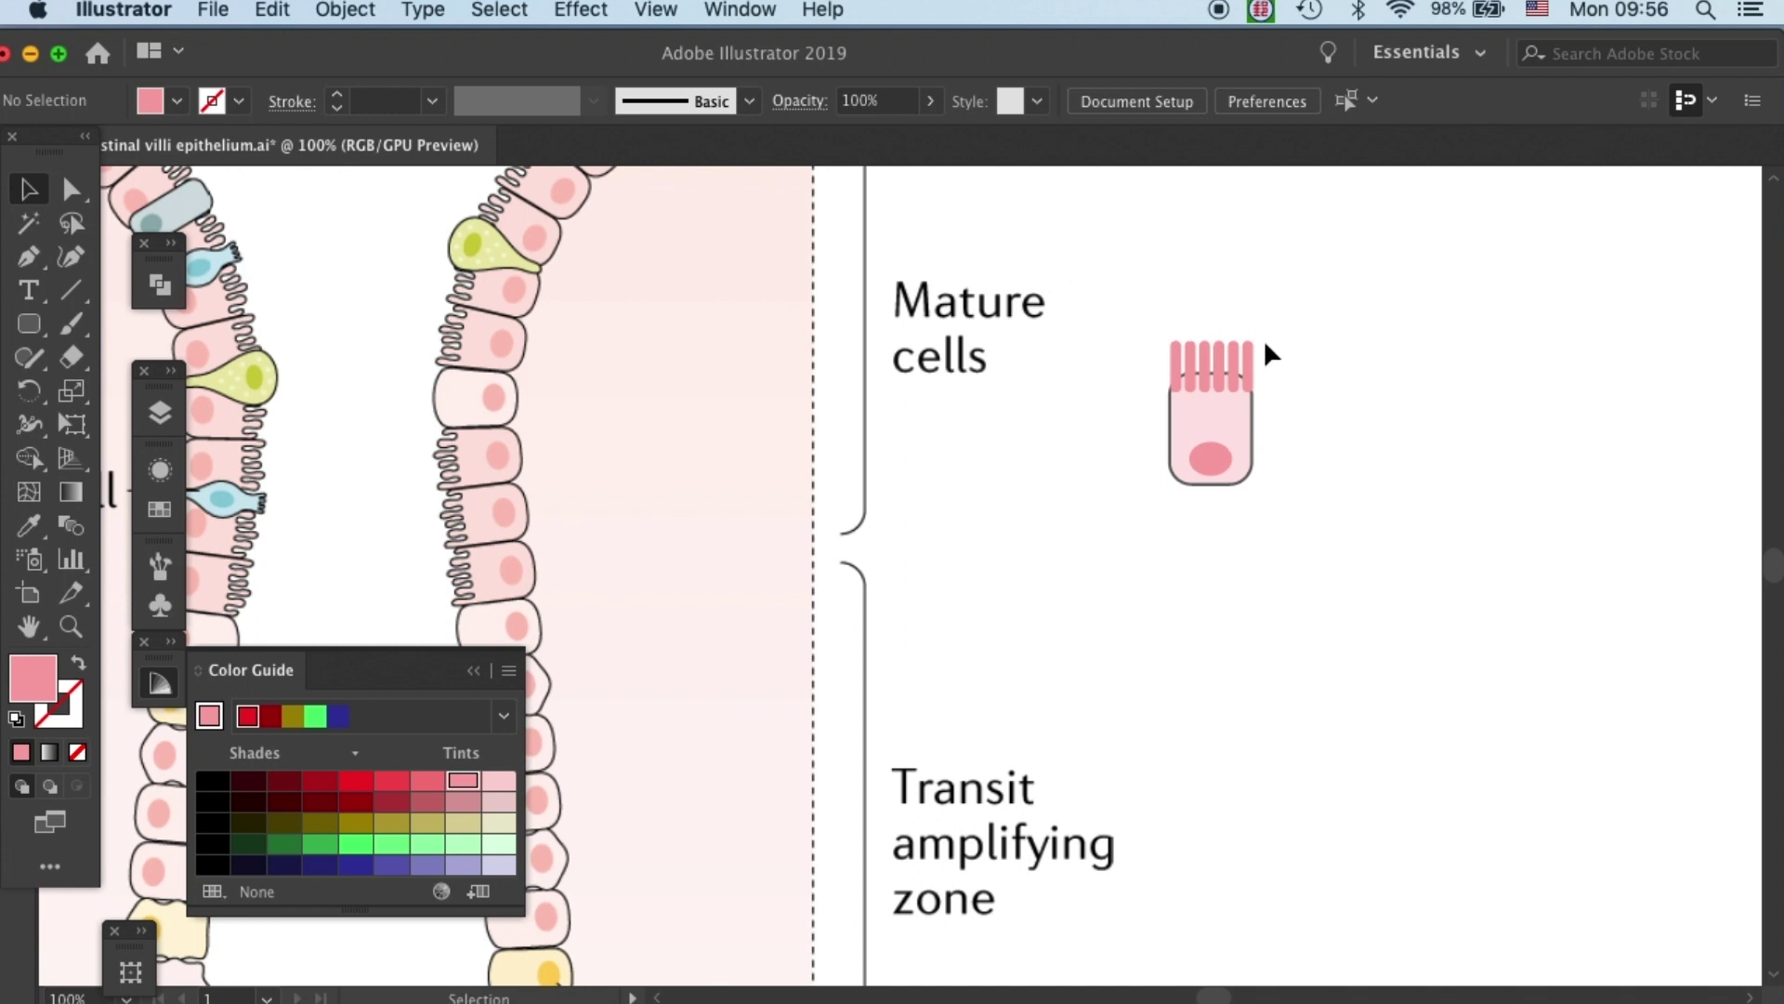
pyautogui.moveTo(1256, 377)
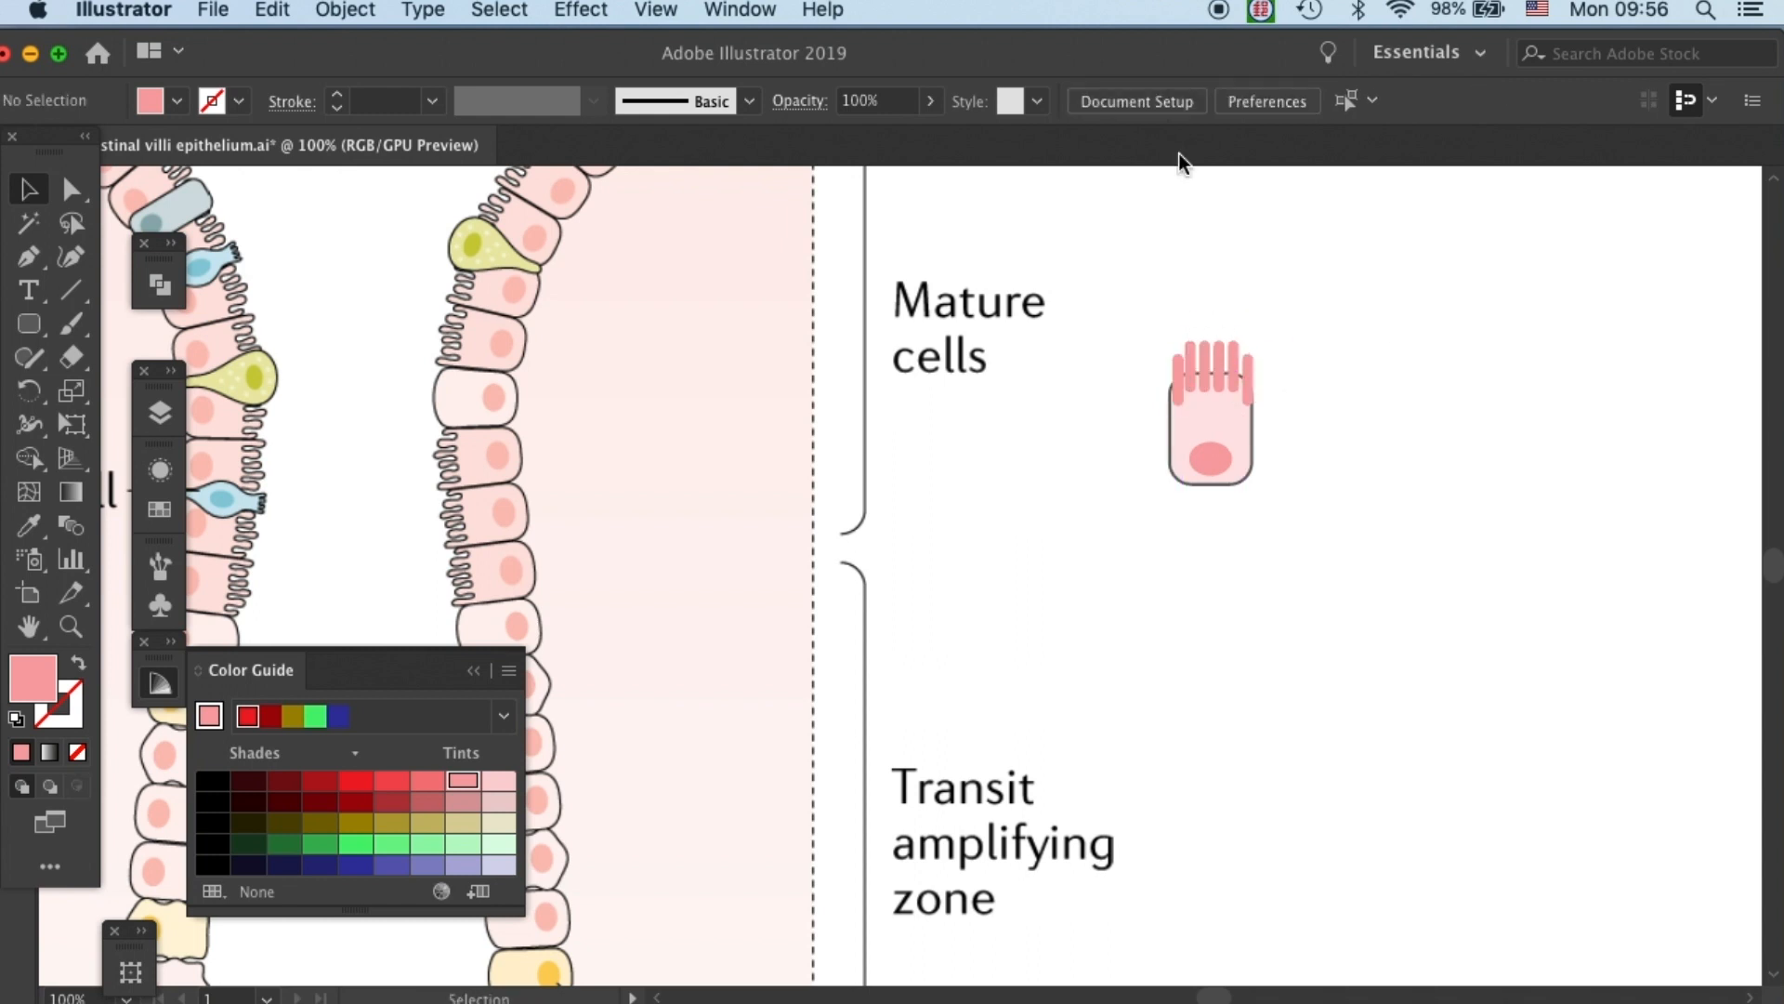
# Round the microvilli tips into short bumps forming the brush border.
pyautogui.click(1189, 368)
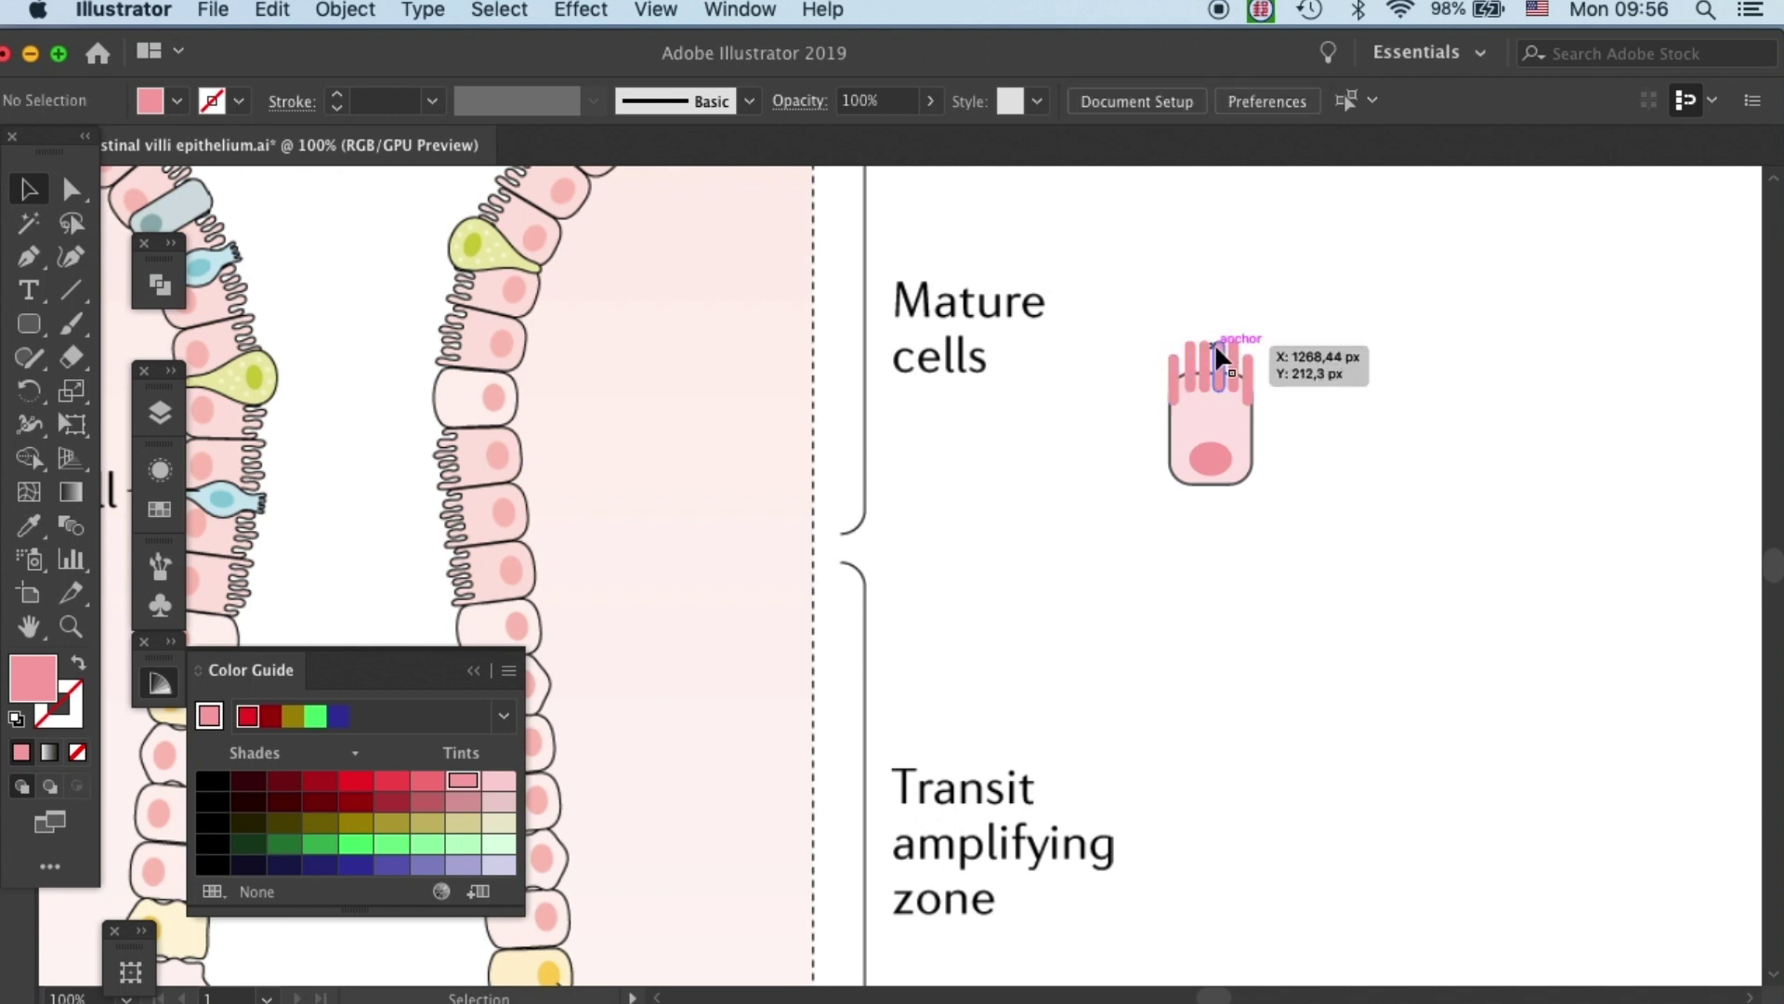
pyautogui.click(1211, 376)
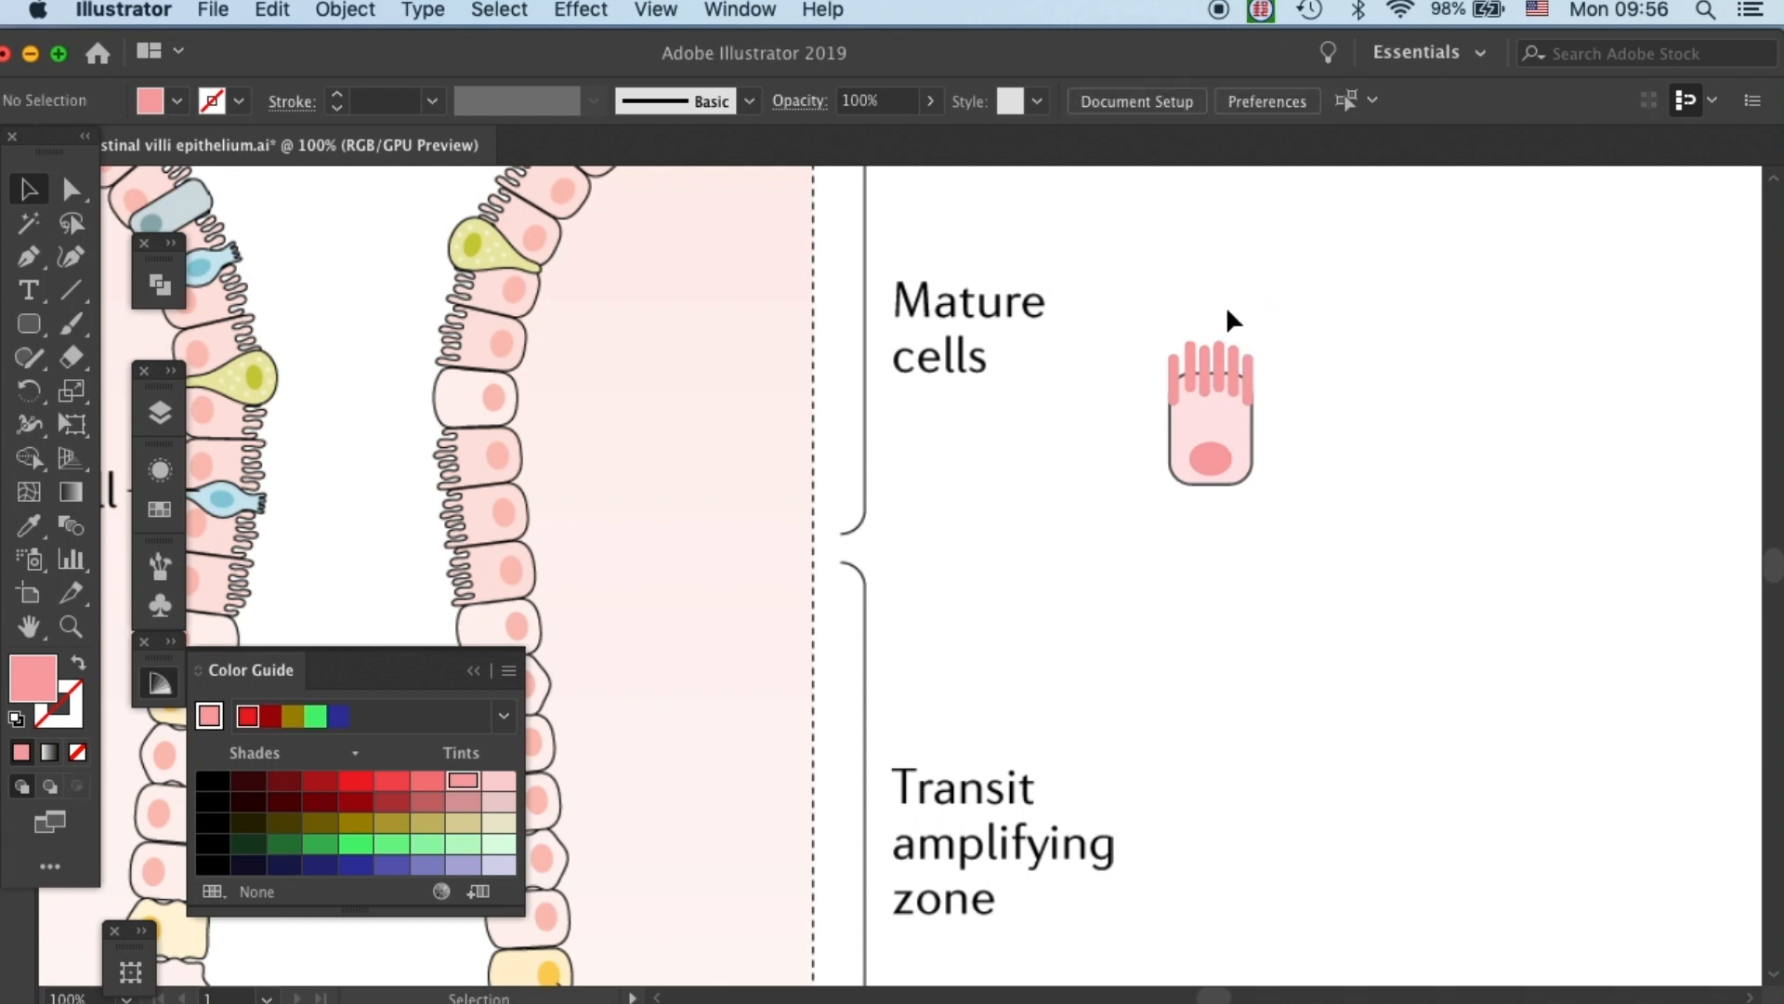
pyautogui.moveTo(1290, 314)
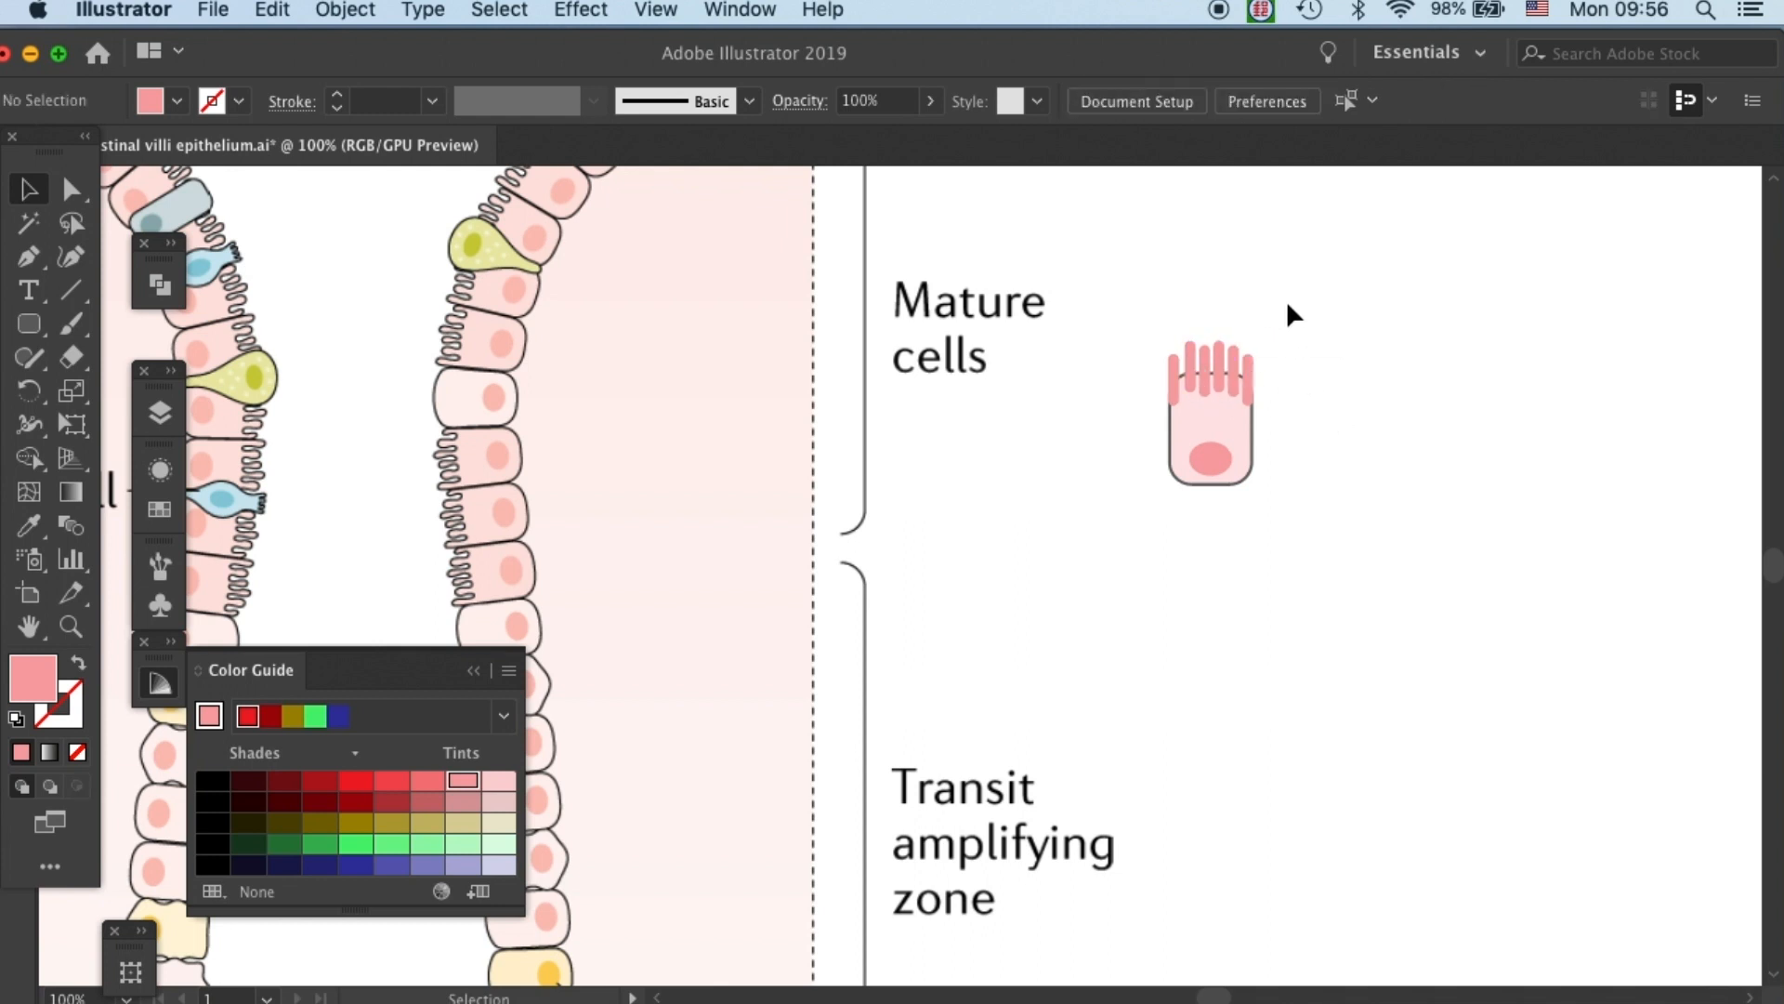
pyautogui.click(1212, 375)
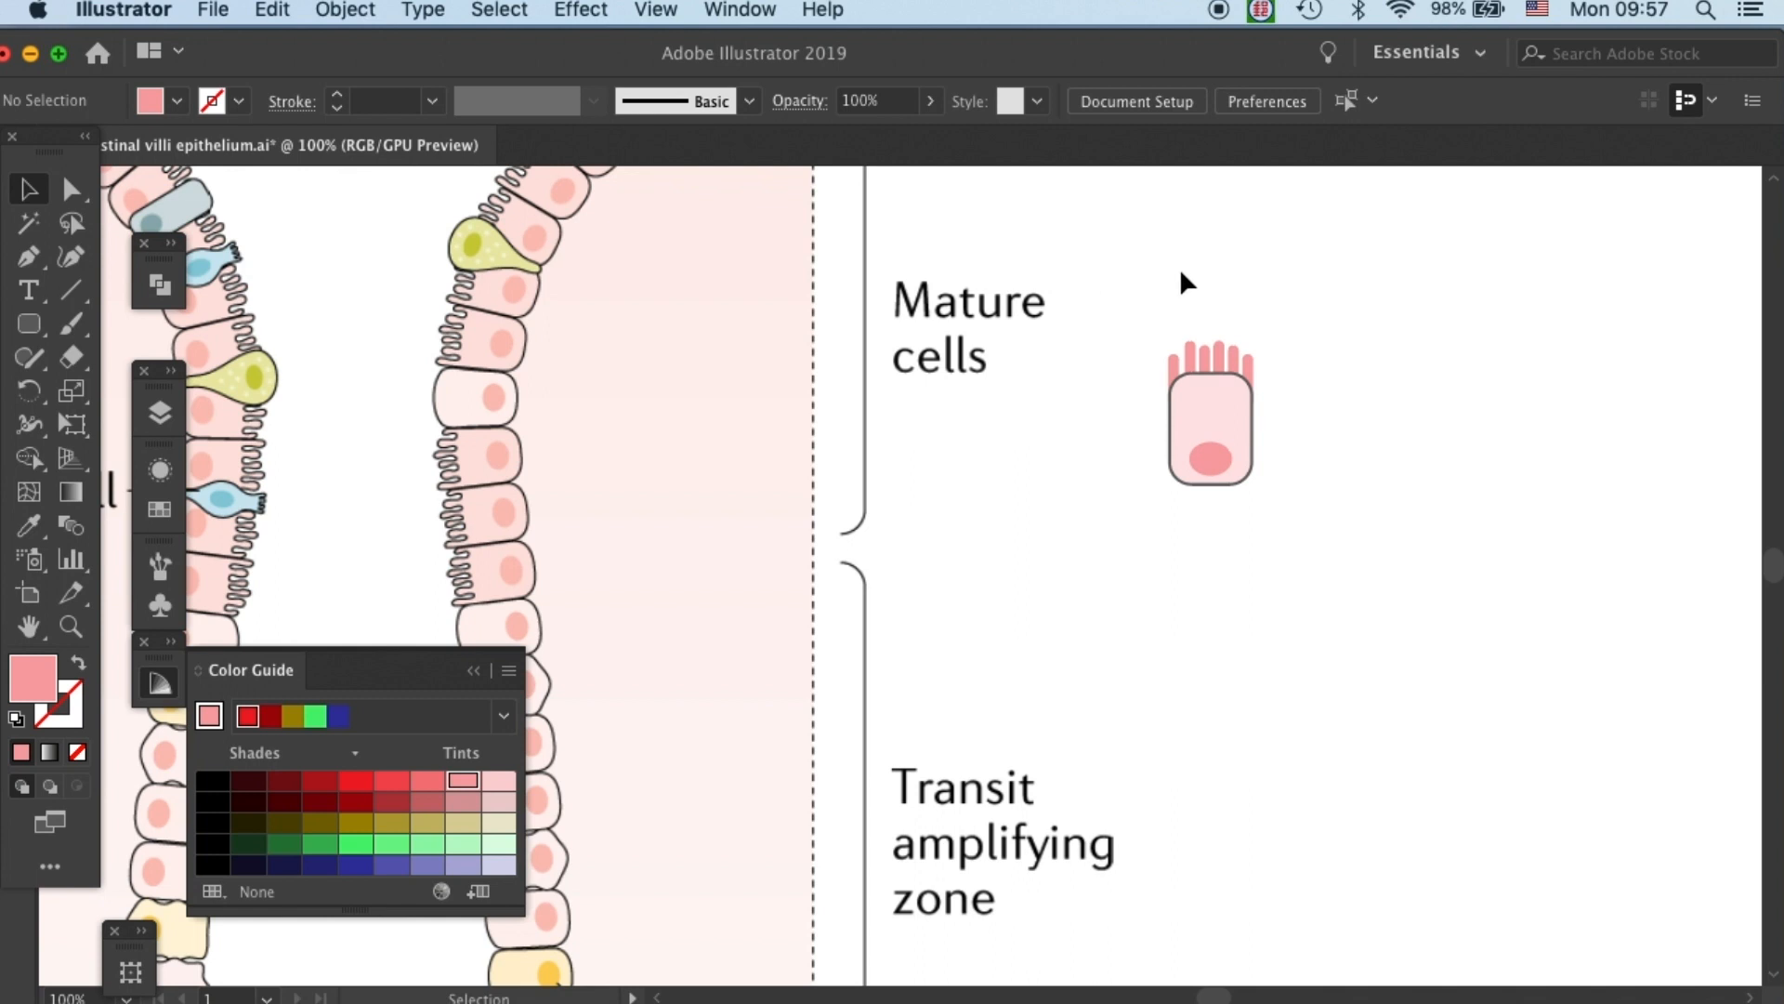
pyautogui.moveTo(1184, 275)
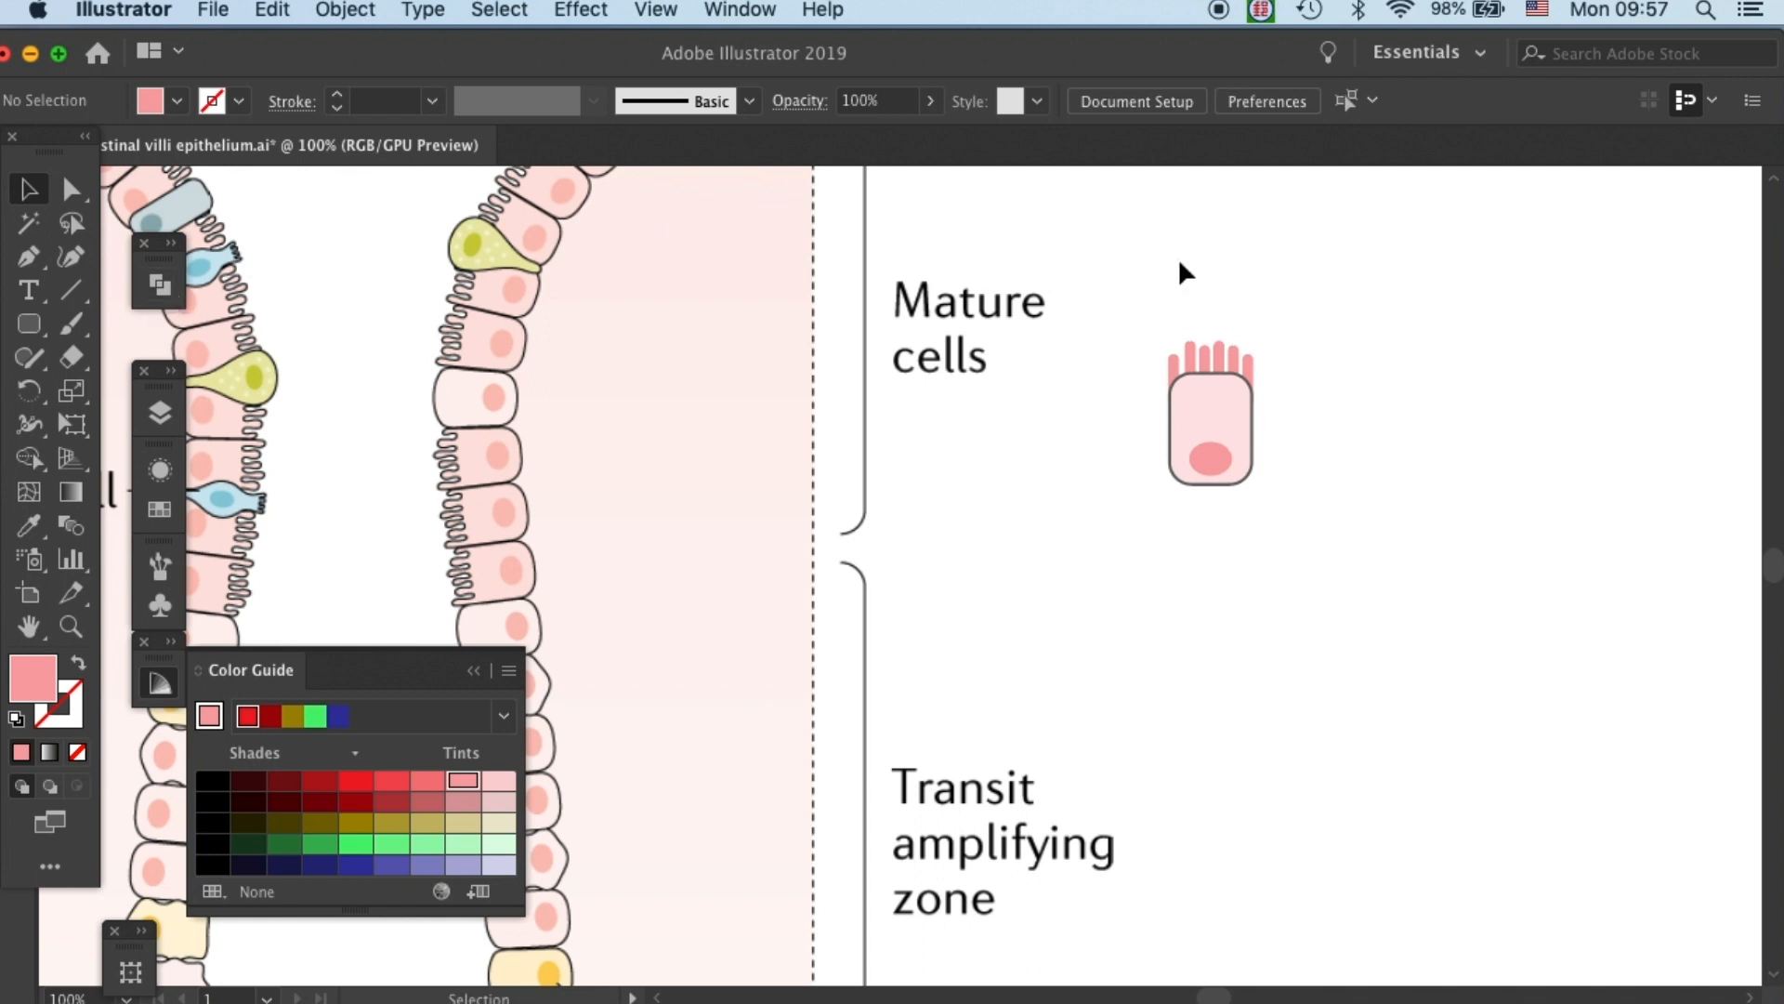
# Unite the microvilli and cell body into one outlined pale pink shape with Pathfinder.
pyautogui.click(1210, 426)
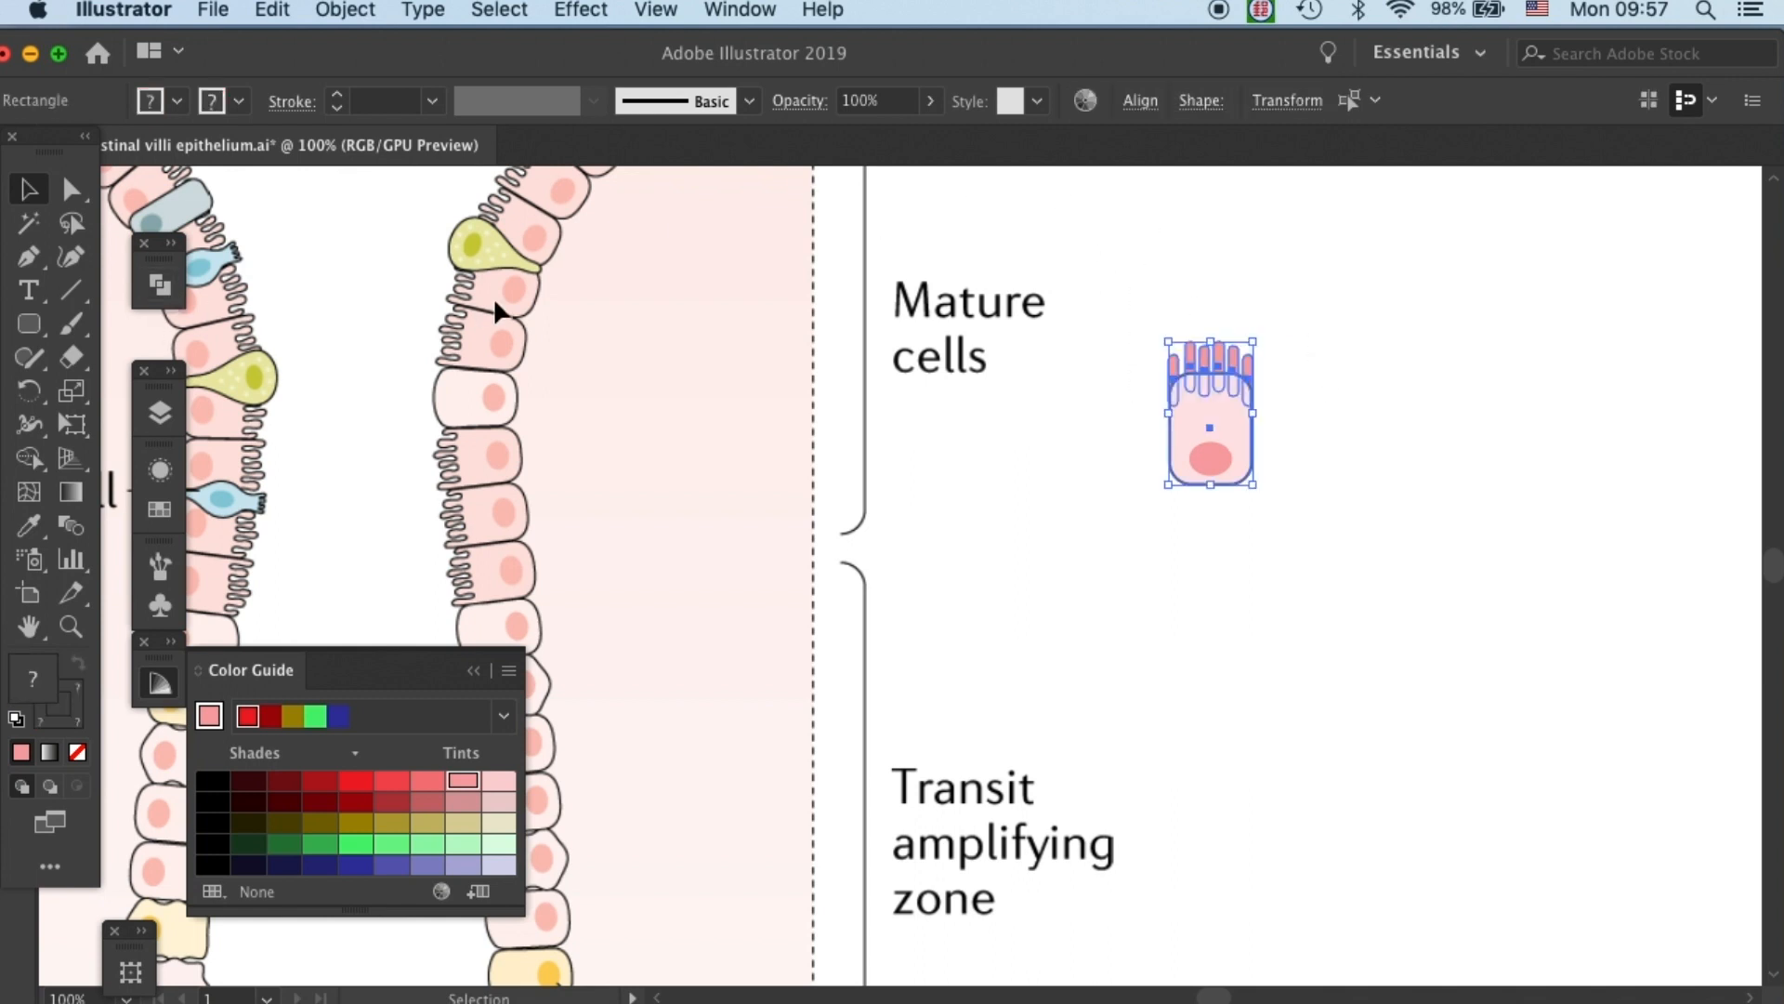
pyautogui.moveTo(1327, 413)
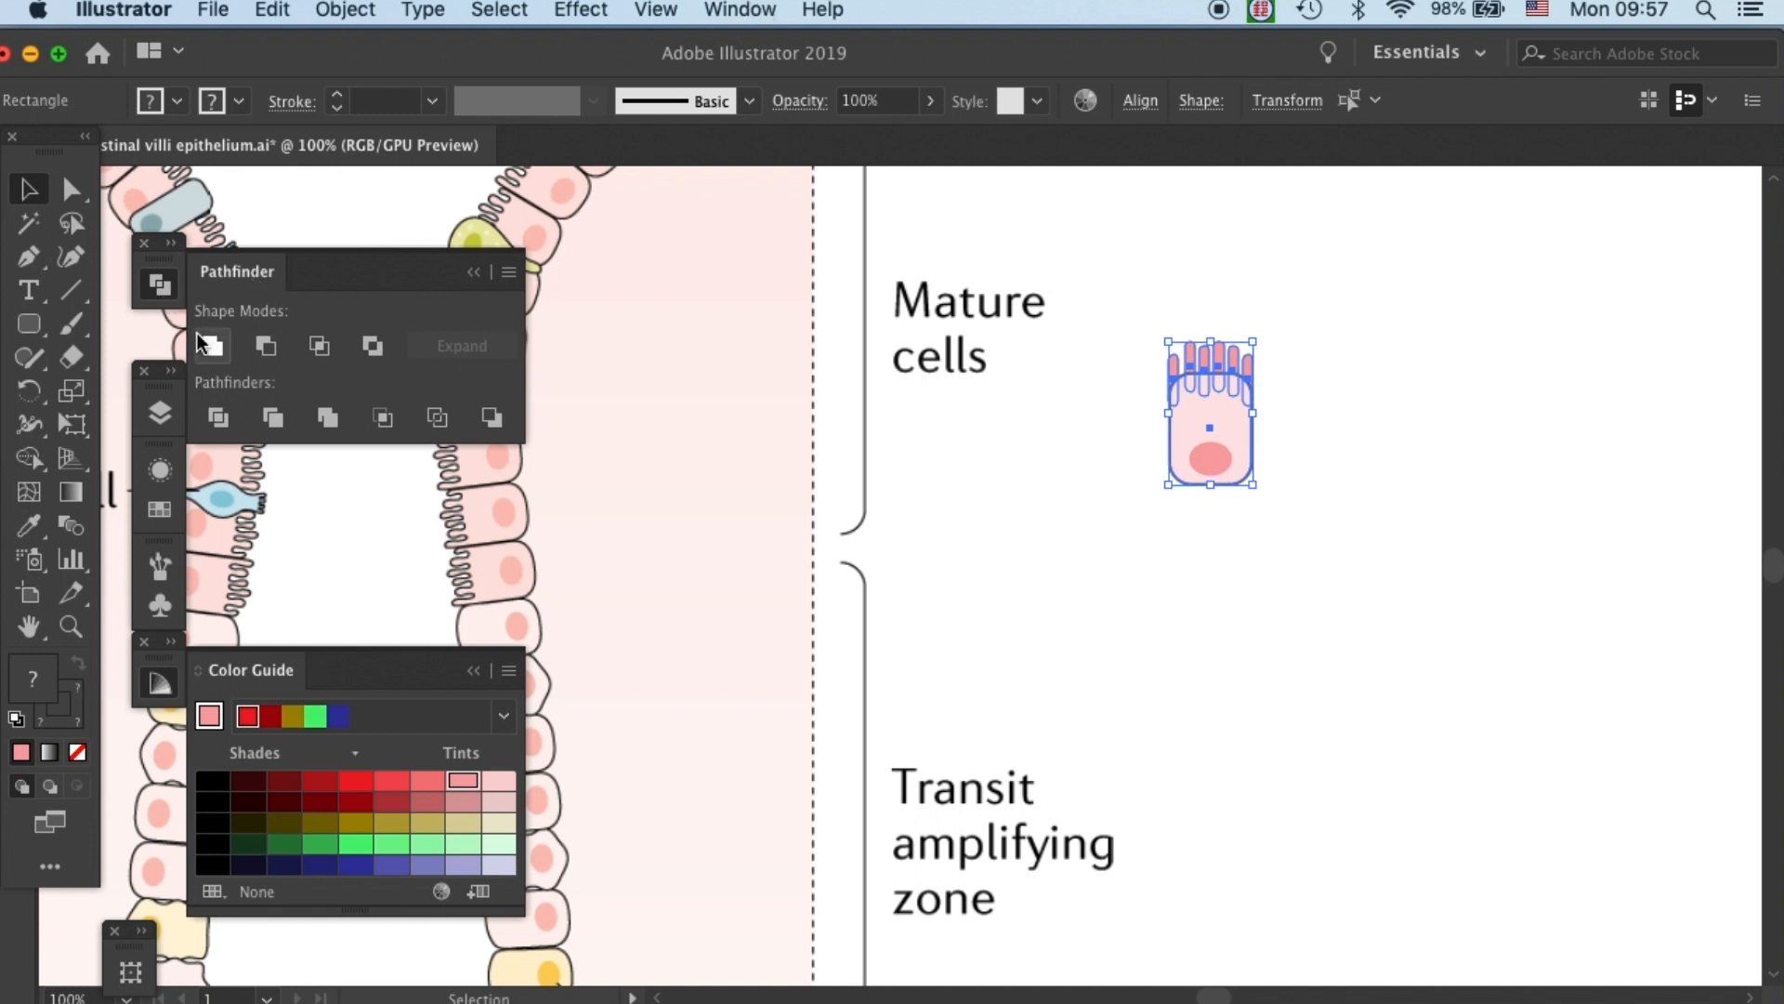
pyautogui.moveTo(212, 346)
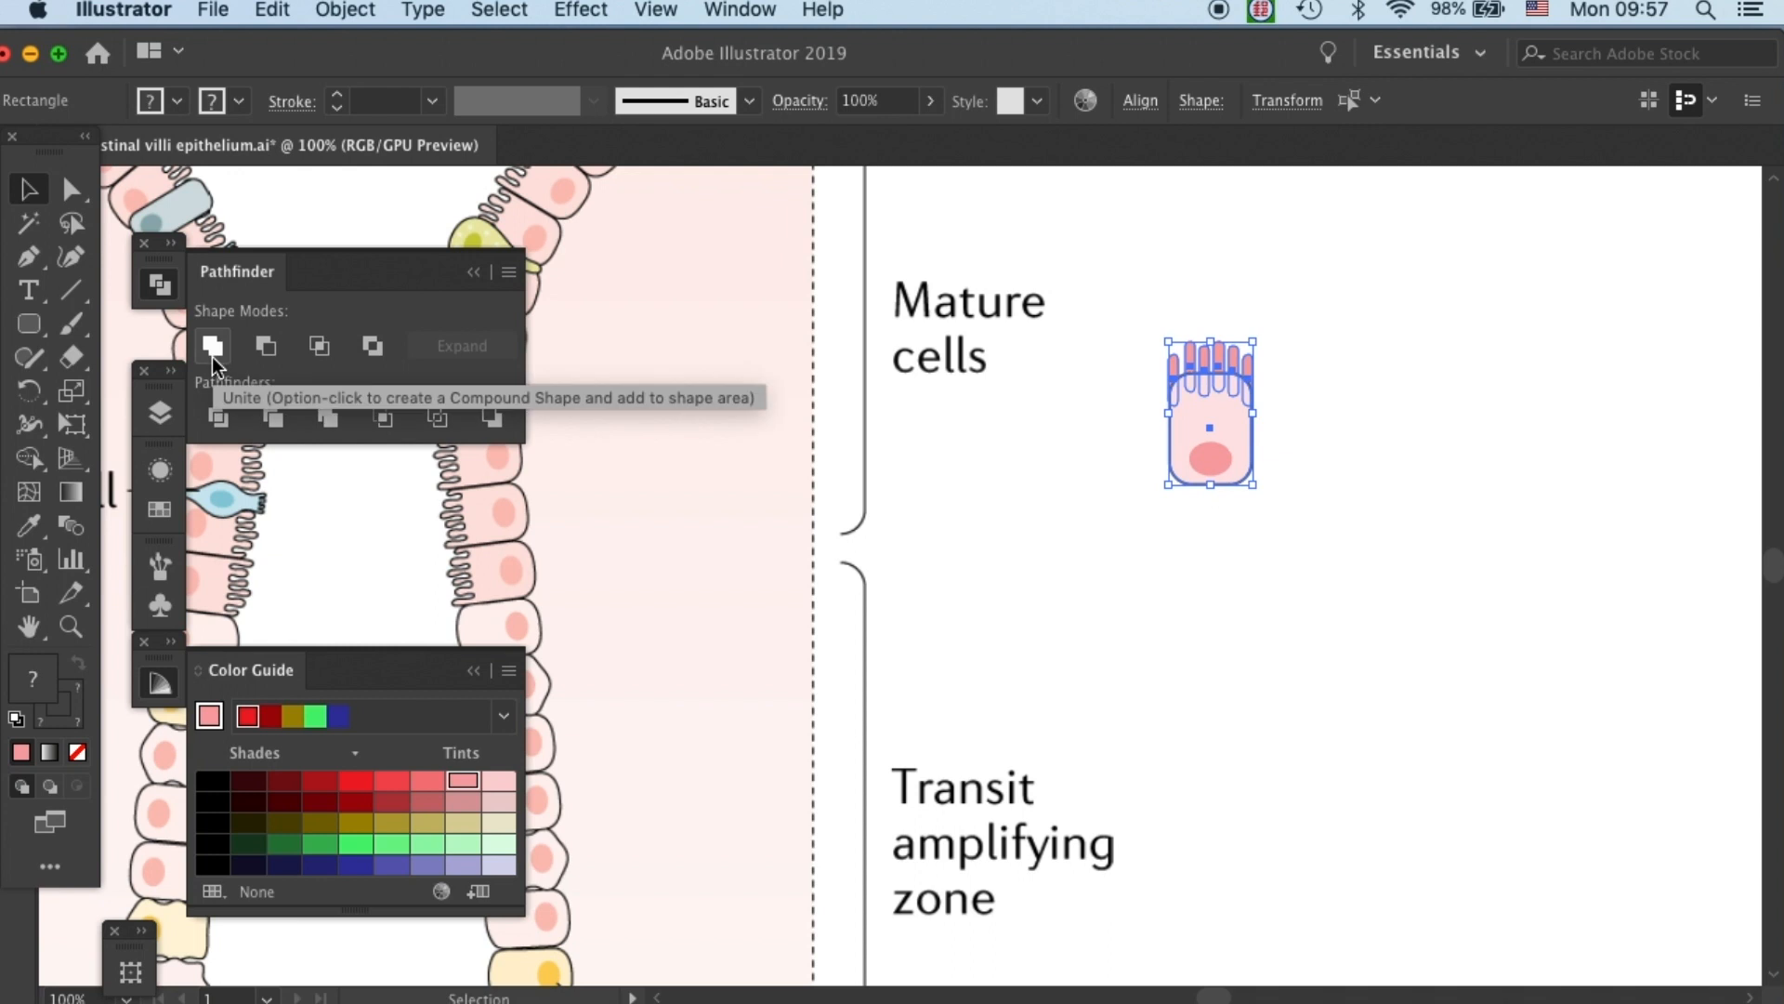
pyautogui.click(212, 345)
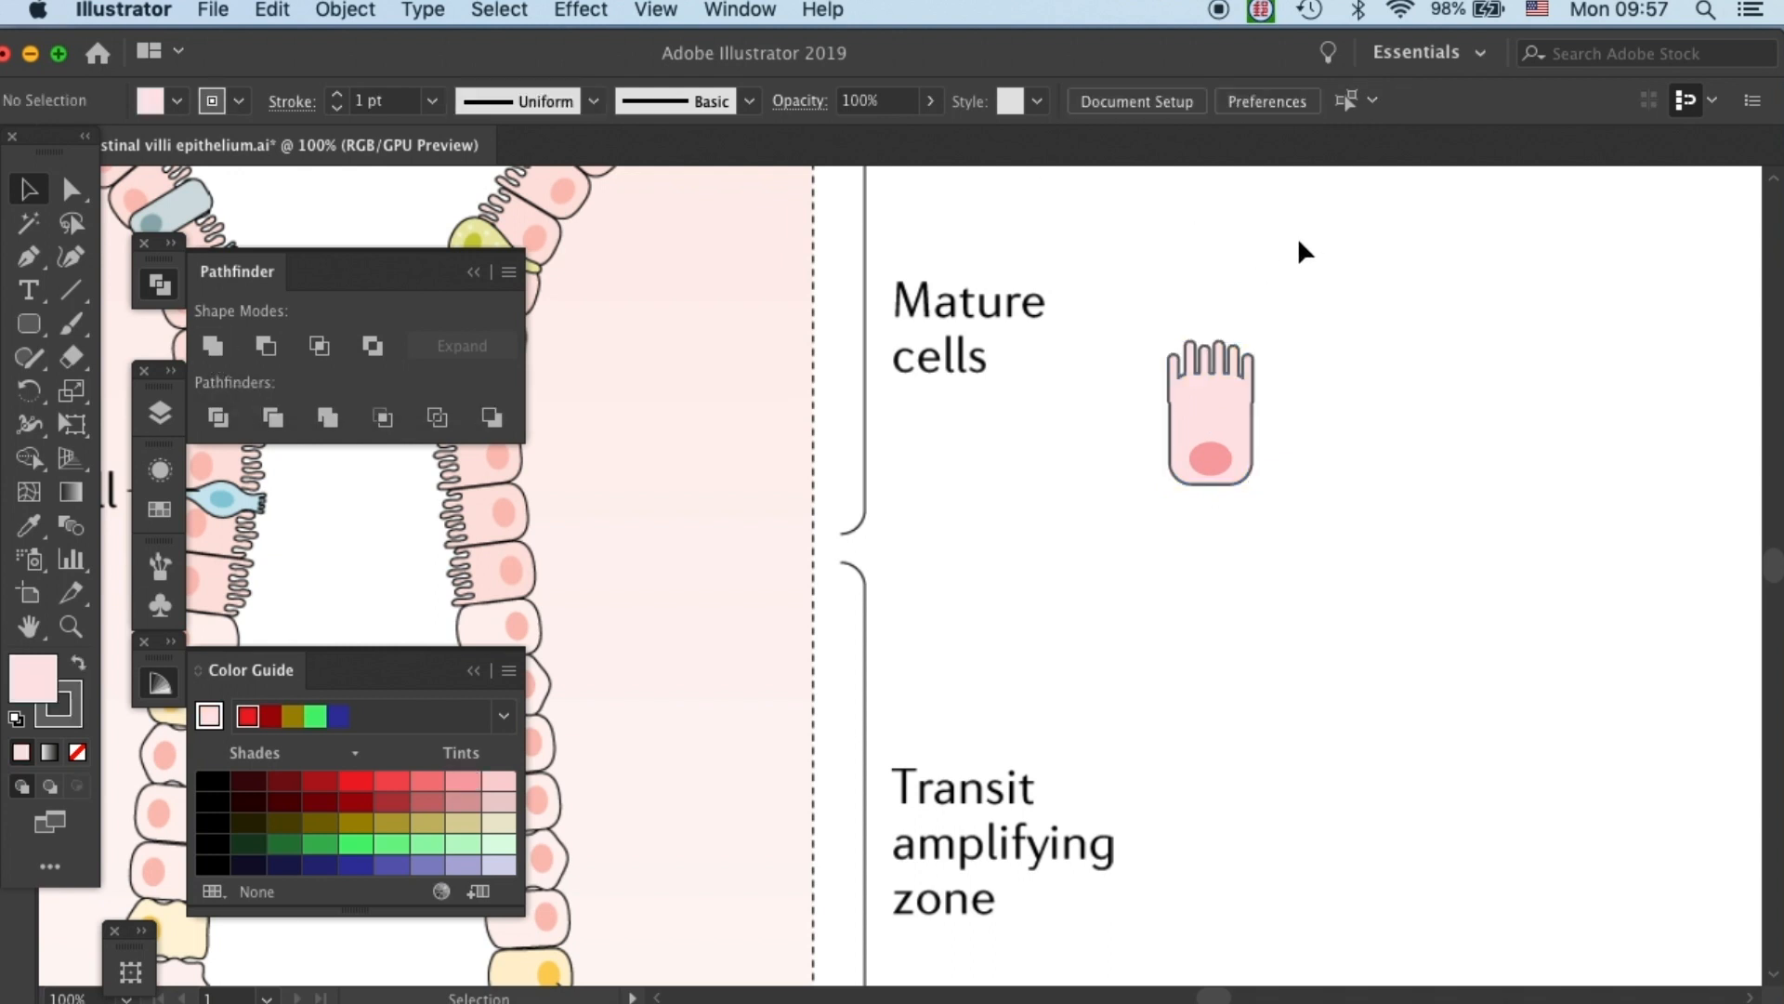
pyautogui.moveTo(1314, 287)
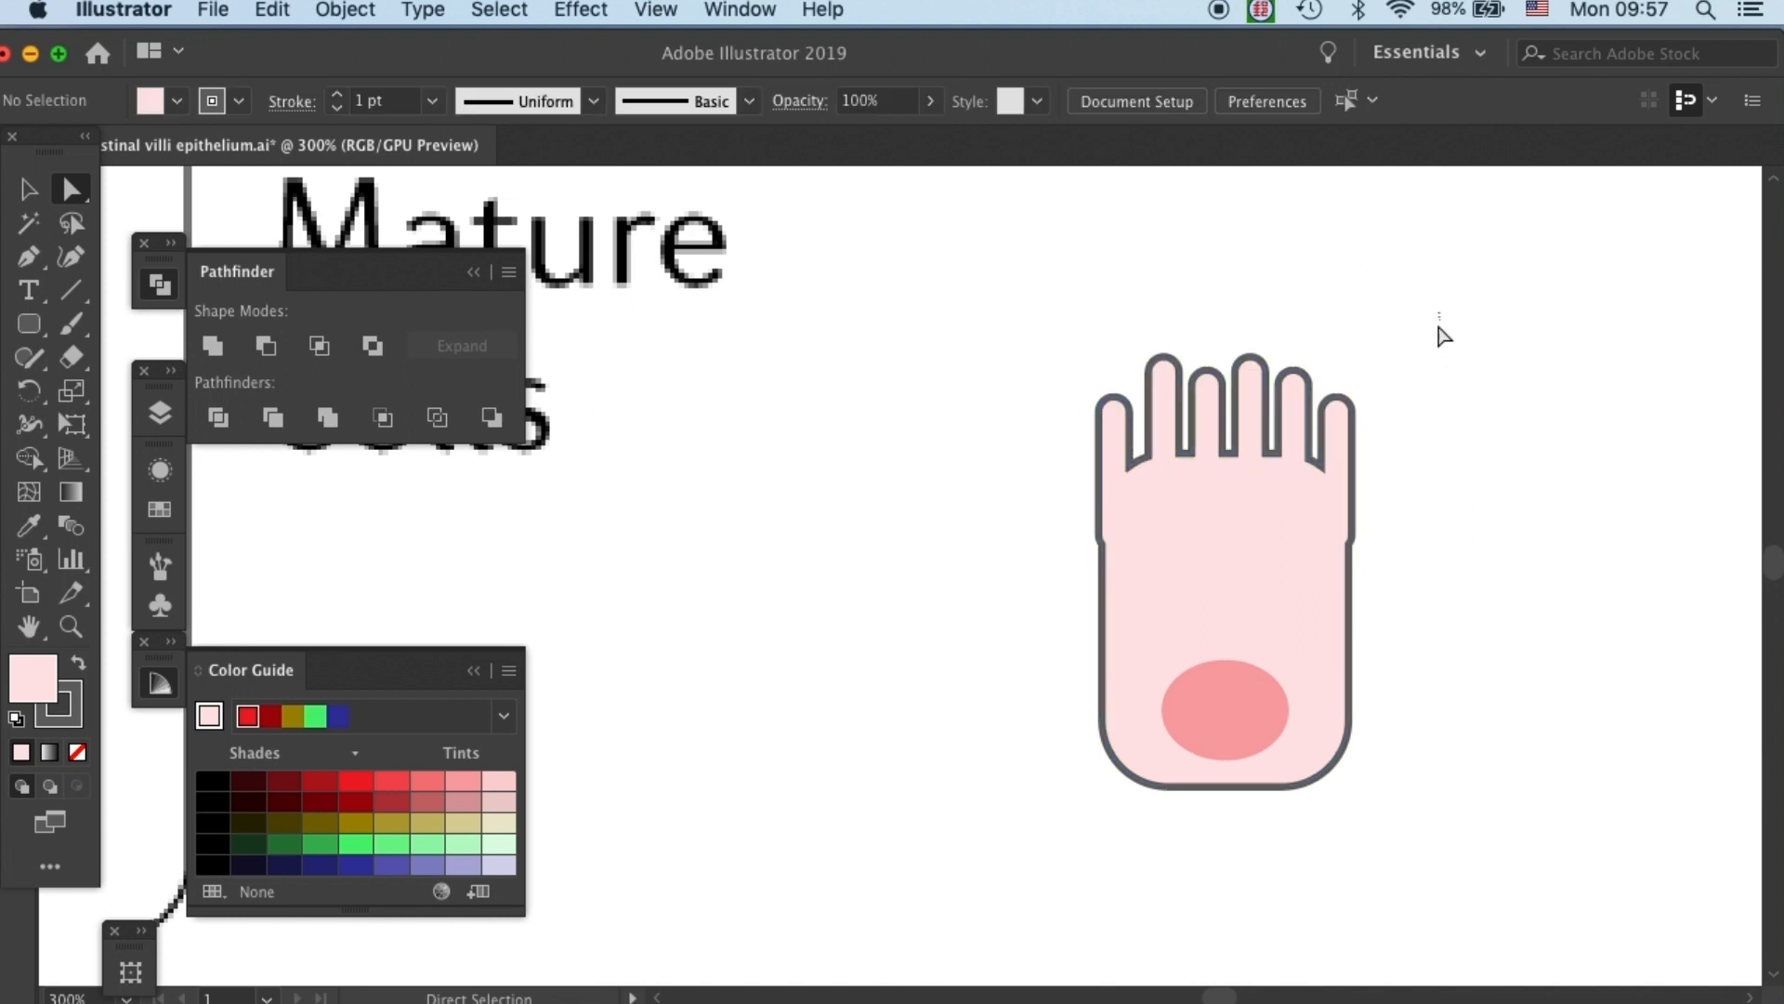
pyautogui.moveTo(67, 190)
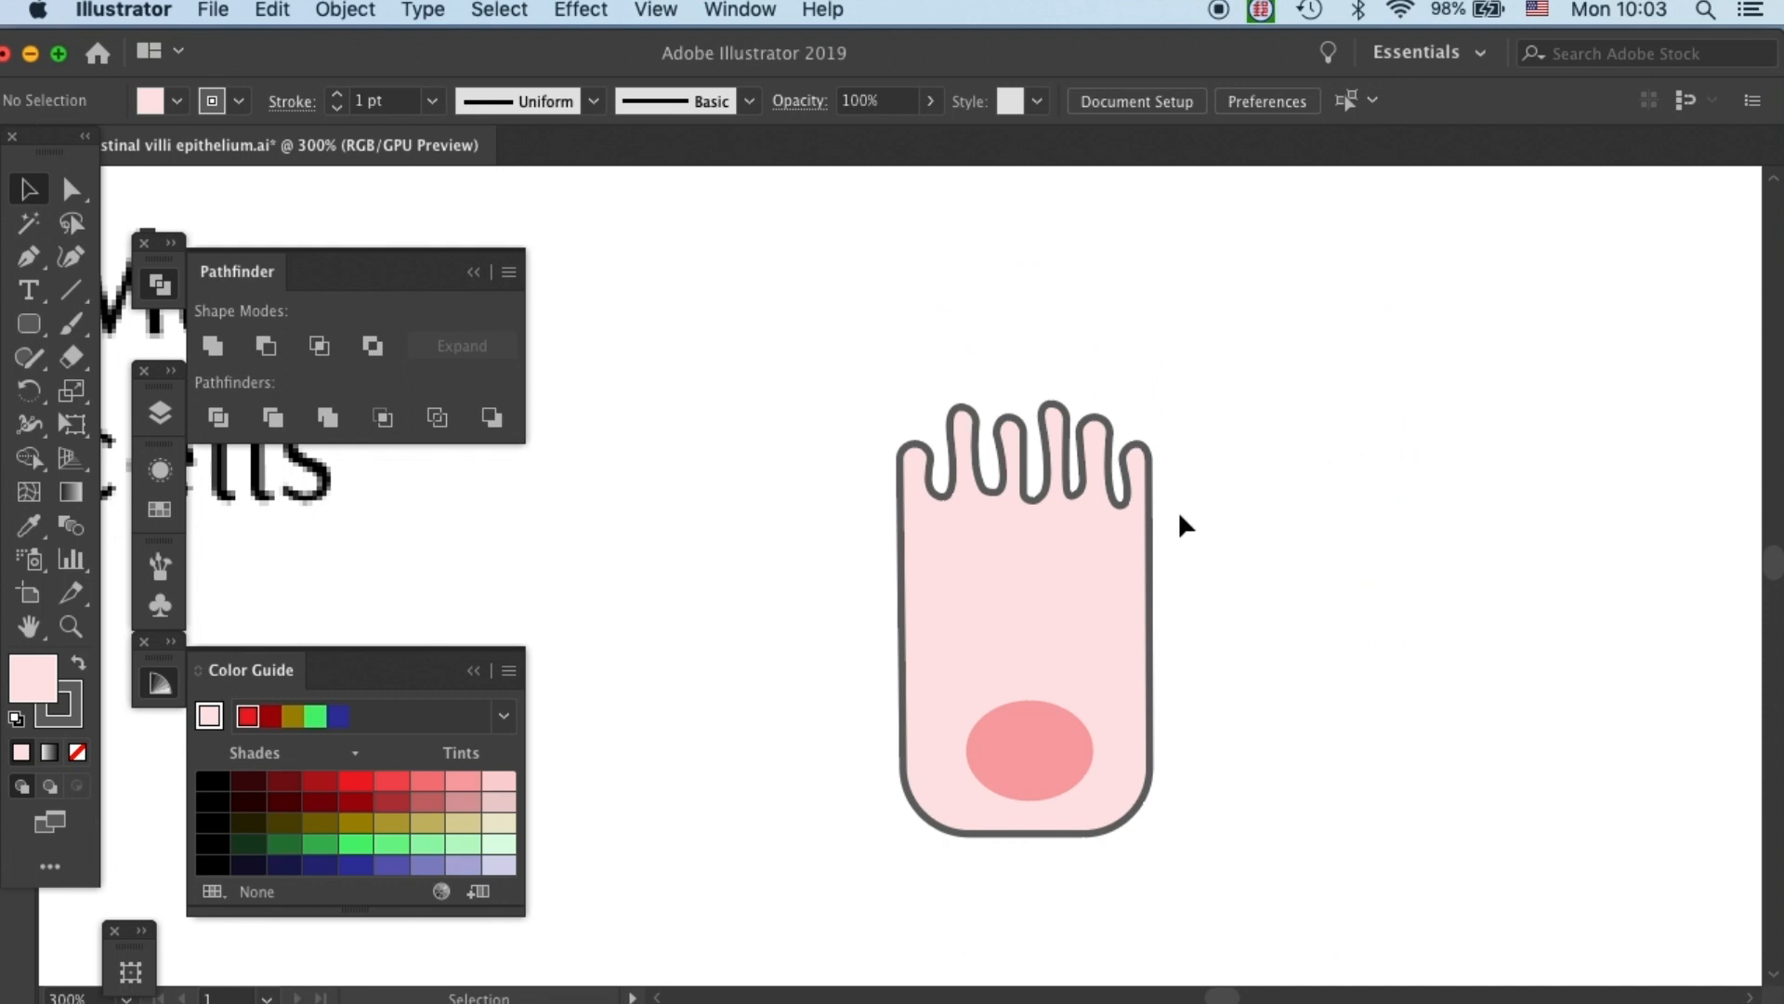
pyautogui.moveTo(1272, 544)
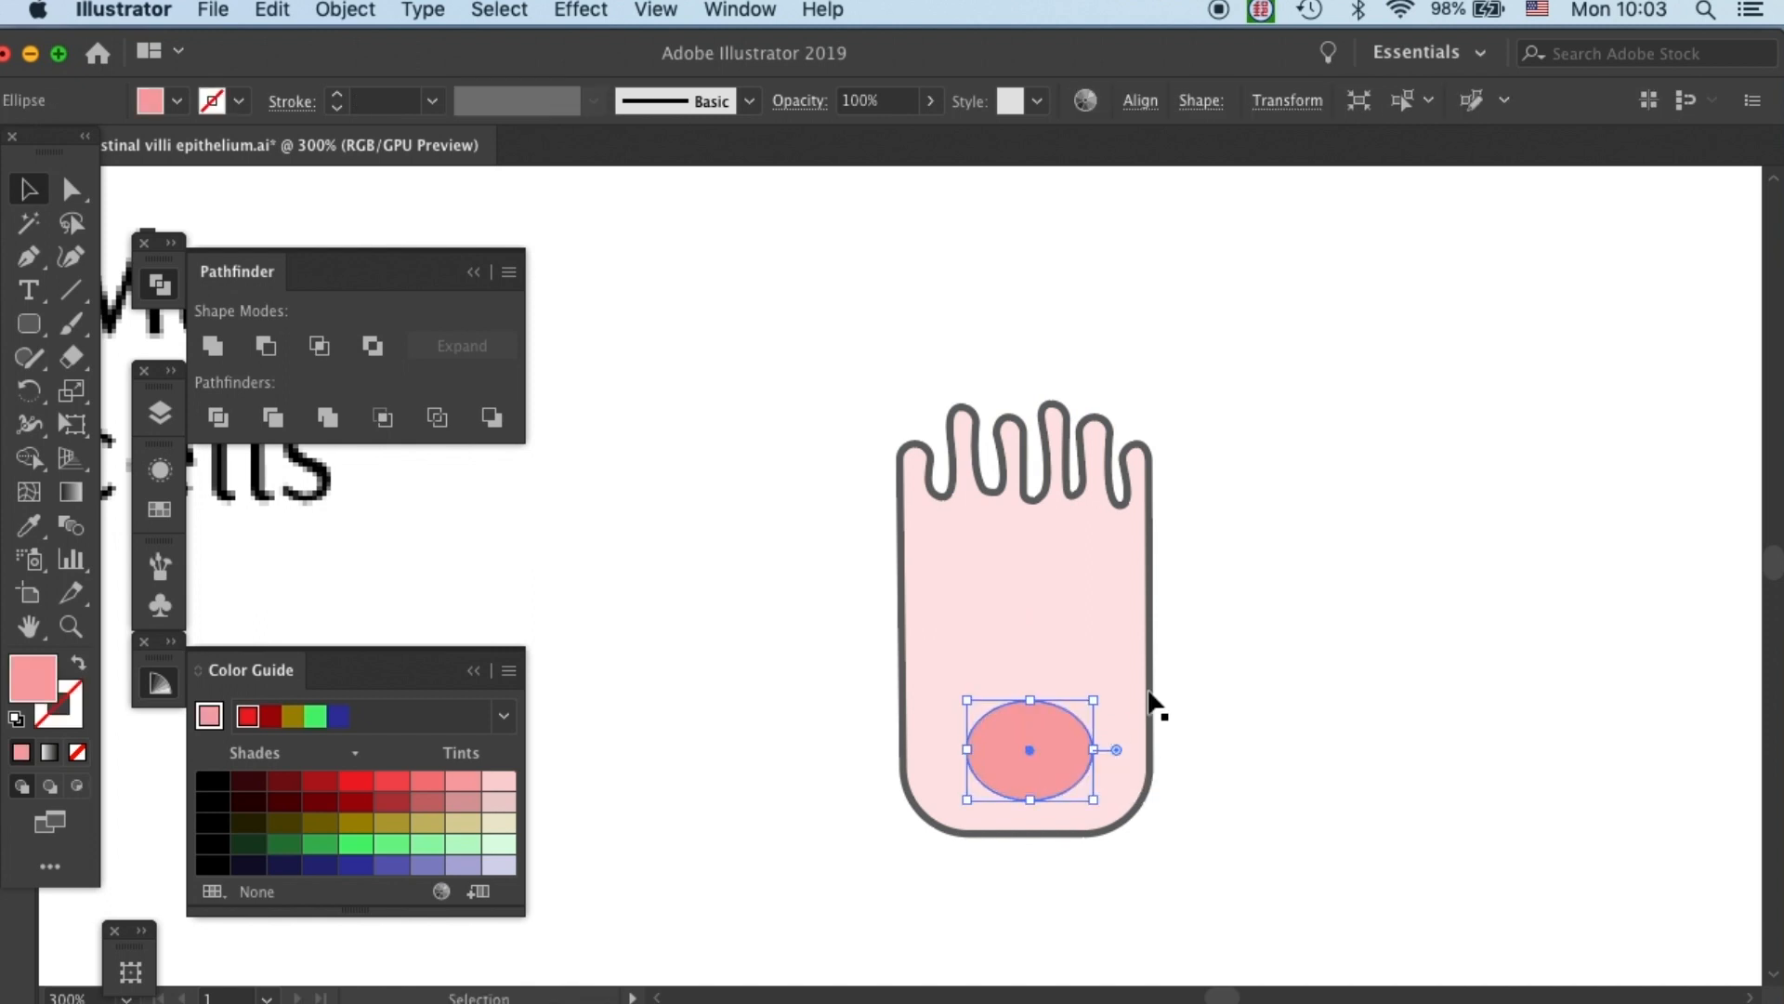
# Marquee-select the whole wavy-topped cell with its nucleus and group it.
pyautogui.click(1067, 368)
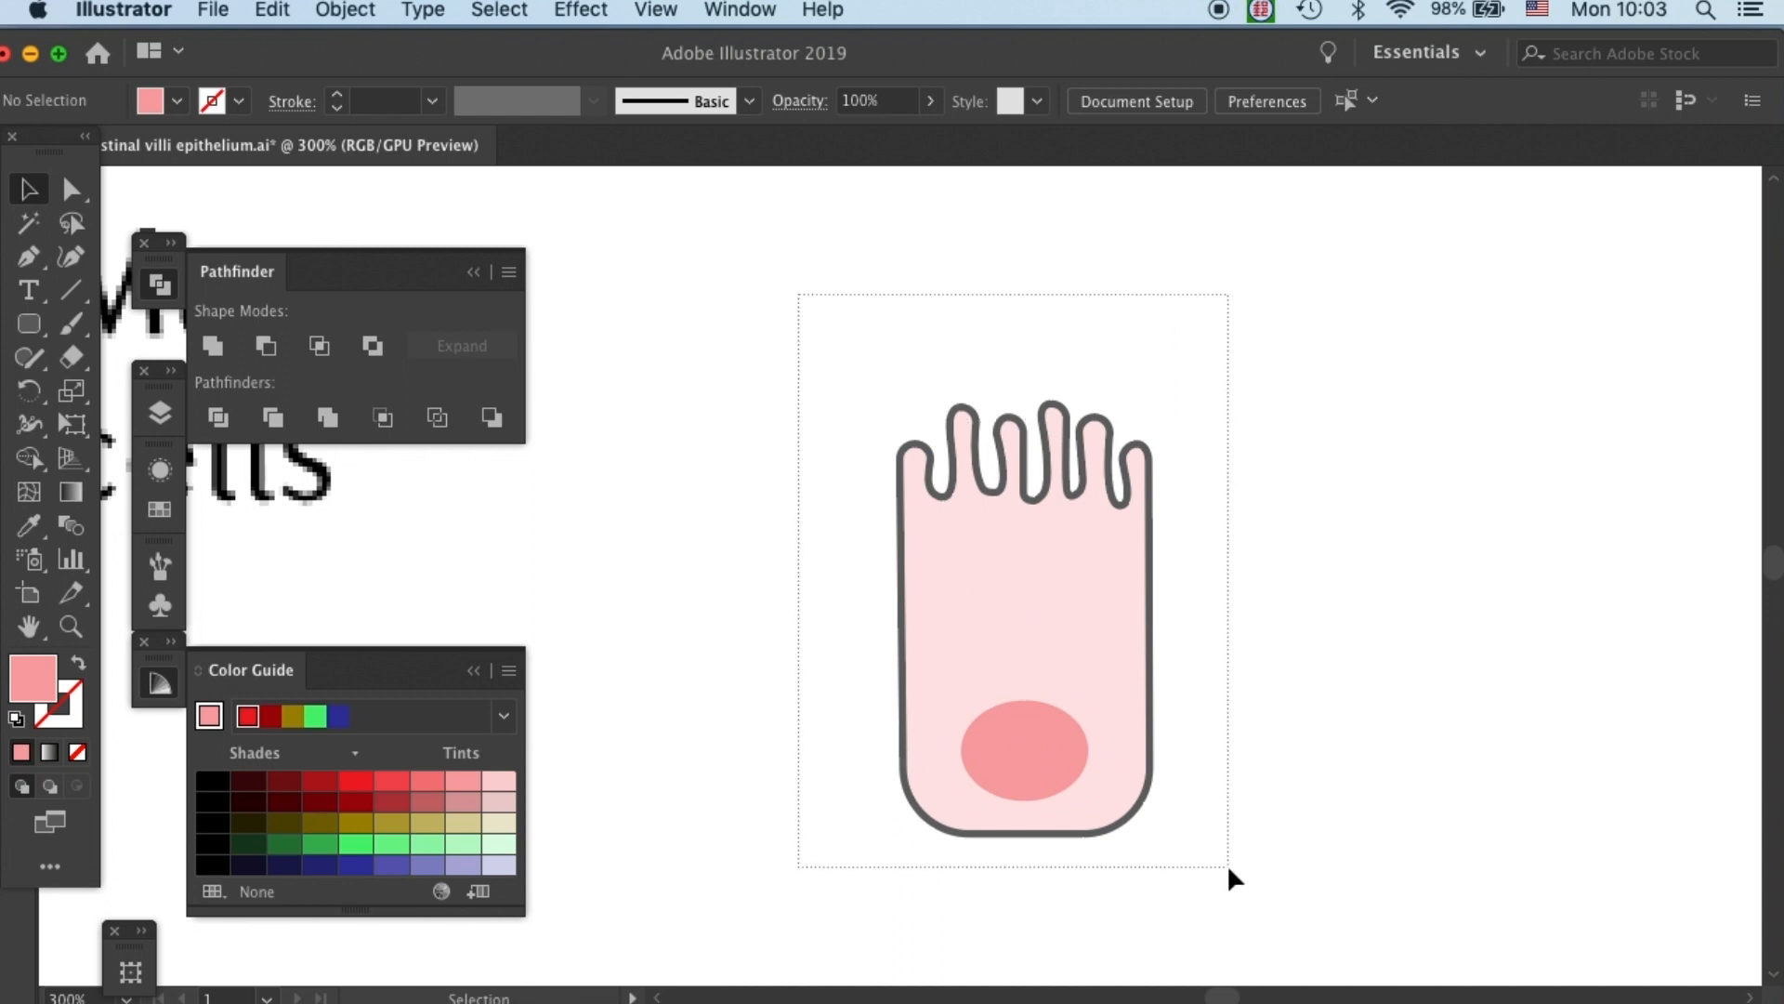
pyautogui.click(1023, 625)
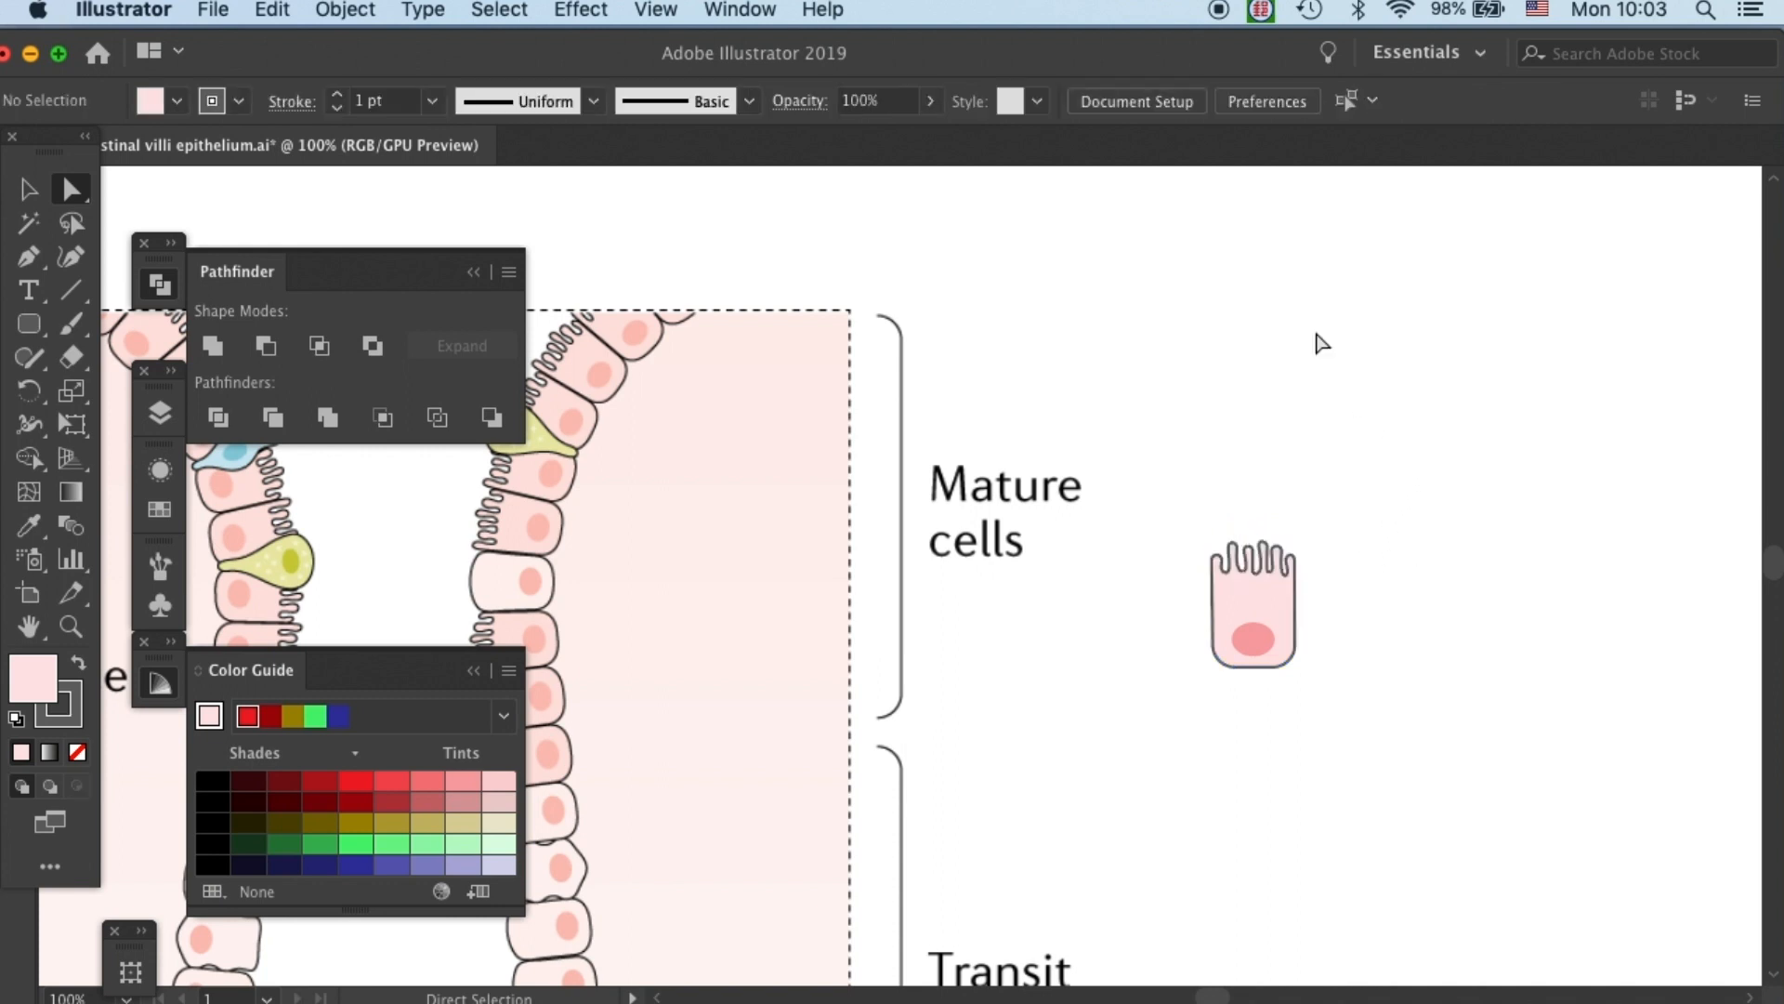
# Start a new Pattern Brush from the grouped cell drawing via the Brushes panel menu.
pyautogui.click(1253, 613)
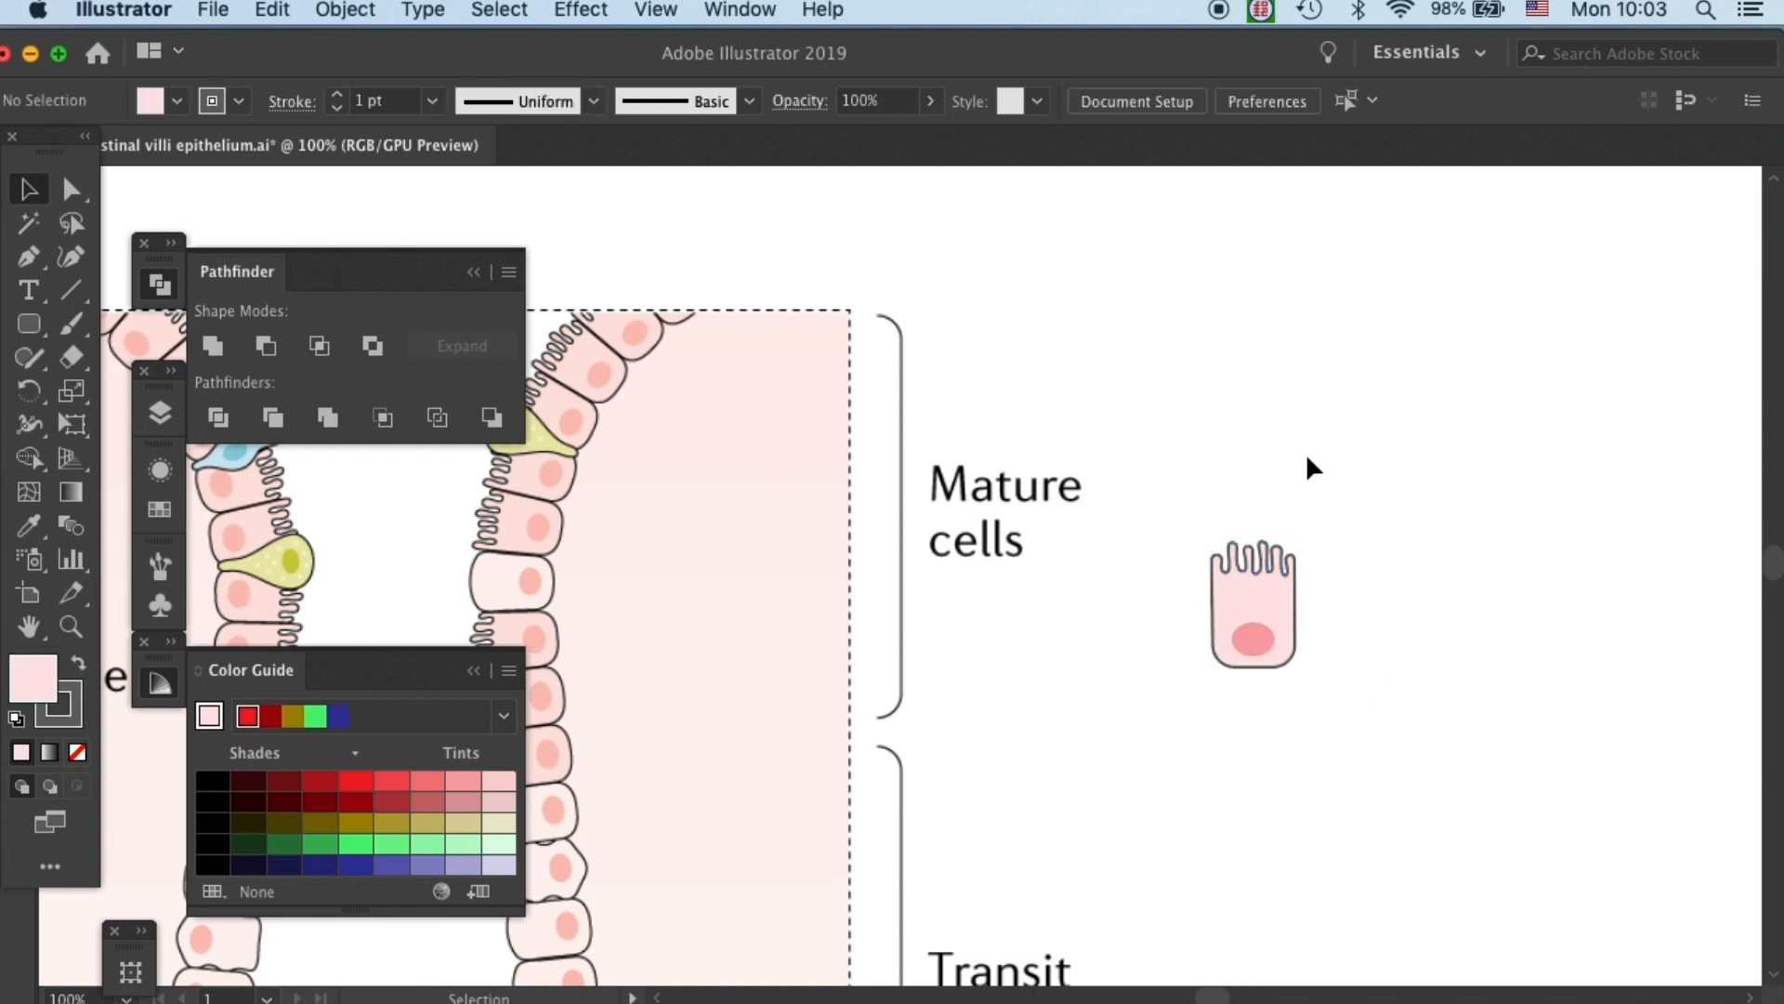
pyautogui.click(1253, 624)
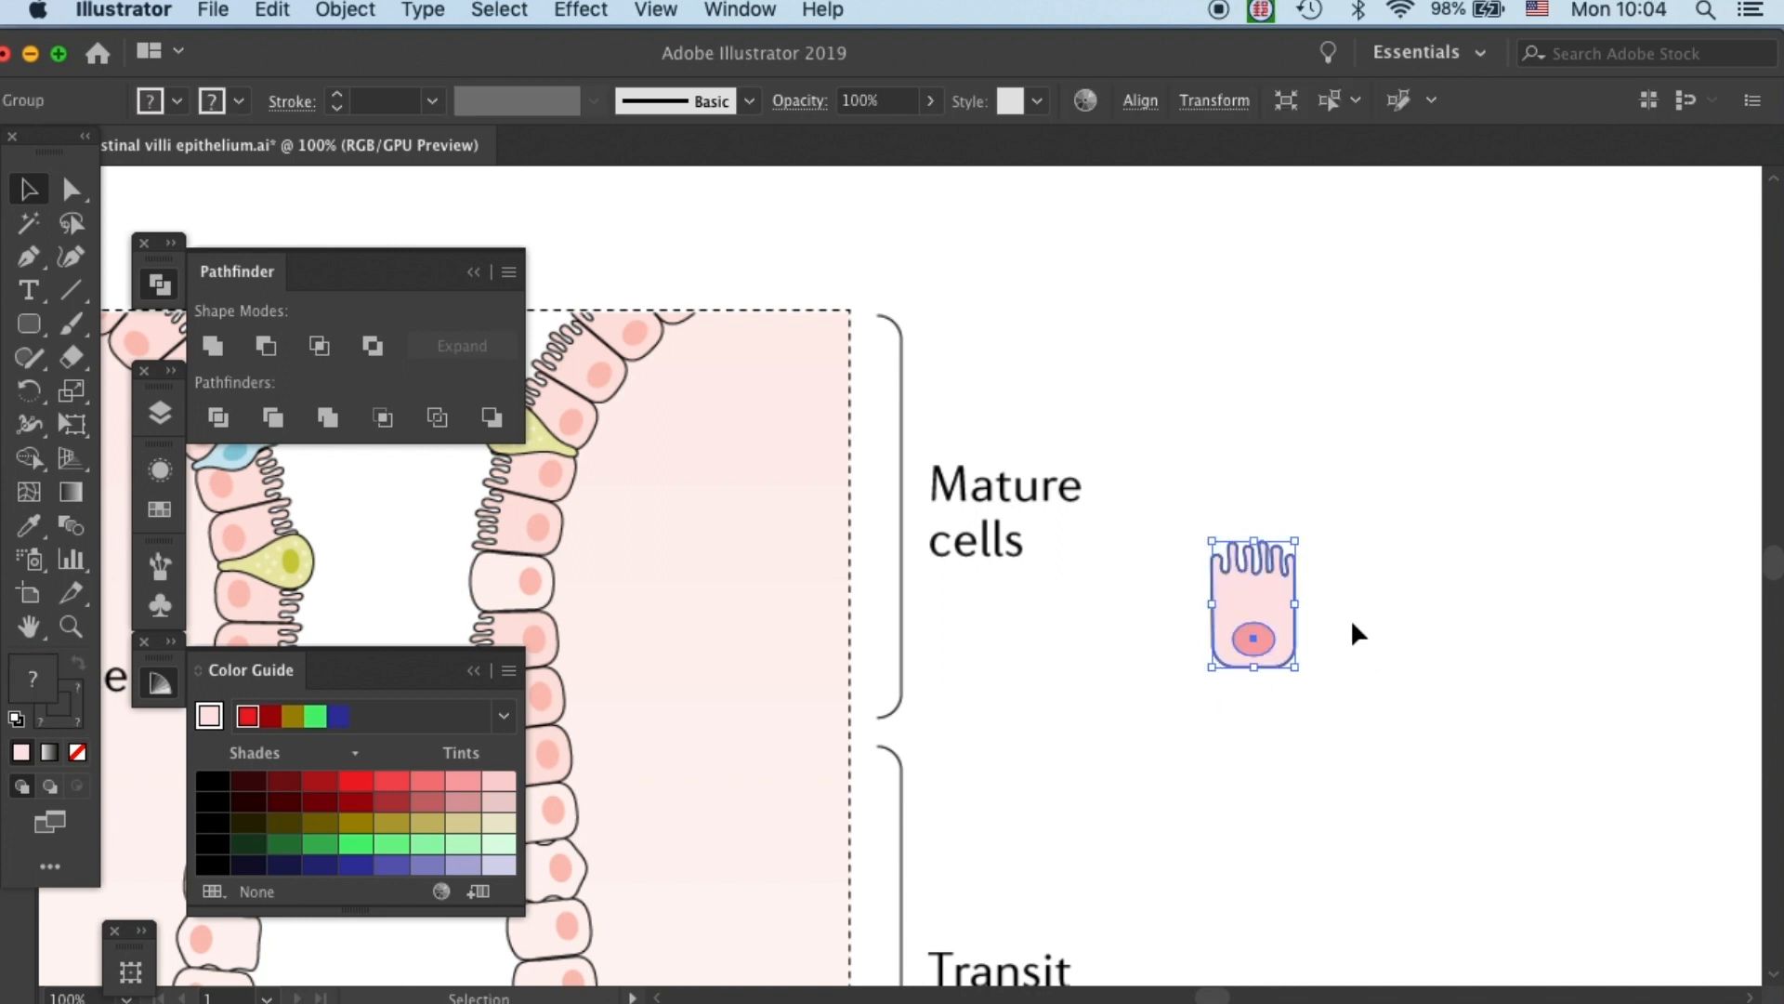
pyautogui.click(749, 100)
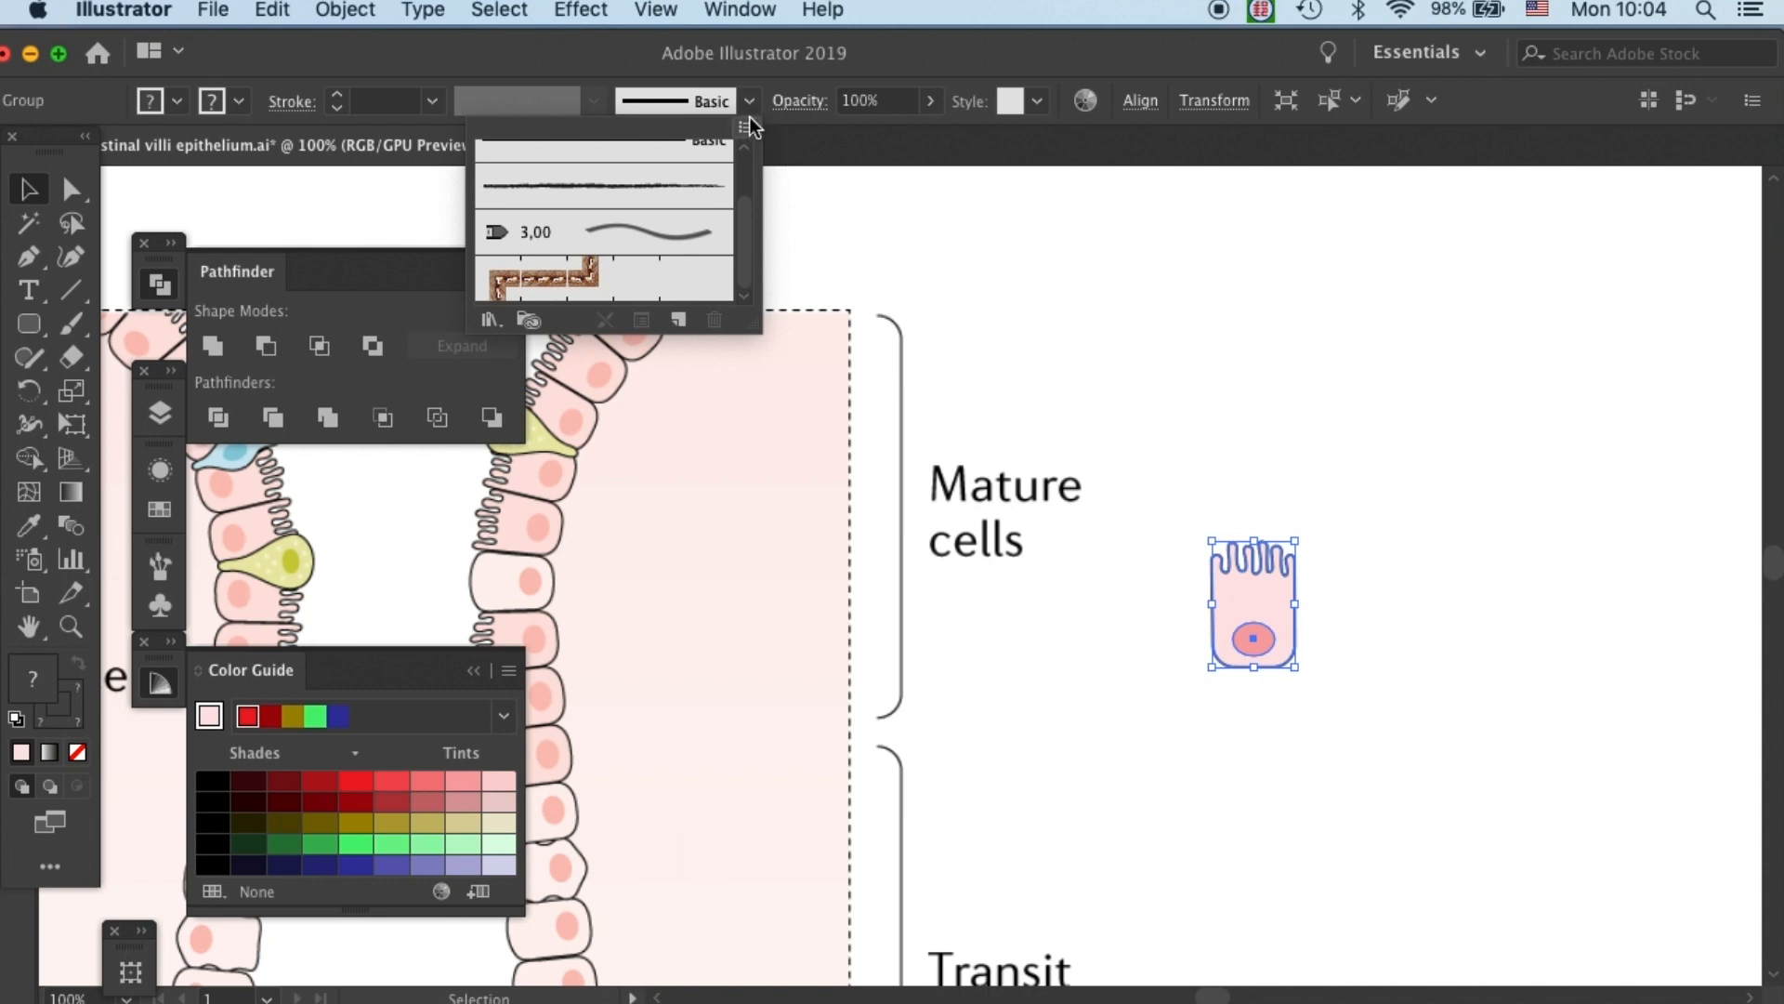
pyautogui.click(744, 128)
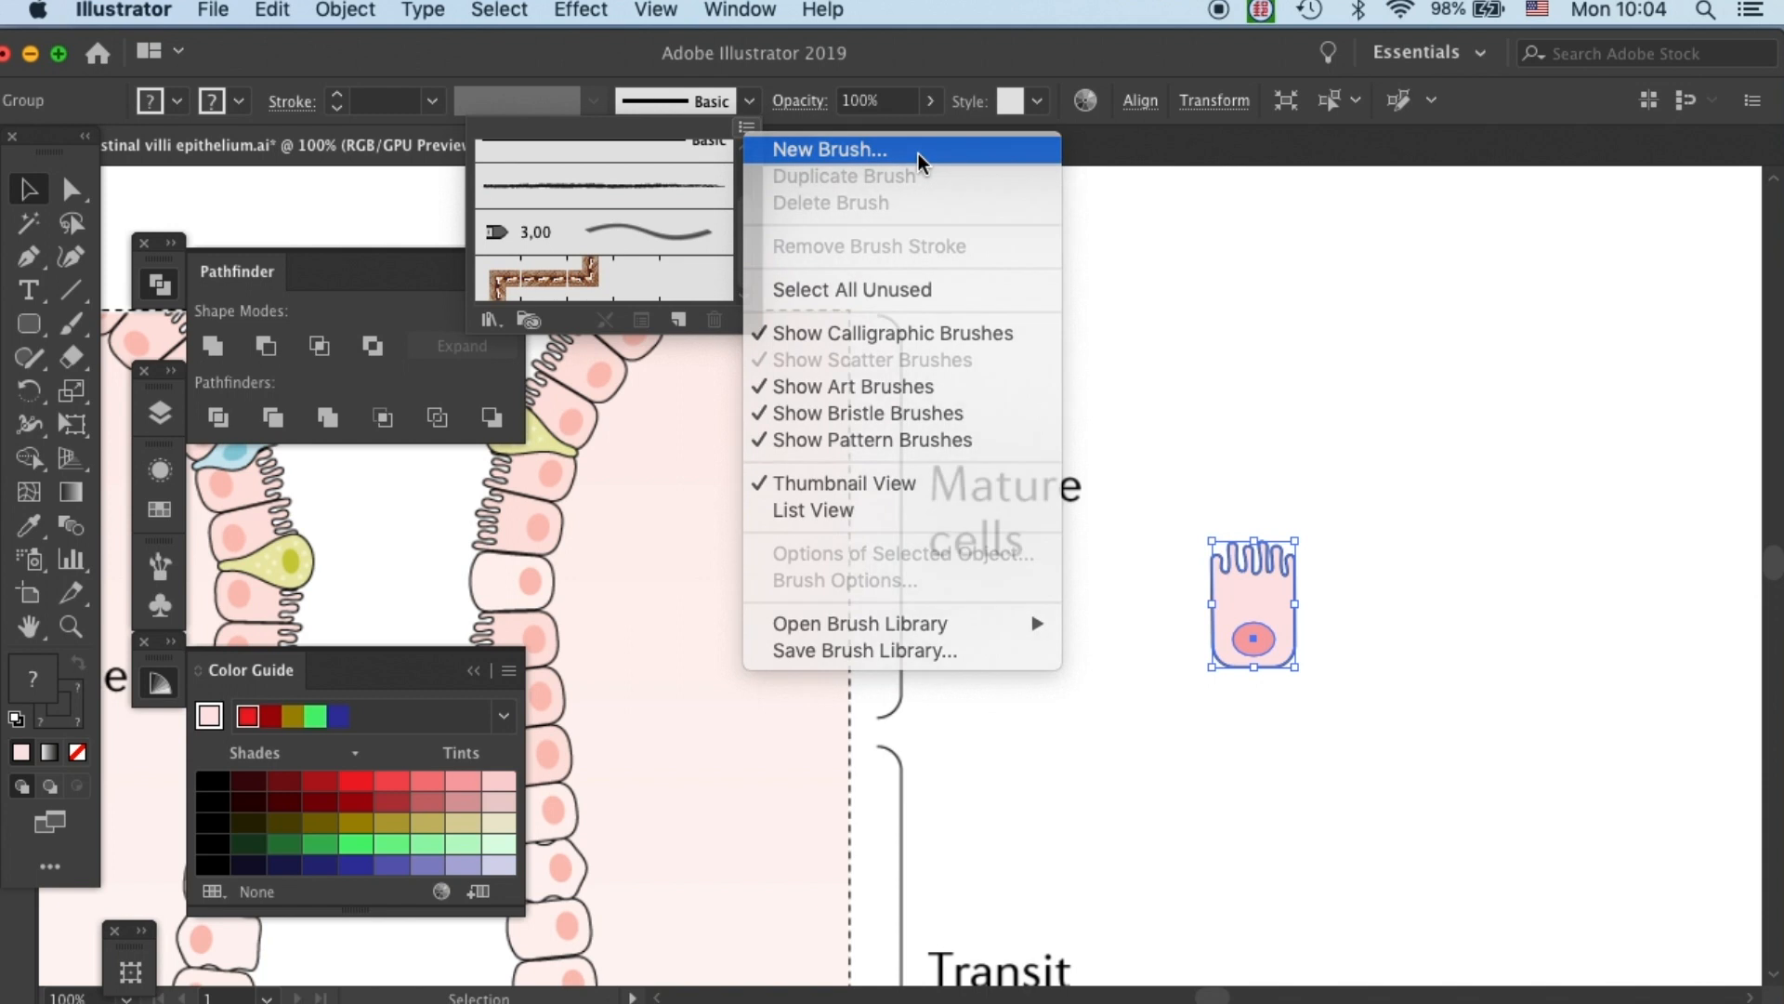
pyautogui.click(829, 149)
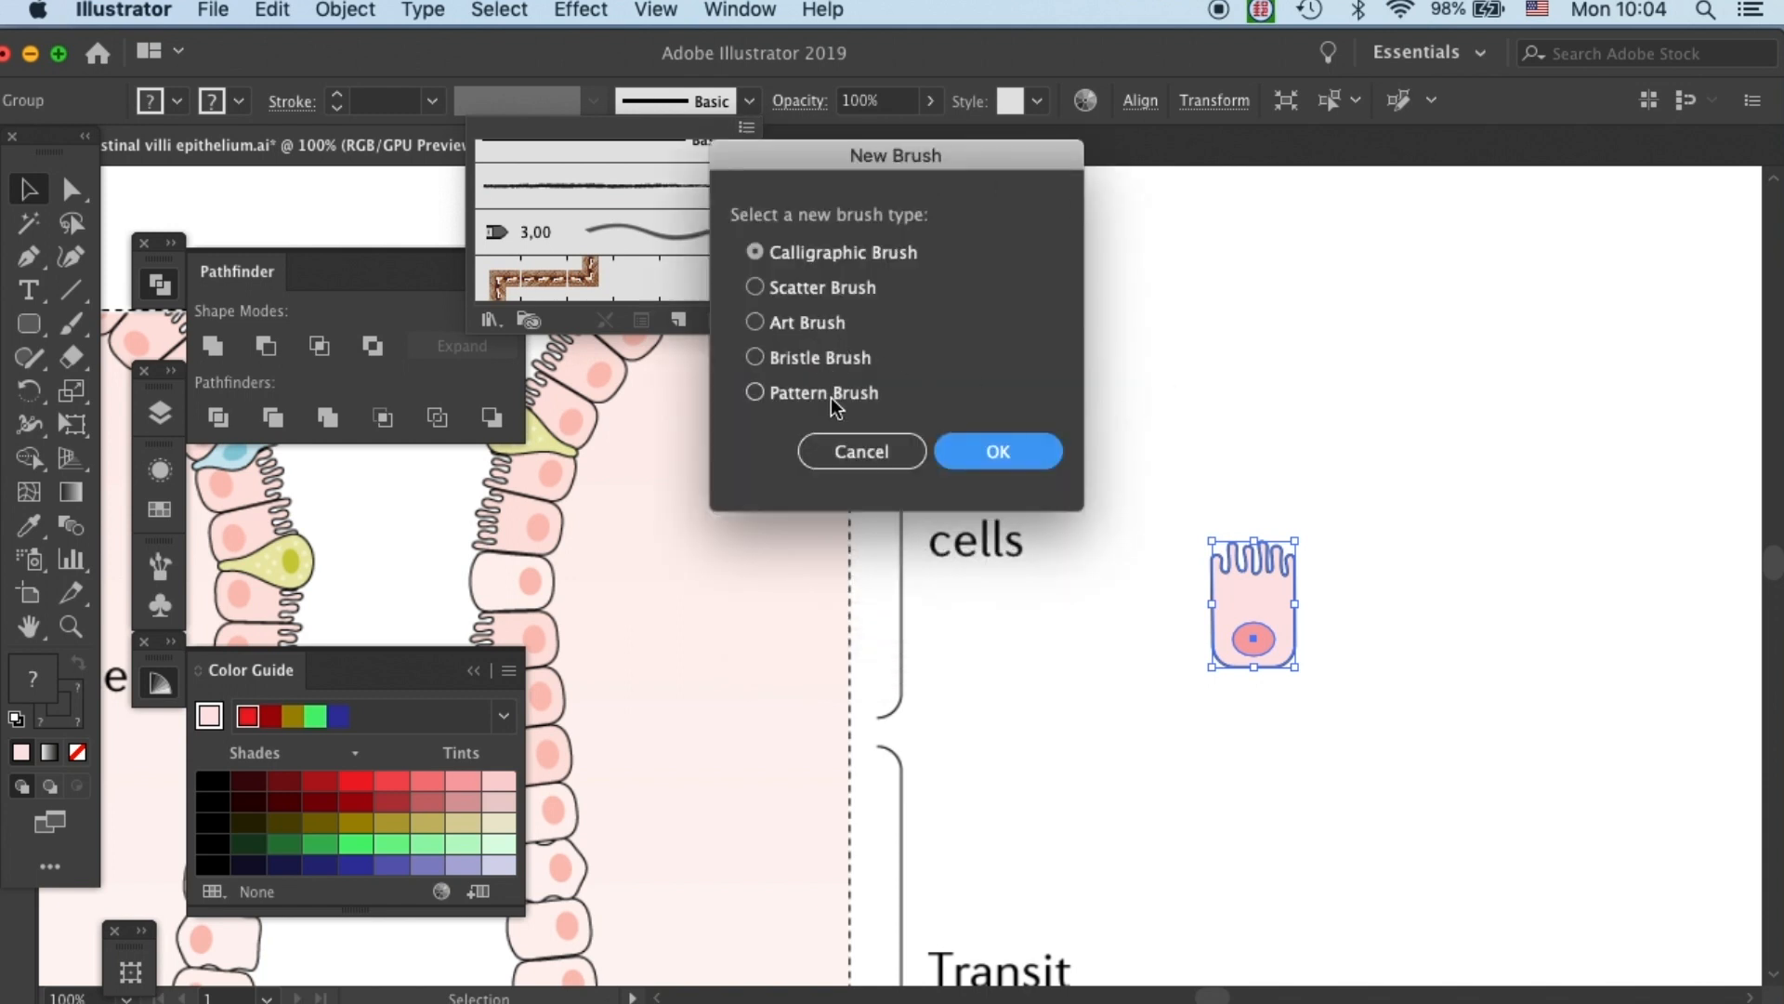
pyautogui.click(998, 449)
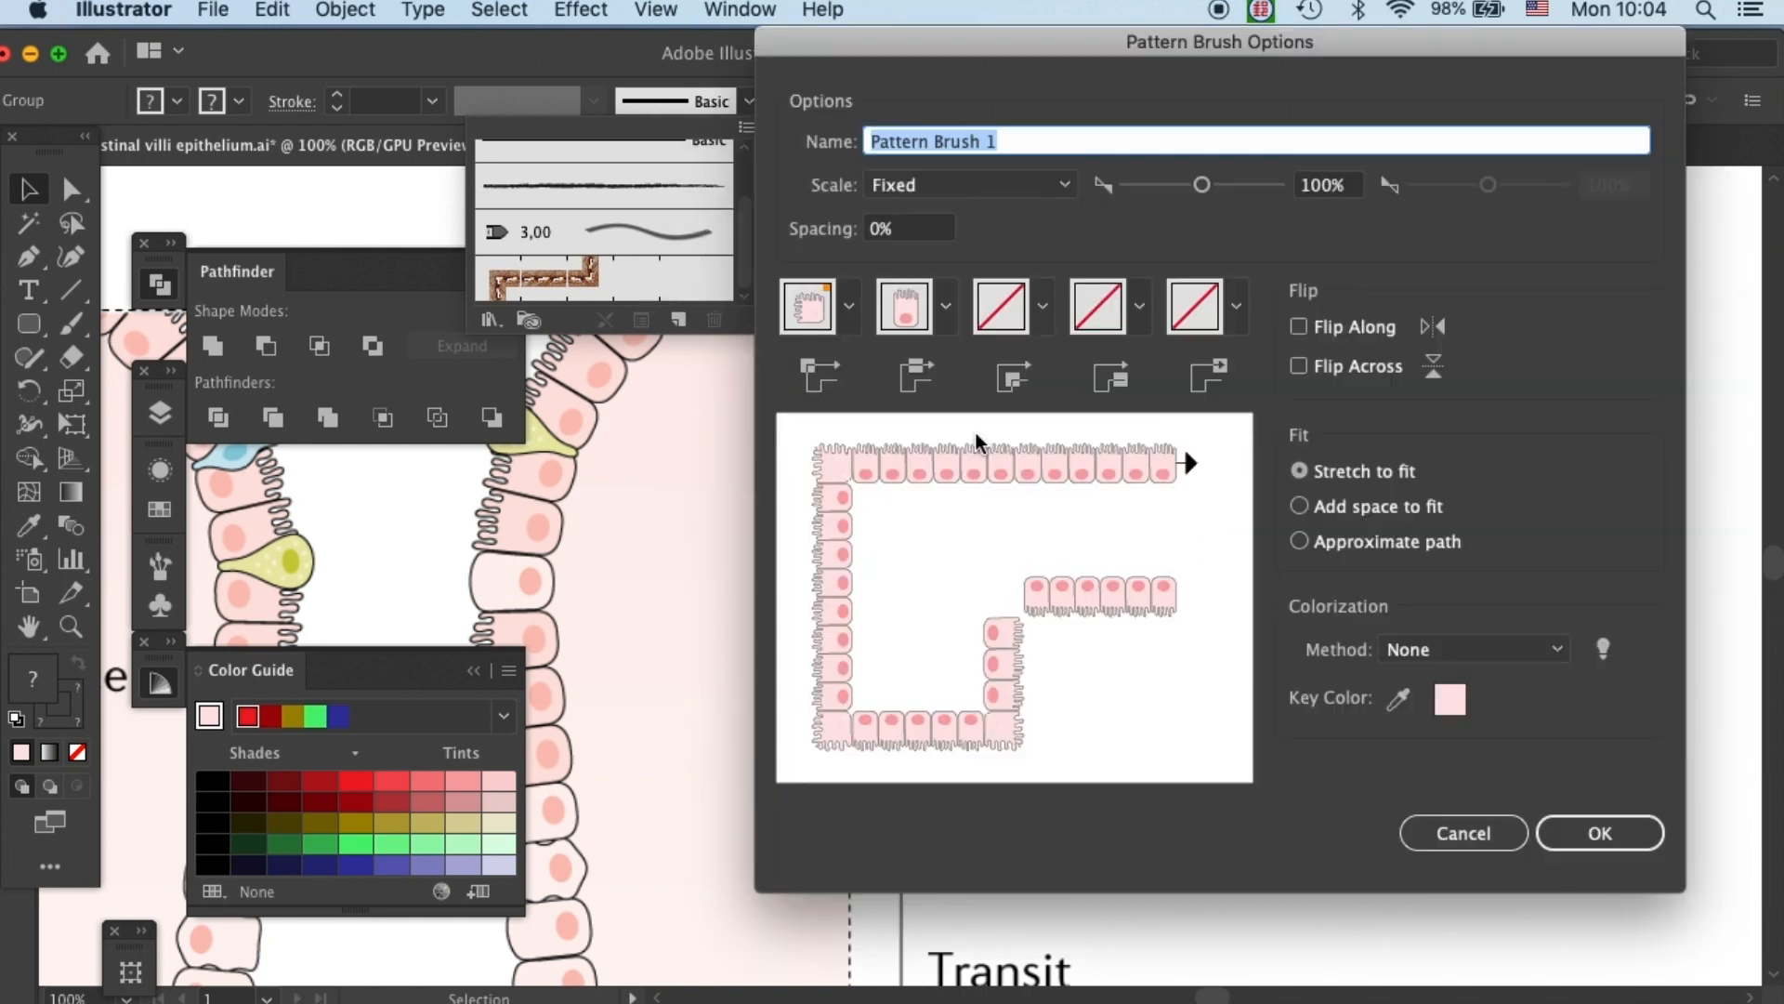
# Name the brush 'Intesitial epithelium', set the cell as the outer corner tile, and save it.
pyautogui.write('Intesitial epithelium')
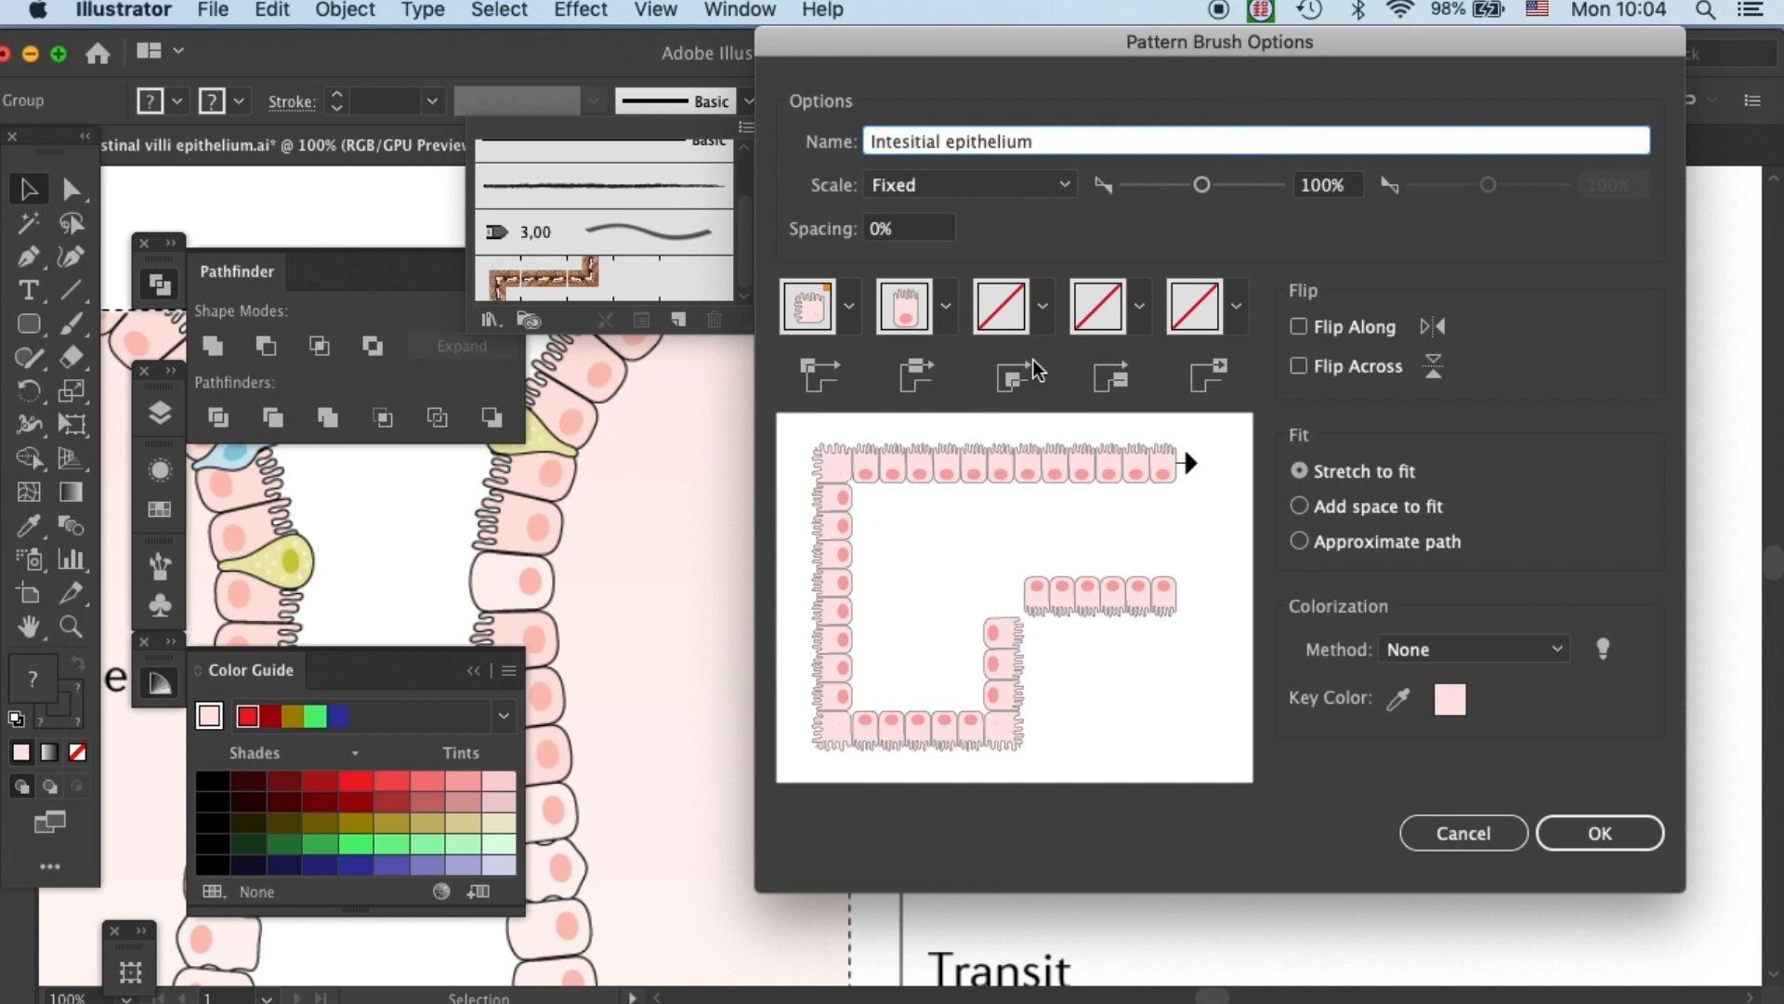
pyautogui.click(1045, 305)
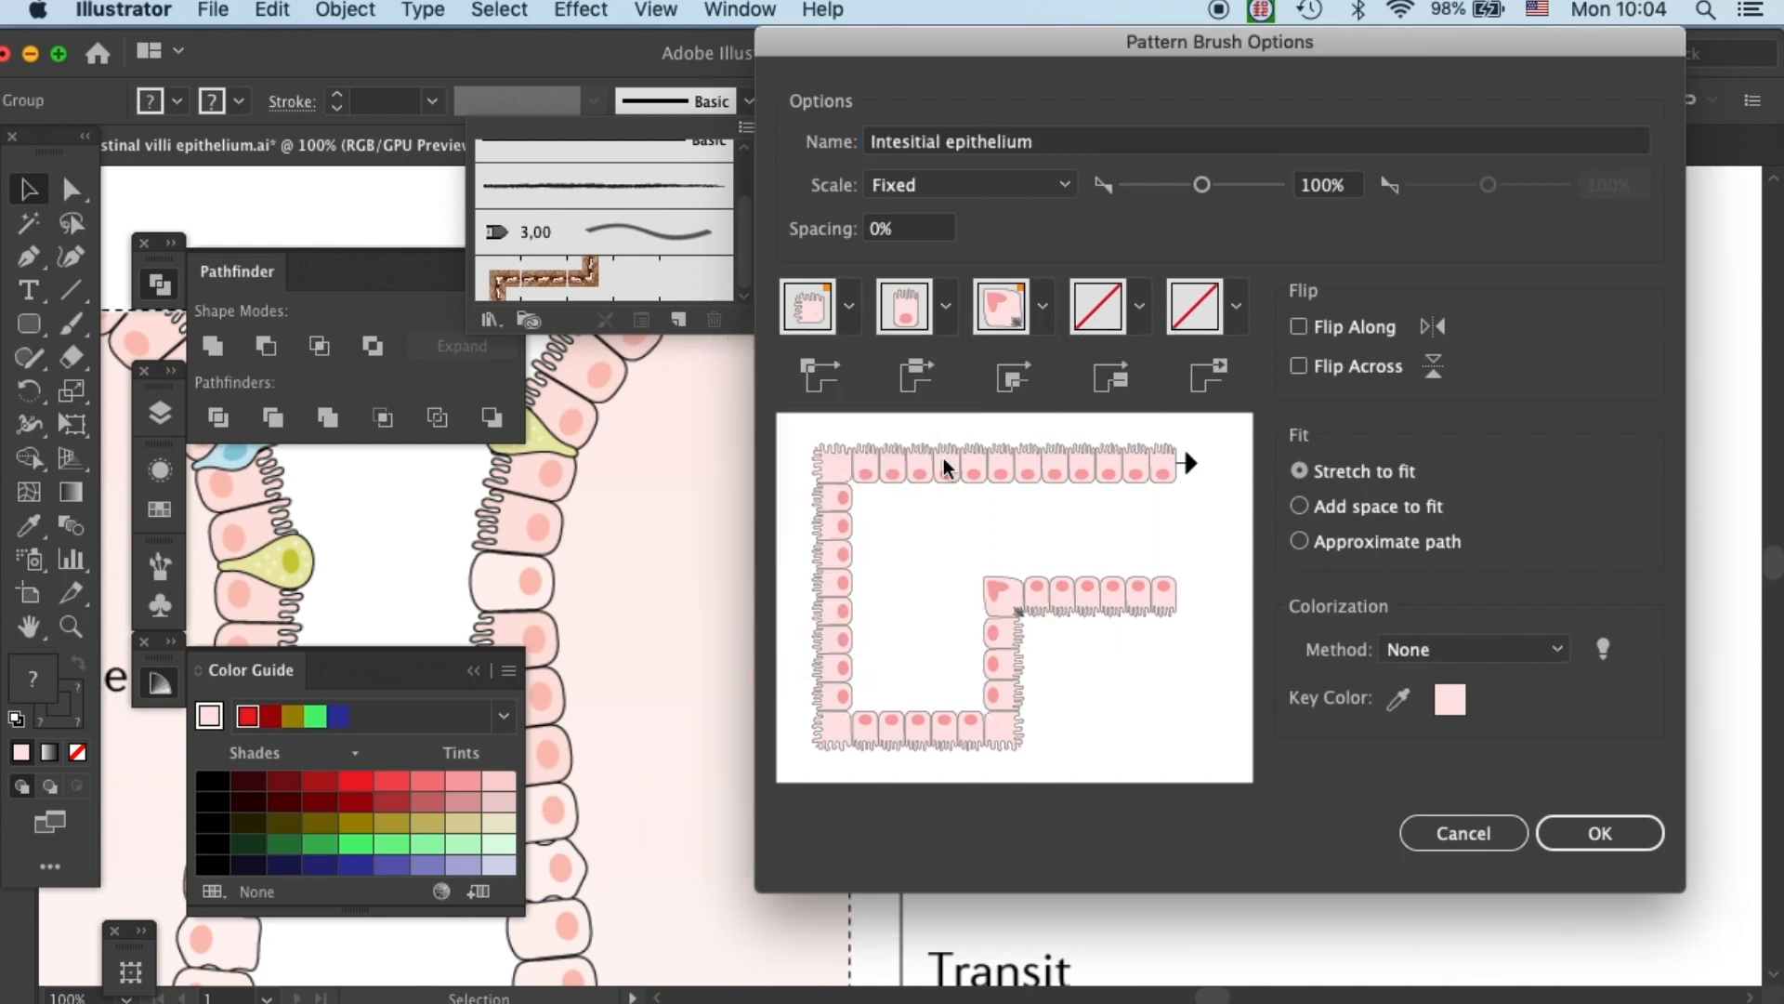
pyautogui.moveTo(1441, 779)
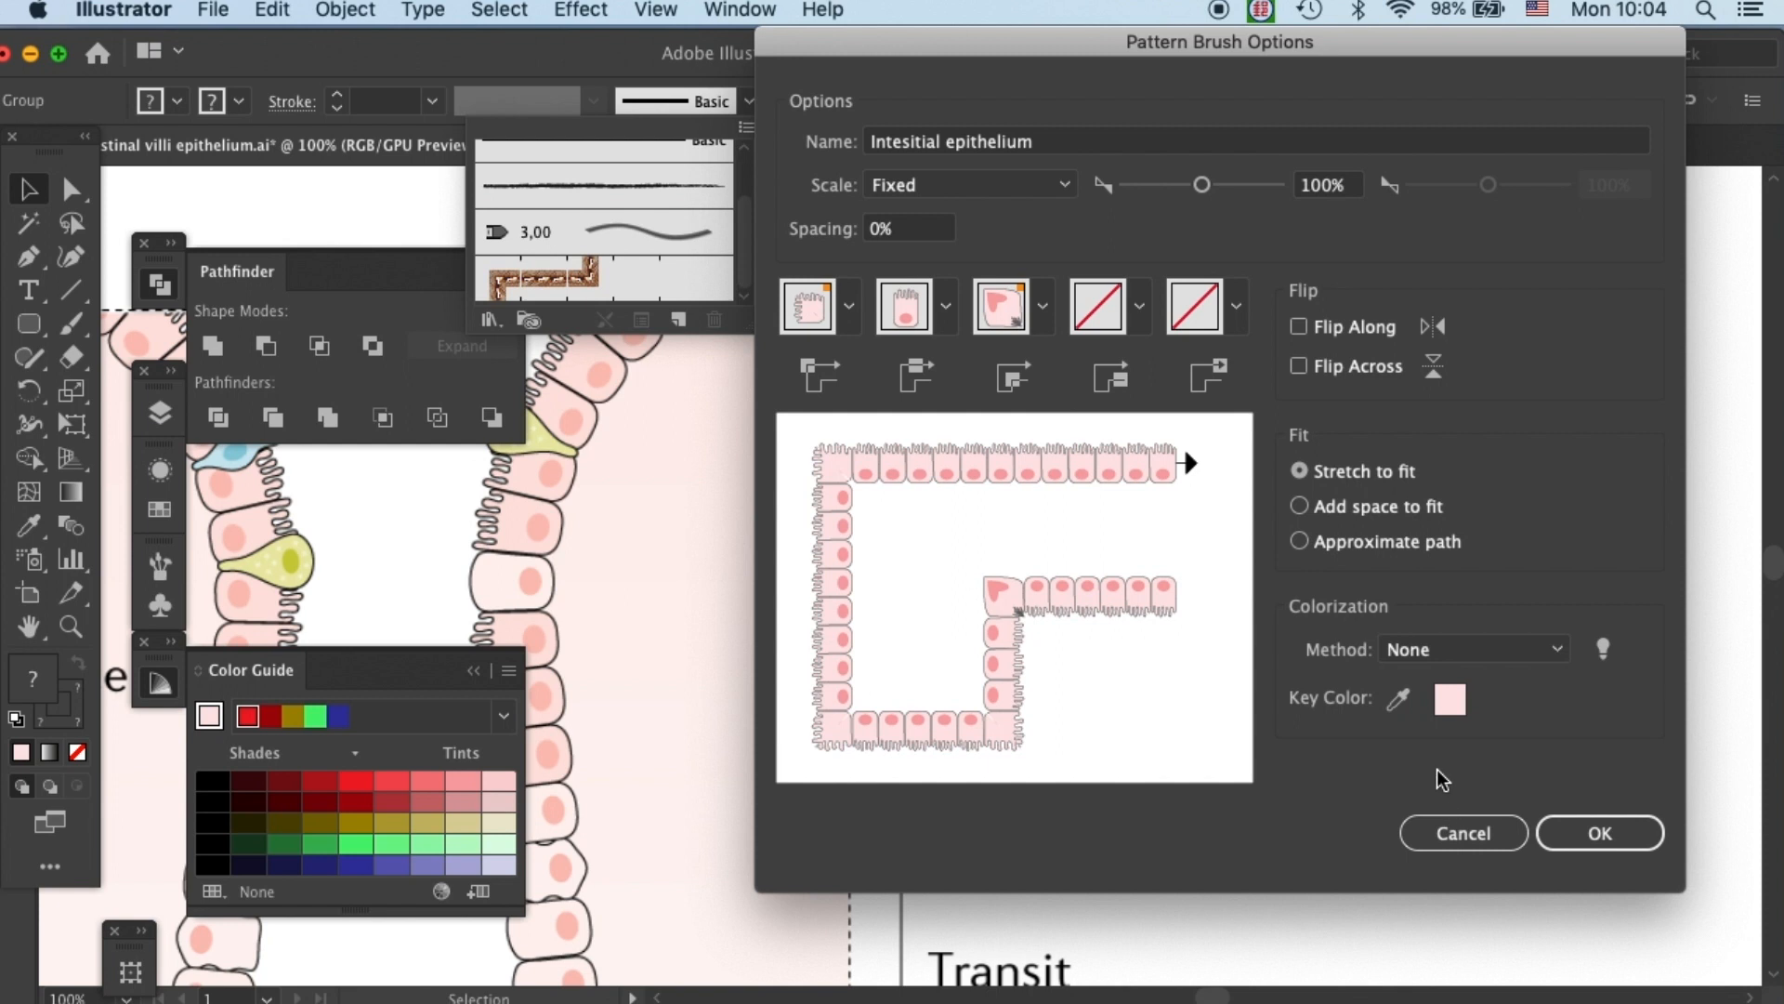
pyautogui.moveTo(1569, 829)
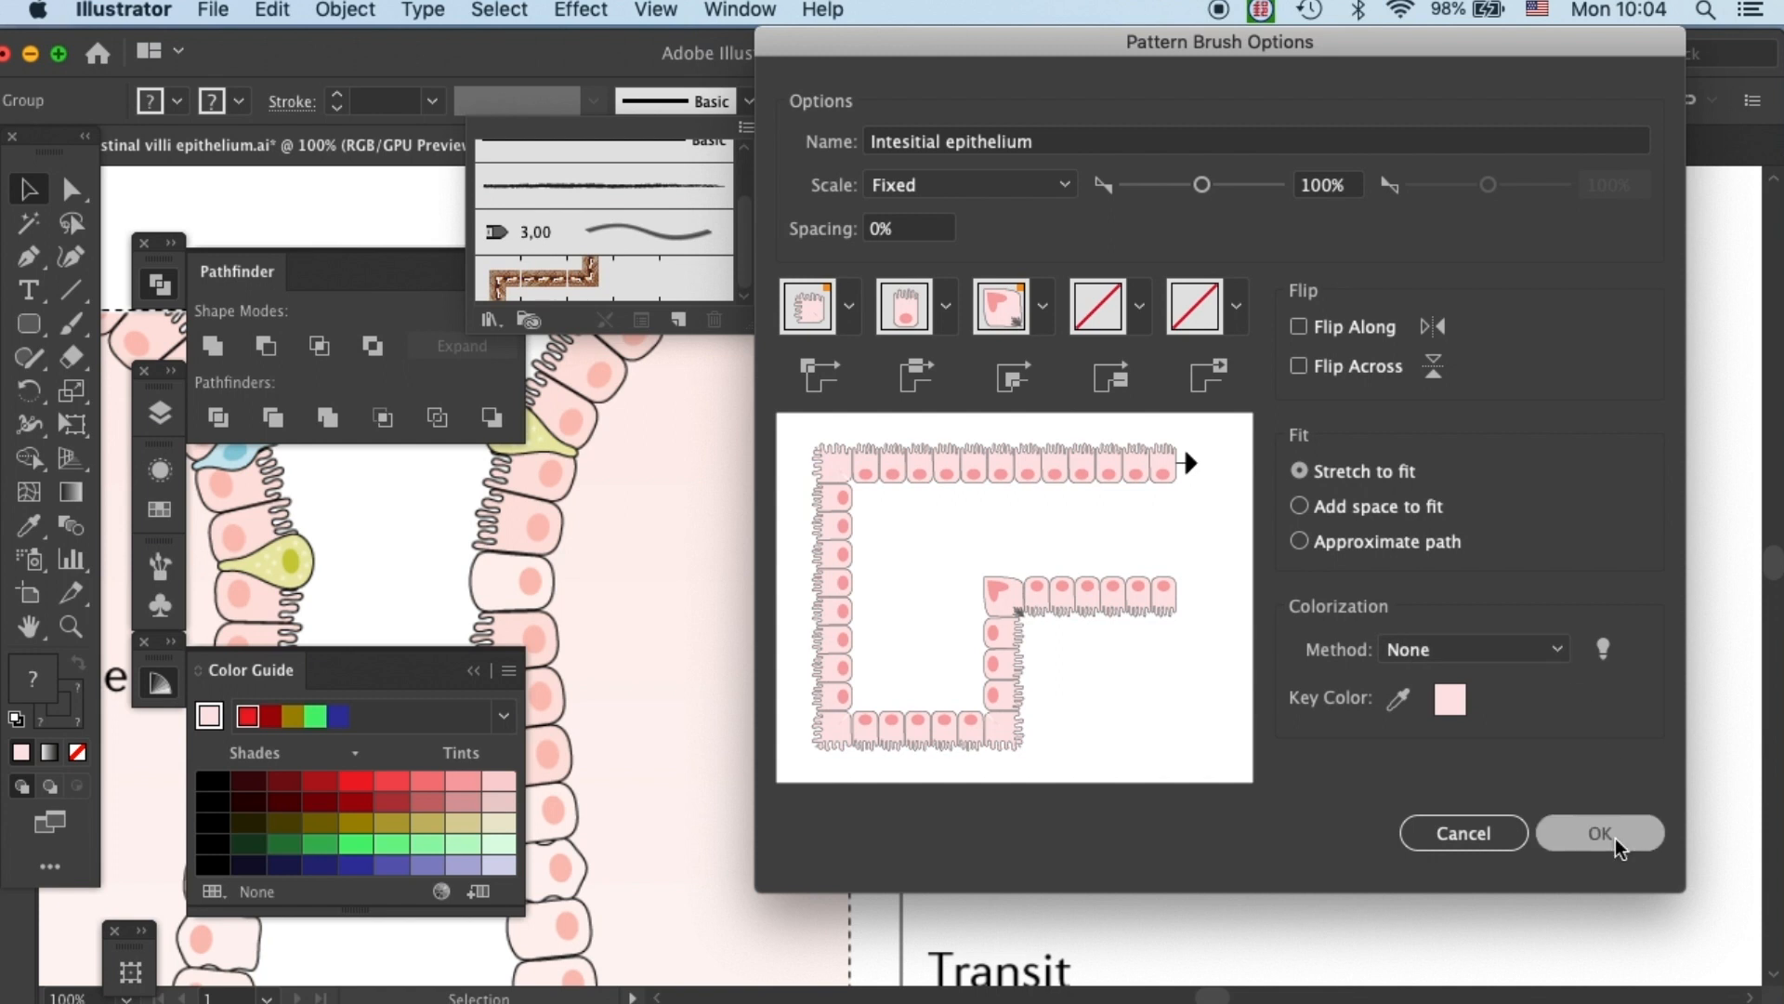
pyautogui.click(1603, 833)
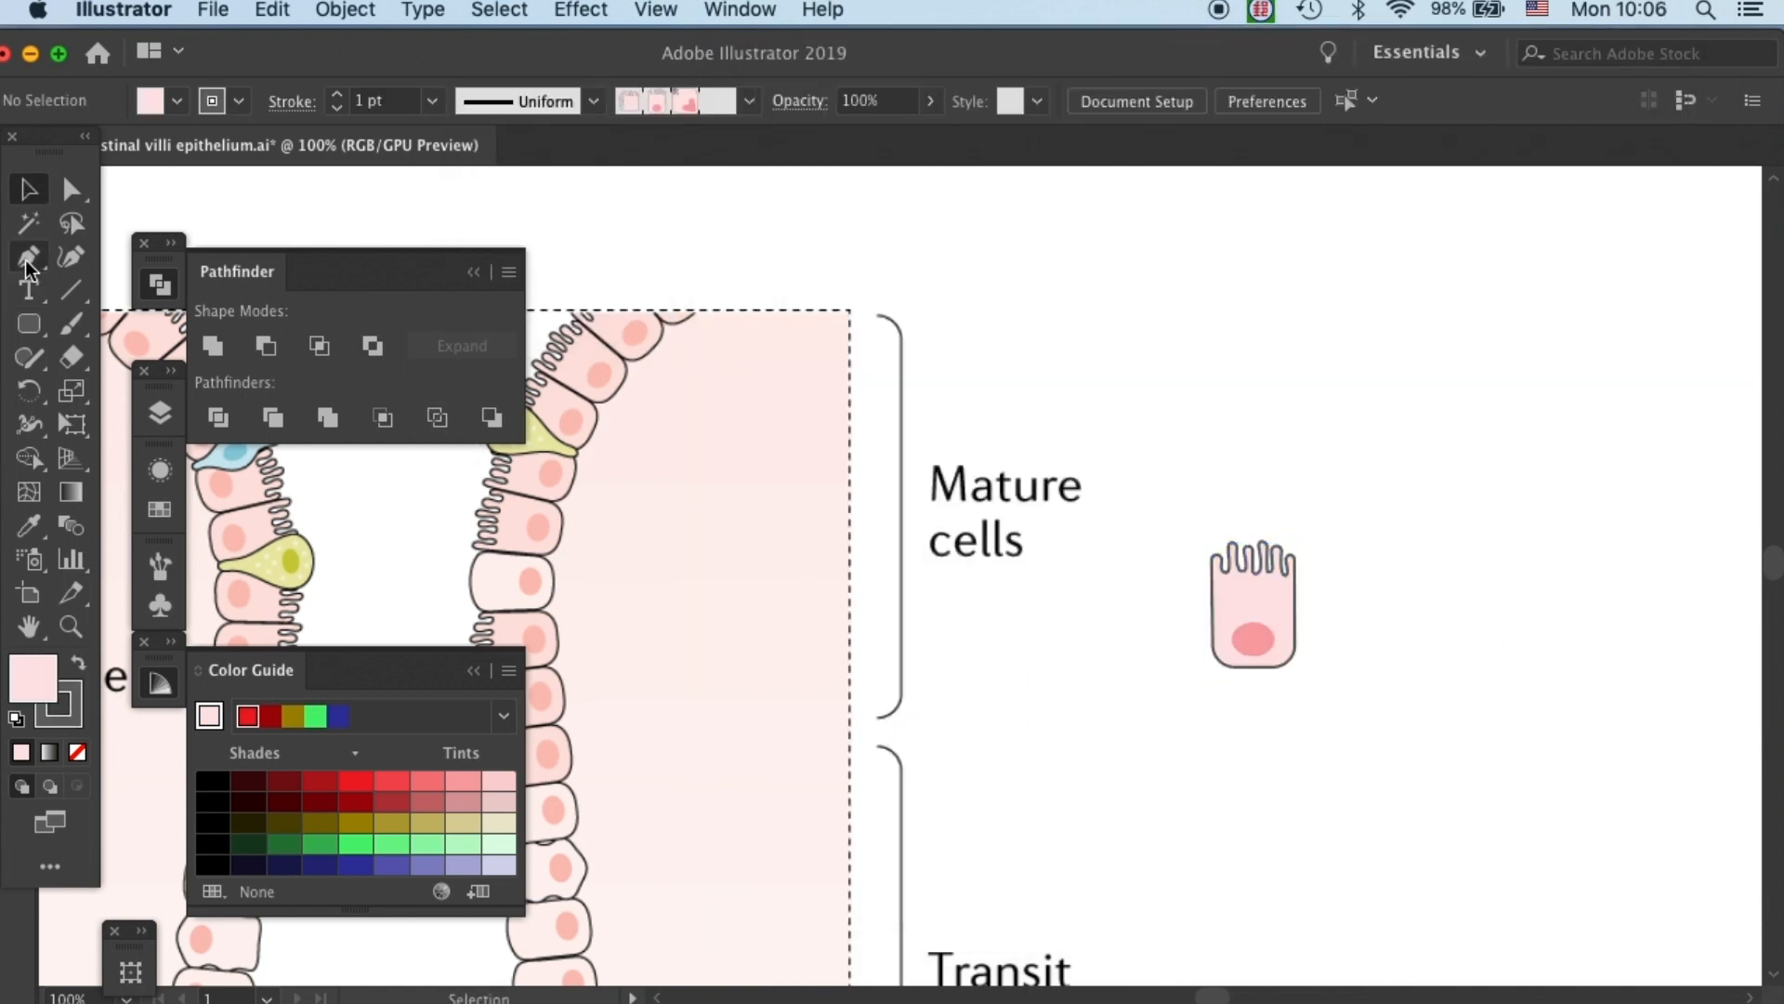
pyautogui.click(26, 253)
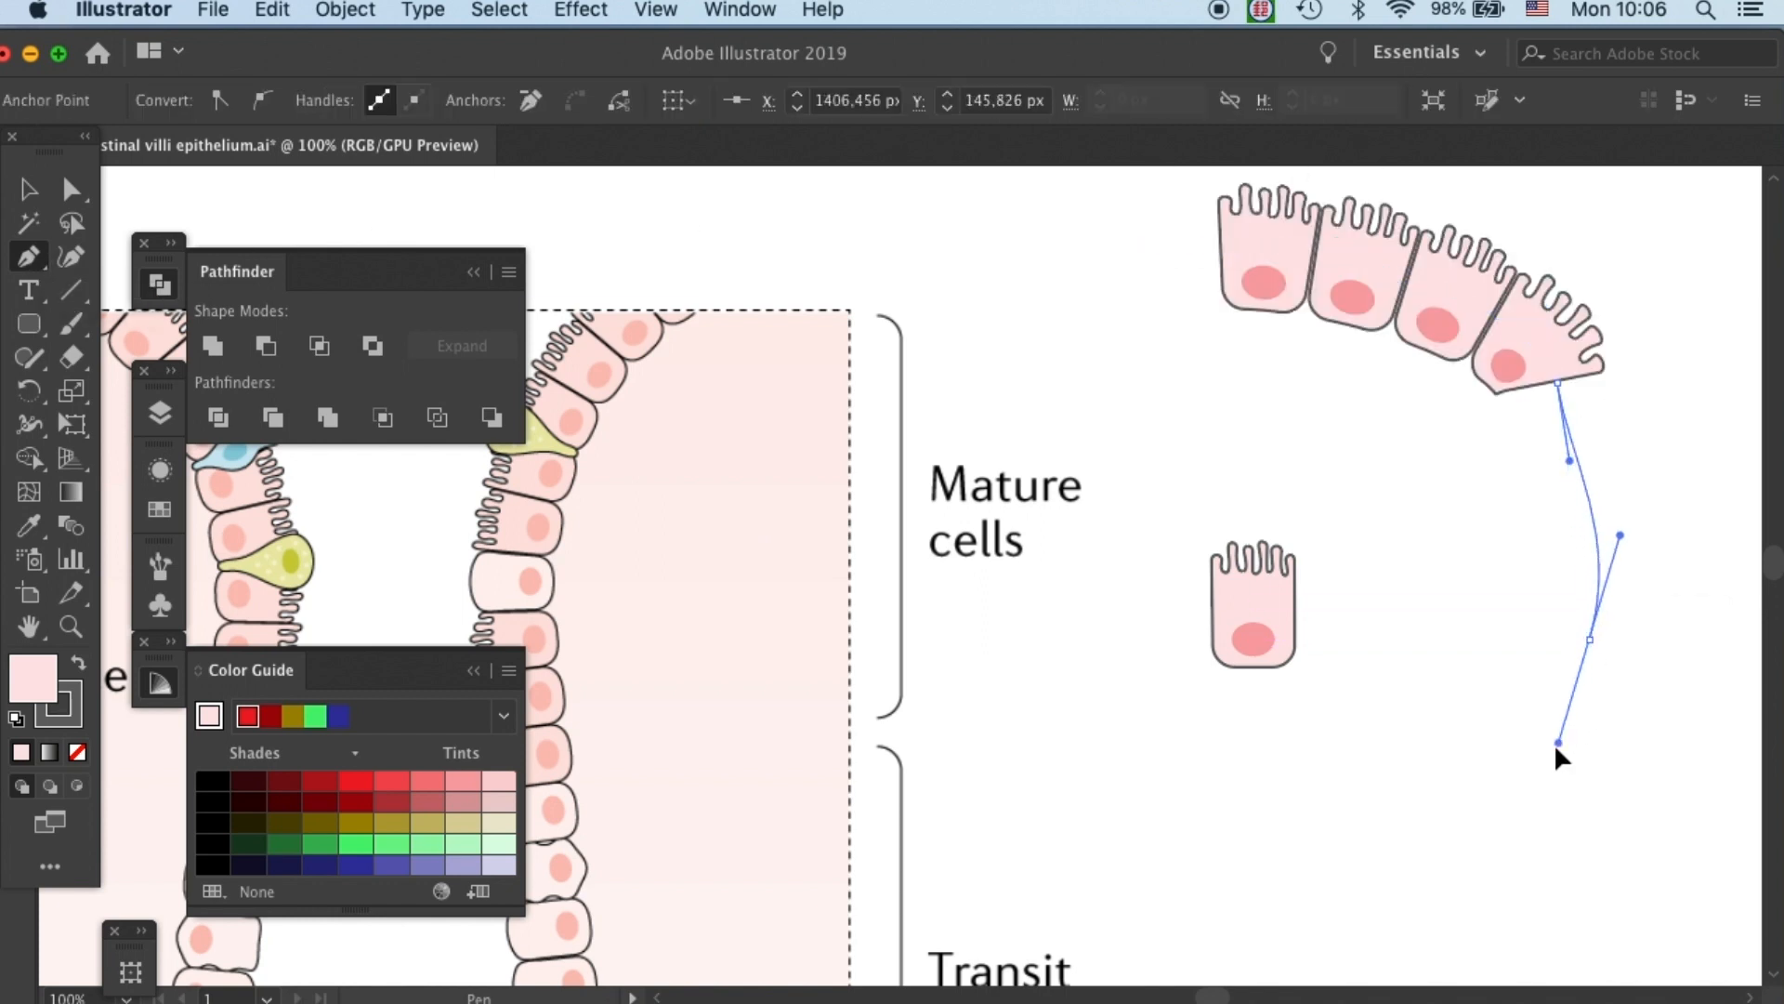
pyautogui.moveTo(1561, 757); pyautogui.dragTo(1492, 911)
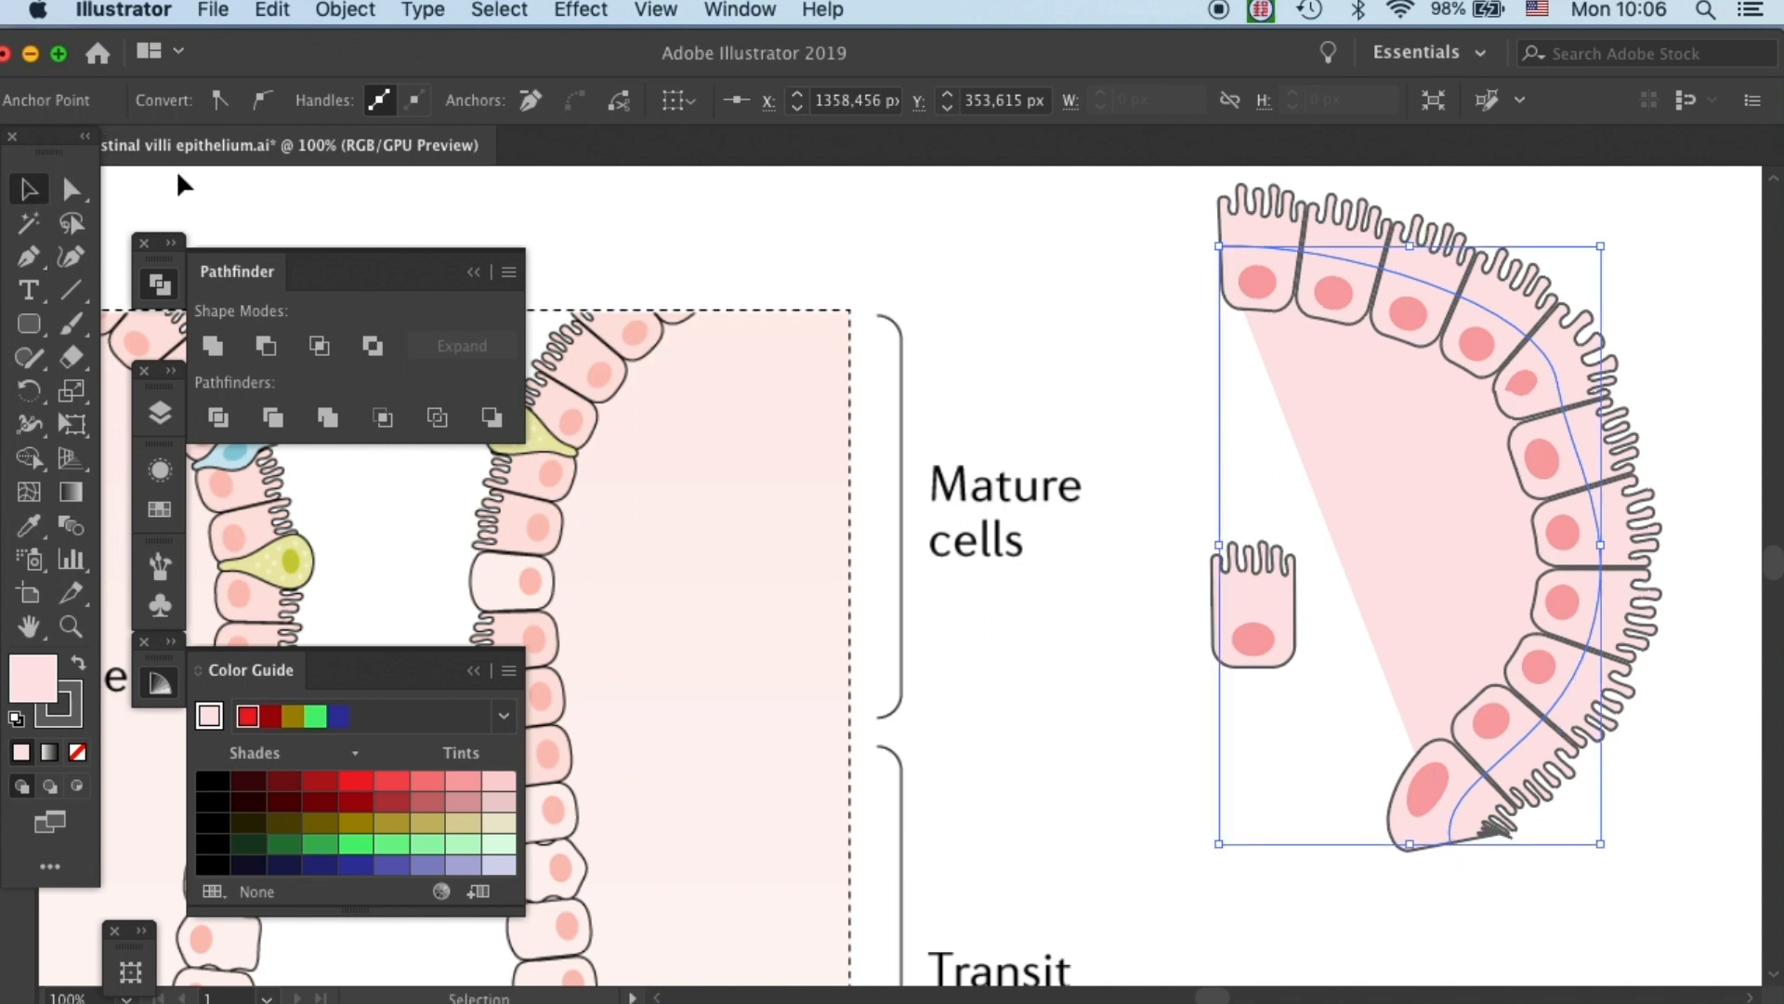
pyautogui.moveTo(1476, 675)
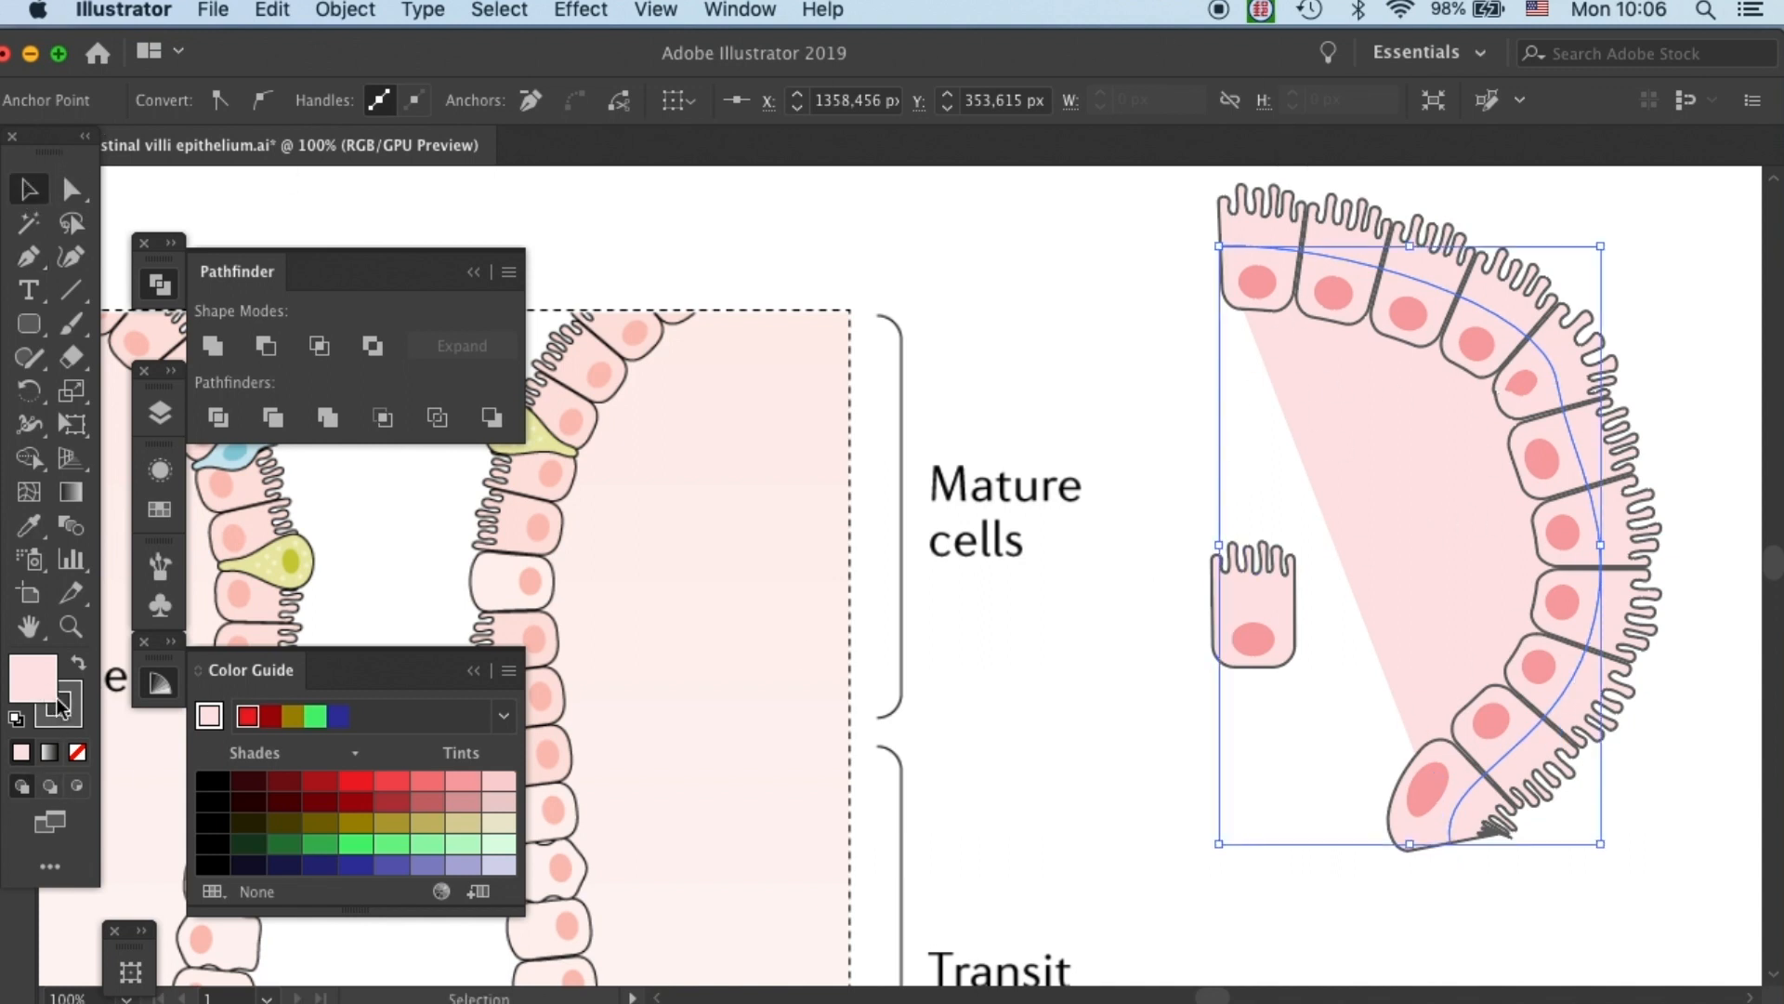
pyautogui.moveTo(77, 753)
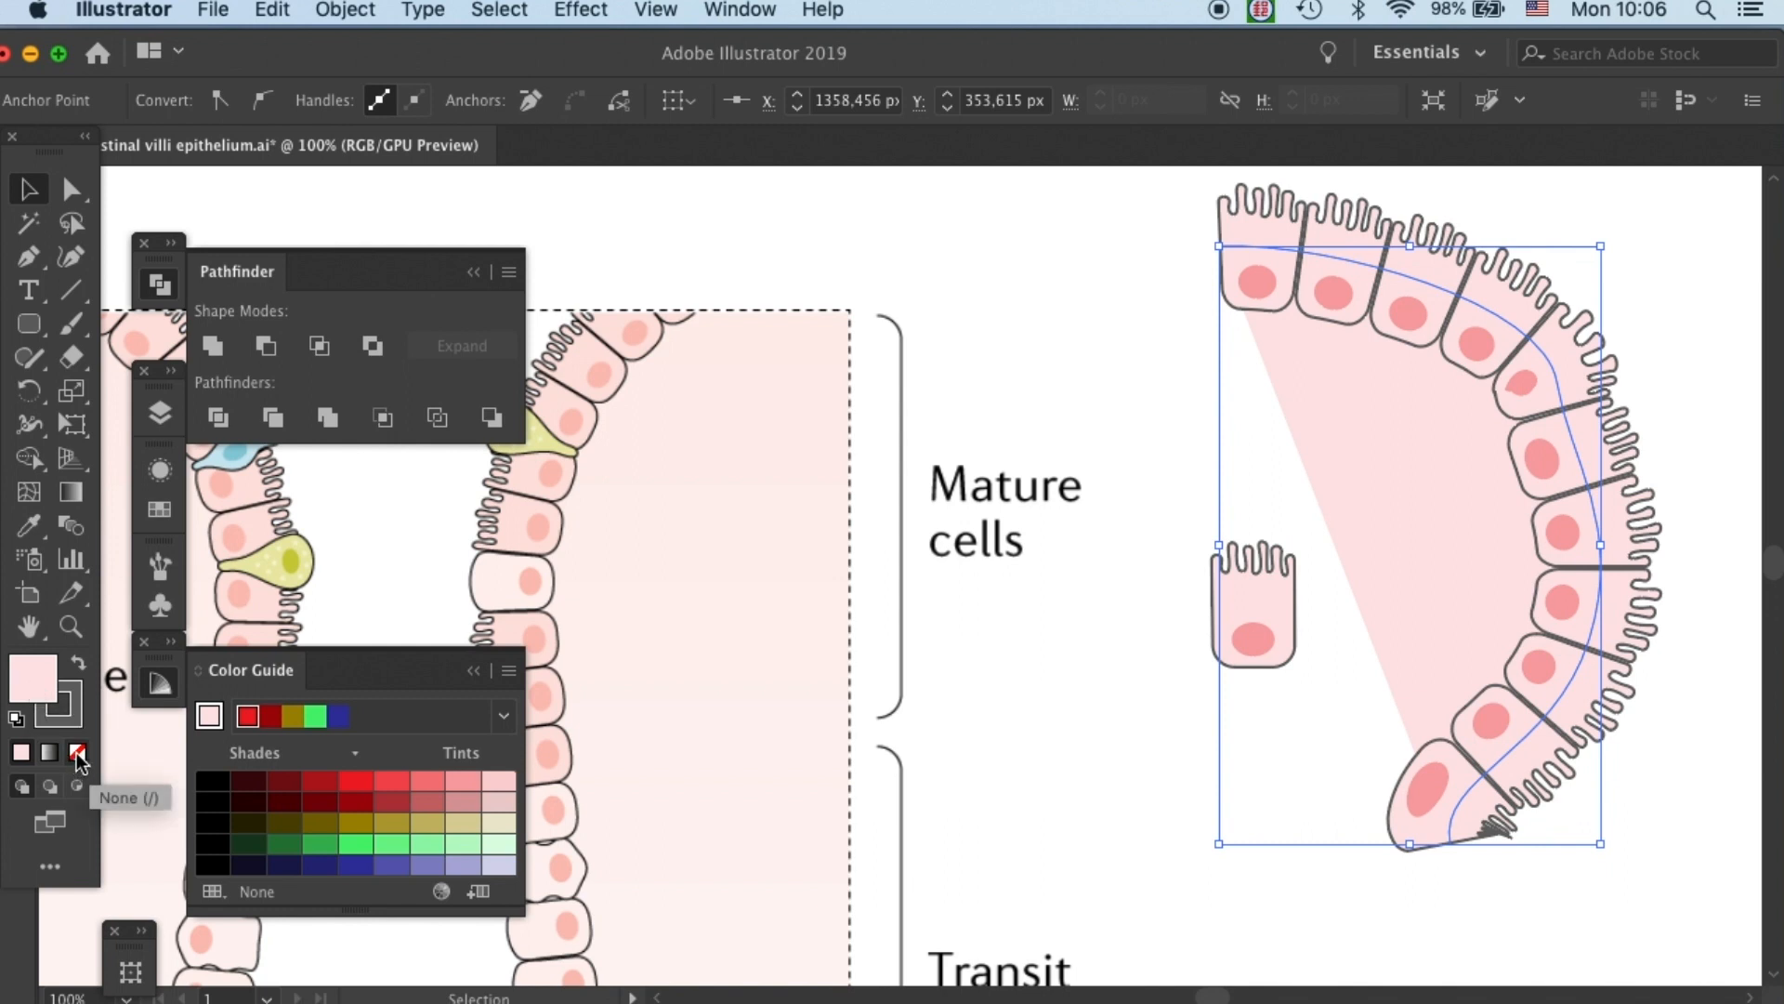
pyautogui.click(70, 751)
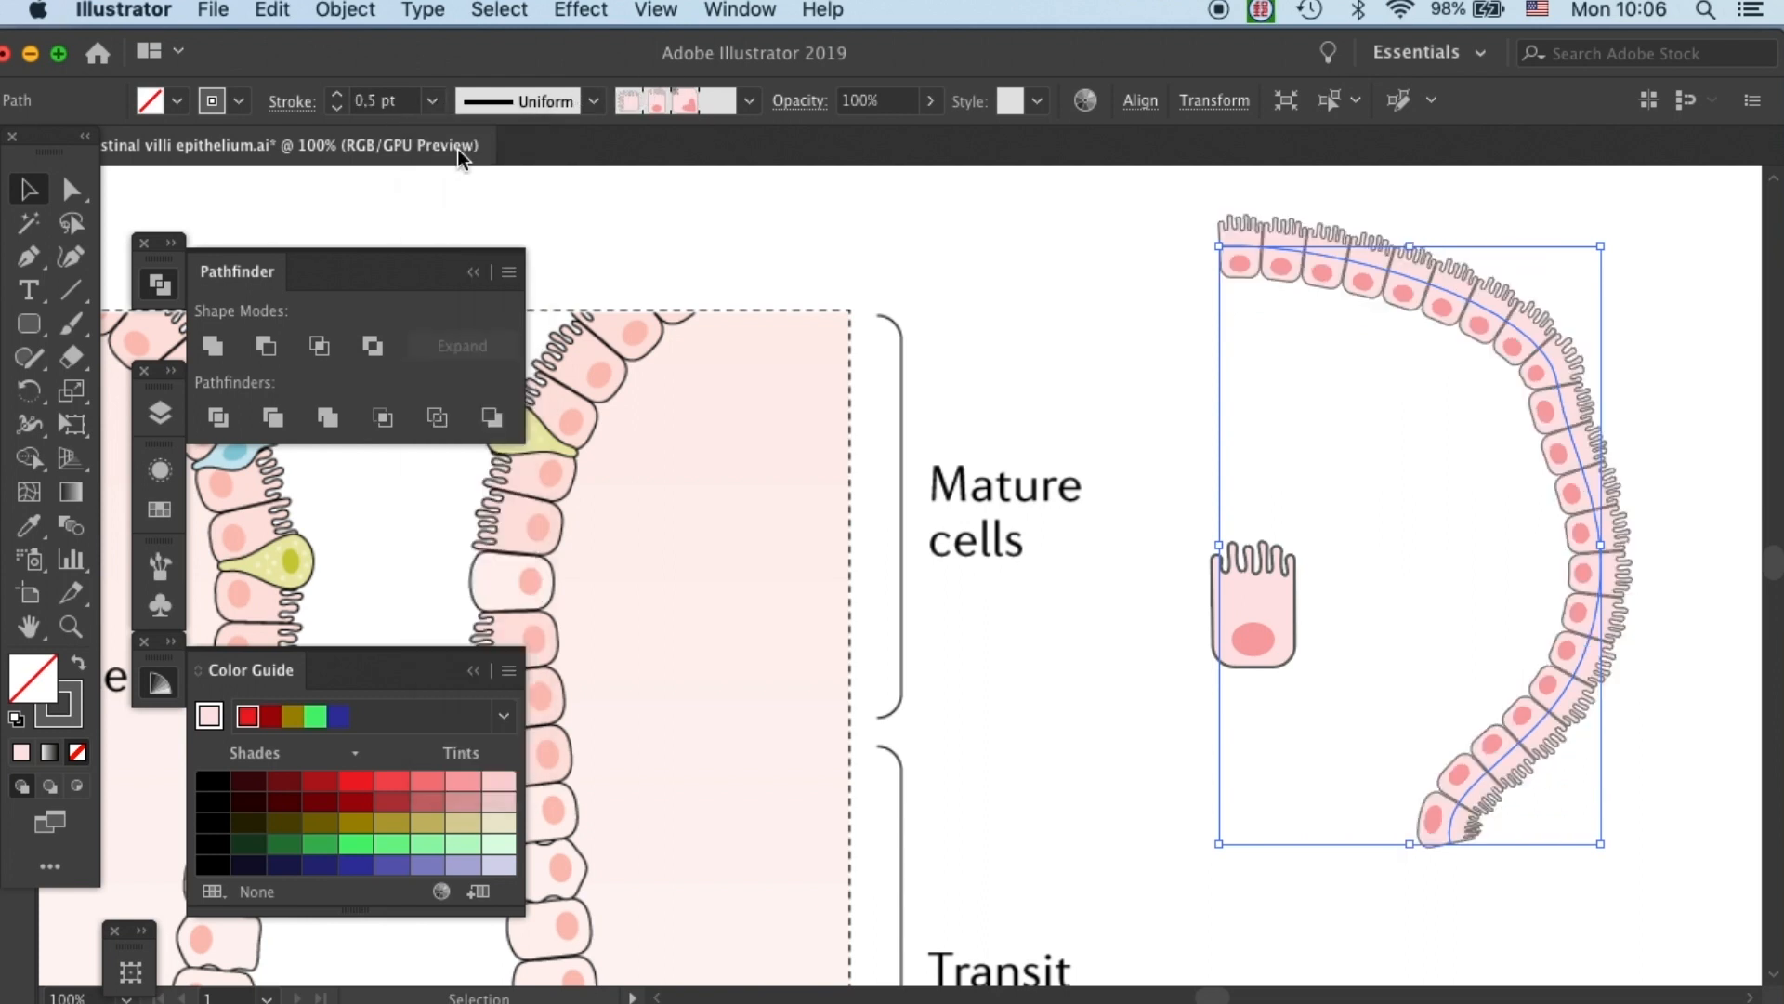
pyautogui.click(1253, 799)
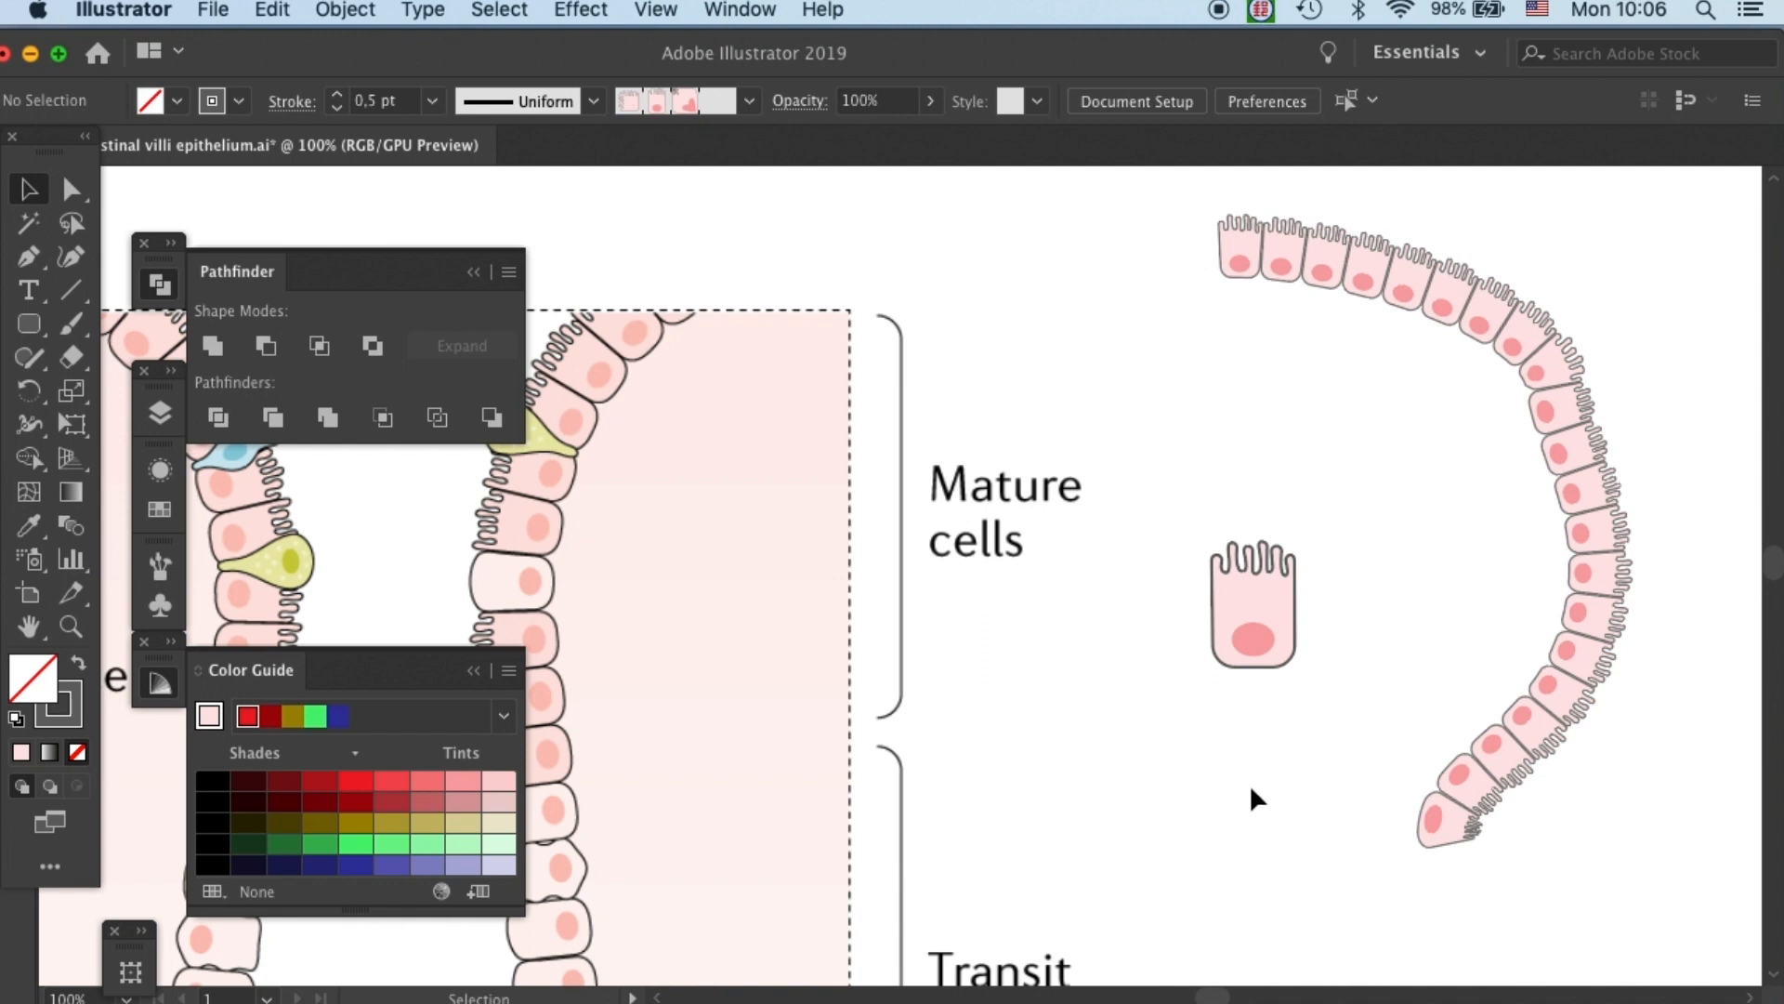
pyautogui.moveTo(1409, 680)
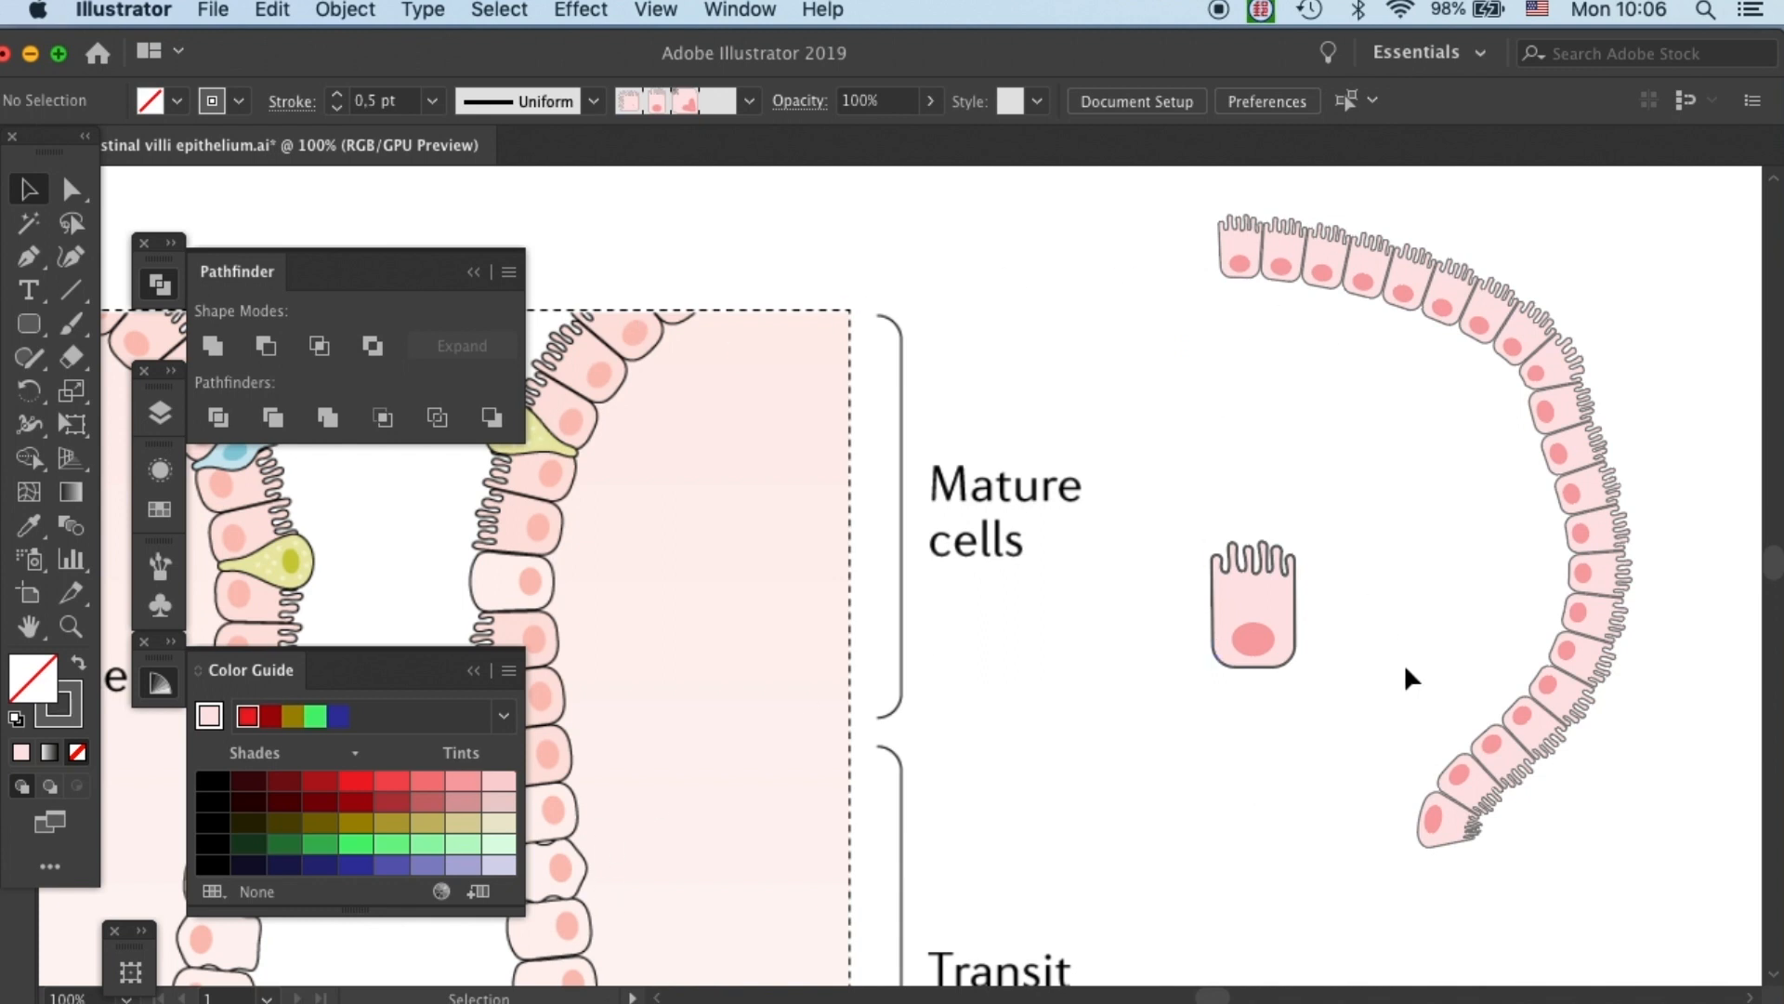
pyautogui.moveTo(1484, 587)
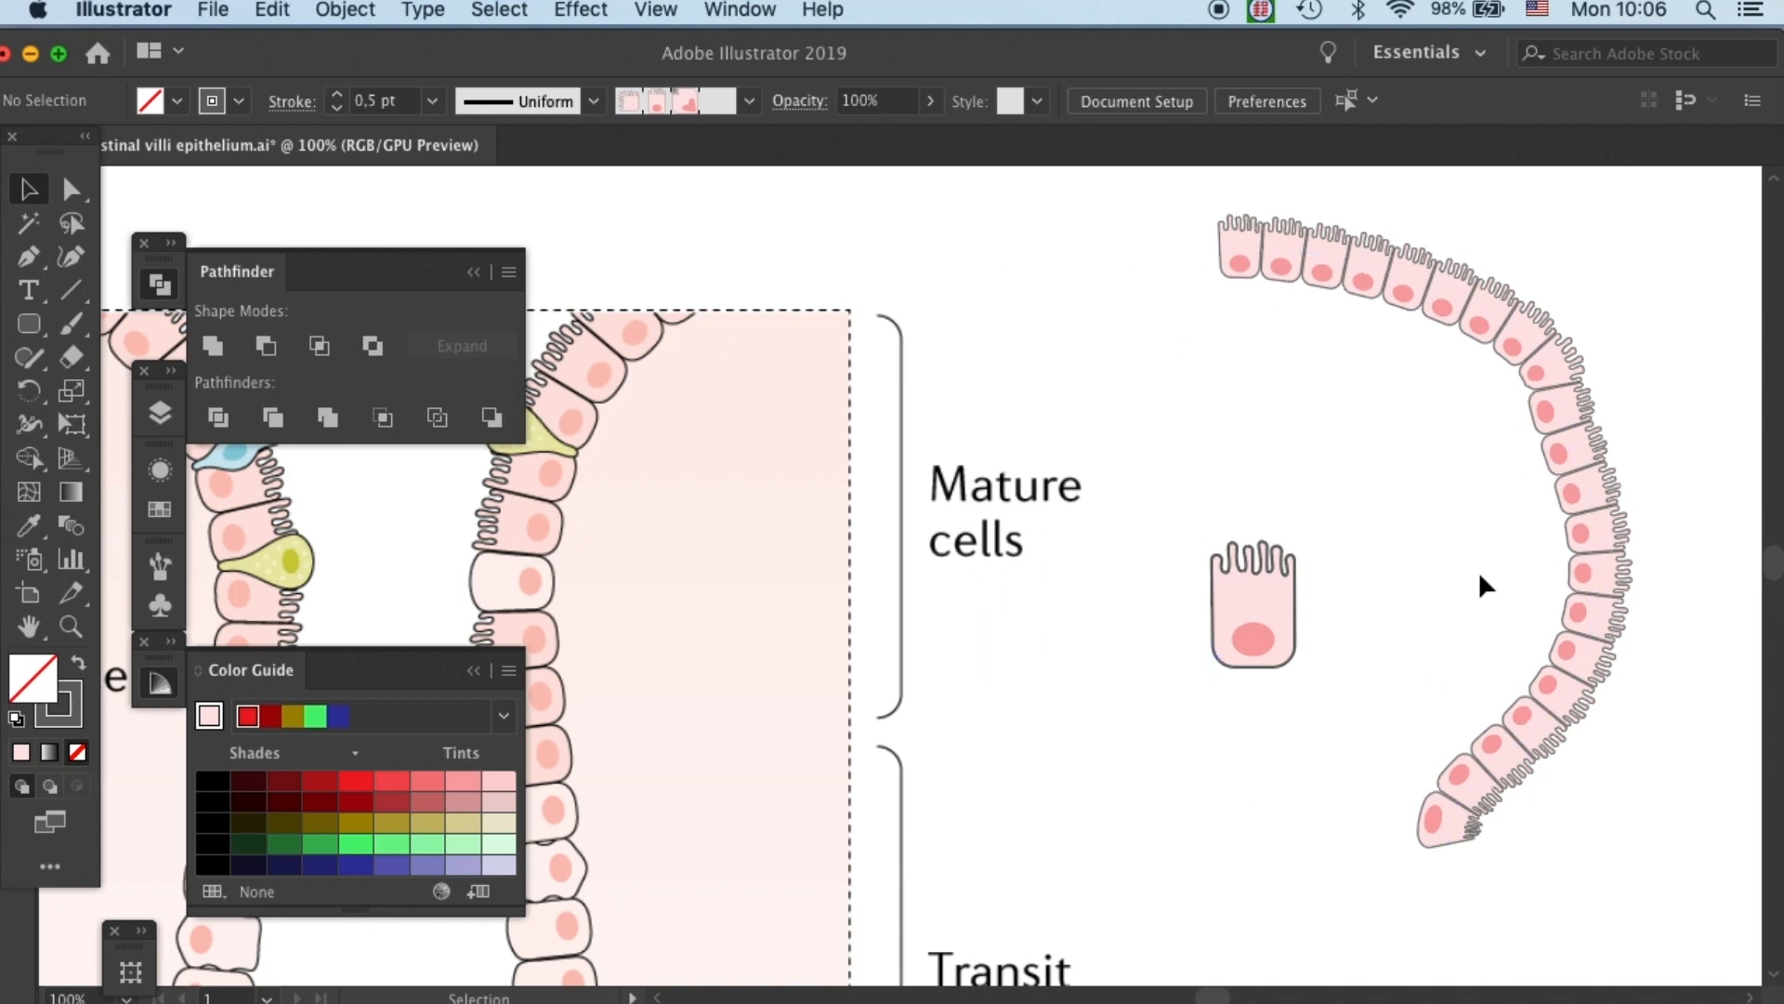
pyautogui.moveTo(1463, 576)
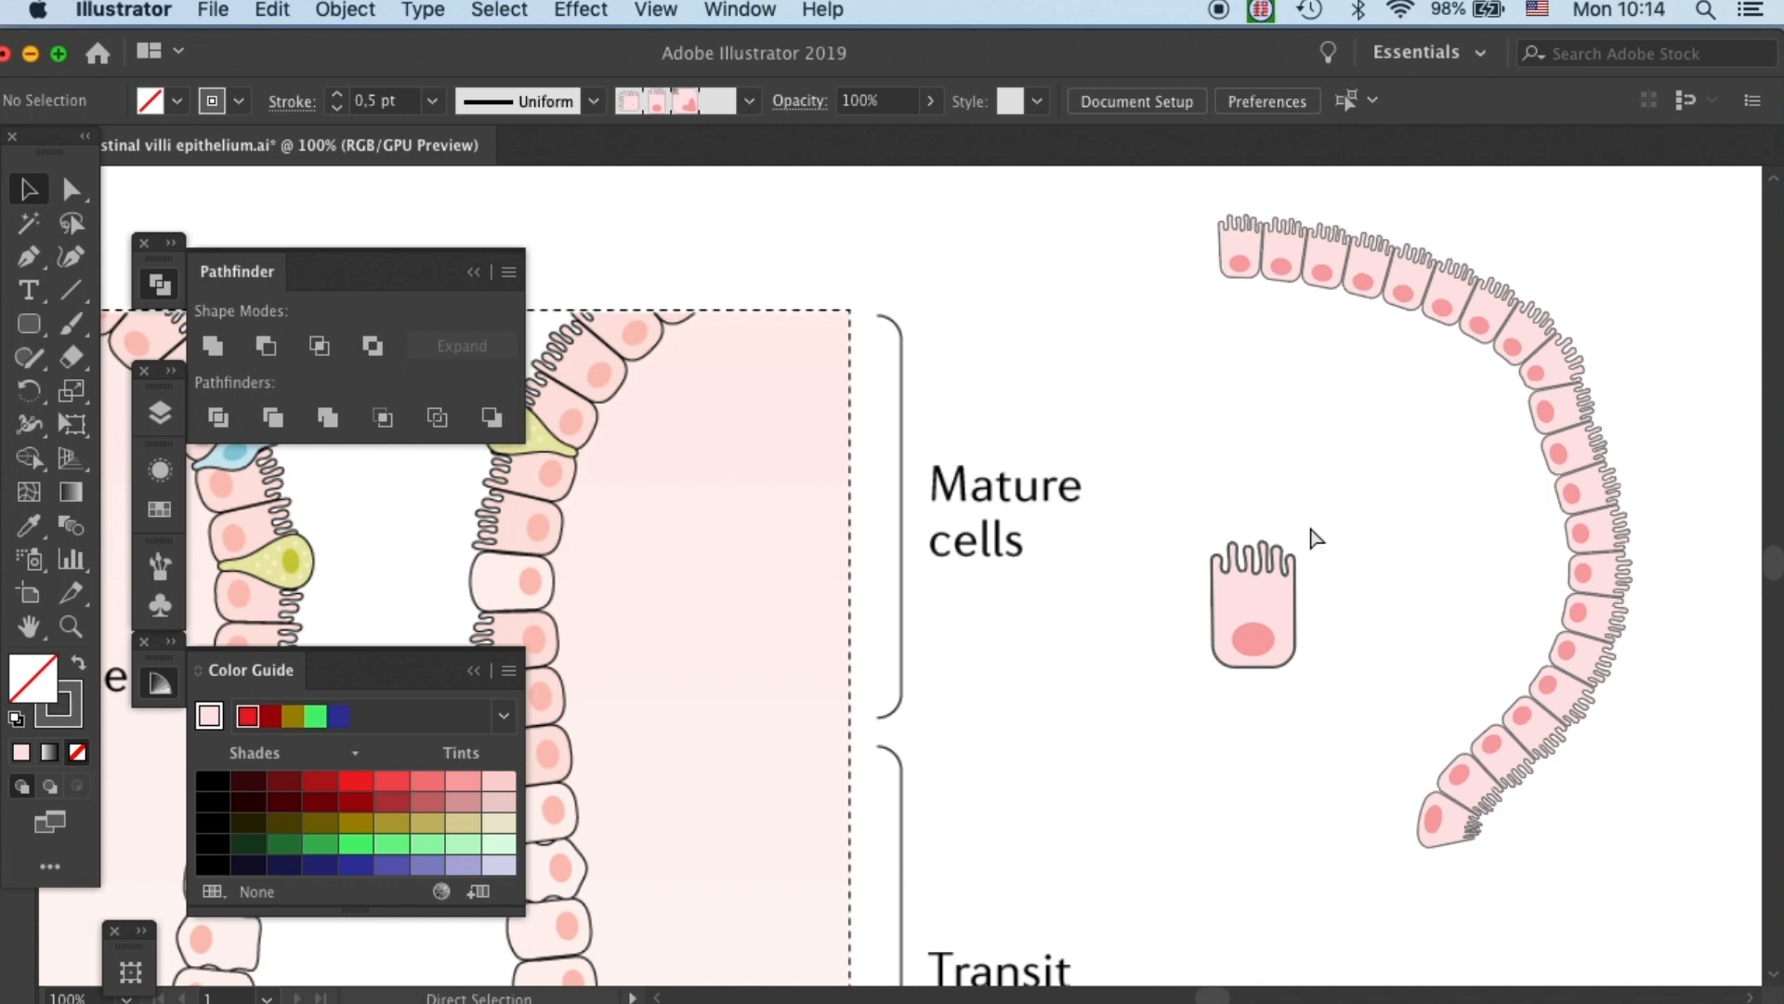
# Trace the left villus outline down into the crypt with a thin red pen path and select it.
pyautogui.press('cmd+-')
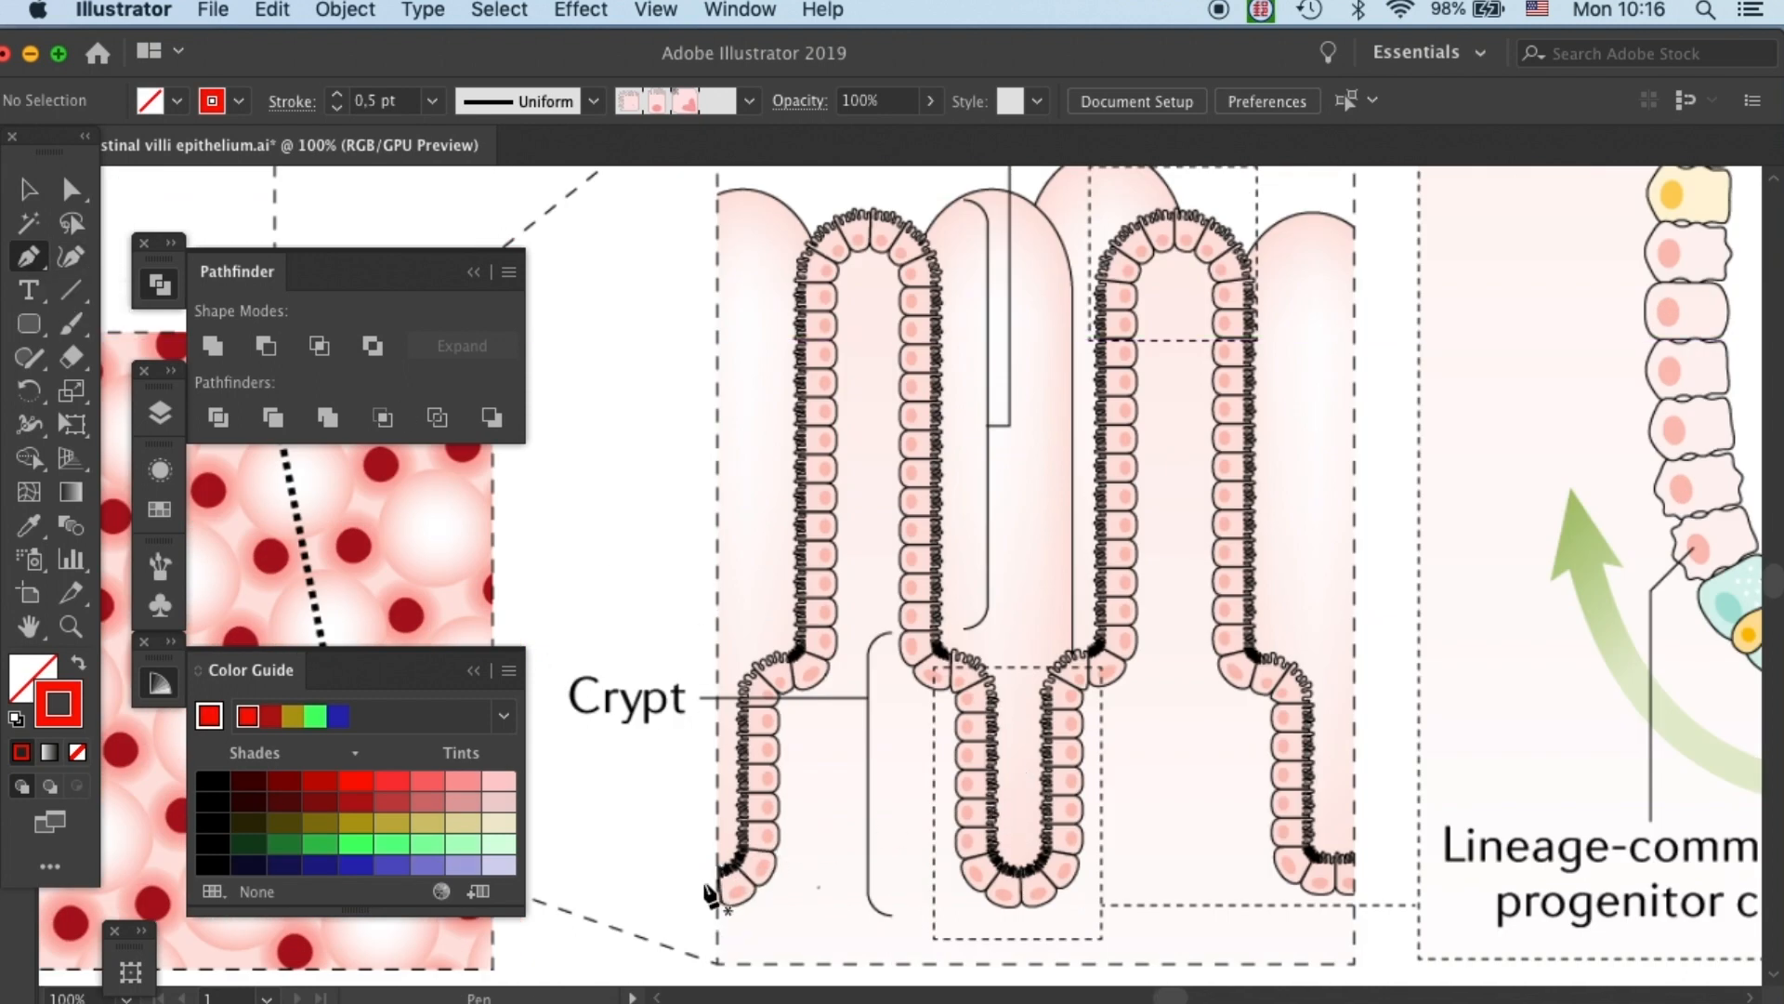
pyautogui.moveTo(299, 756)
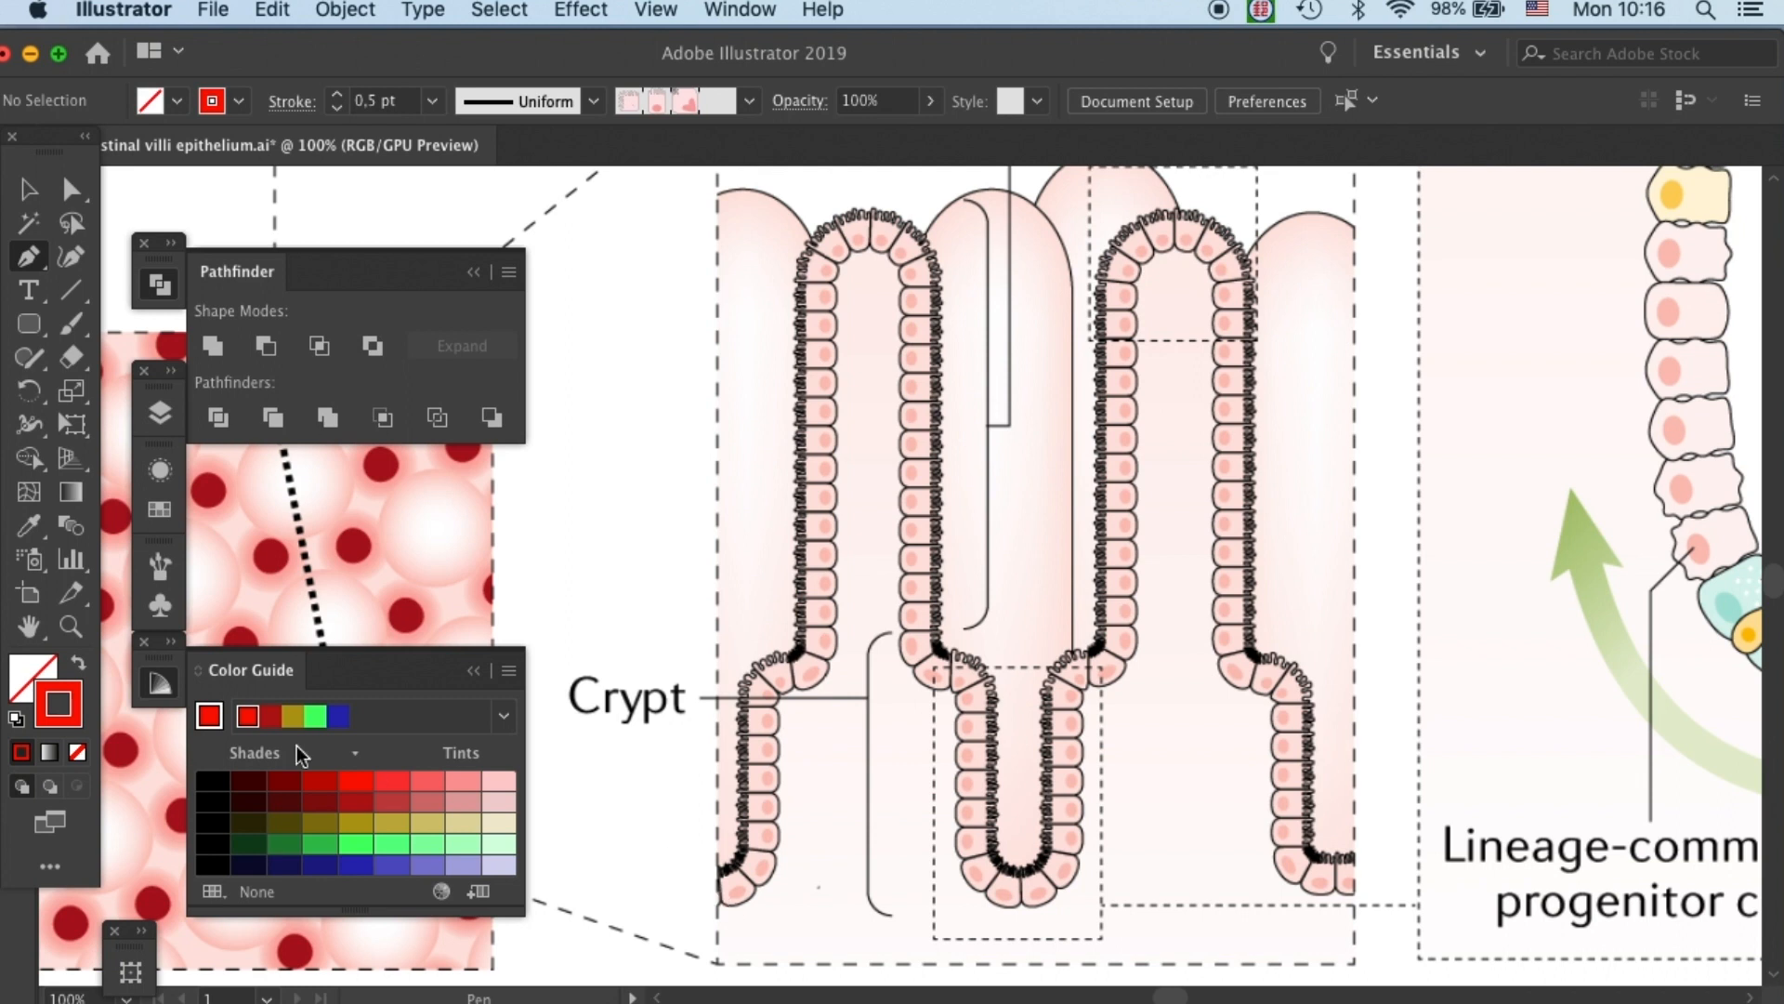
pyautogui.moveTo(89, 710)
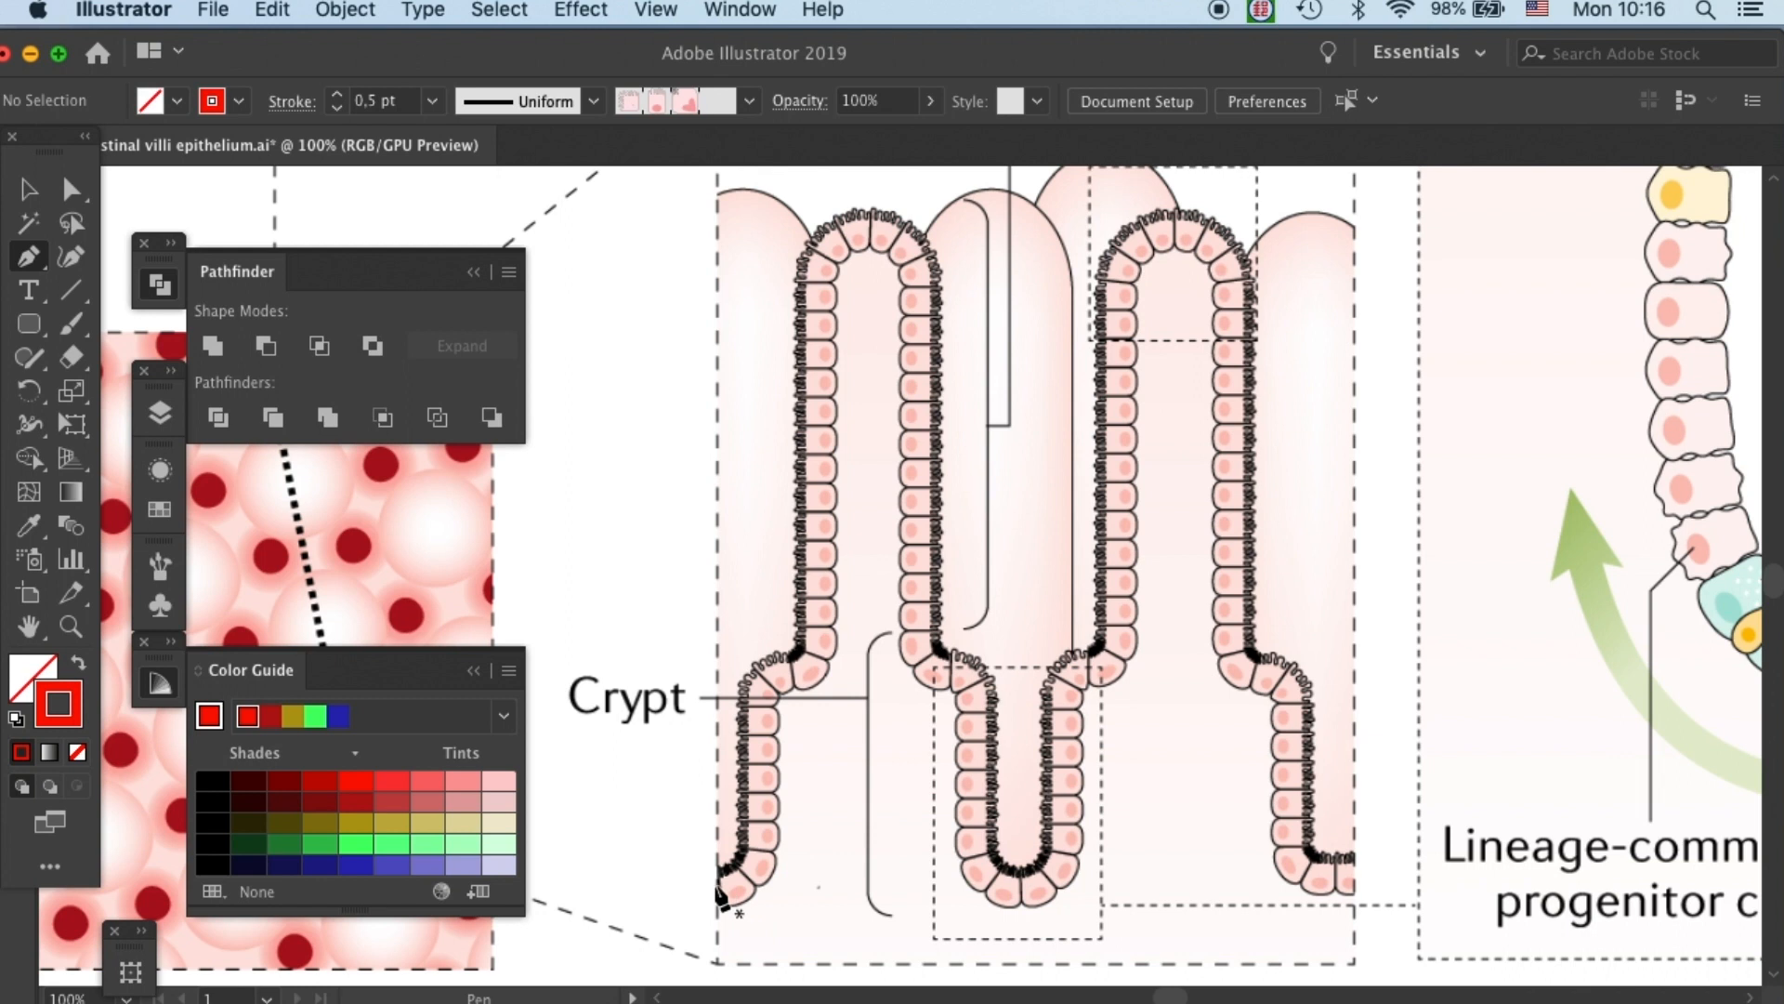
pyautogui.click(736, 916)
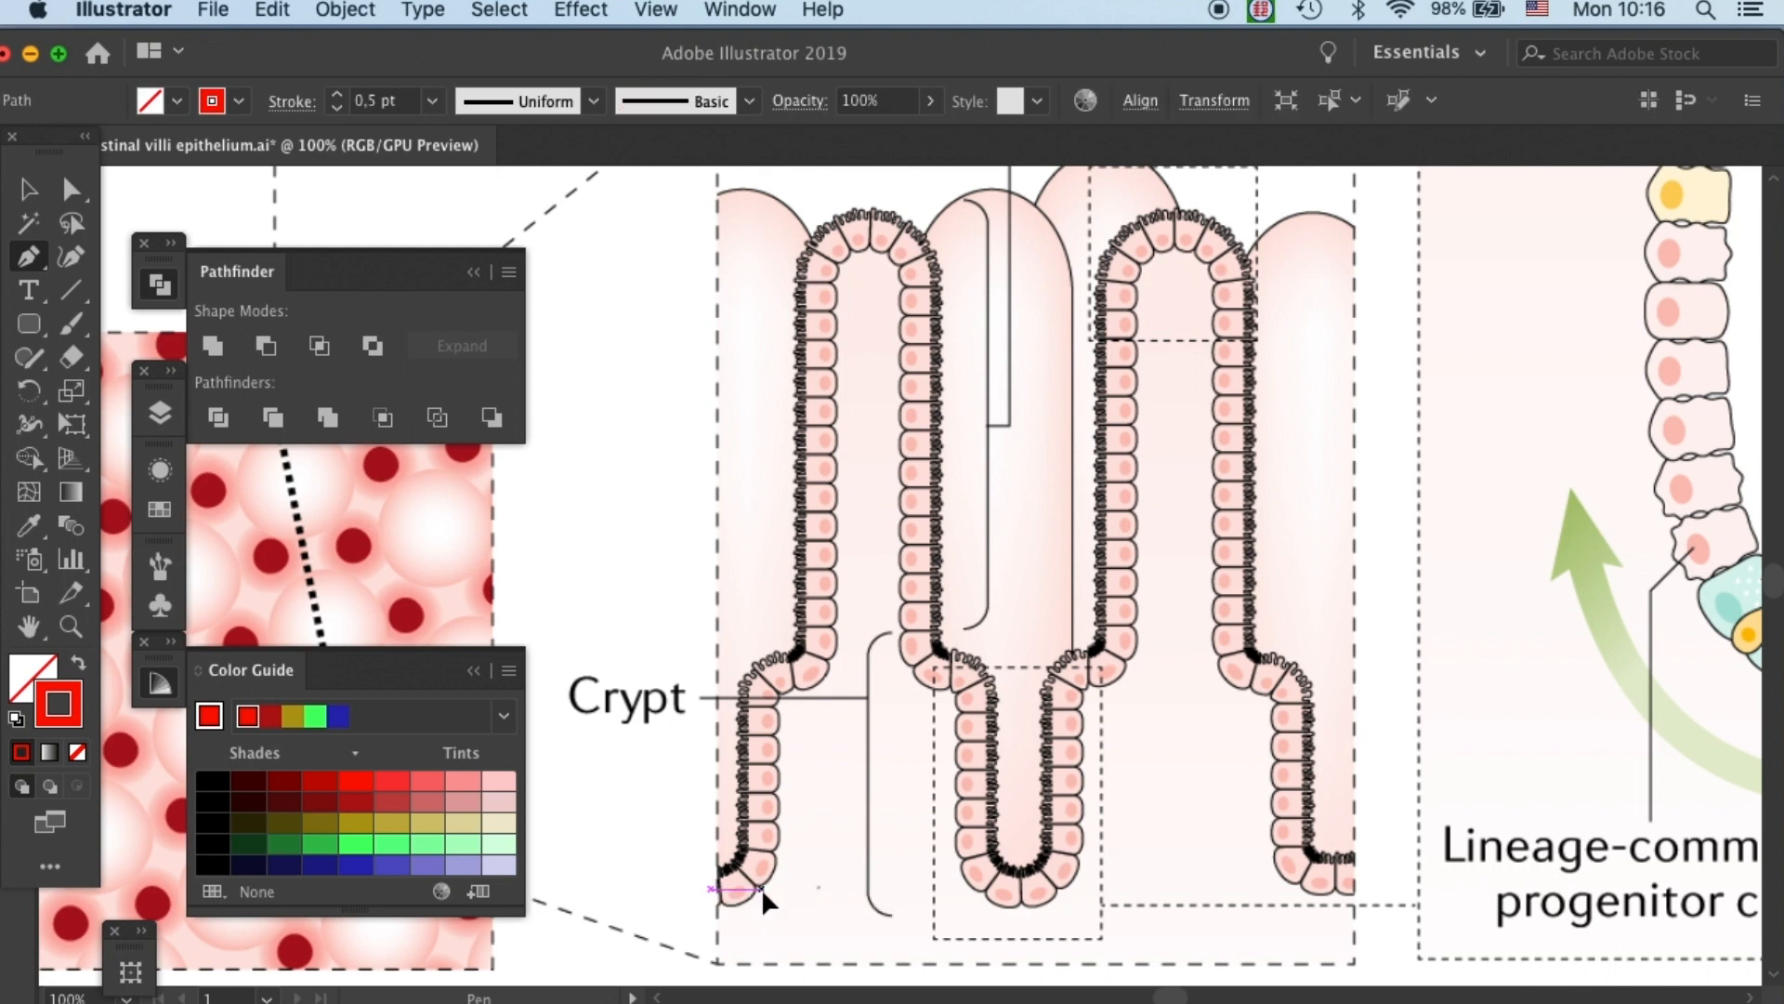
pyautogui.moveTo(734, 889); pyautogui.dragTo(819, 676)
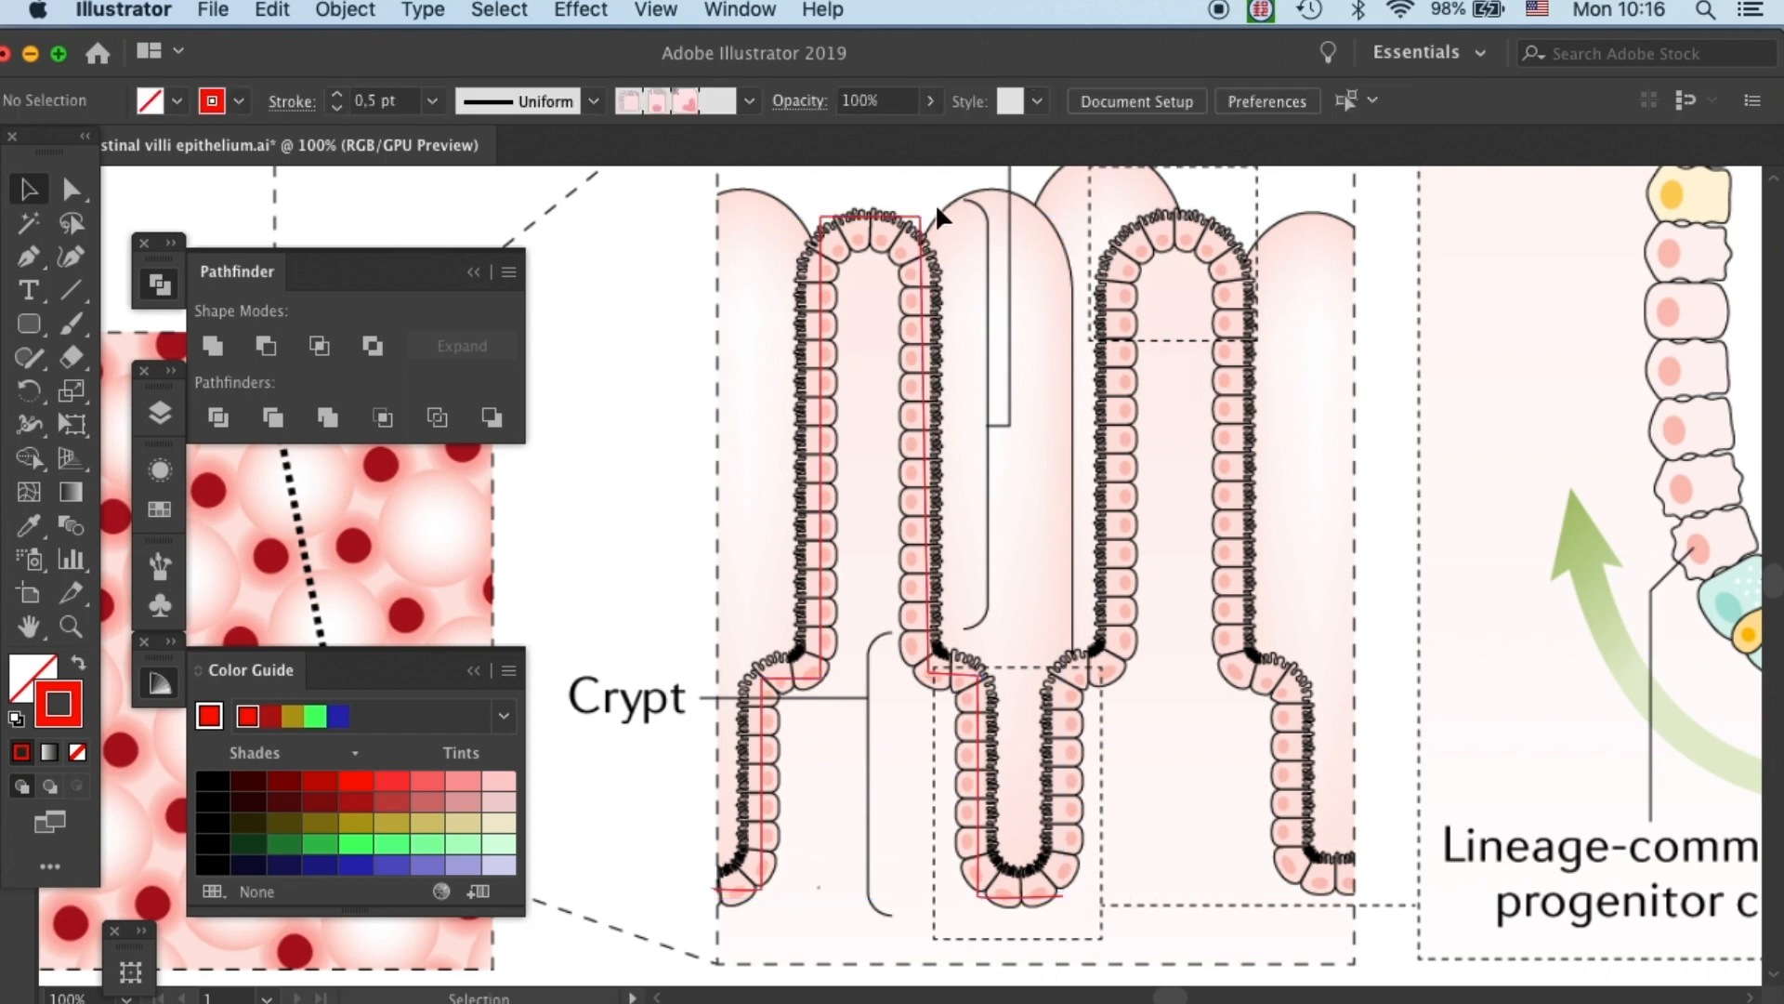
pyautogui.click(71, 190)
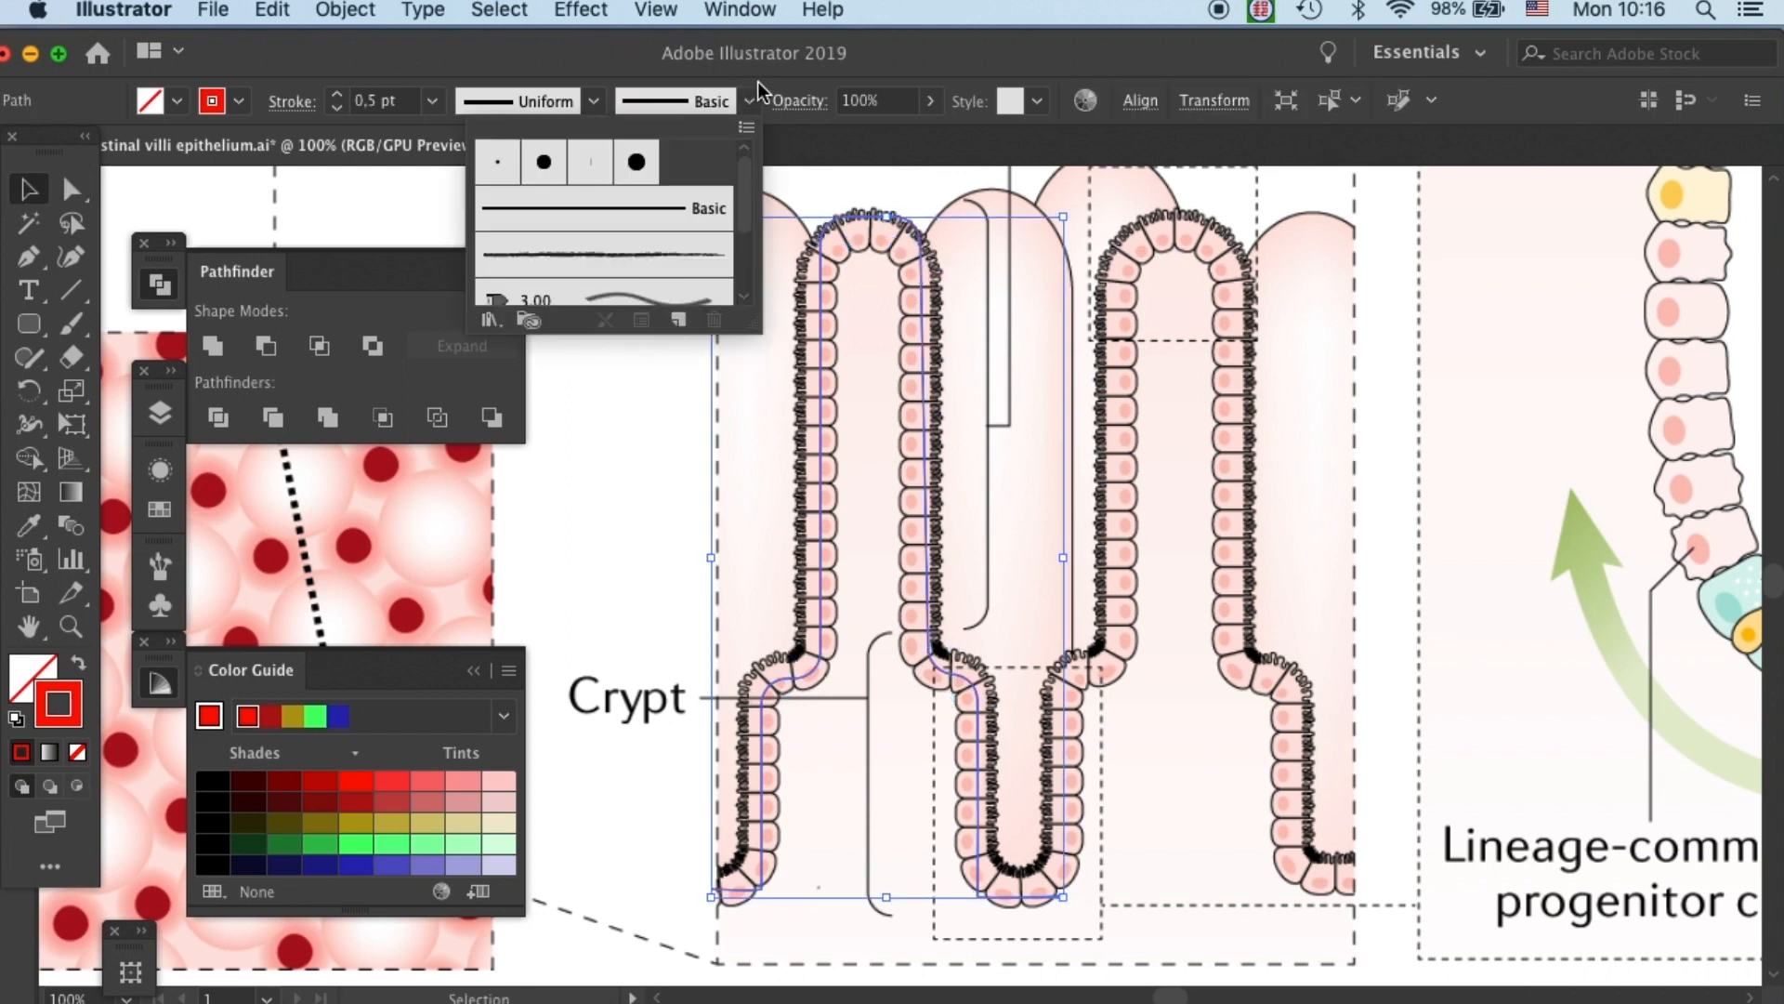
# Apply the villi epithelium pattern brush to the traced path at 0.3 pt stroke weight.
pyautogui.scroll(-3)
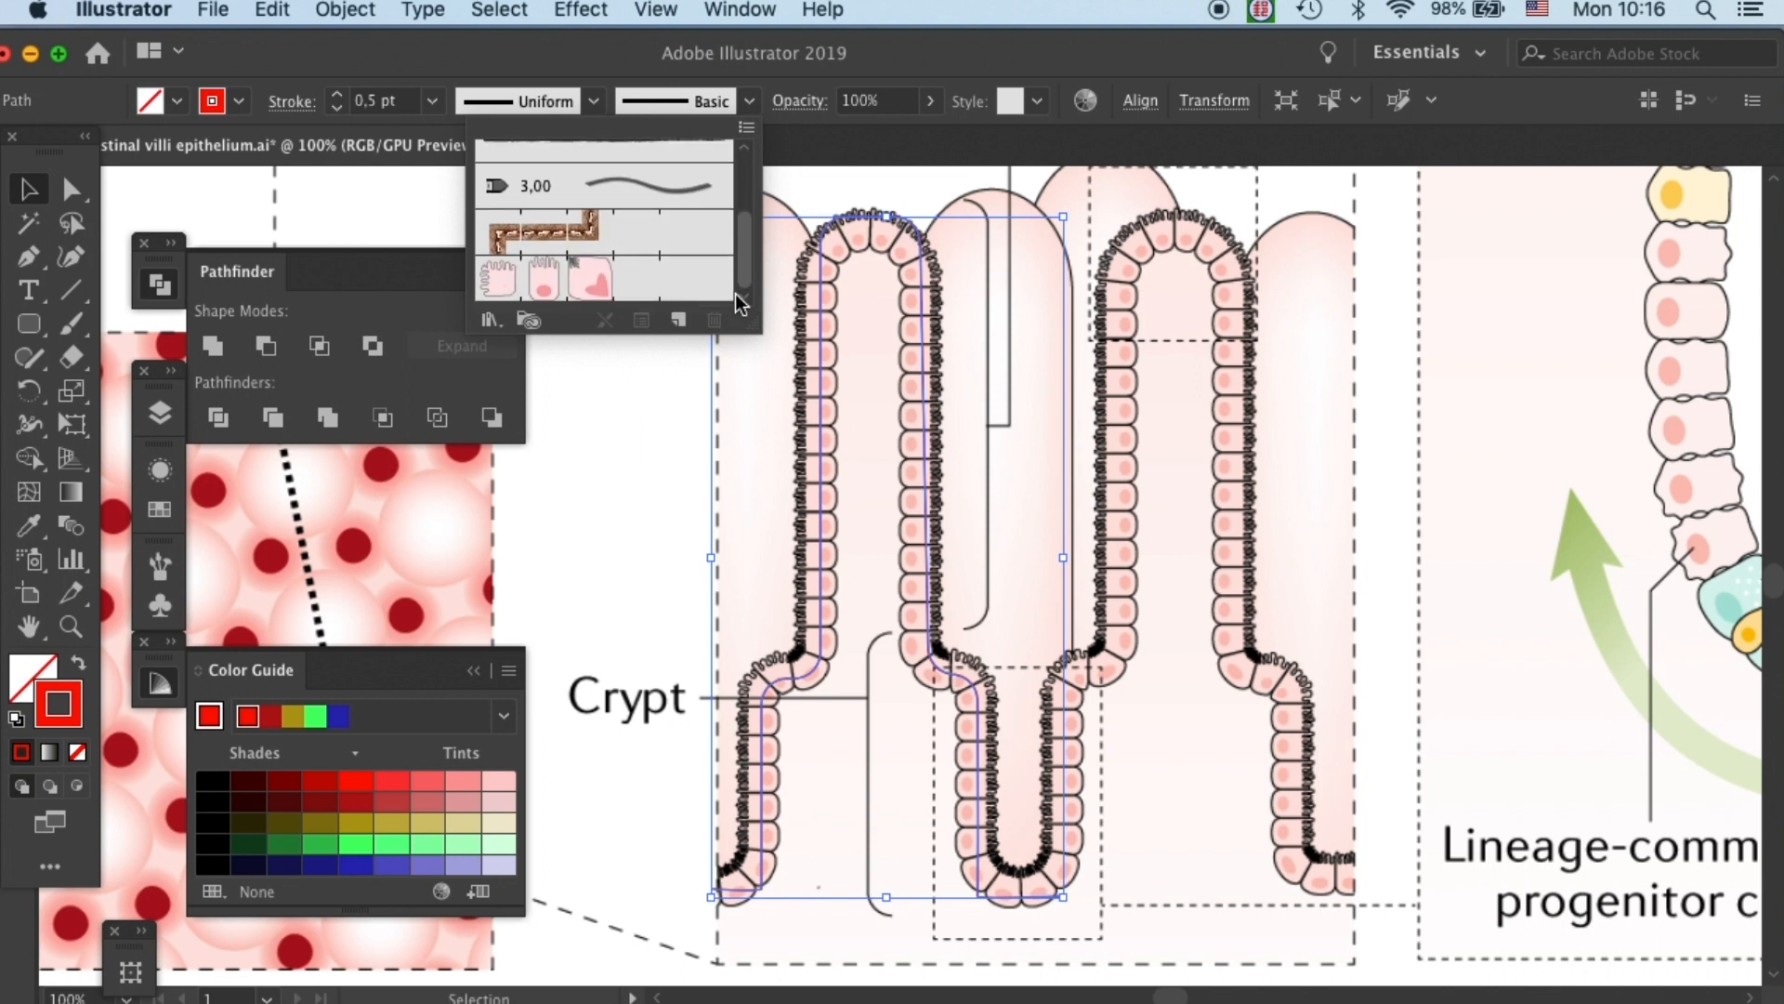
pyautogui.click(589, 279)
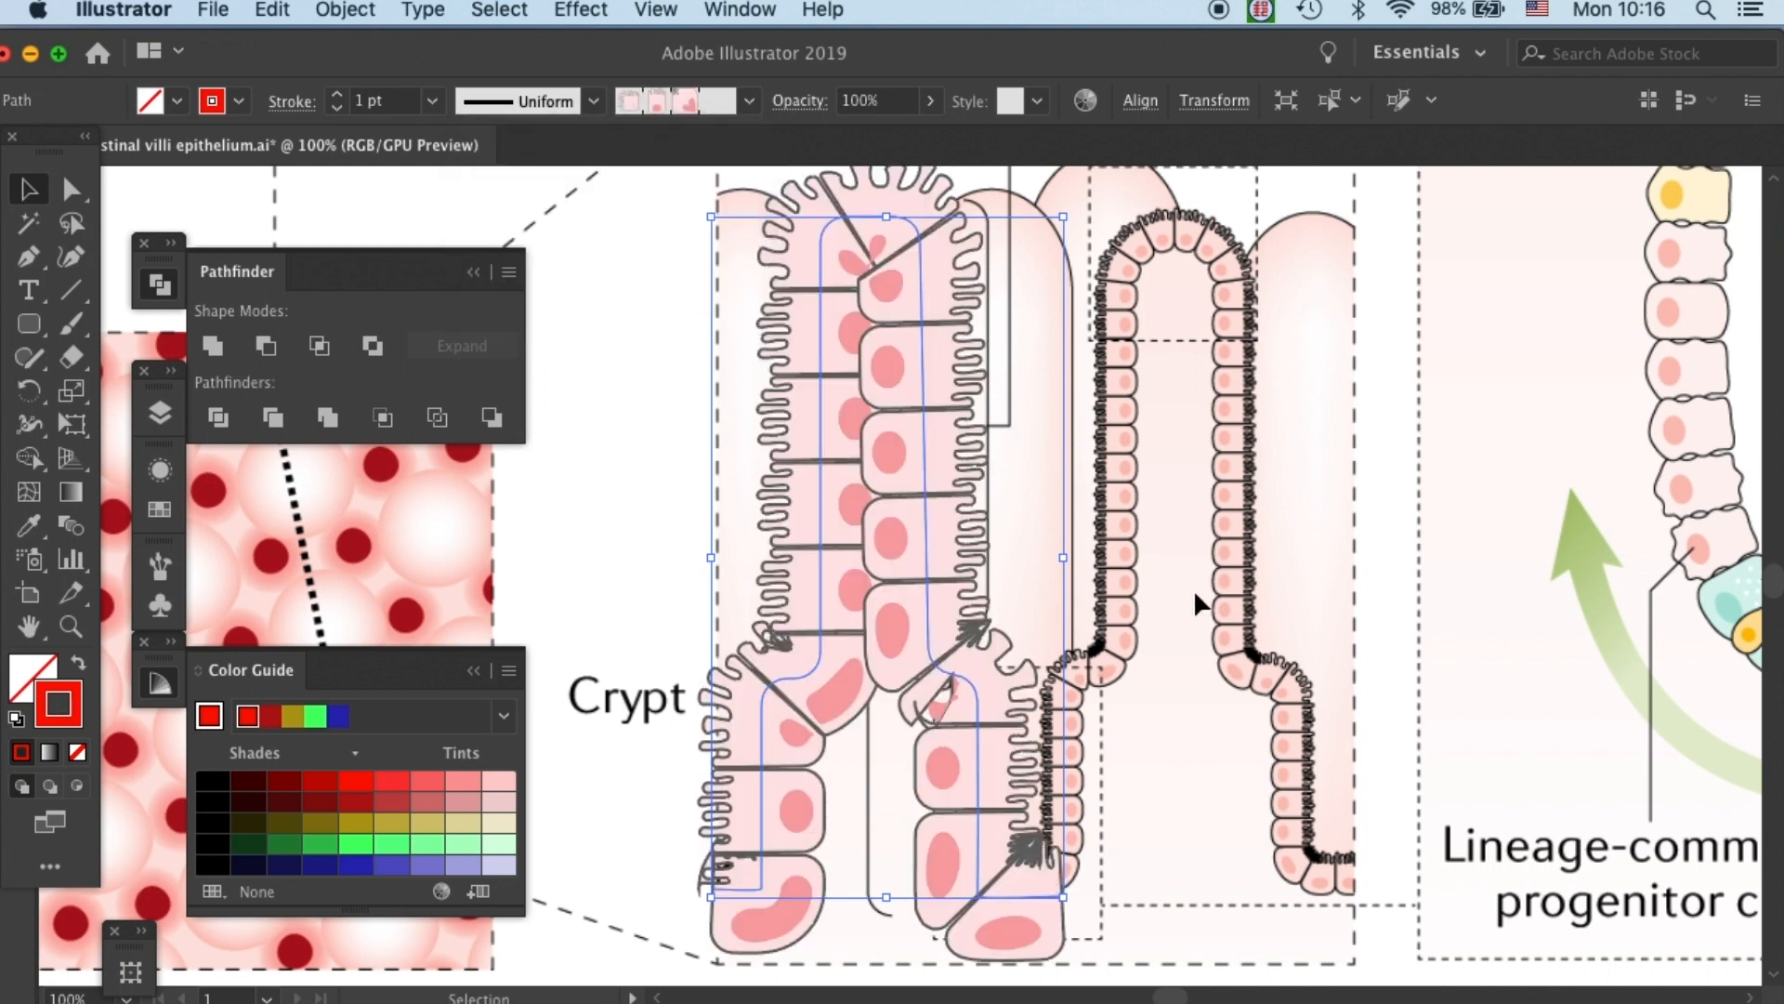
pyautogui.moveTo(428, 96)
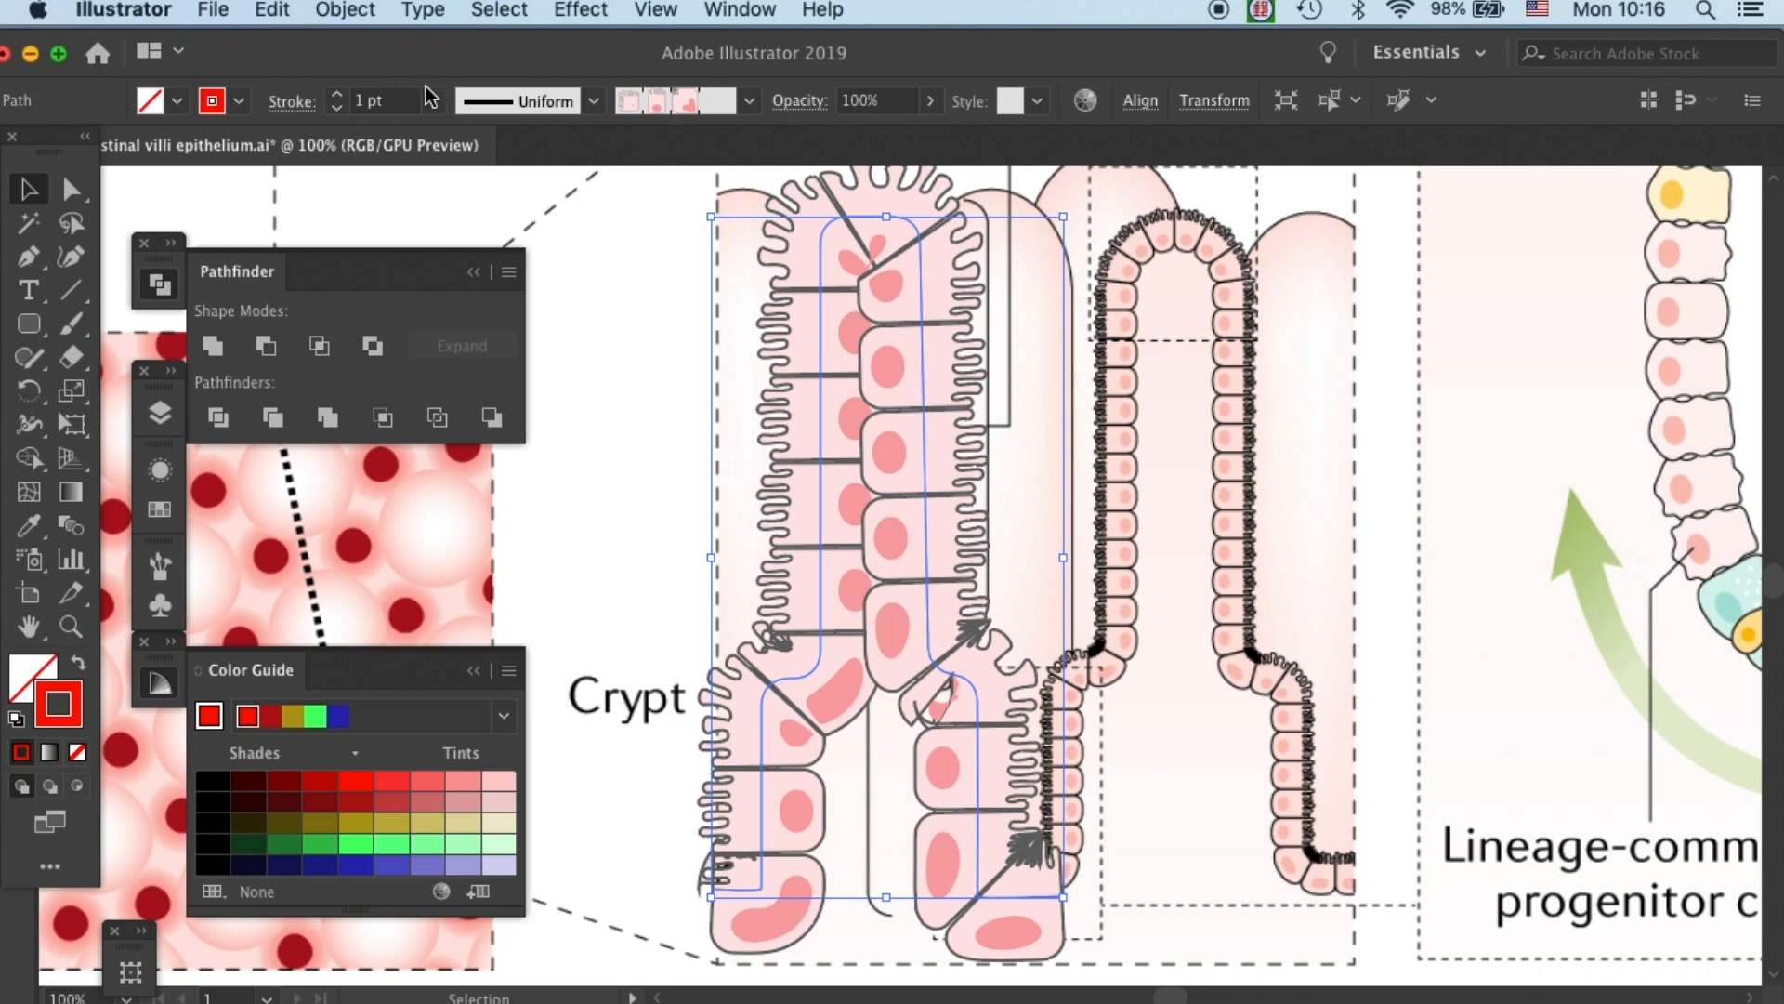
pyautogui.click(431, 100)
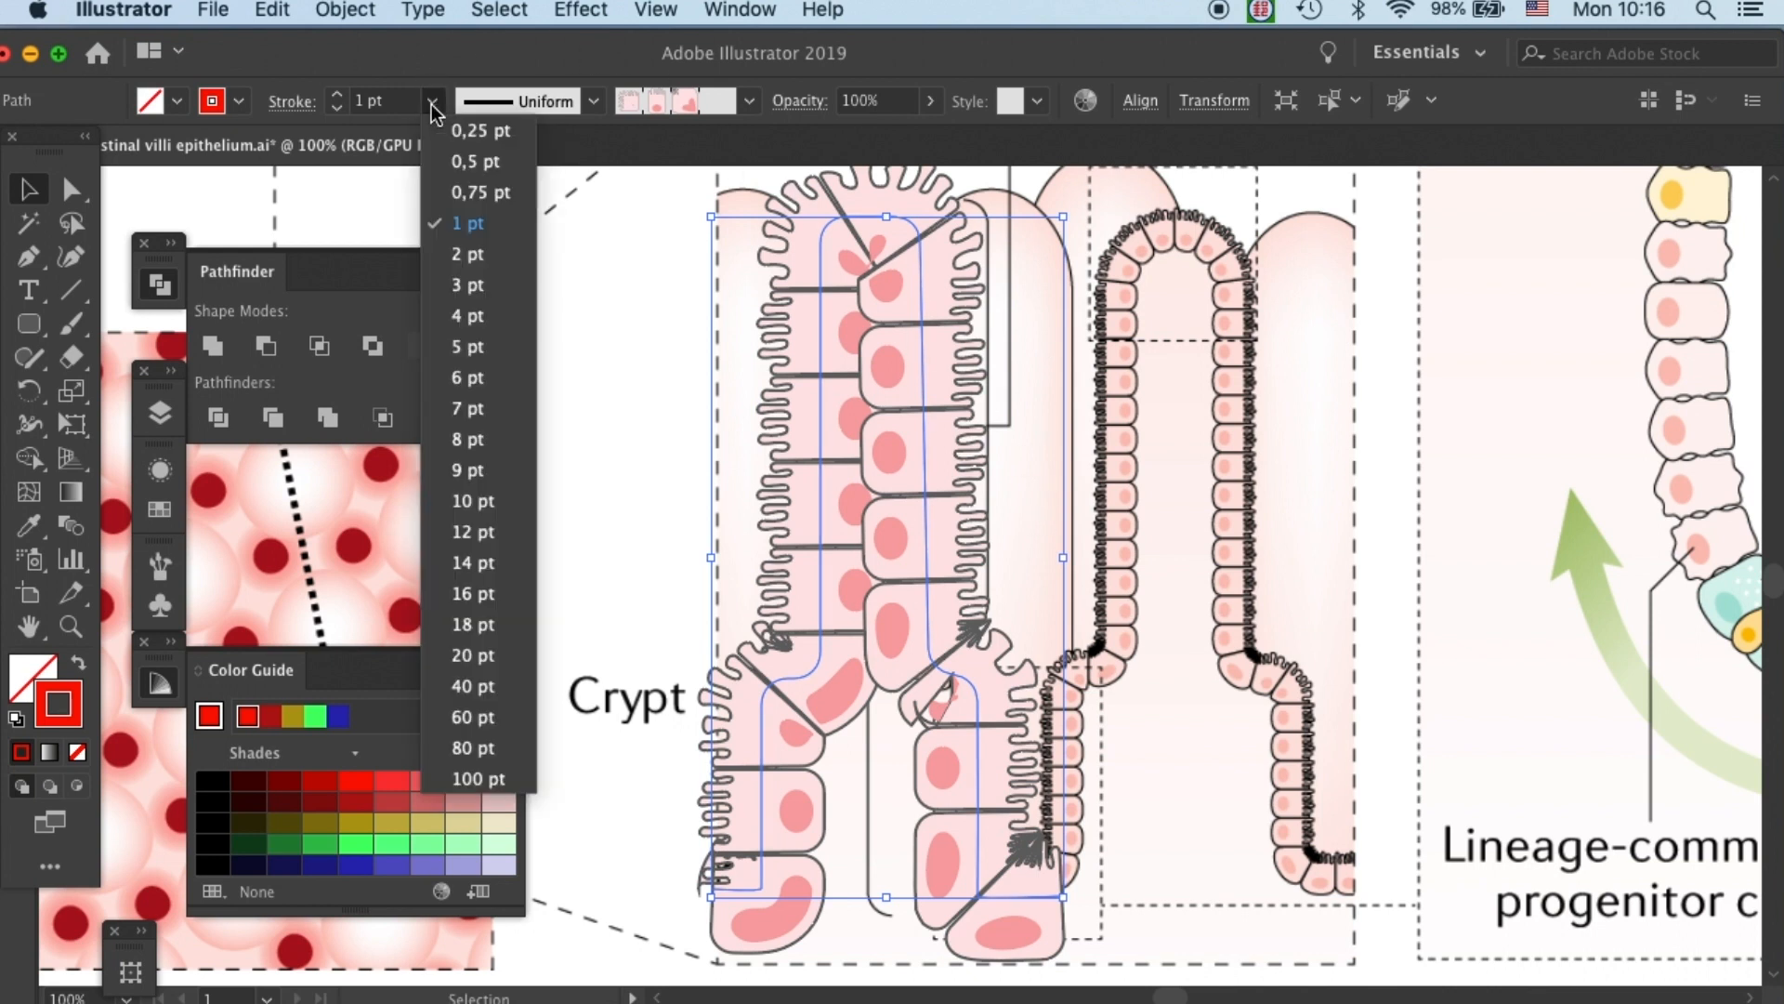
pyautogui.click(474, 160)
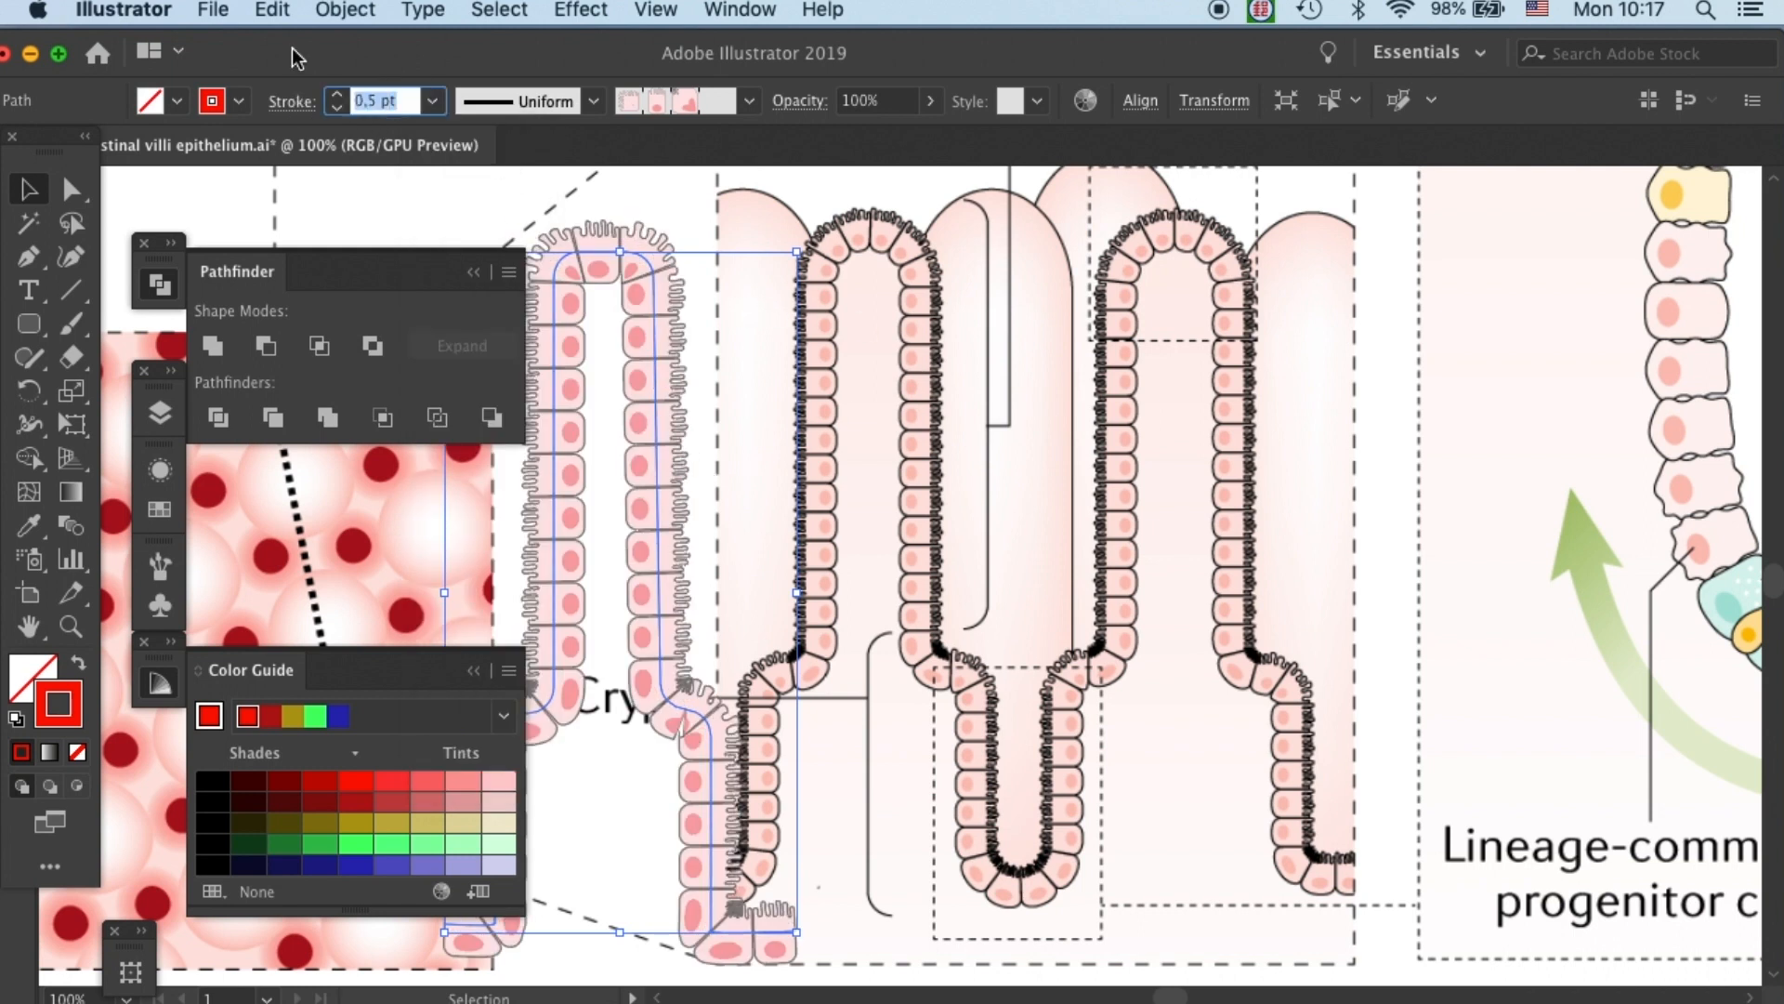
pyautogui.write('0.3 pt')
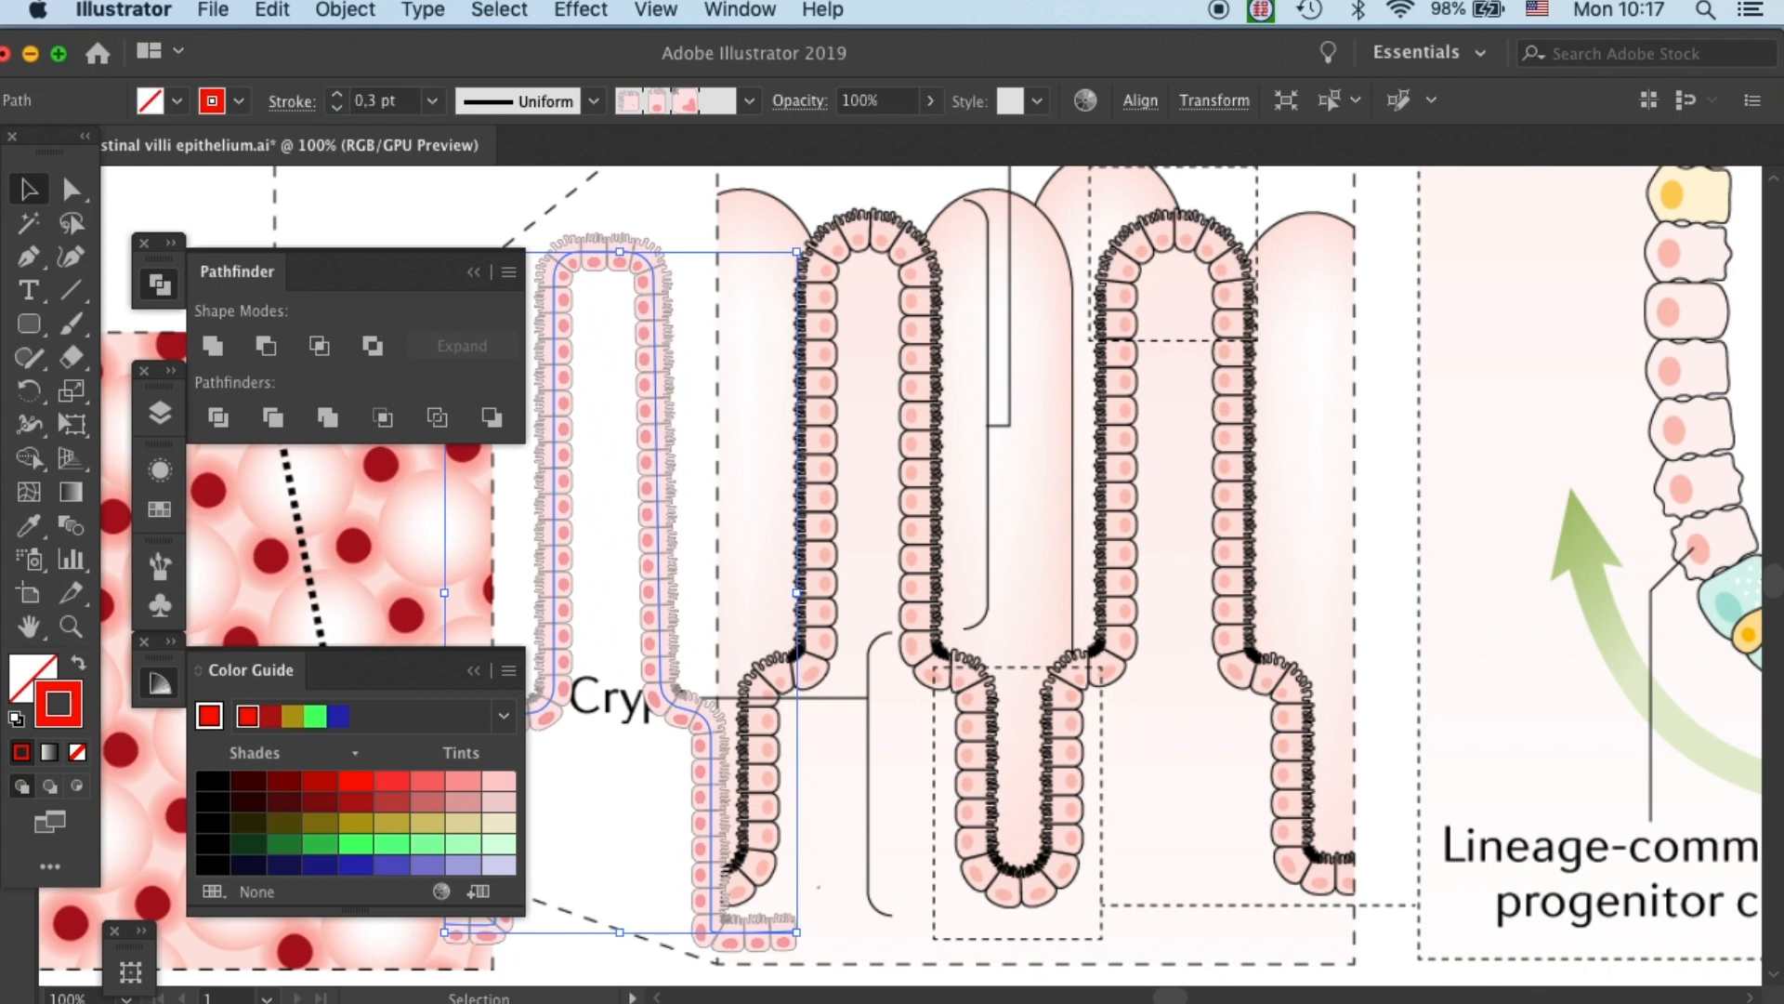
pyautogui.moveTo(690, 286)
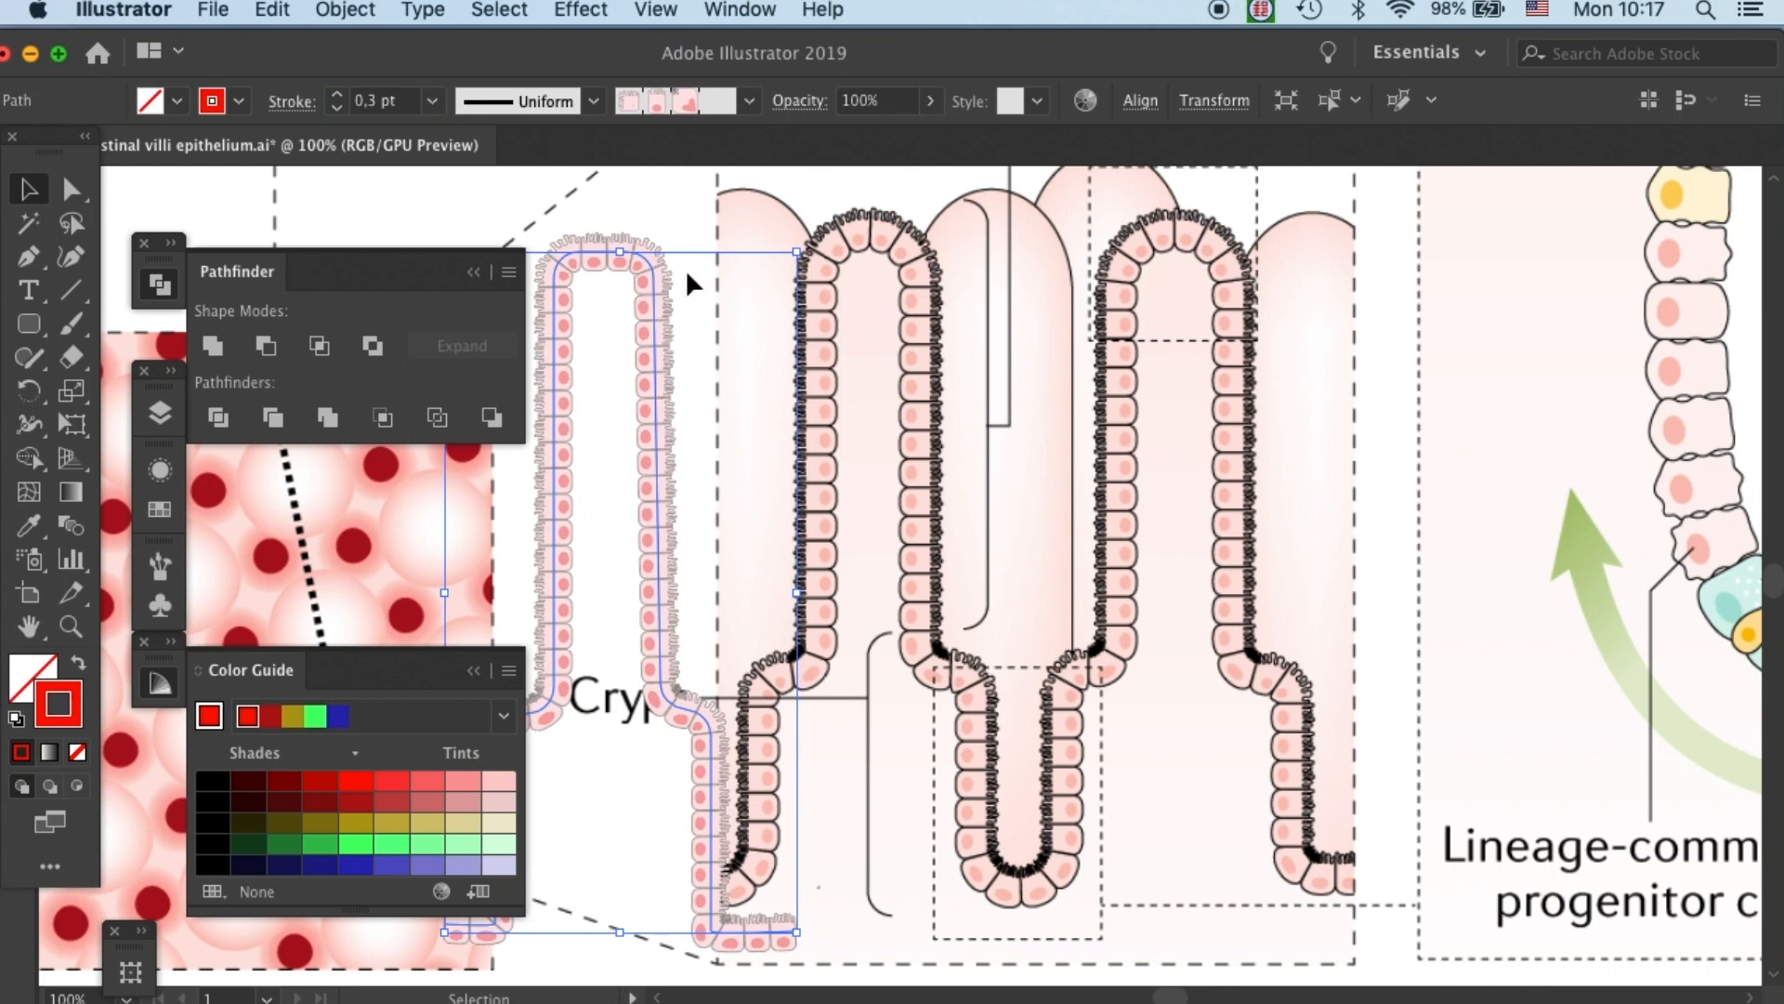
# Round the brushed villus path's corners with the Direct Selection live corner widgets.
pyautogui.click(71, 189)
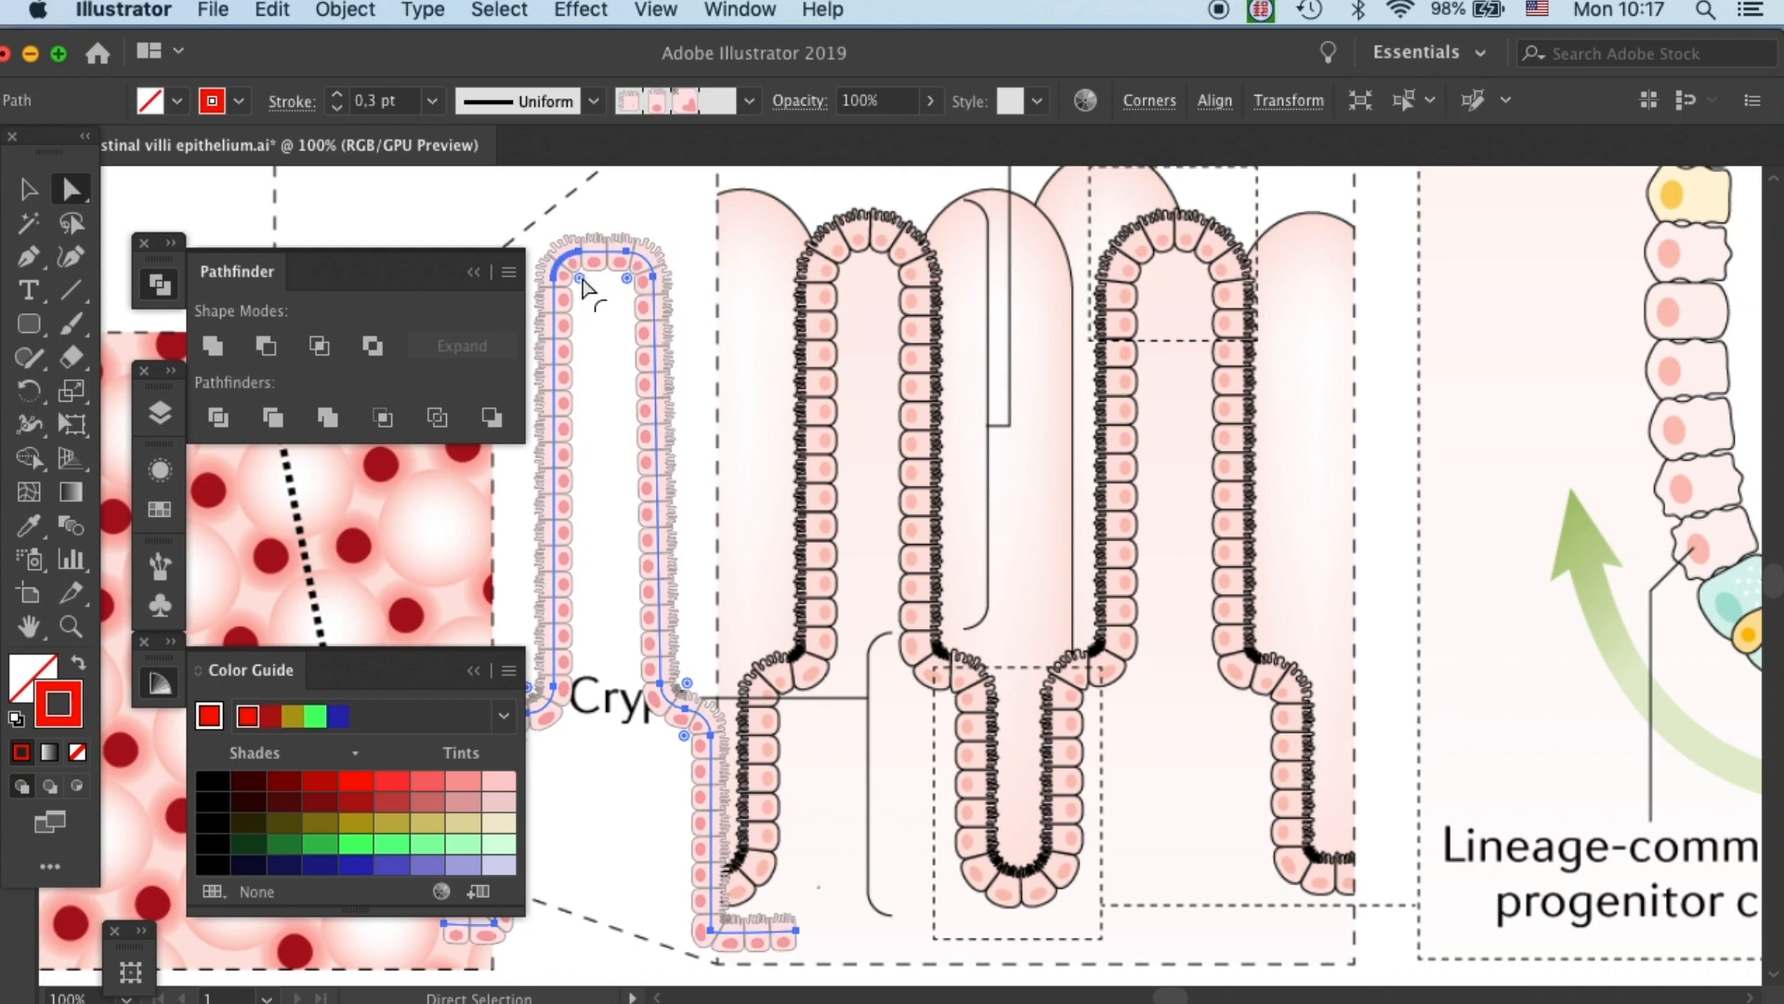
pyautogui.moveTo(626, 279); pyautogui.dragTo(585, 284)
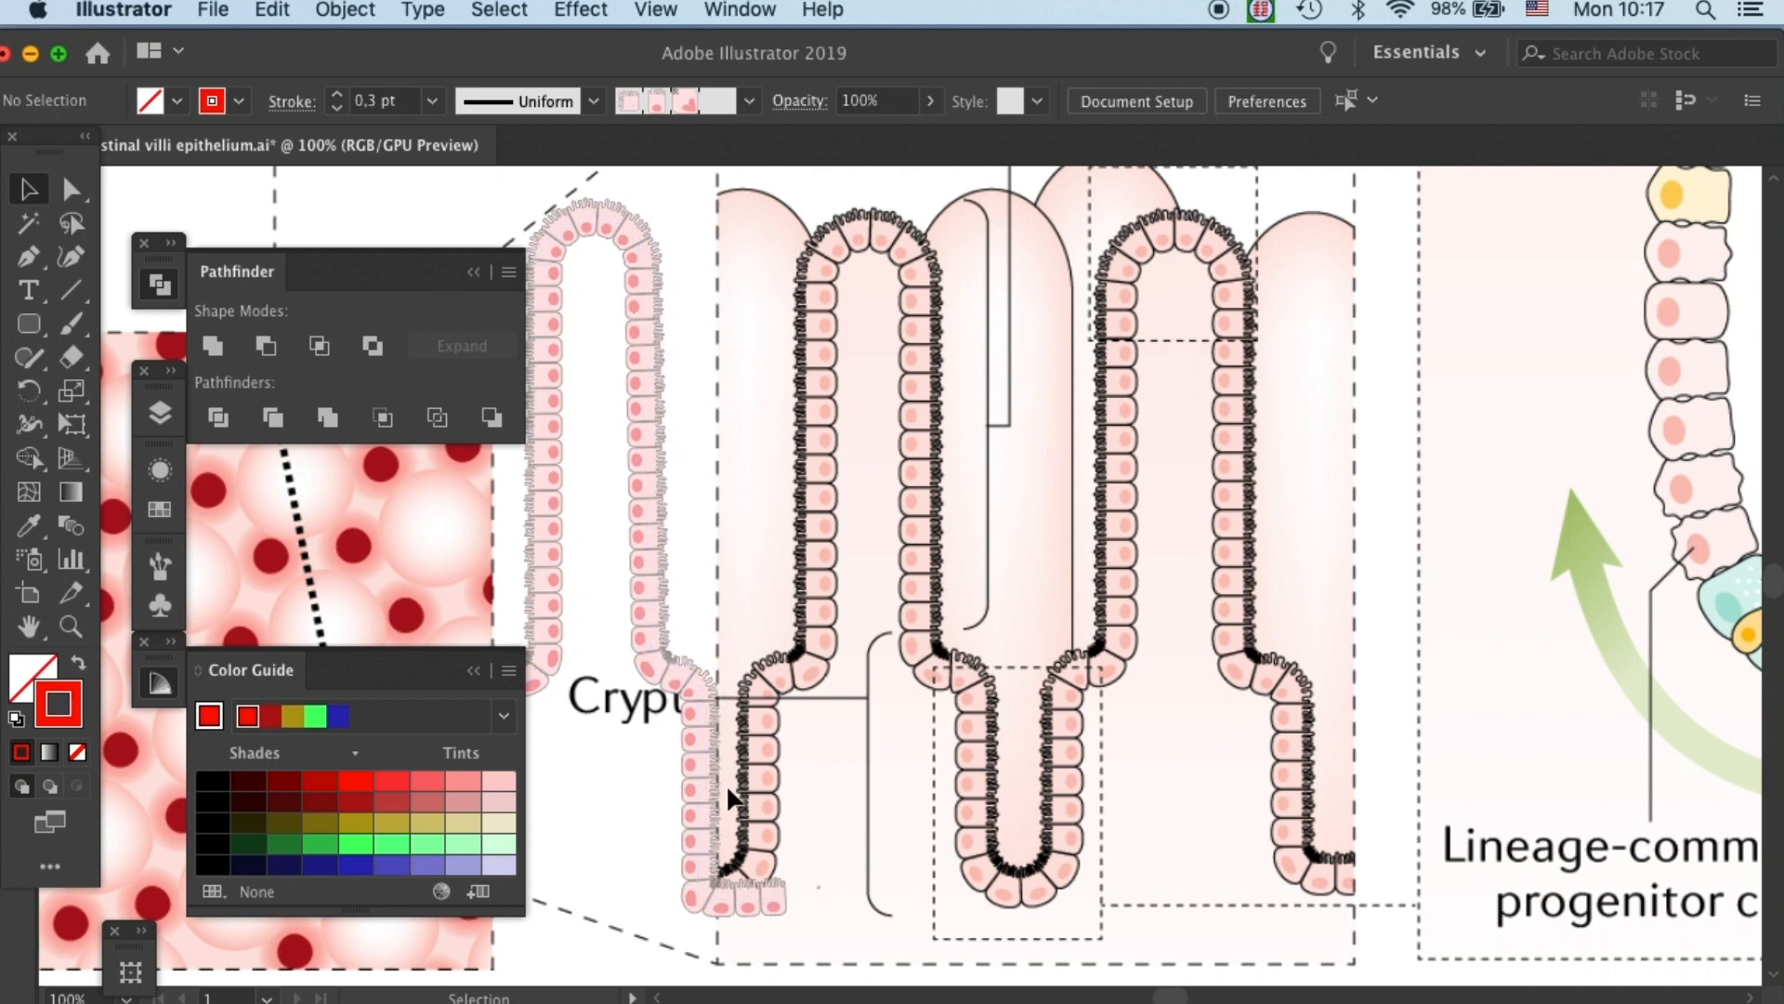
pyautogui.moveTo(937, 258)
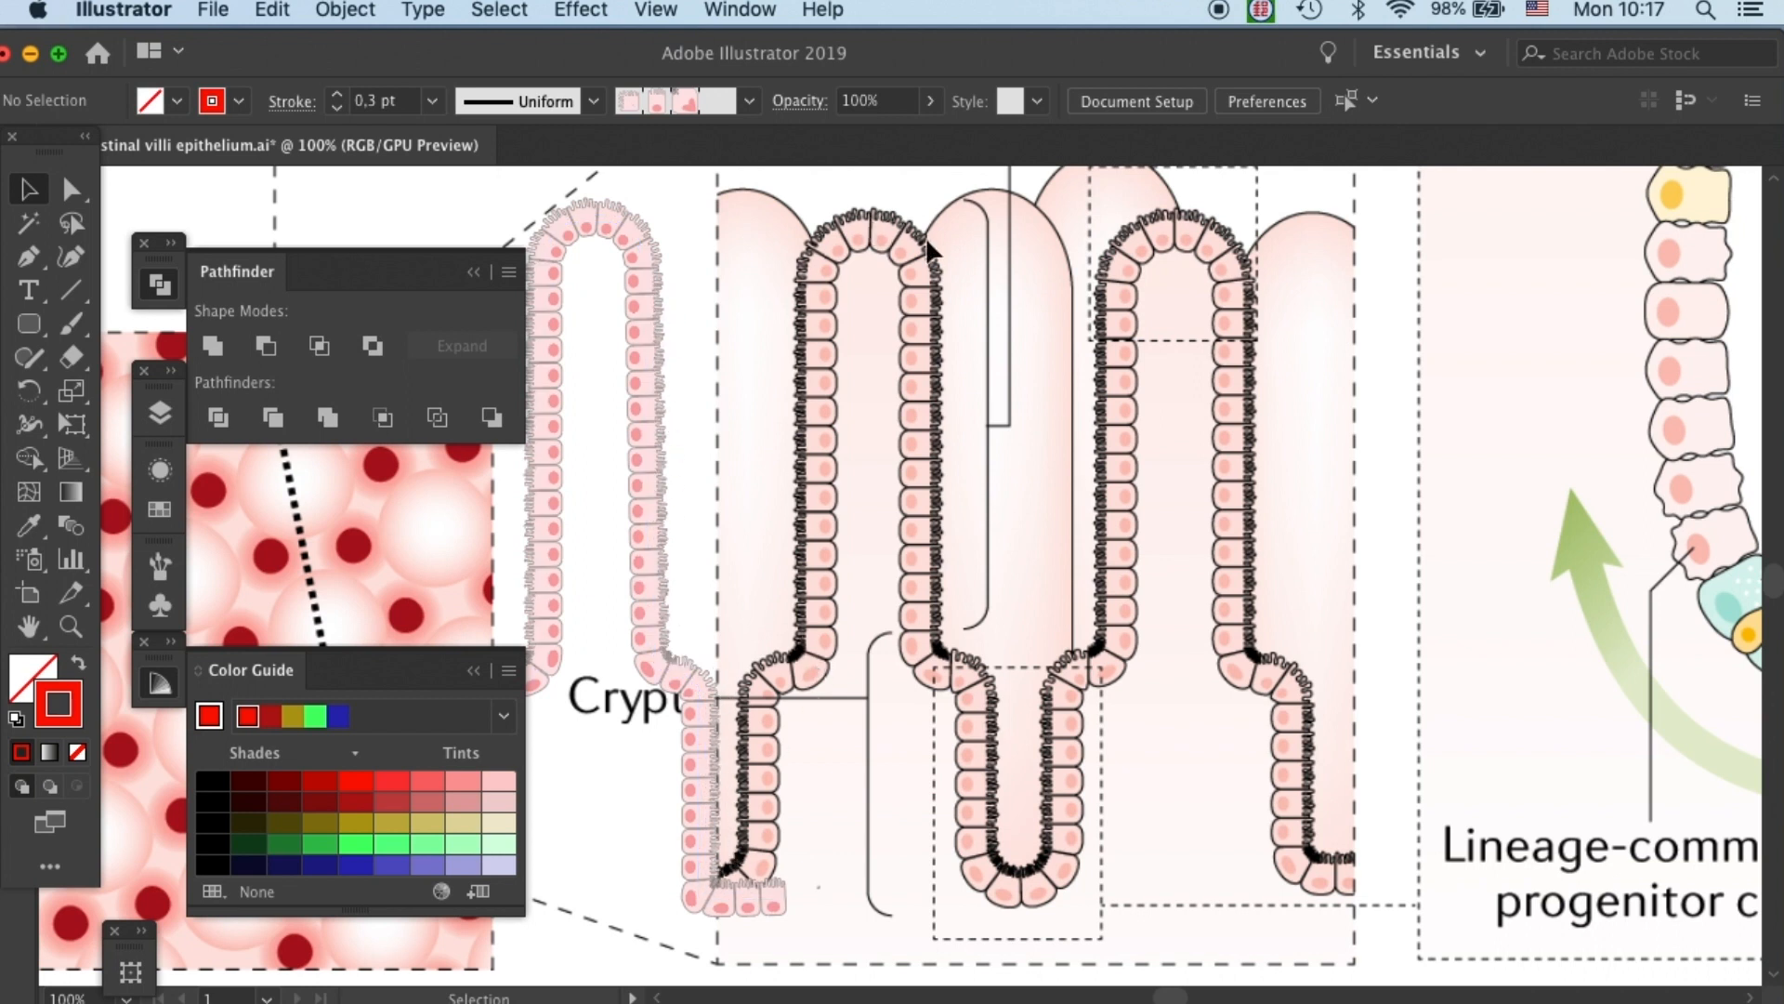
pyautogui.moveTo(775, 466)
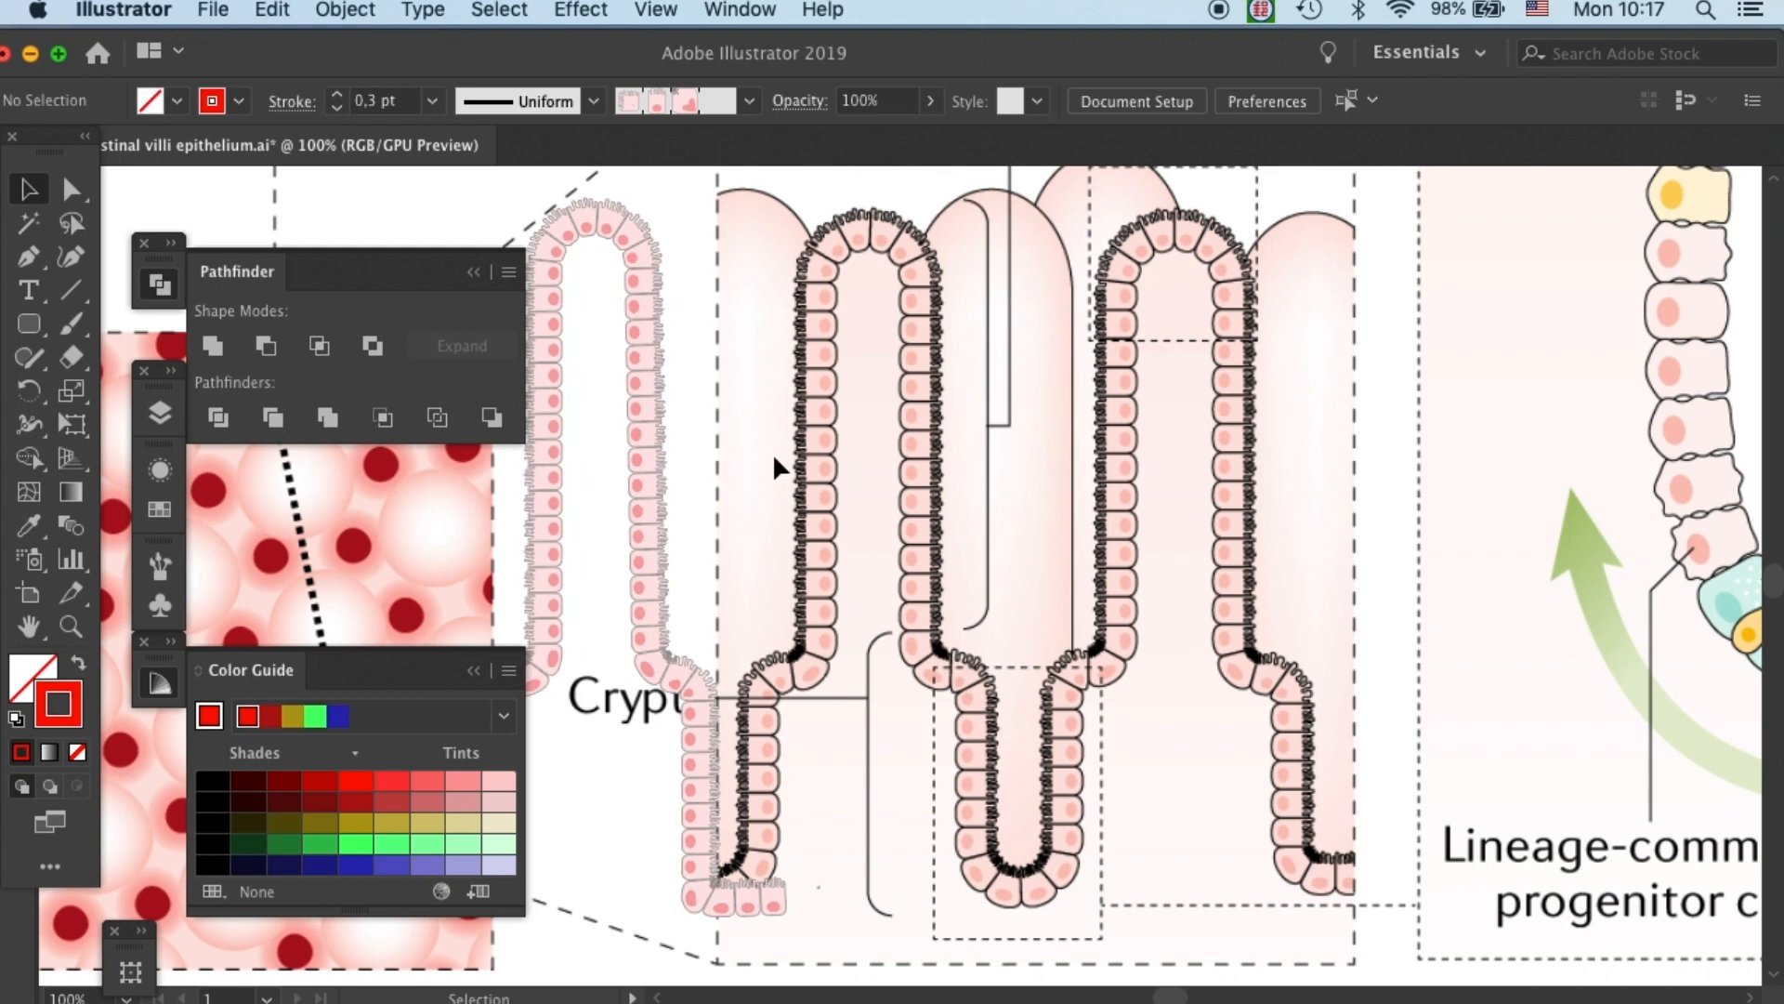
pyautogui.moveTo(696, 236)
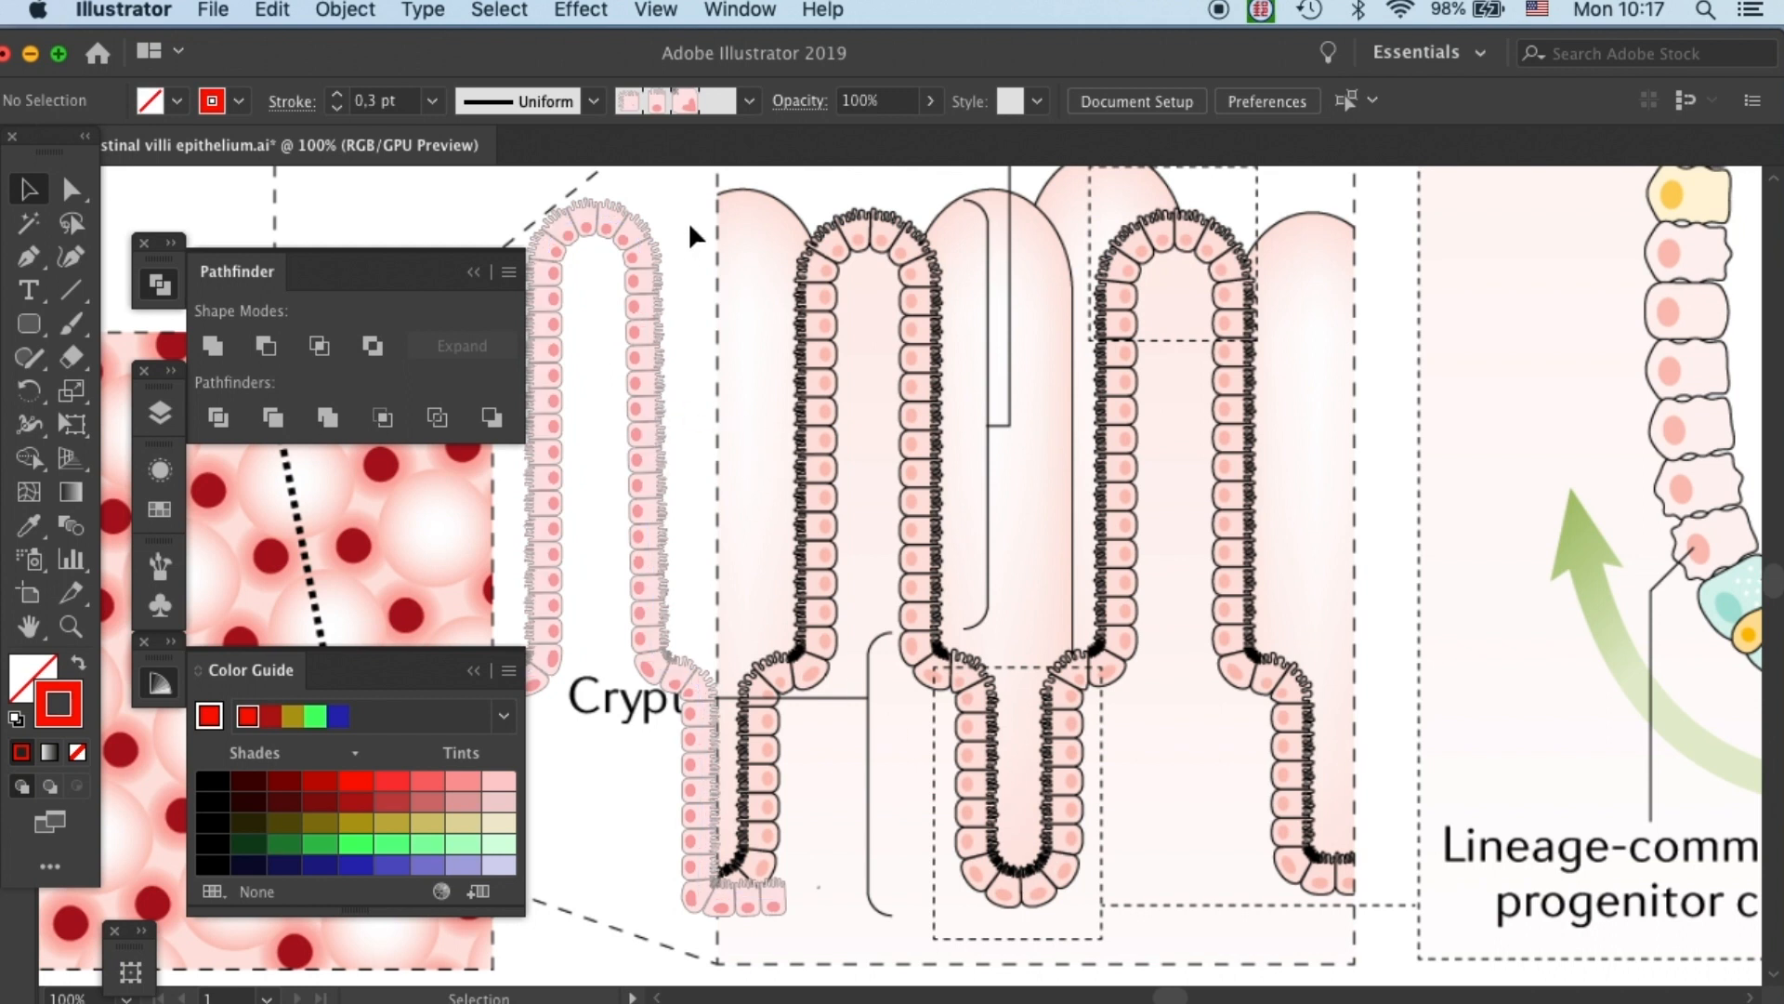
pyautogui.moveTo(788, 394)
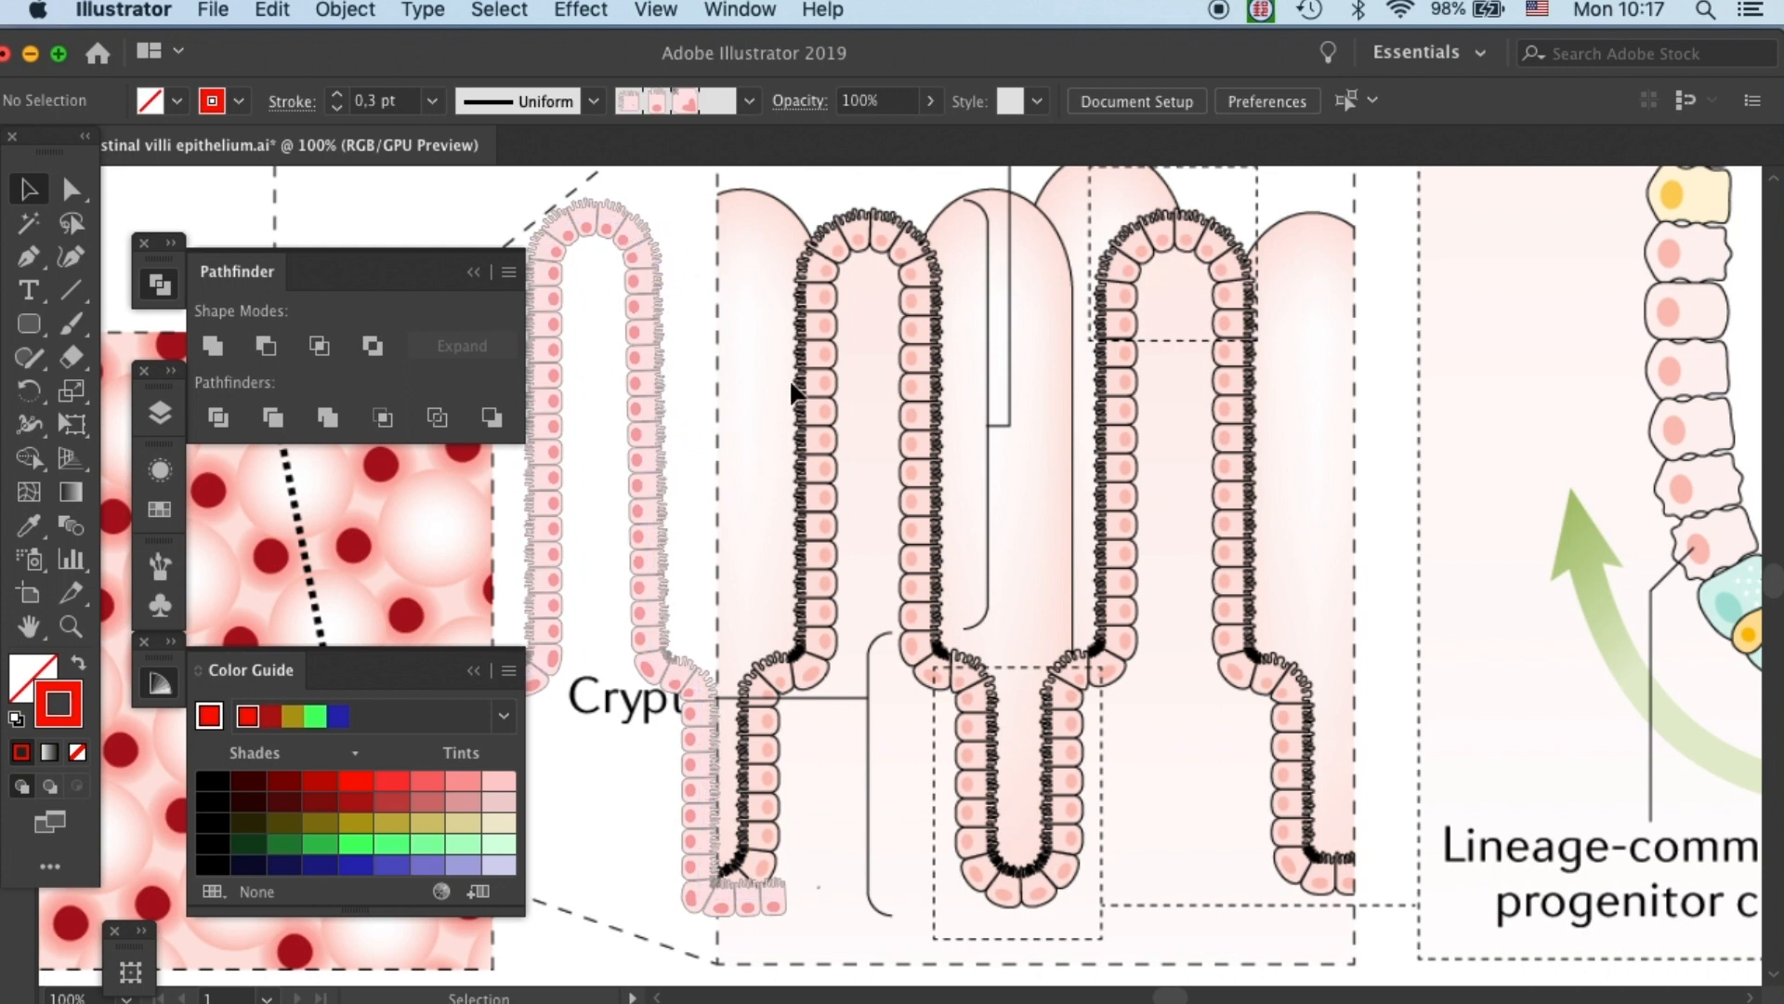
pyautogui.click(777, 917)
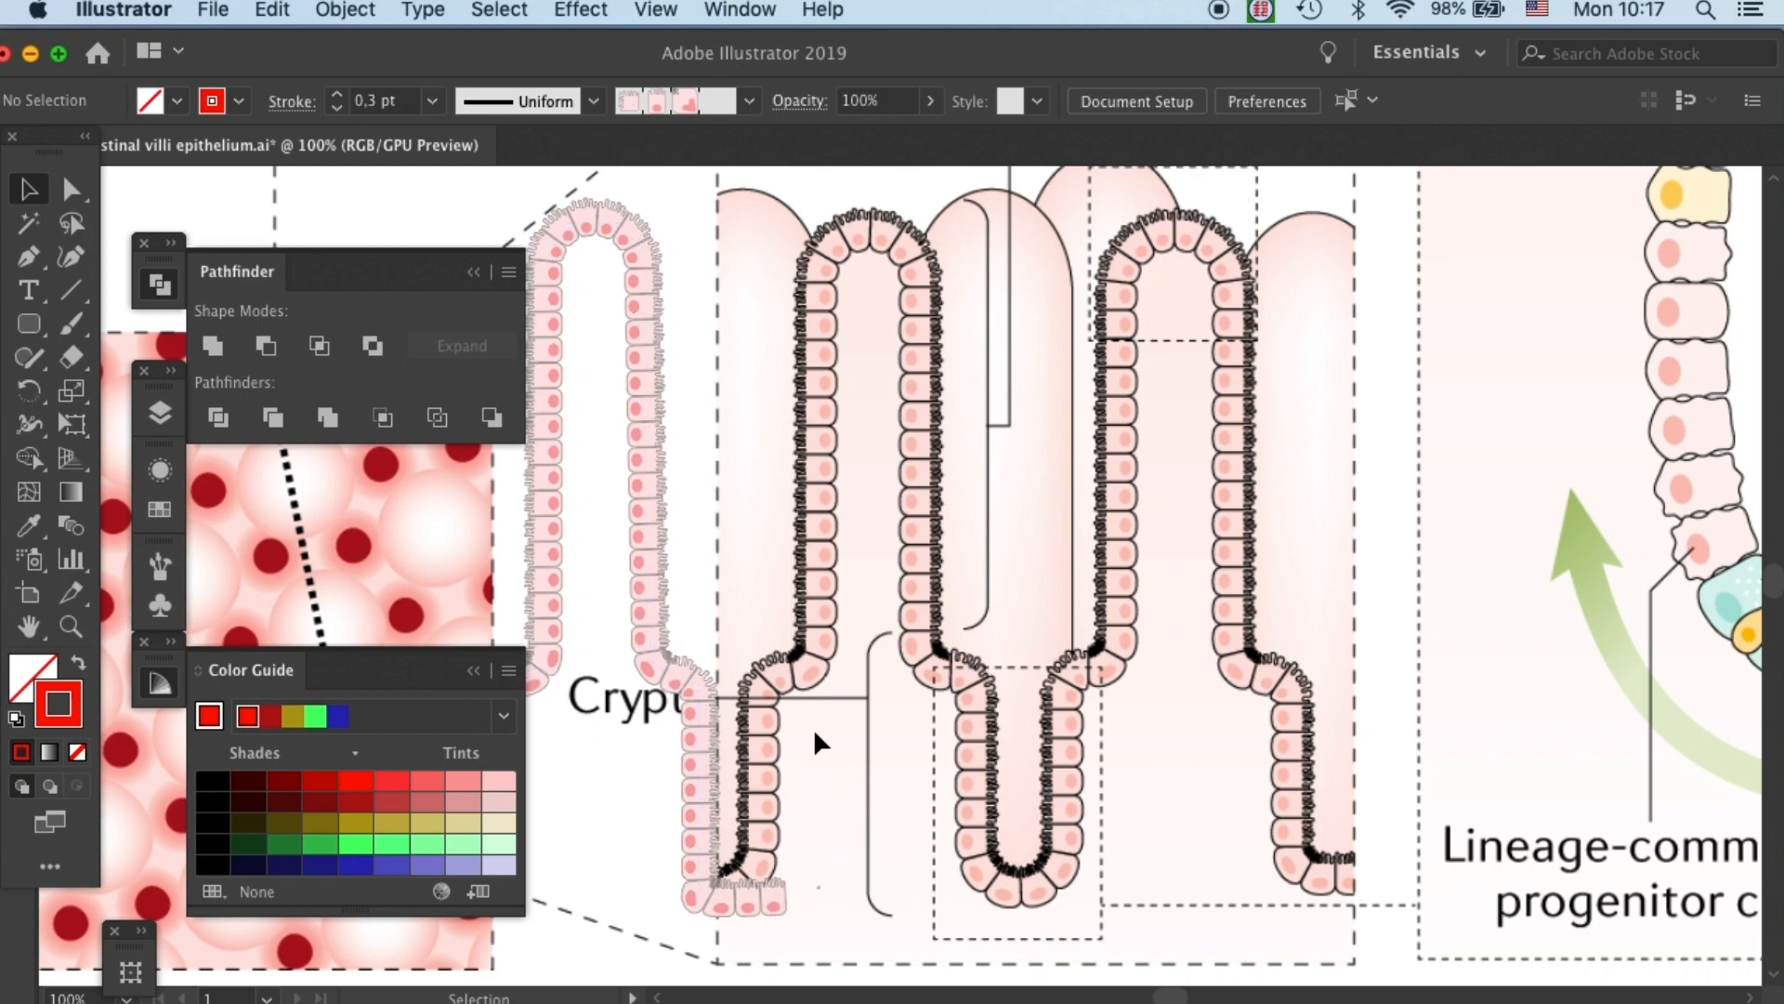
pyautogui.moveTo(829, 723)
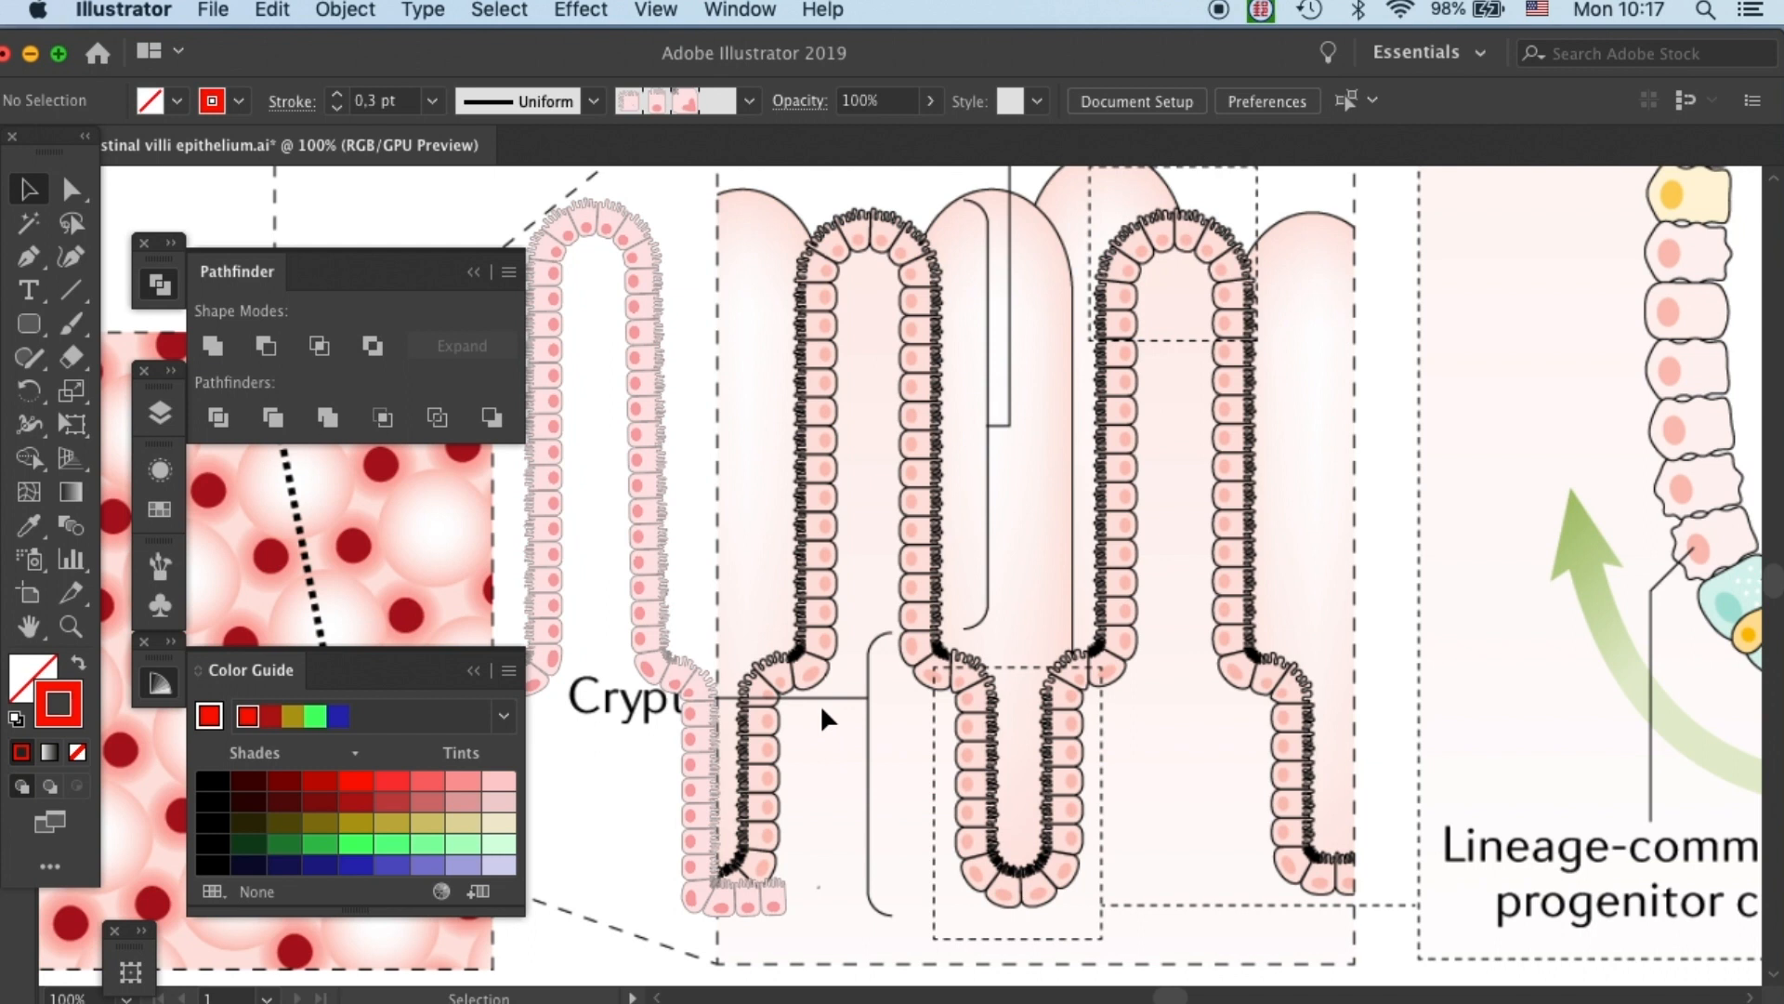
pyautogui.moveTo(788, 772)
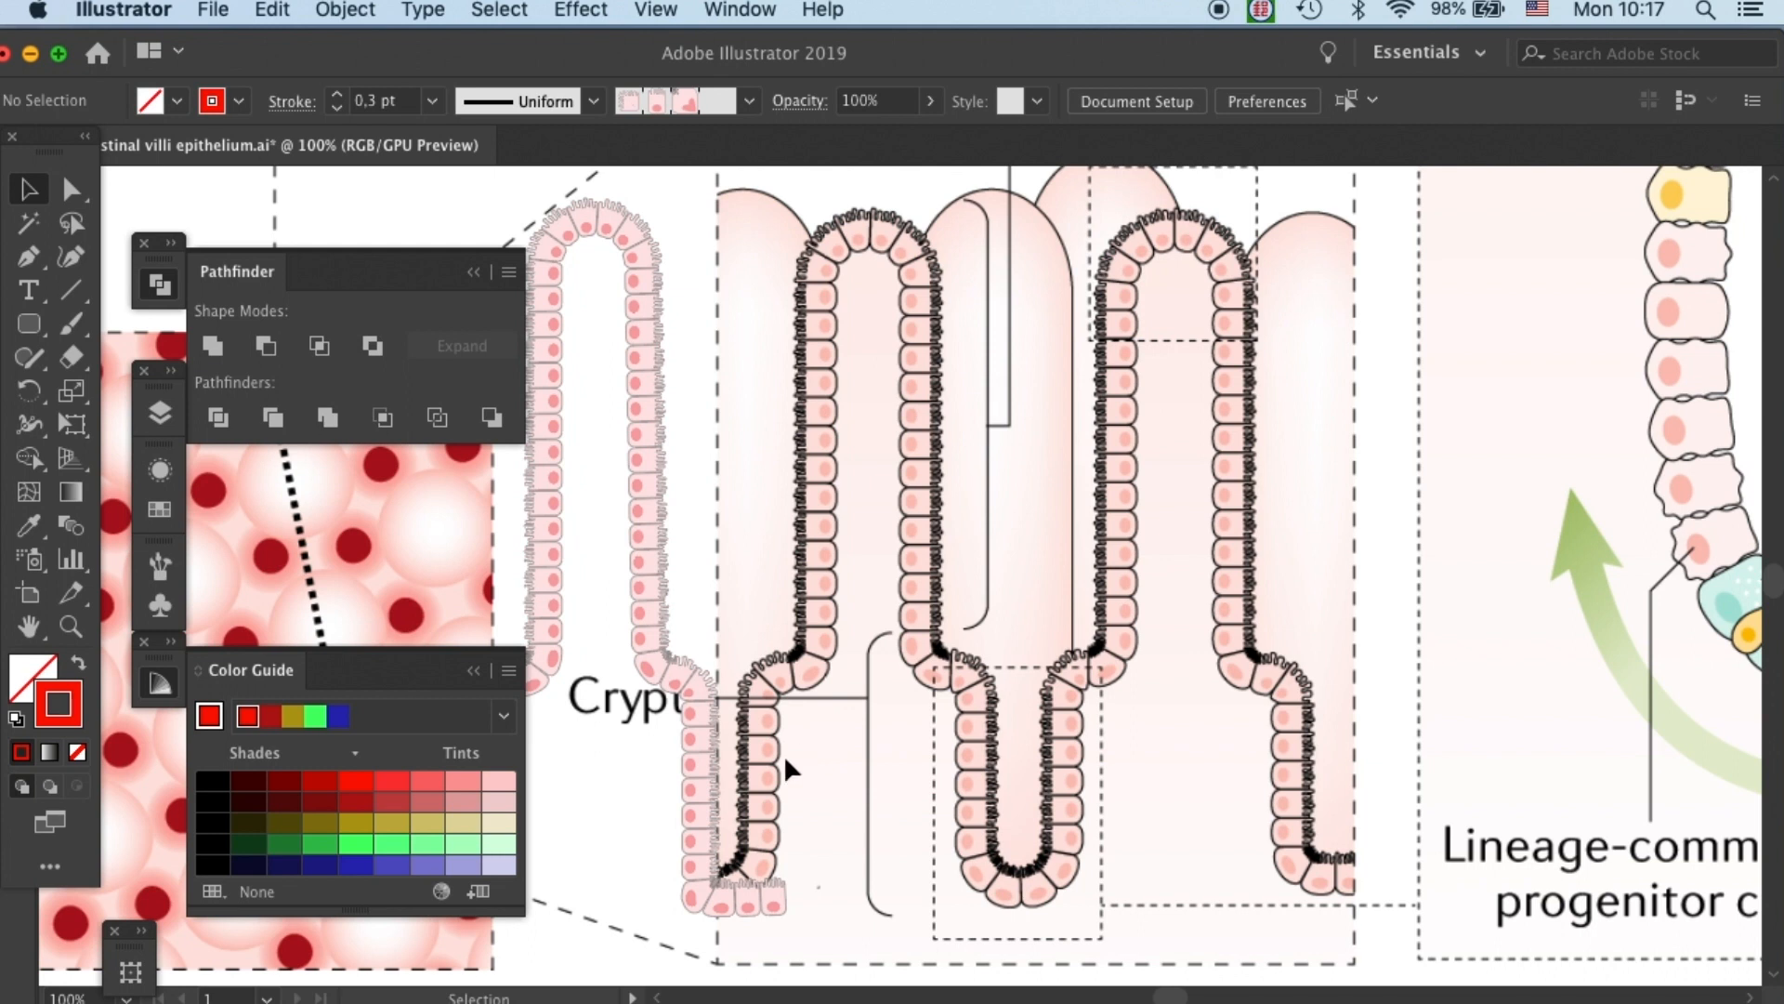
pyautogui.moveTo(1171, 662)
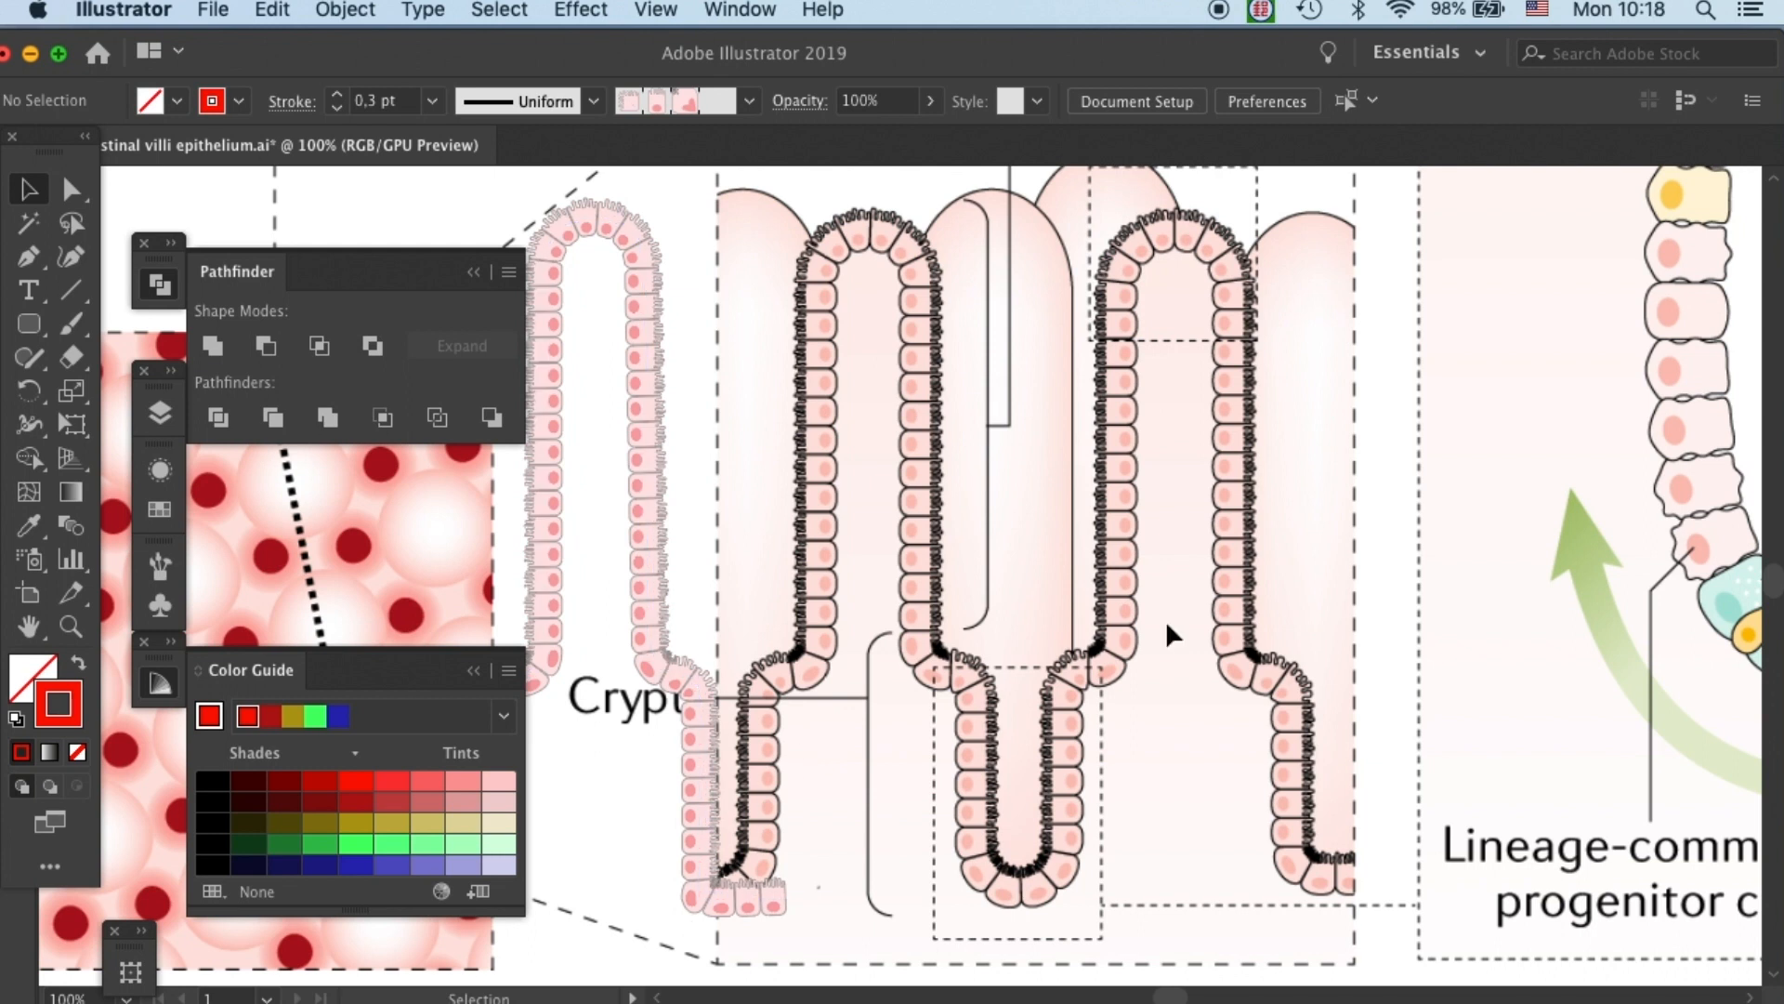